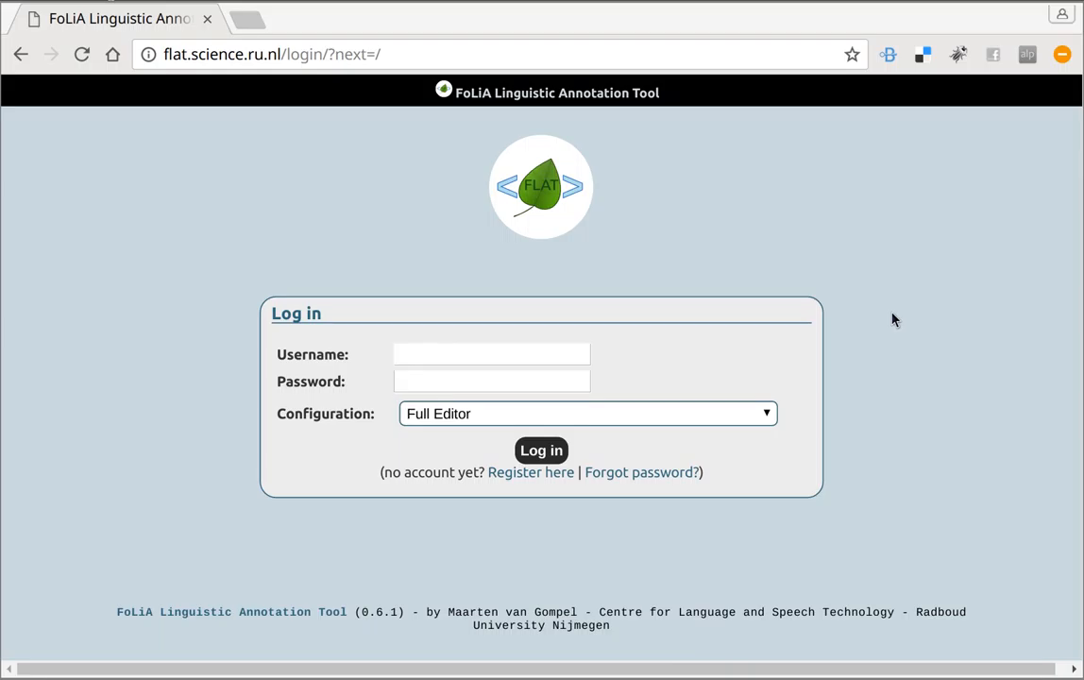
Enter the demo username and password and keep the Full Editor annotation configuration.
left_click(491, 355)
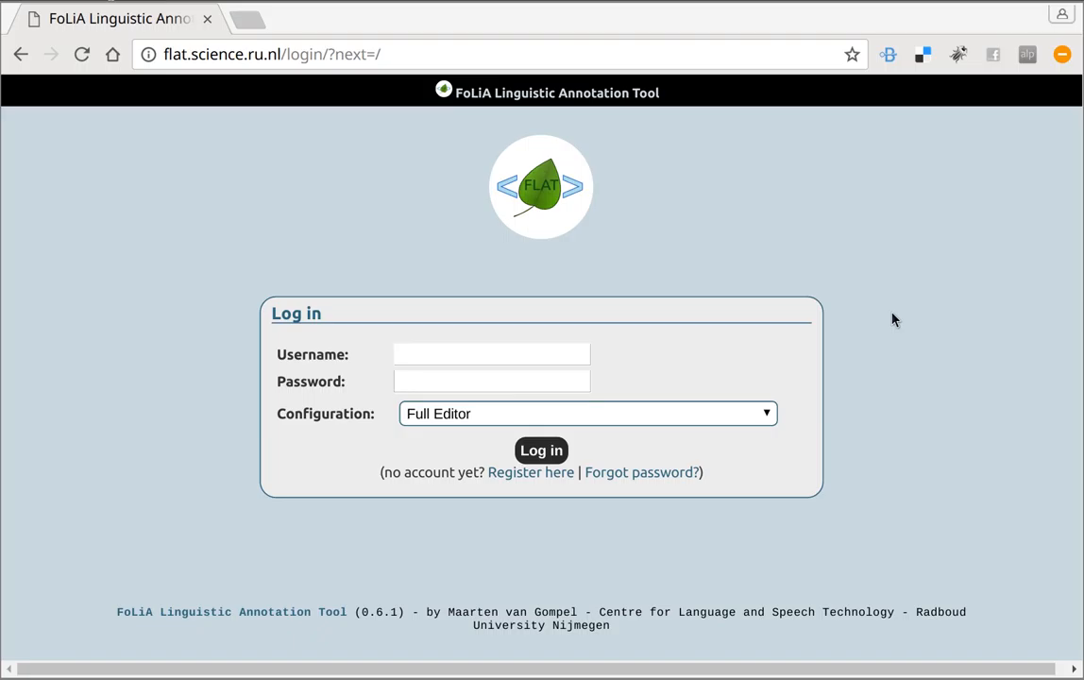
left_click(491, 354)
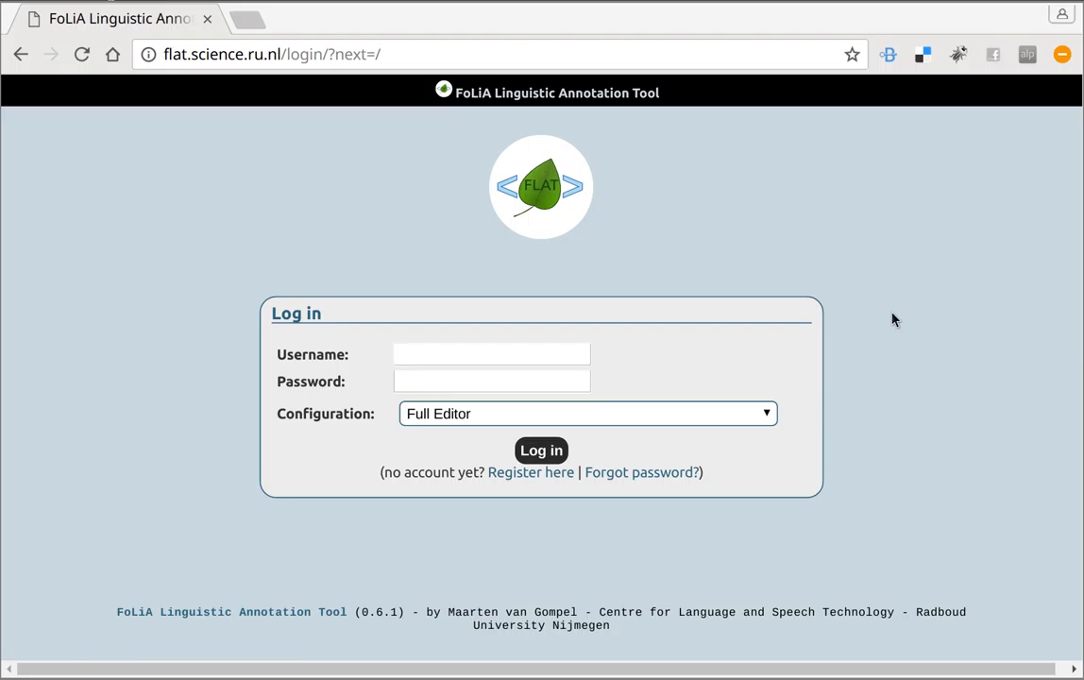
left_click(491, 353)
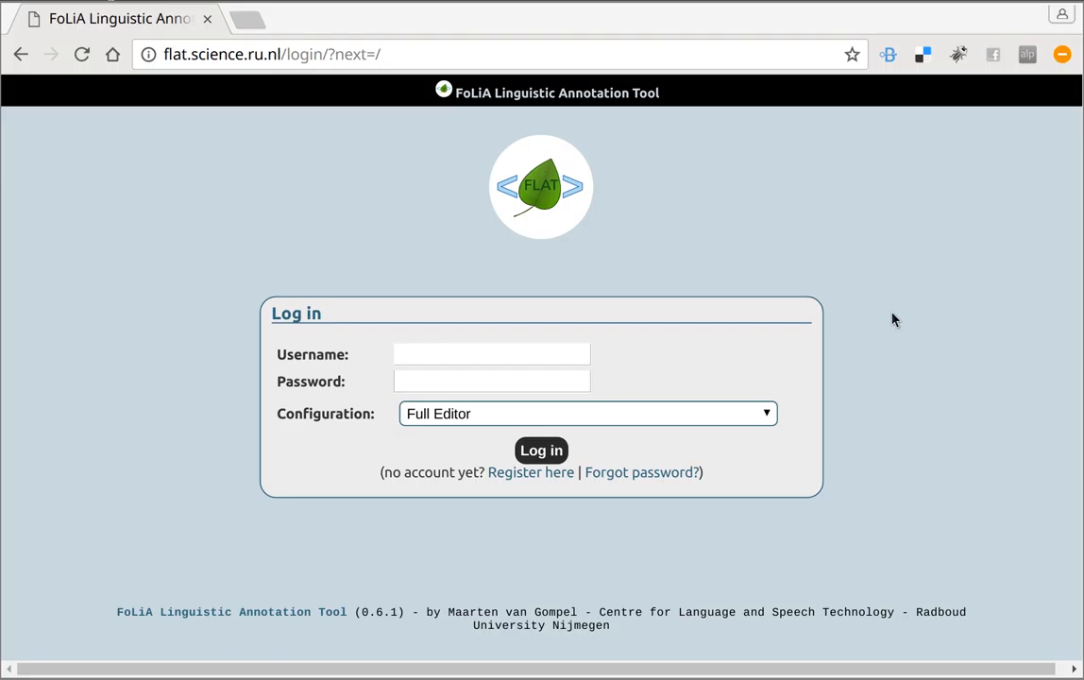
left_click(491, 355)
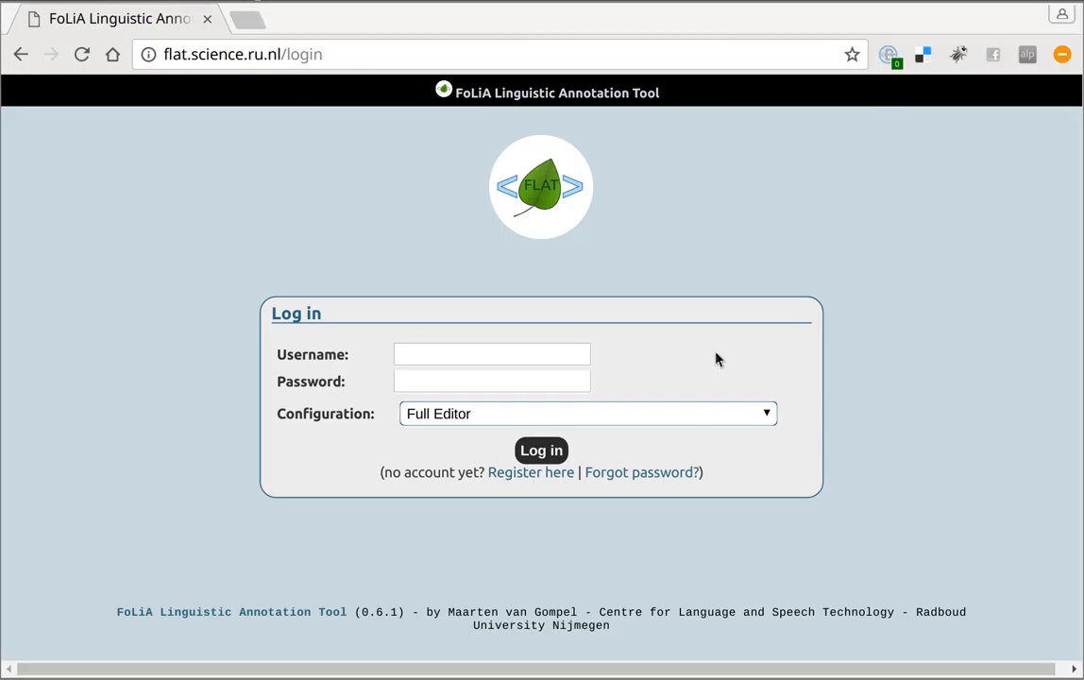
mouse_move(302, 384)
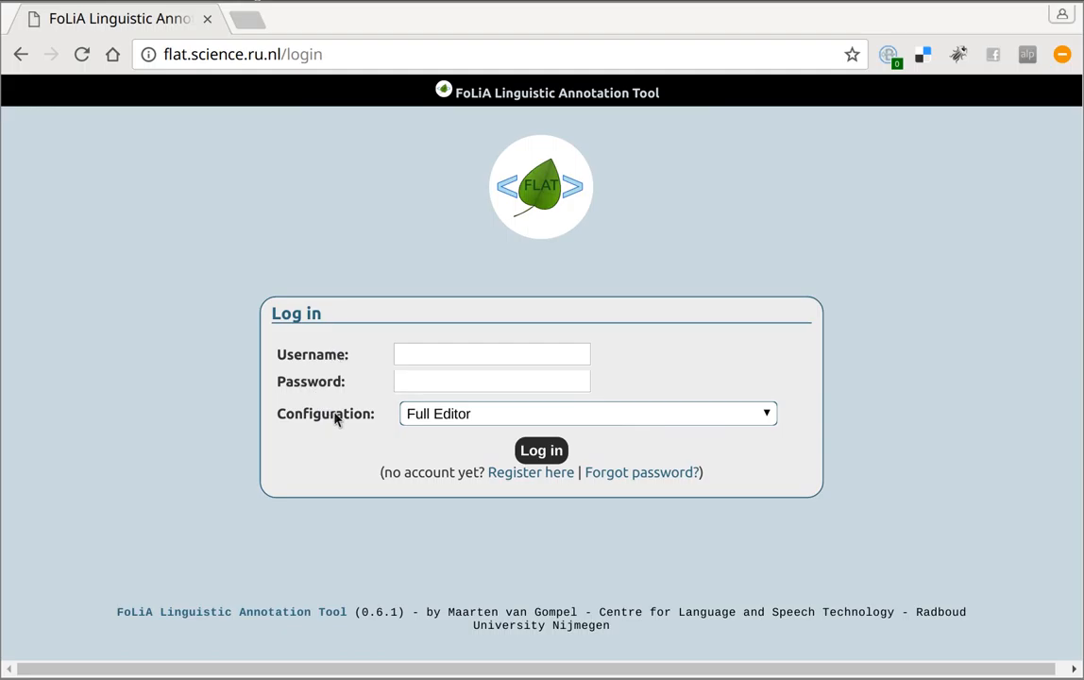
mouse_move(419, 423)
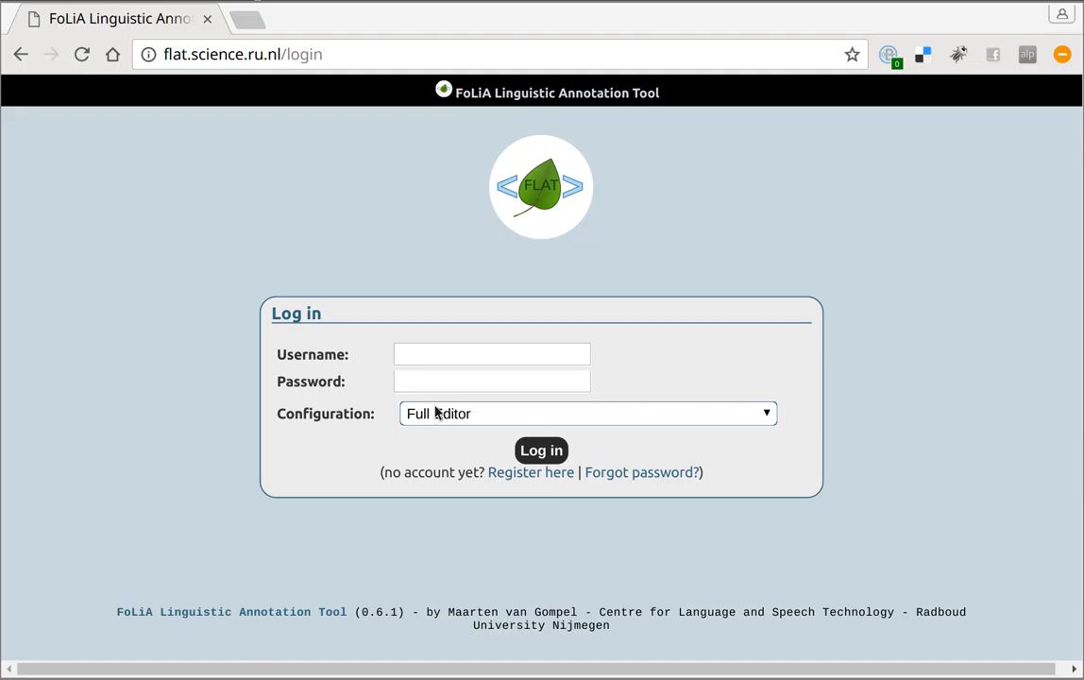
left_click(585, 414)
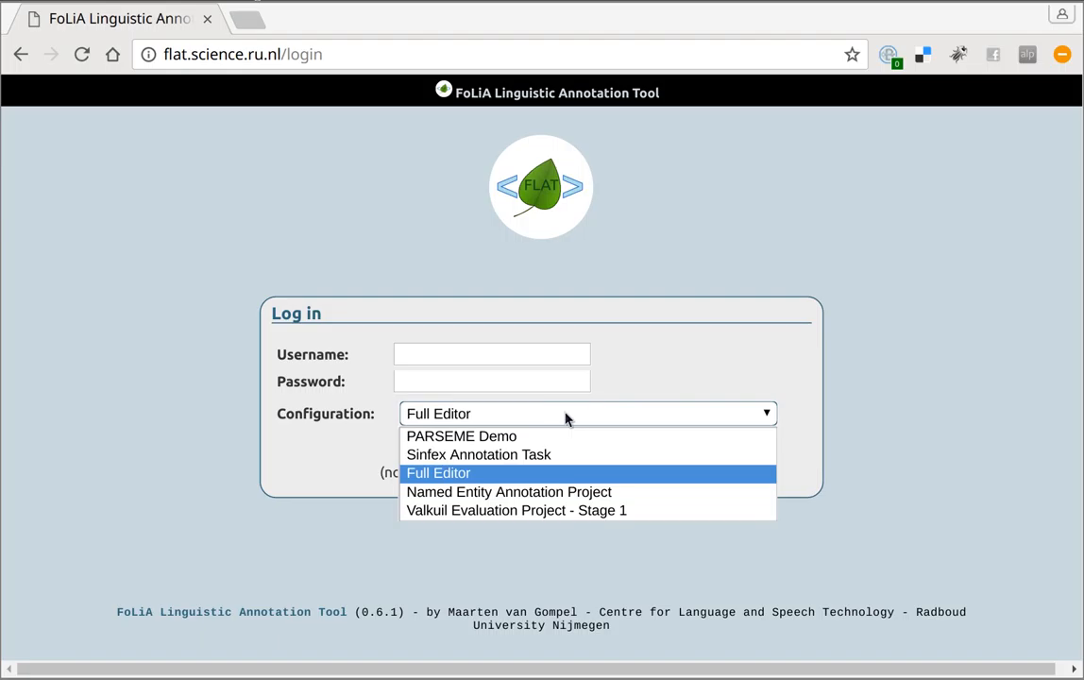
mouse_move(674, 427)
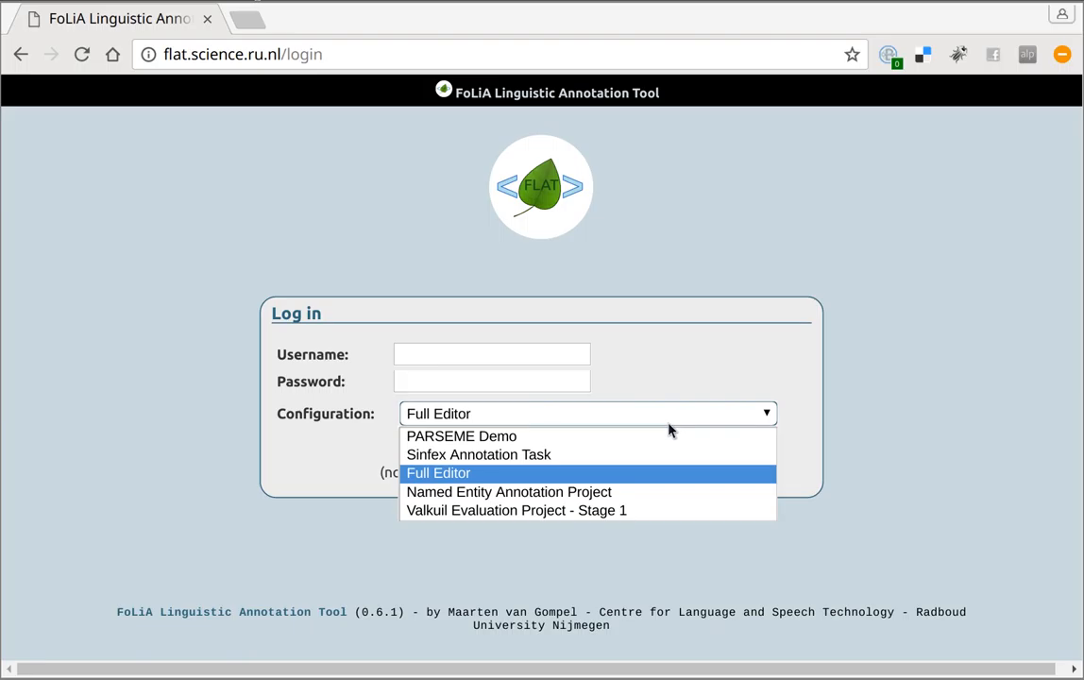
mouse_move(650, 436)
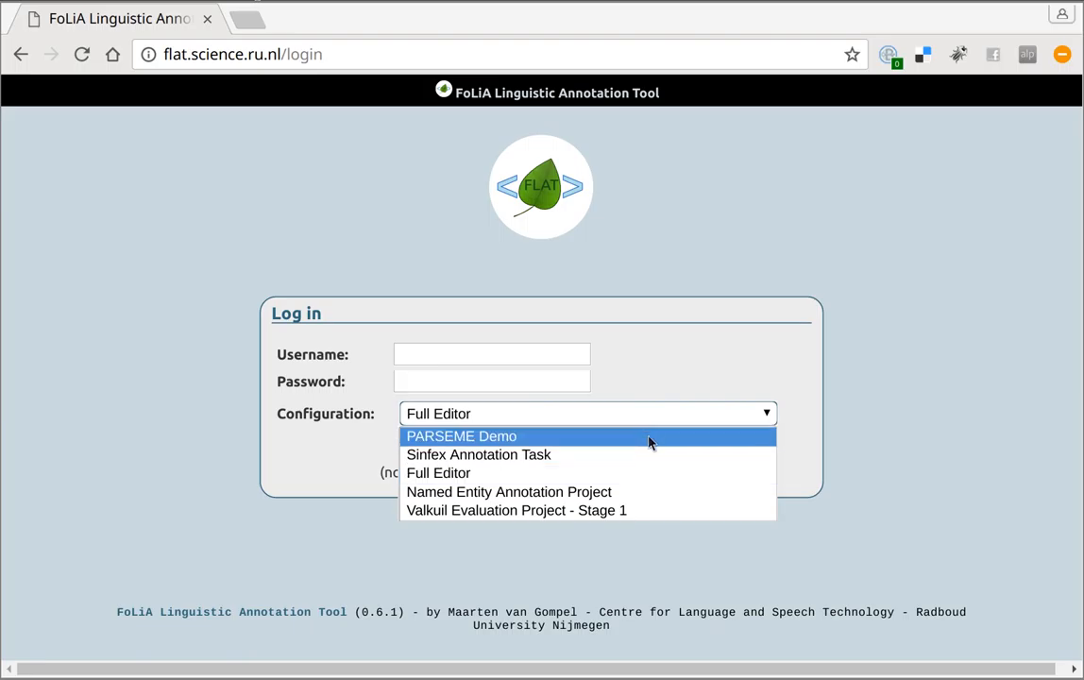
mouse_move(510, 453)
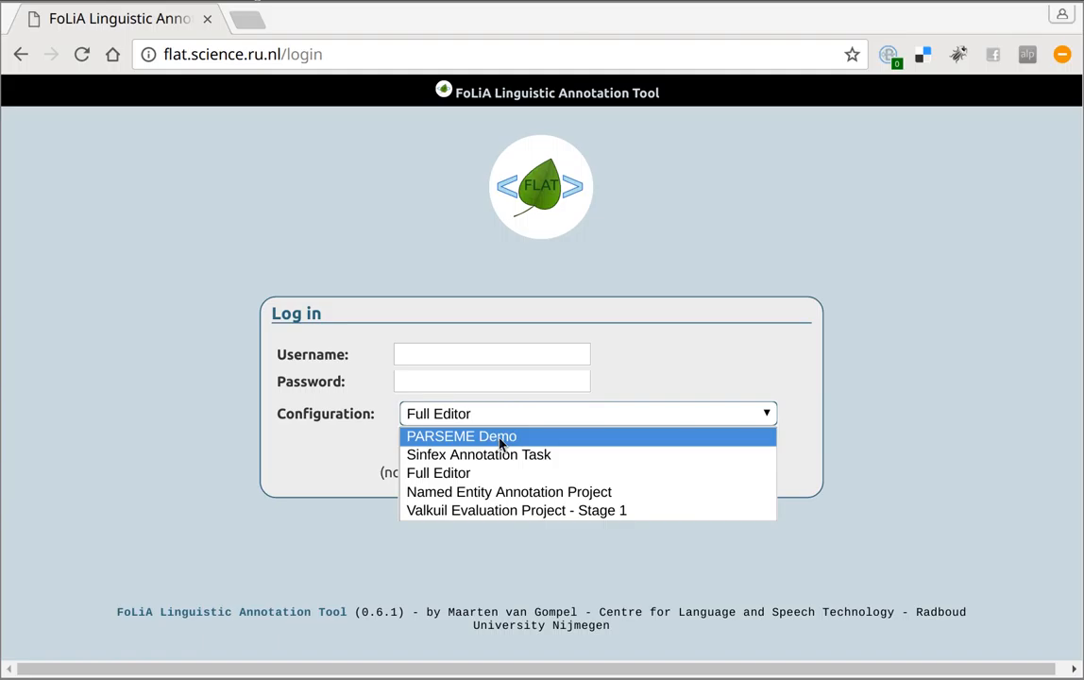
left_click(439, 473)
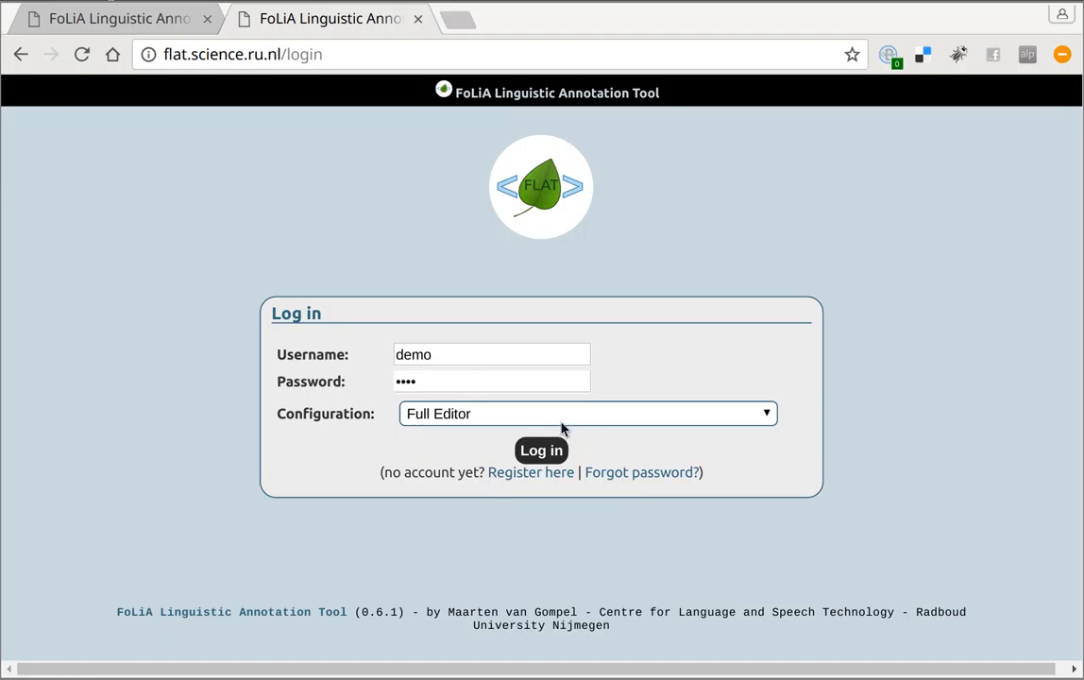
Log in as demo and browse into the demo/ directory in the Document Index.
left_click(541, 450)
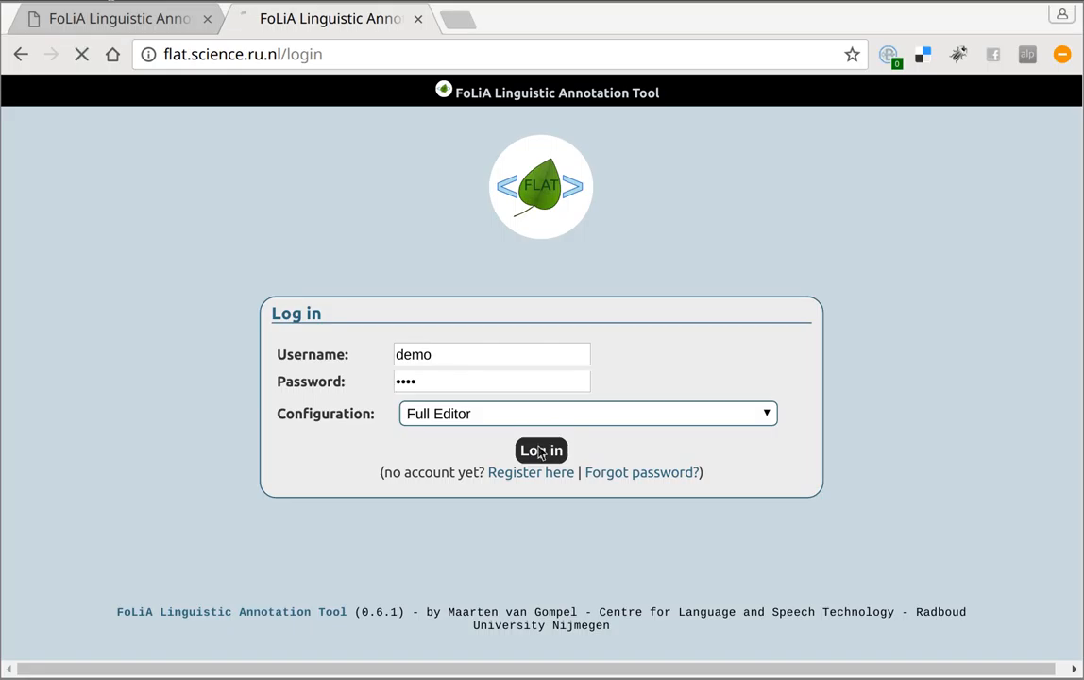
left_click(540, 449)
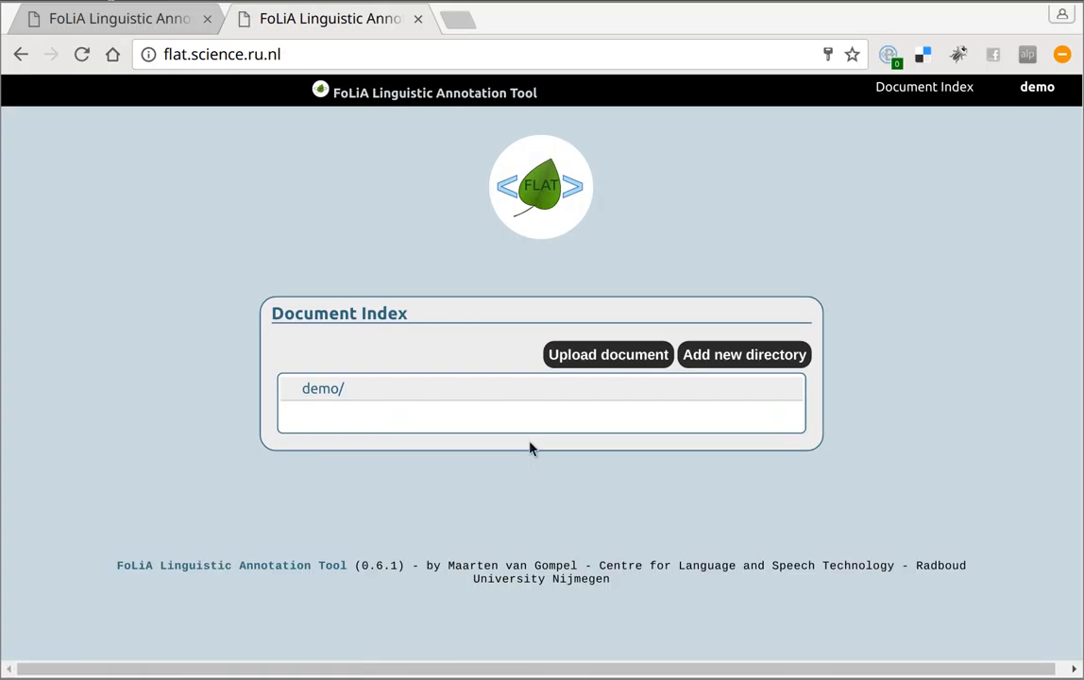
mouse_move(330, 410)
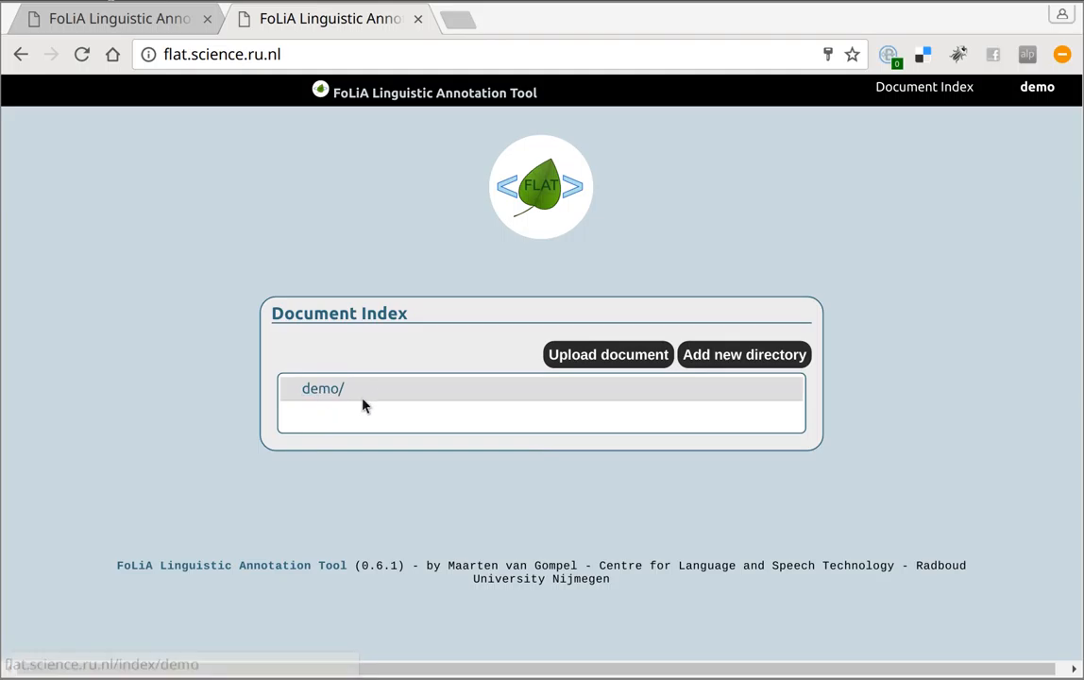
left_click(322, 389)
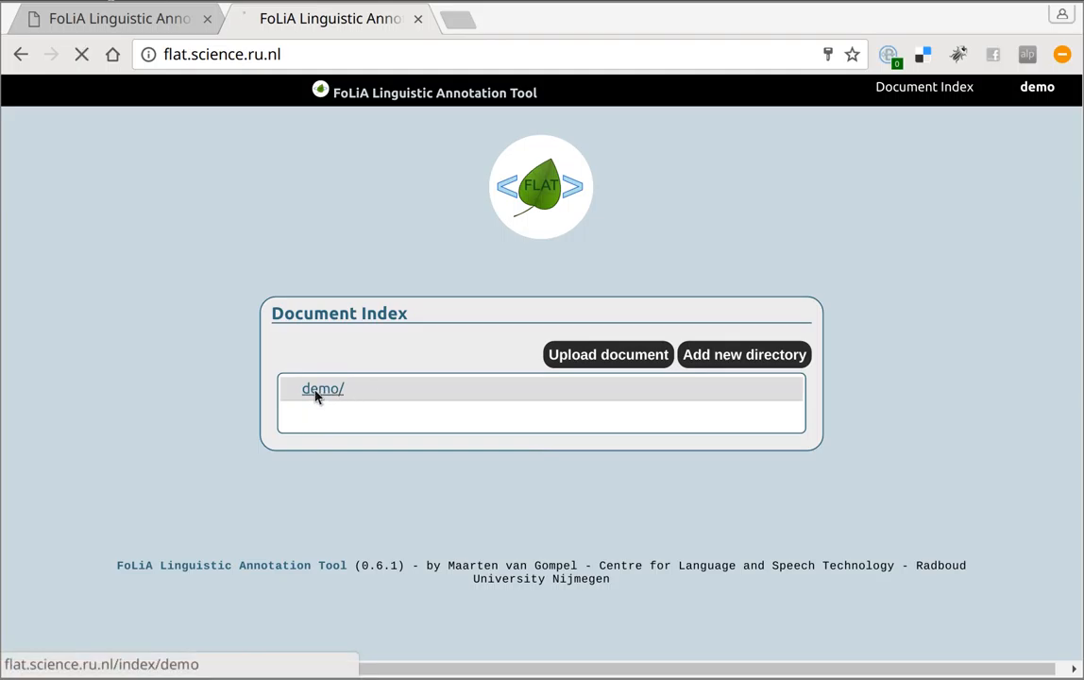
left_click(321, 389)
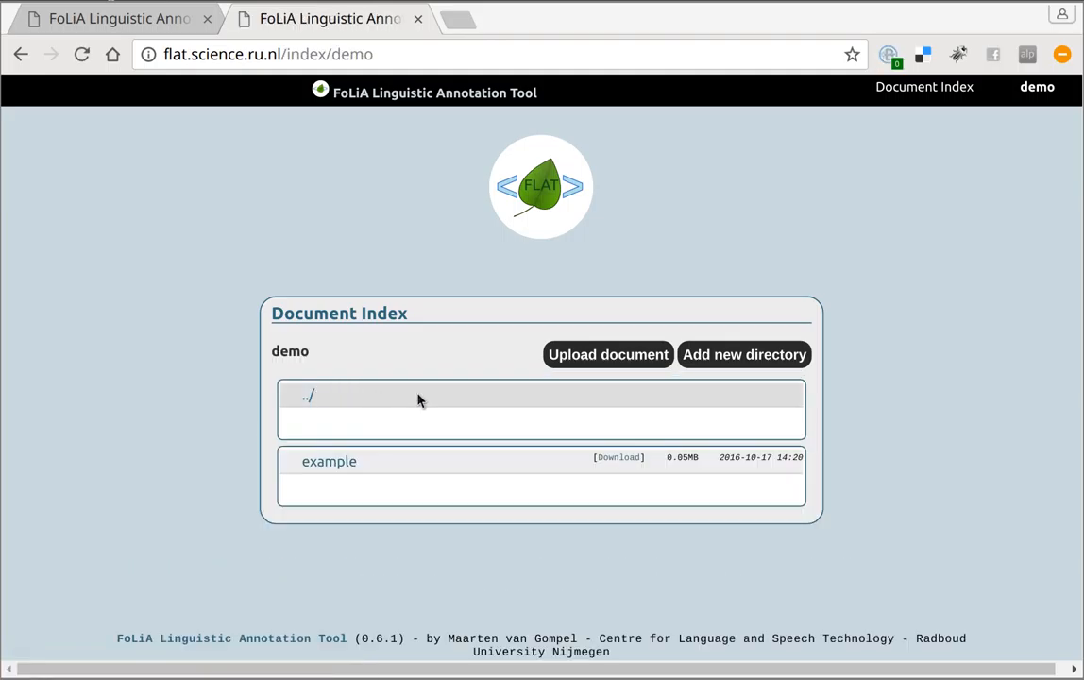
mouse_move(533, 374)
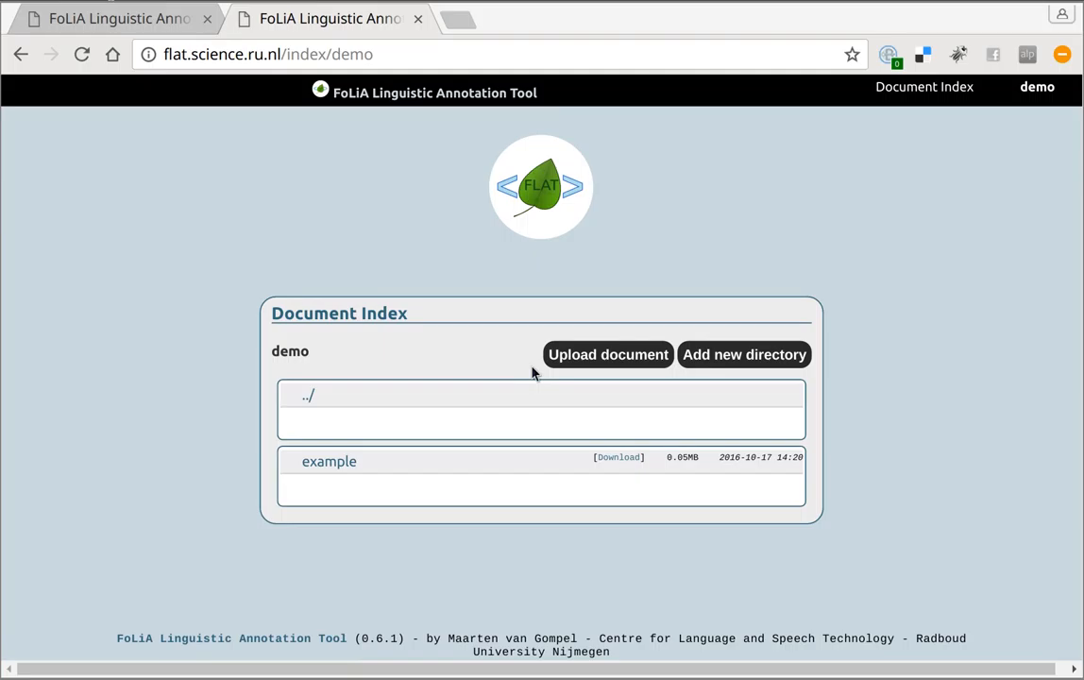
mouse_move(599, 359)
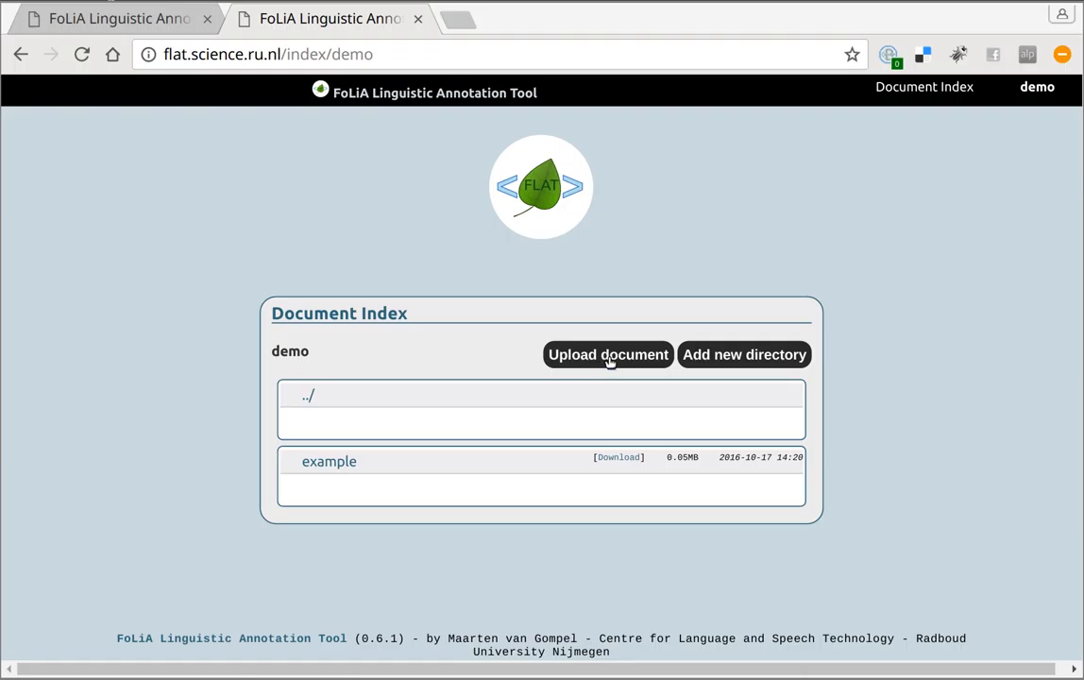
mouse_move(765, 377)
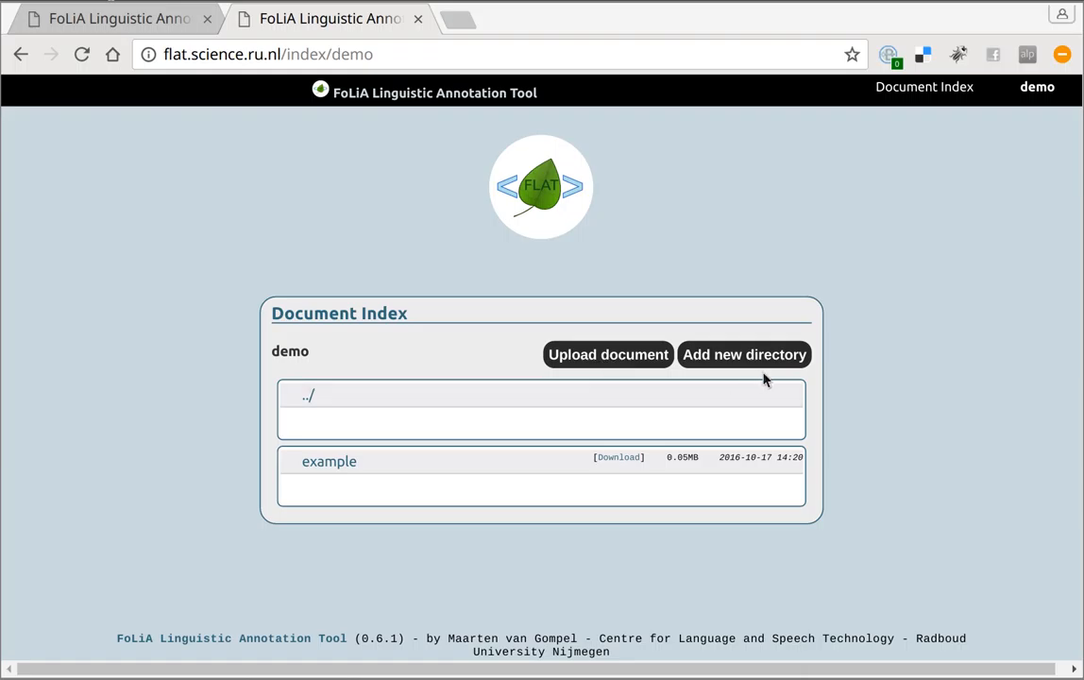
mouse_move(419, 482)
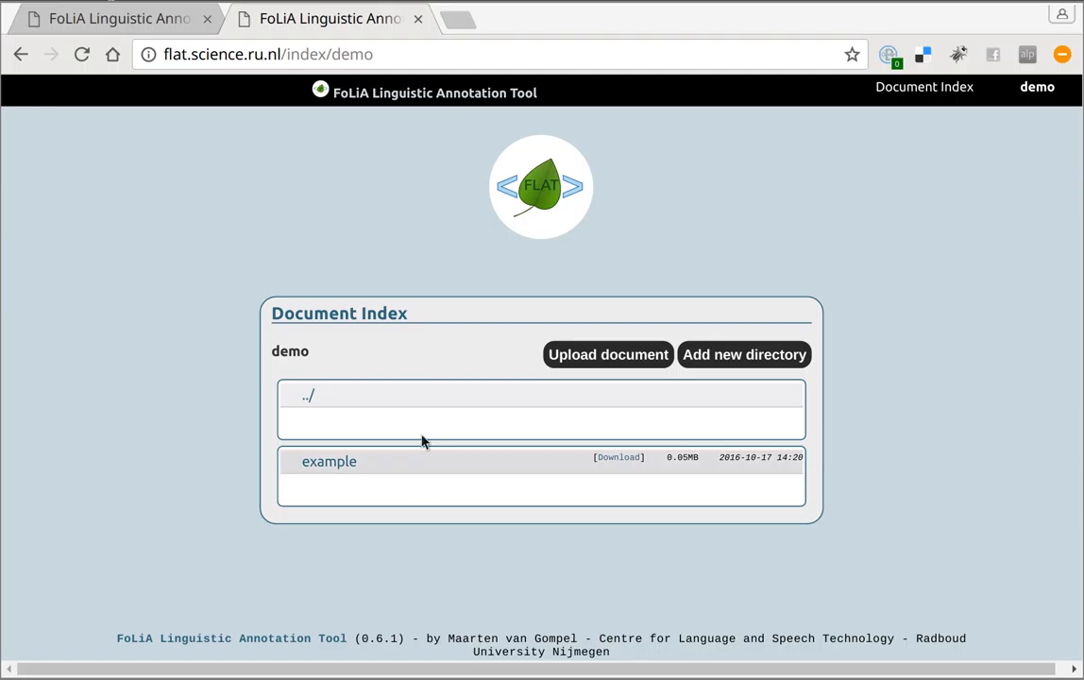
mouse_move(374, 454)
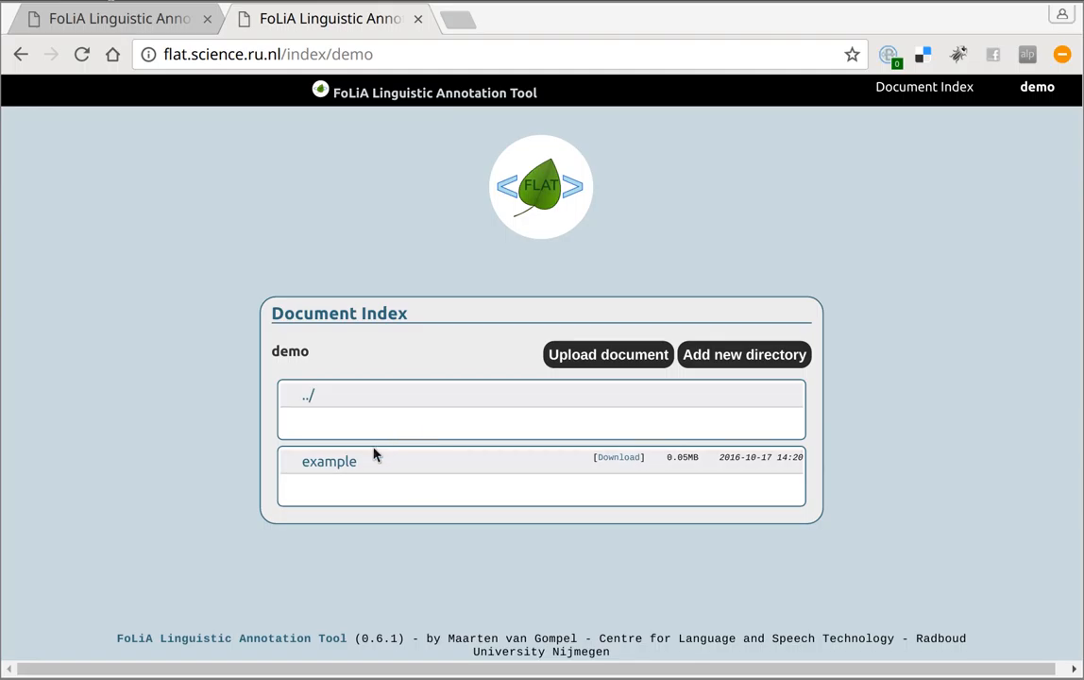
mouse_move(329, 461)
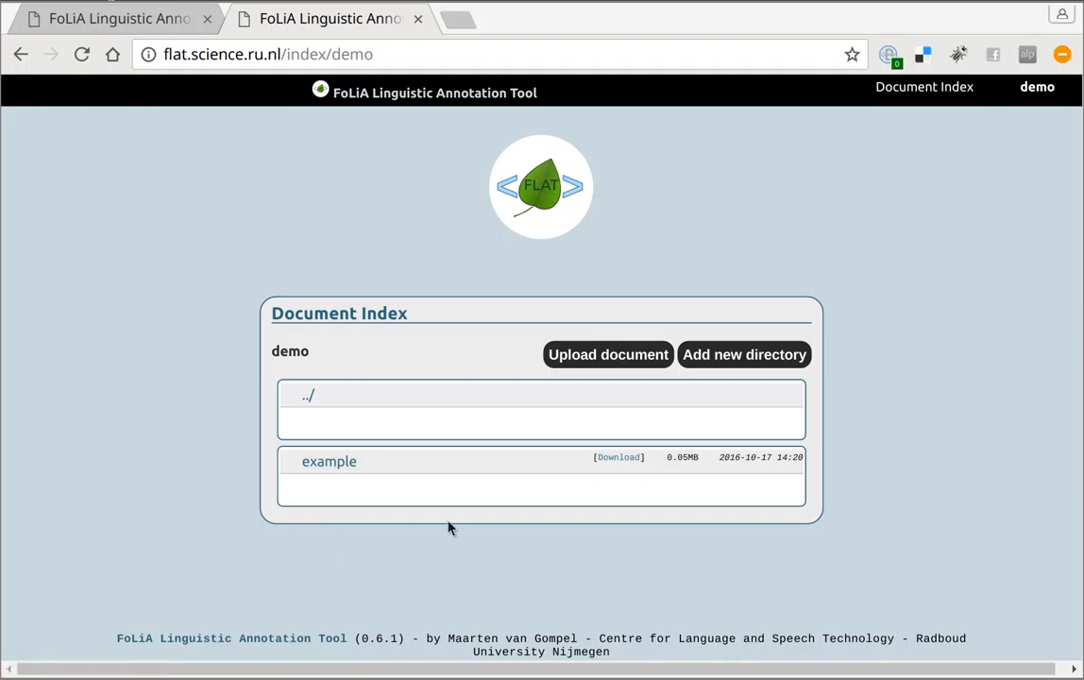
mouse_move(348, 484)
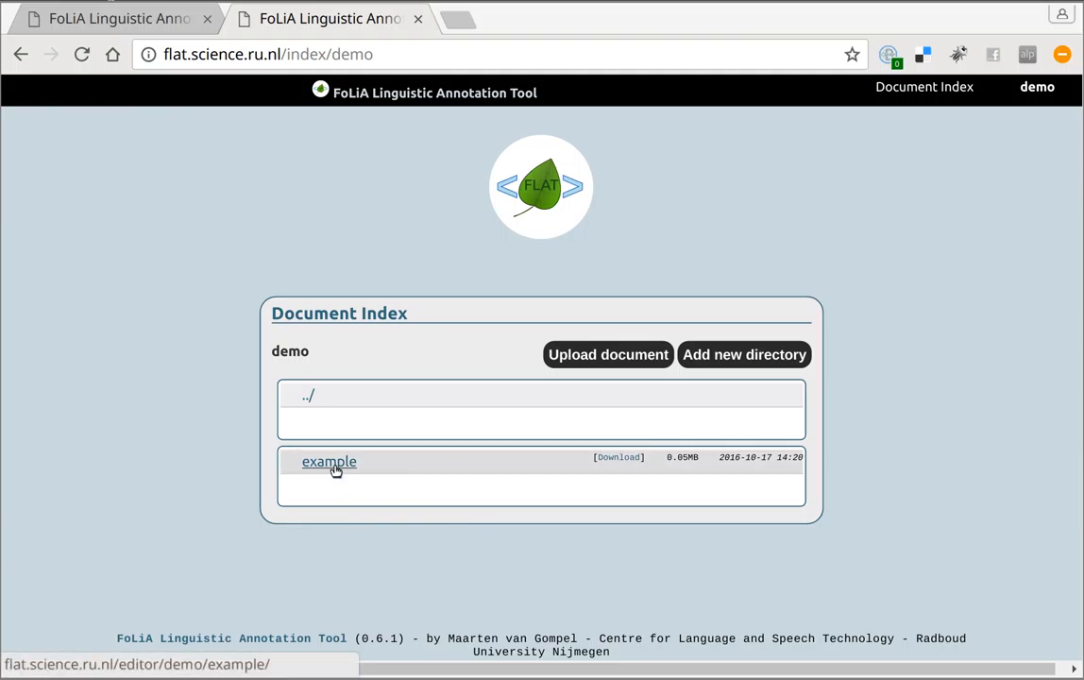
Load the 'example' document from the index into the FLAT editor.
left_click(329, 461)
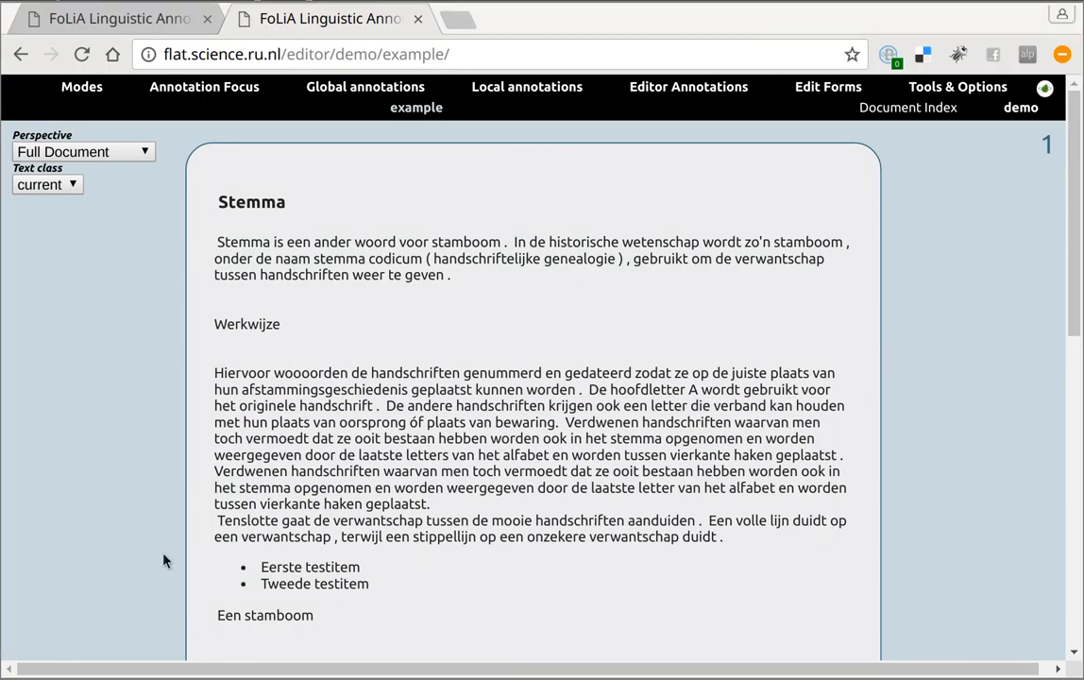
mouse_move(119, 412)
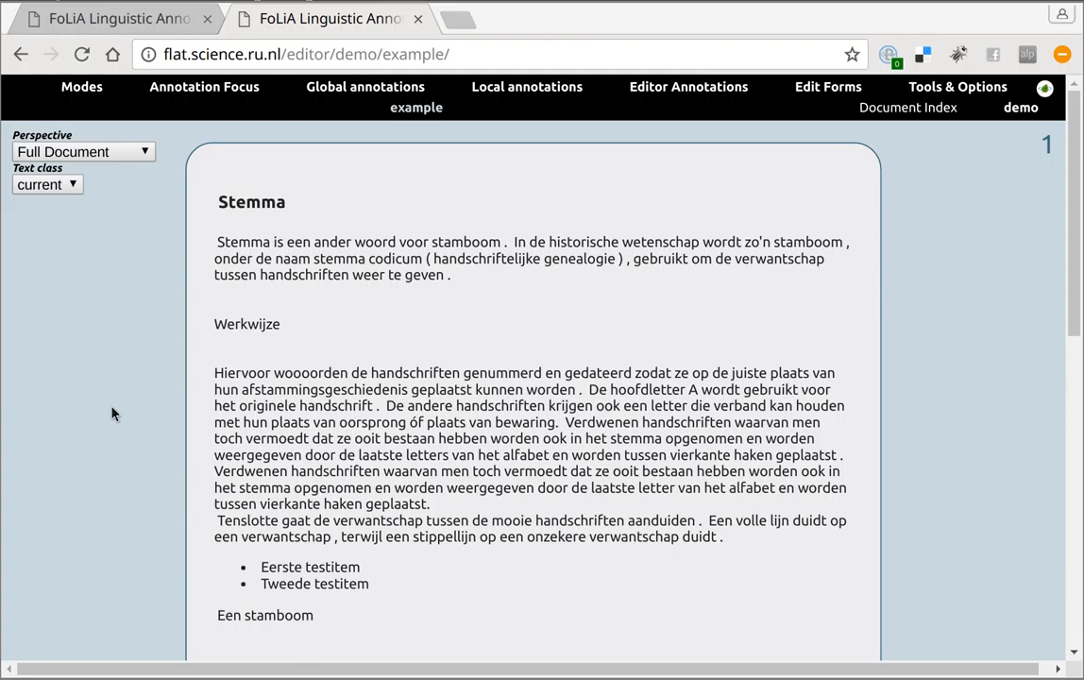
mouse_move(128, 211)
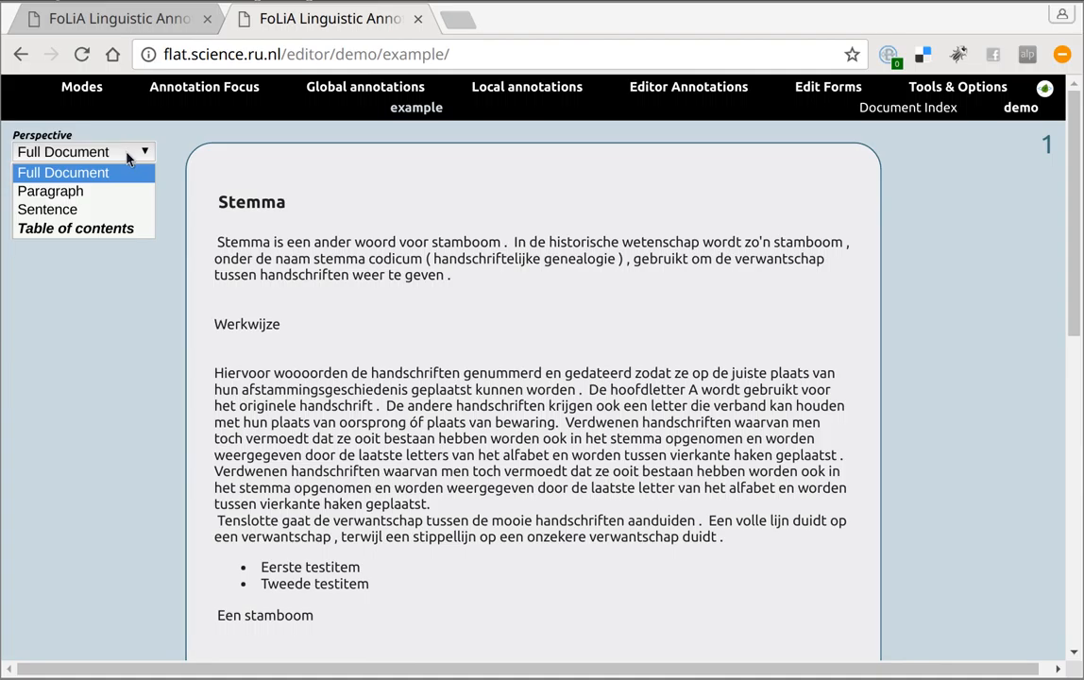
mouse_move(125, 159)
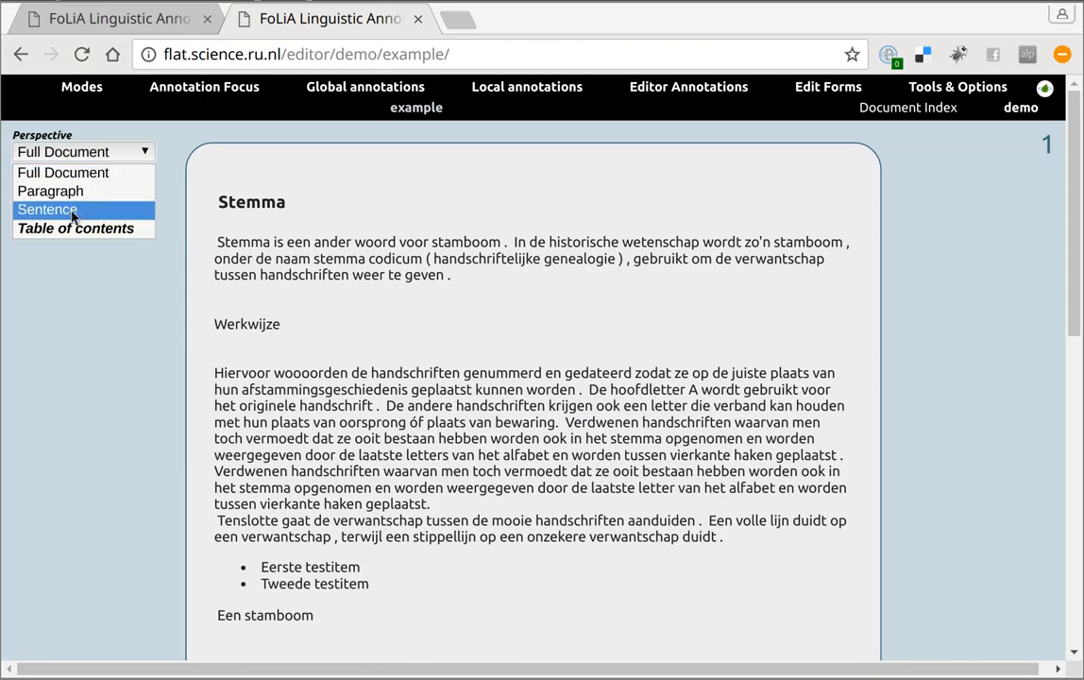
Switch the Perspective setting so the Stemma text shows sentence by sentence on page 1.
left_click(48, 208)
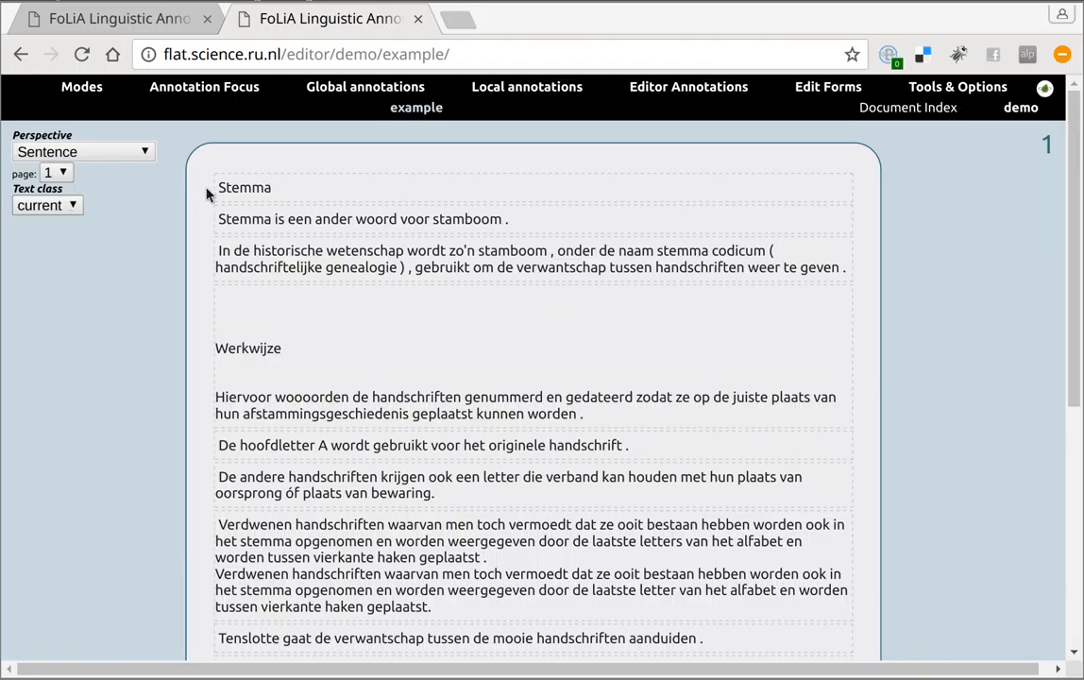
left_click(243, 219)
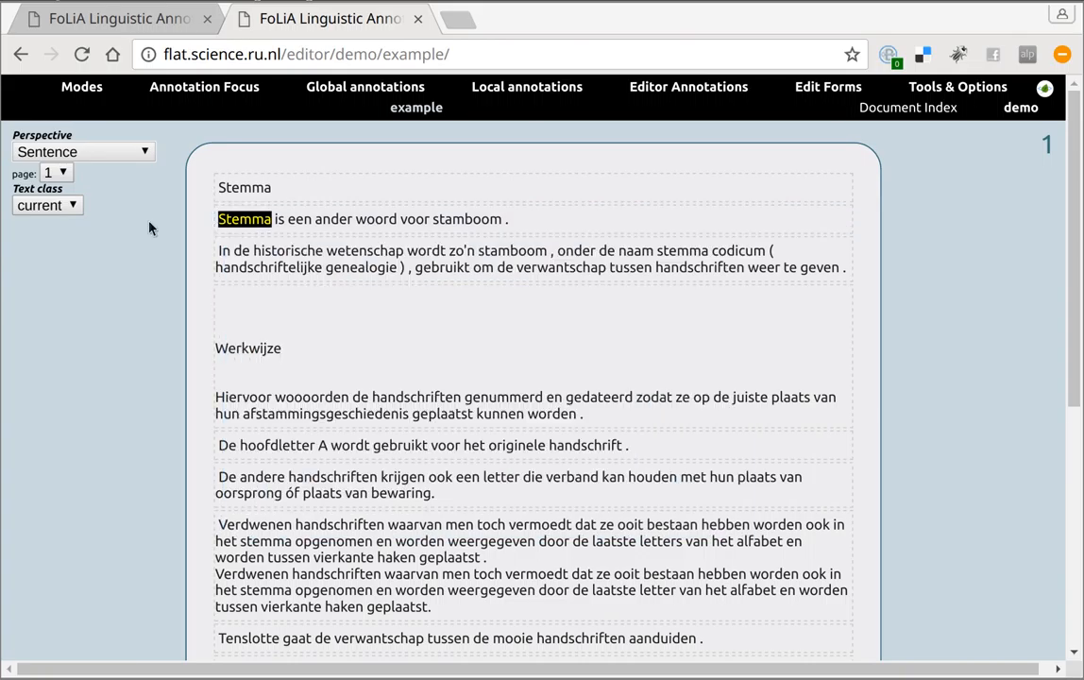
left_click(242, 219)
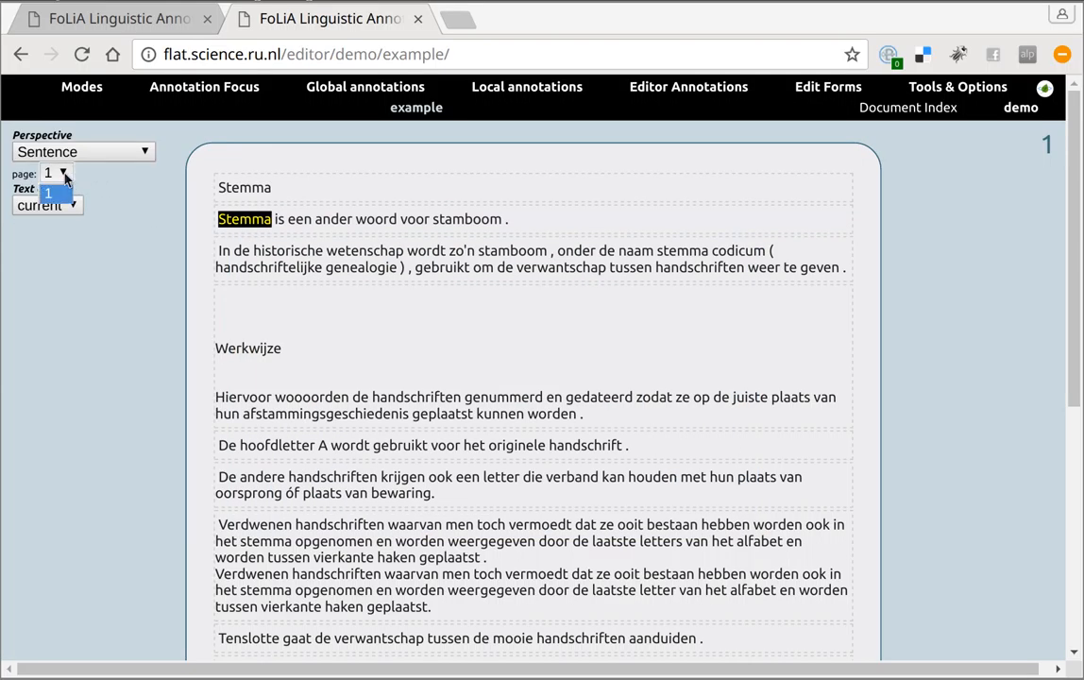
mouse_move(75, 180)
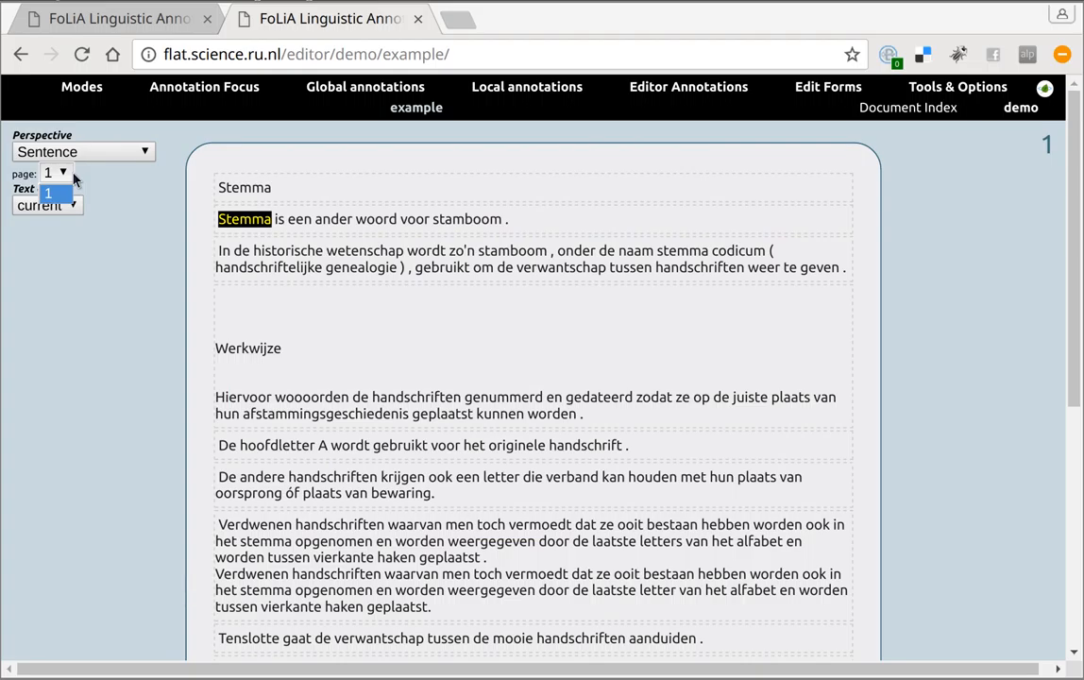
mouse_move(153, 189)
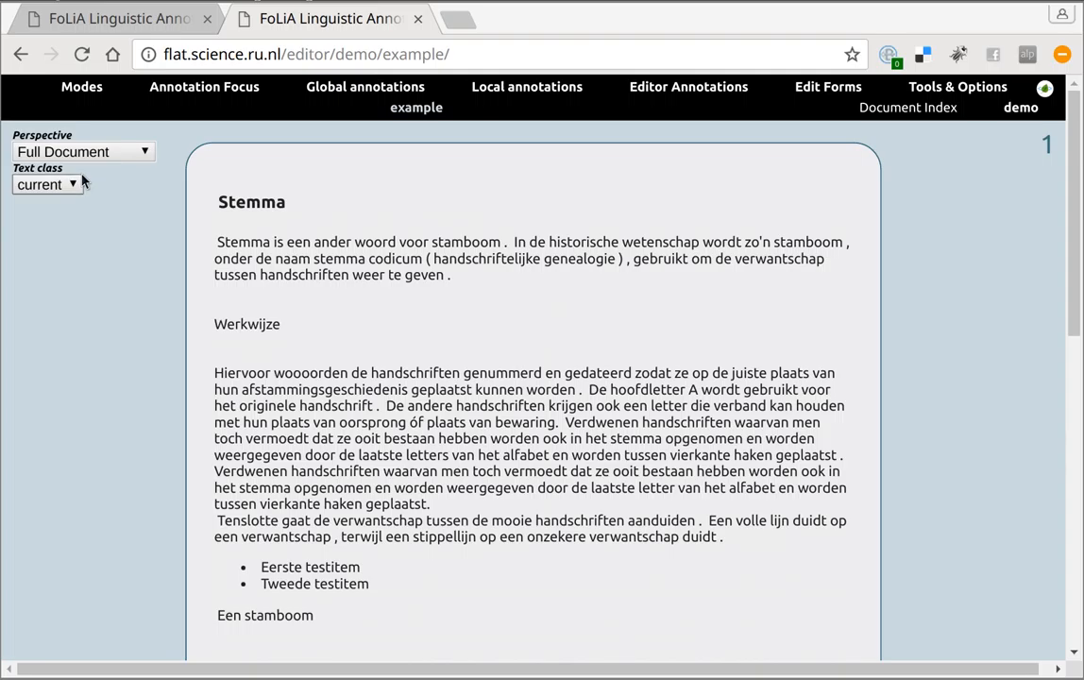
left_click(419, 19)
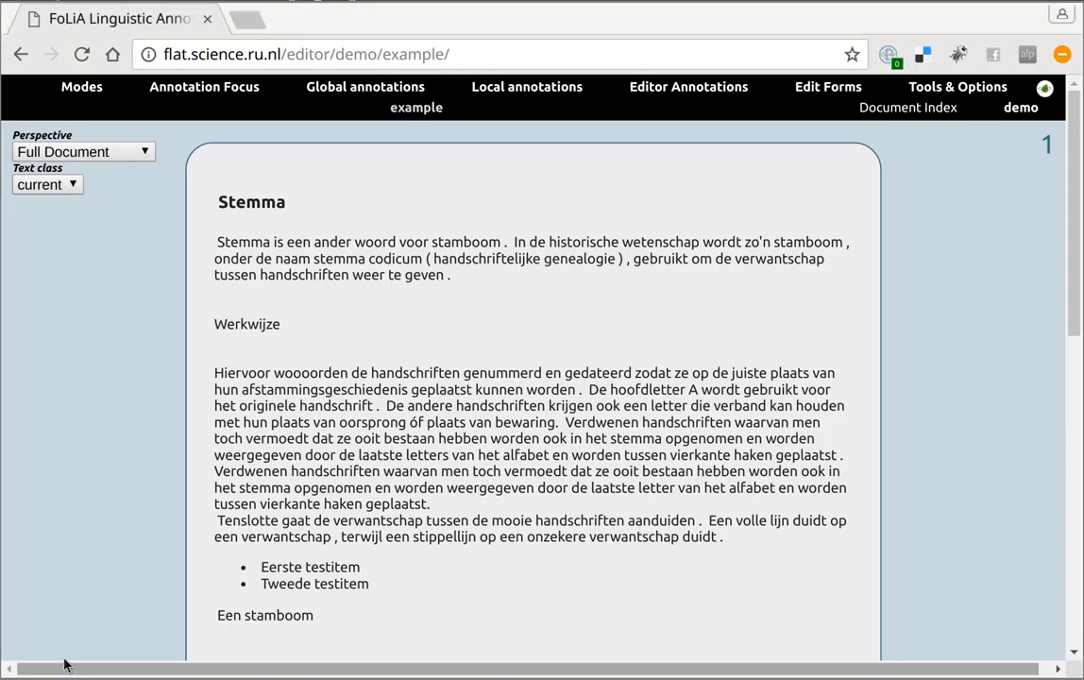
mouse_move(60, 578)
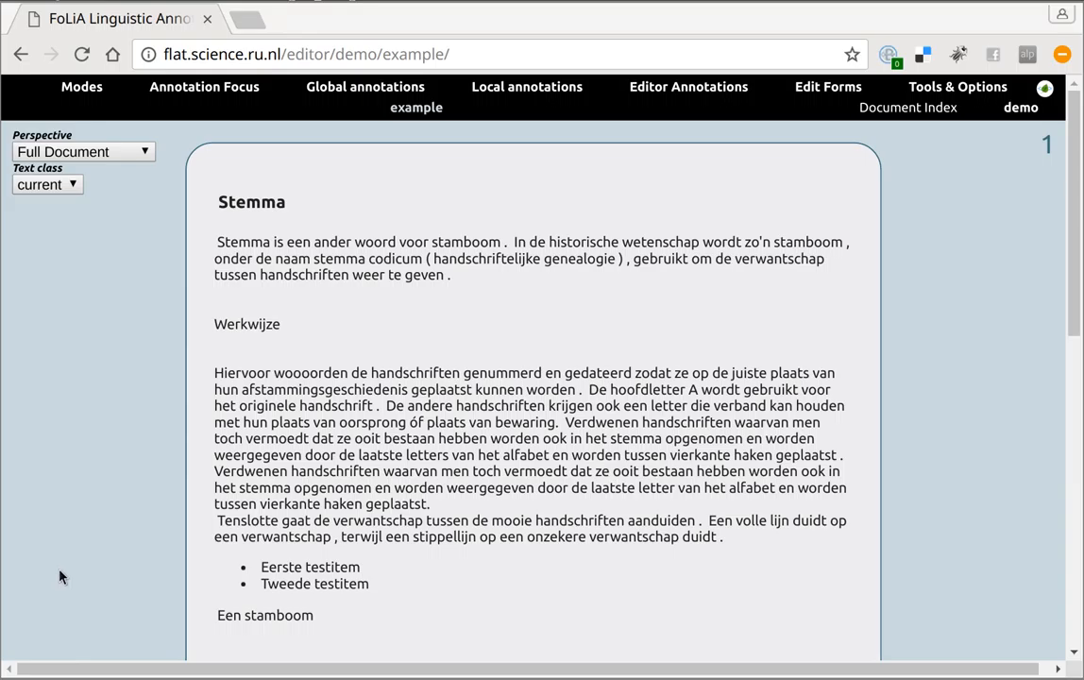
mouse_move(149, 219)
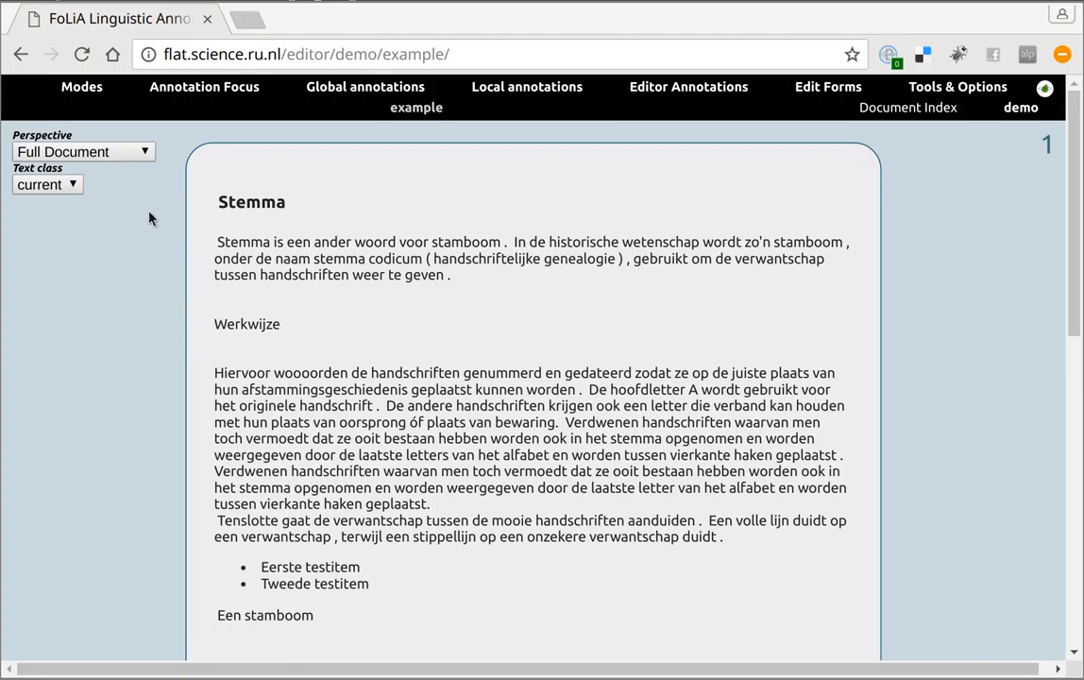
mouse_move(159, 210)
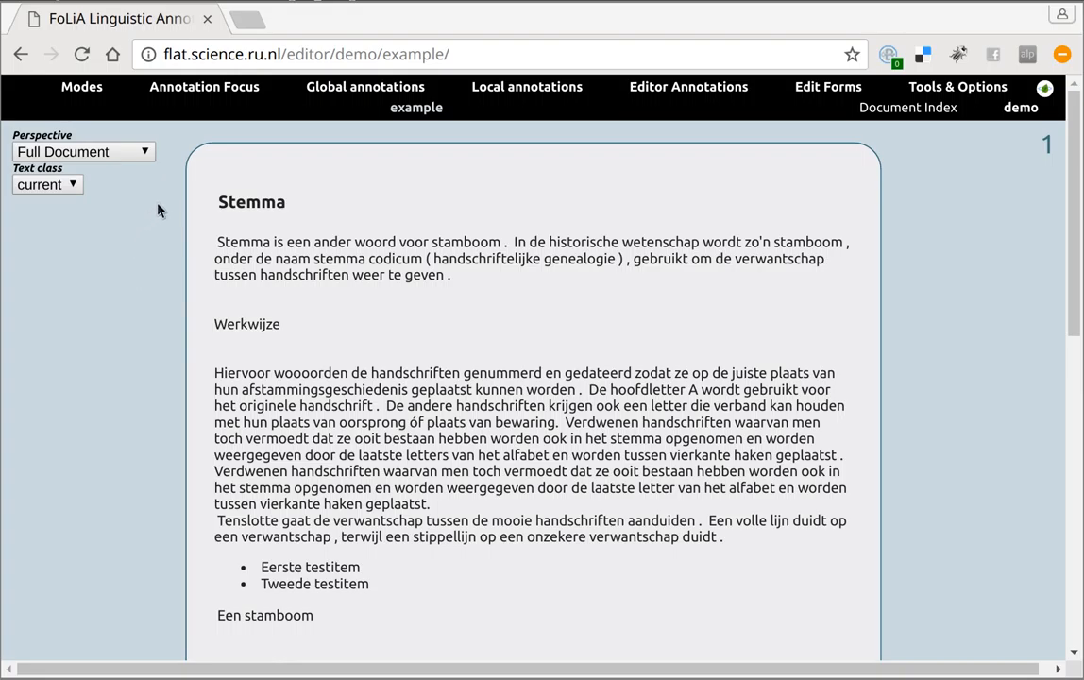
scroll("down", 3)
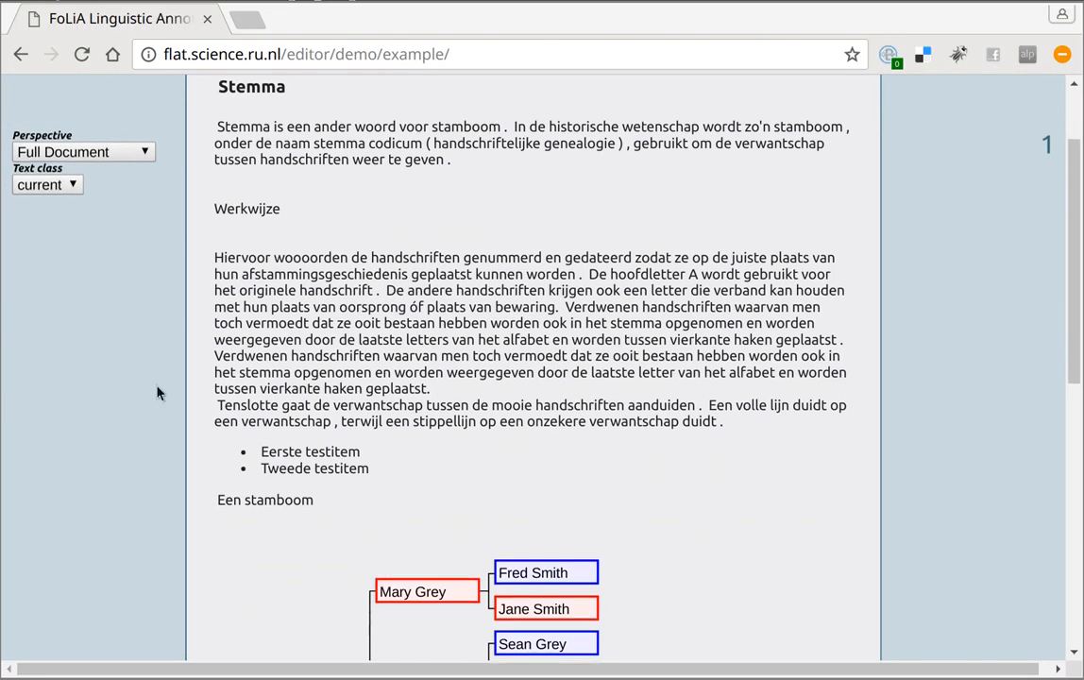
scroll("down", 3)
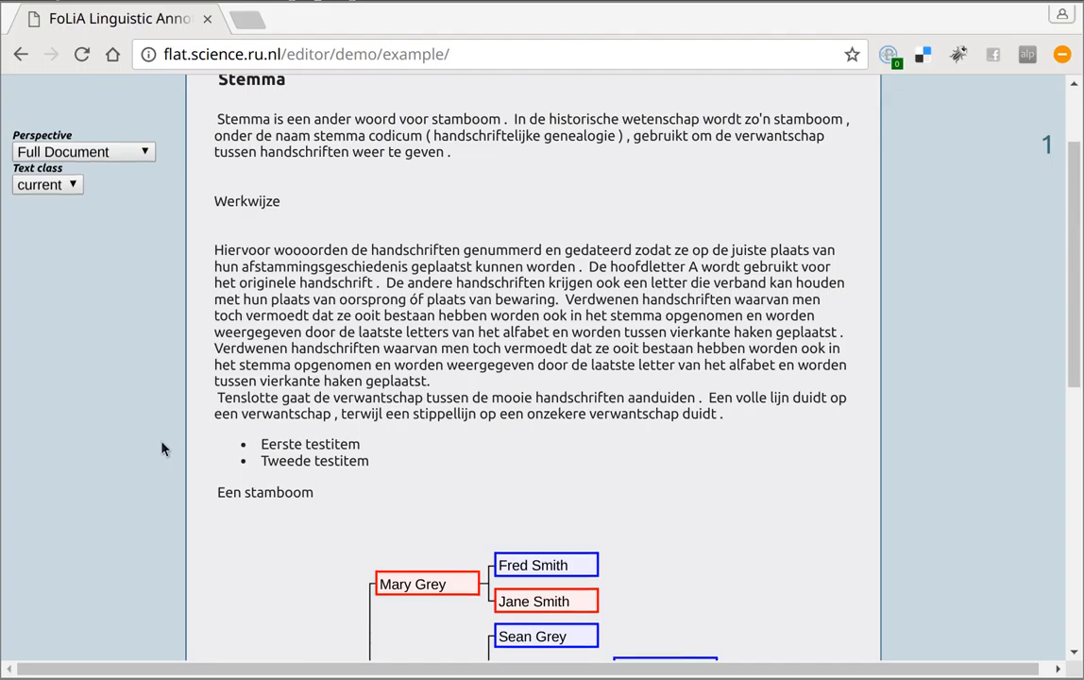
scroll("down", 3)
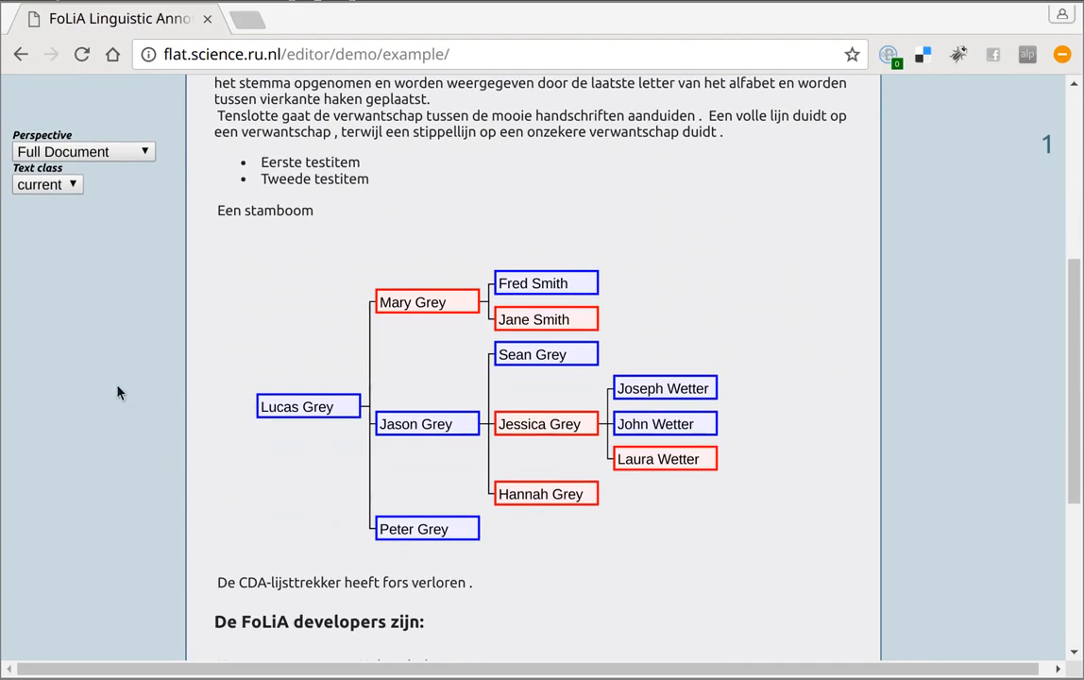
scroll("down", 3)
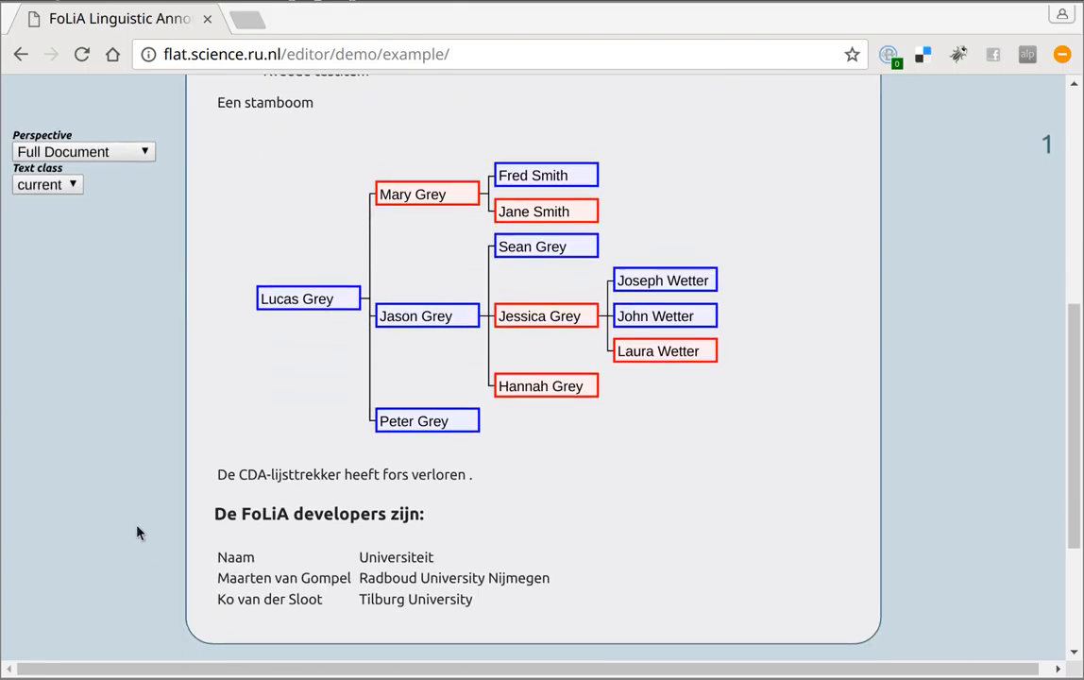
scroll("up", 3)
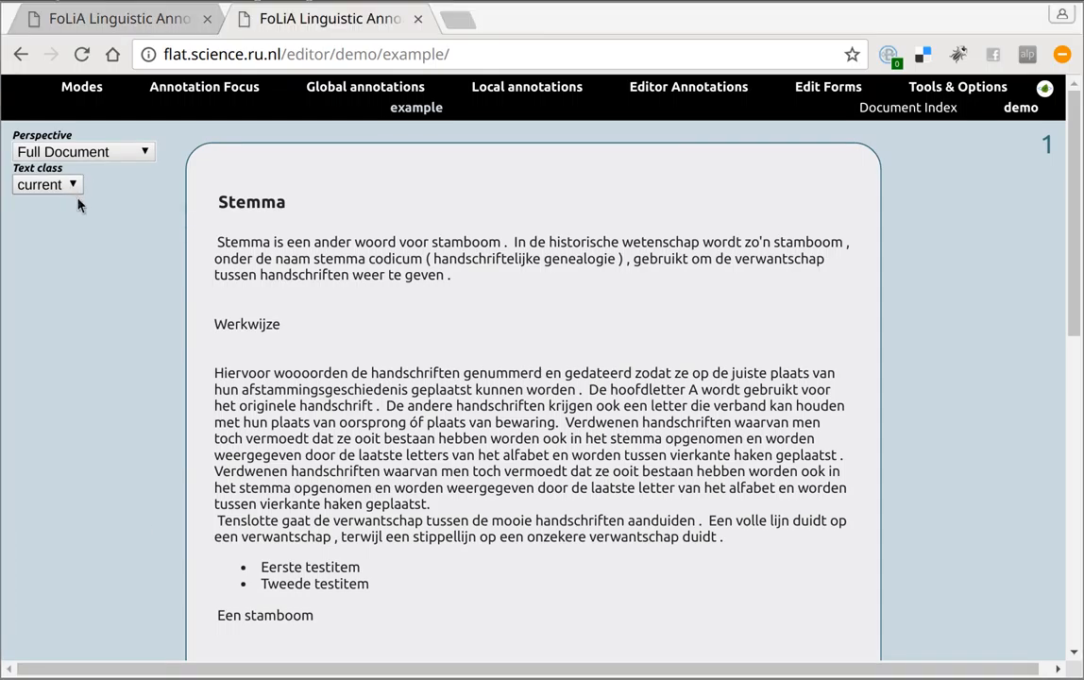
mouse_move(162, 242)
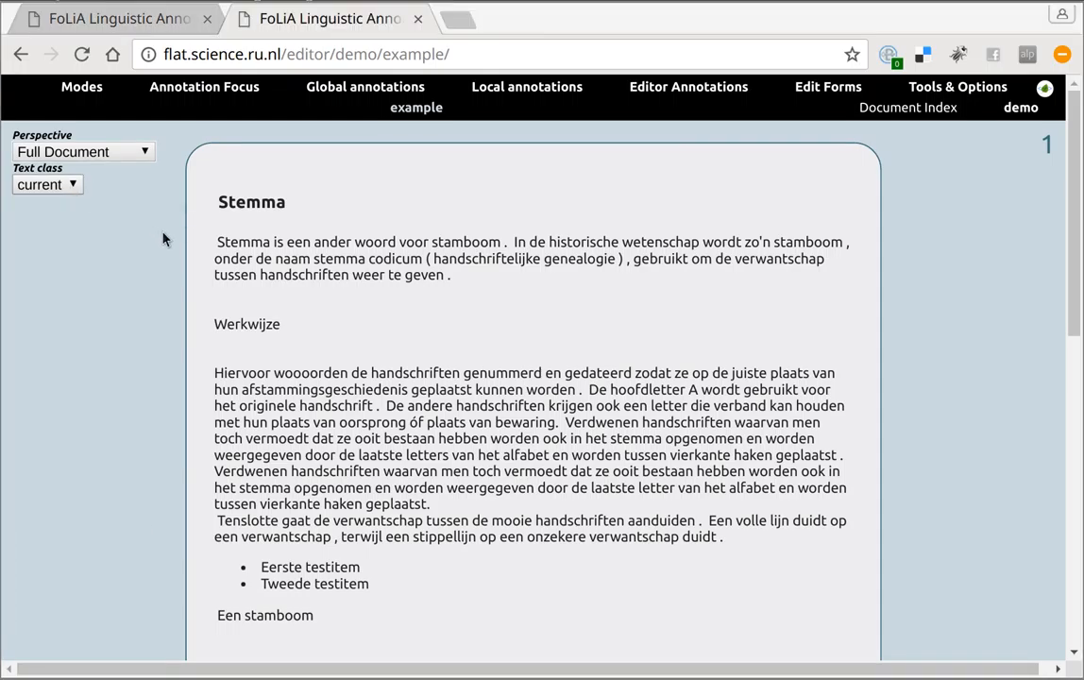
left_click(242, 242)
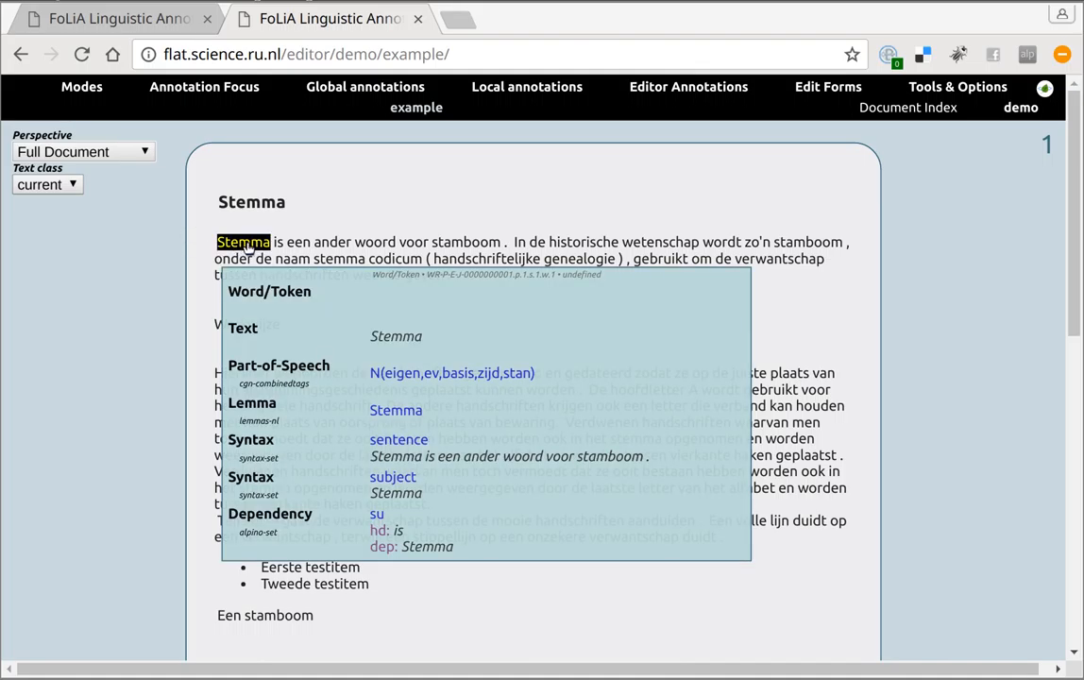
left_click(298, 242)
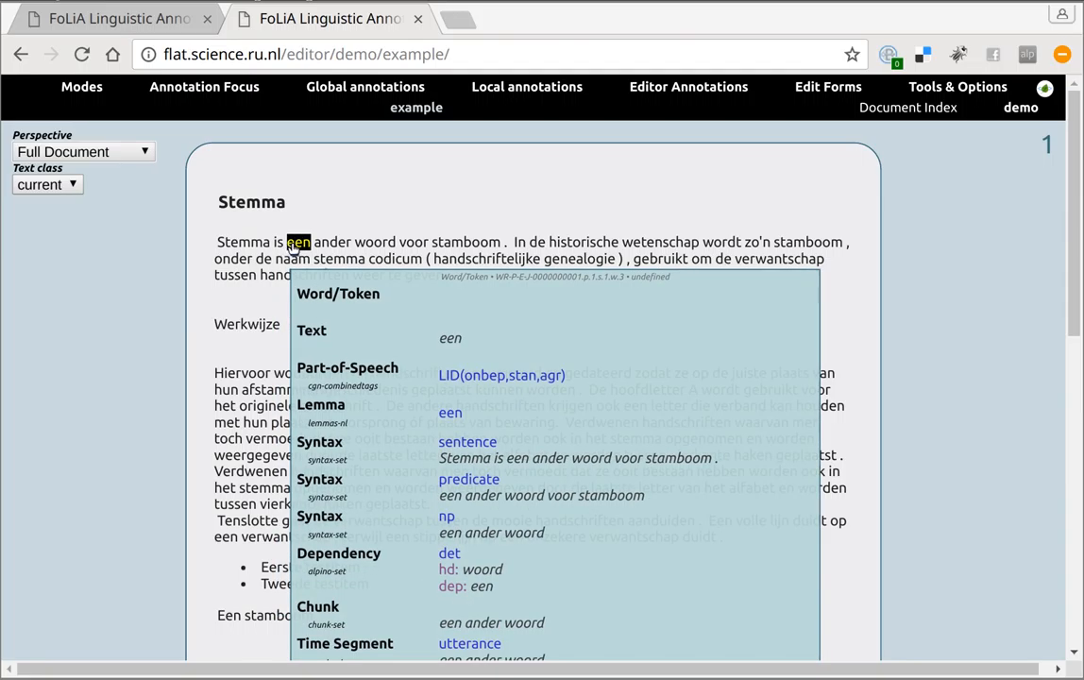
left_click(333, 242)
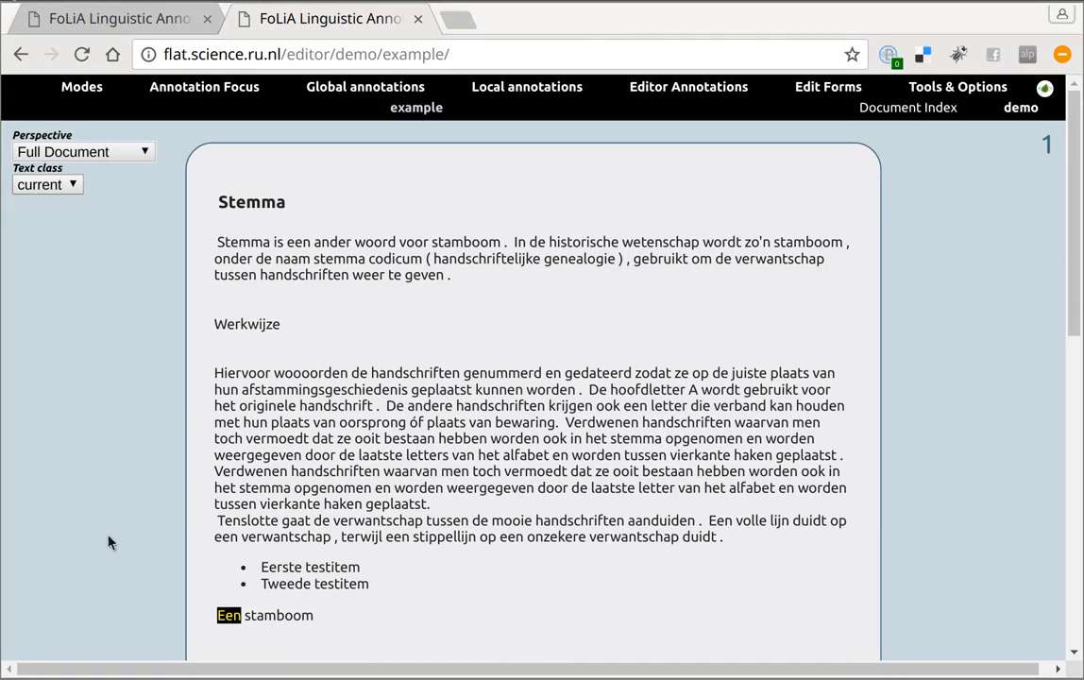
mouse_move(49, 459)
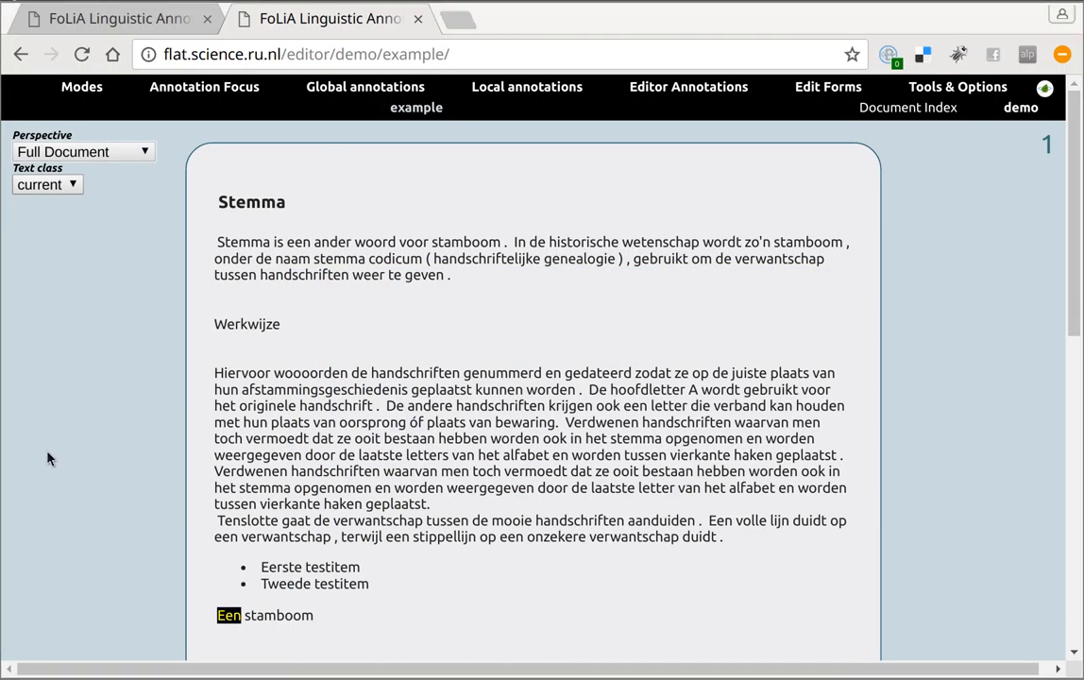
In Local annotations, turn off layers like Sentence, Correction and Entity, leaving text, POS and lemma.
left_click(246, 242)
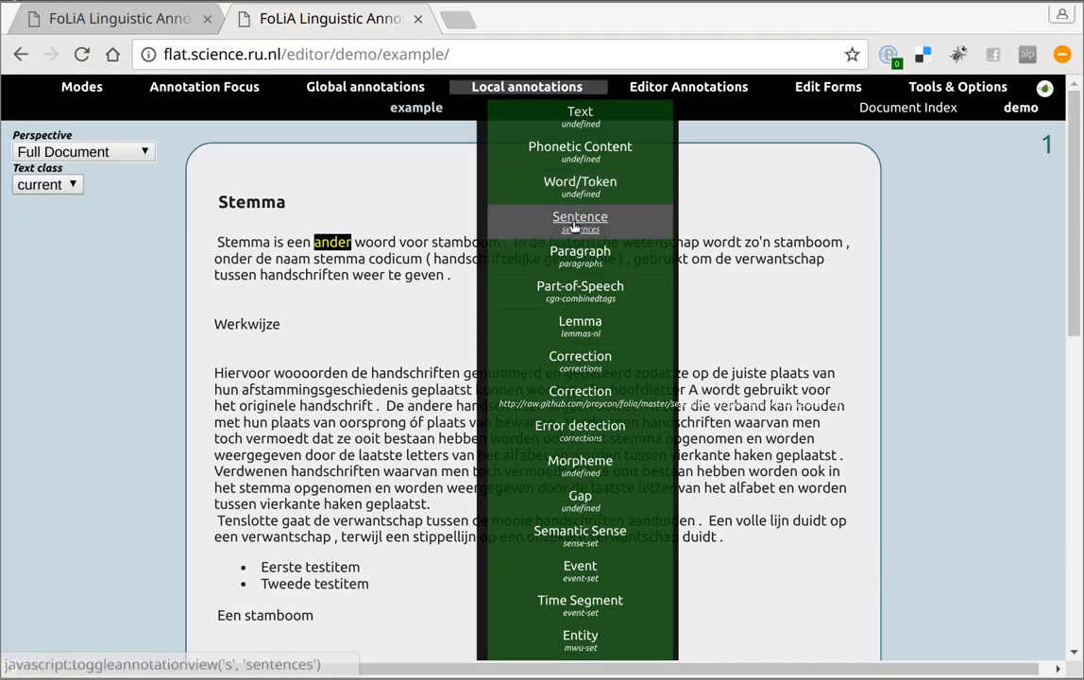
mouse_move(580, 223)
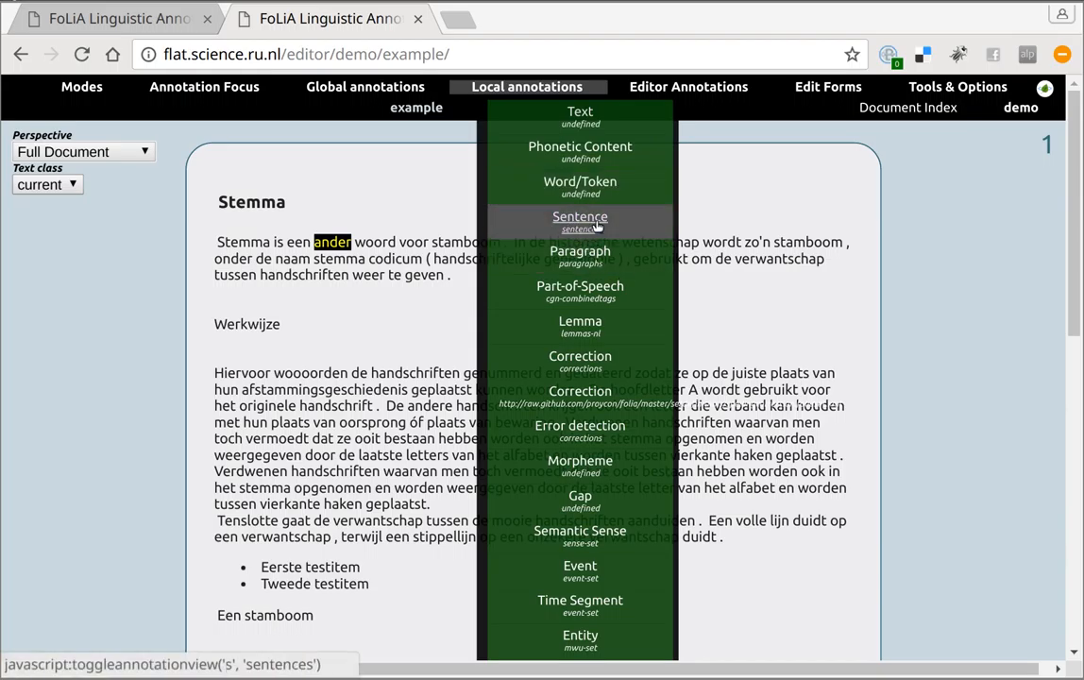
scroll("down", 3)
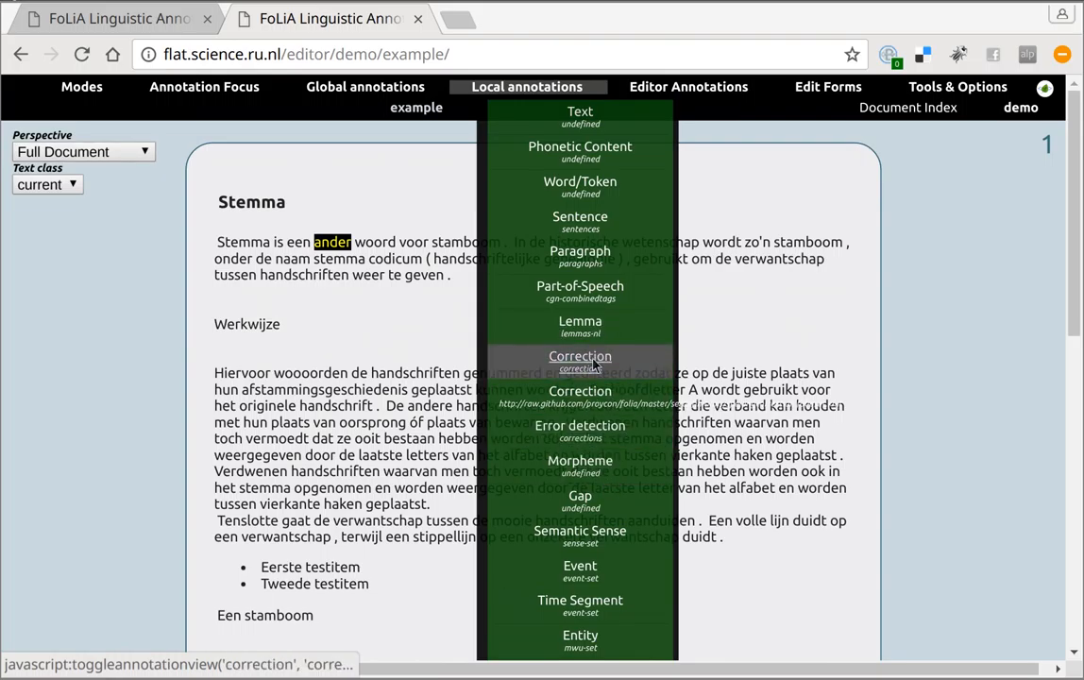
scroll("down", 3)
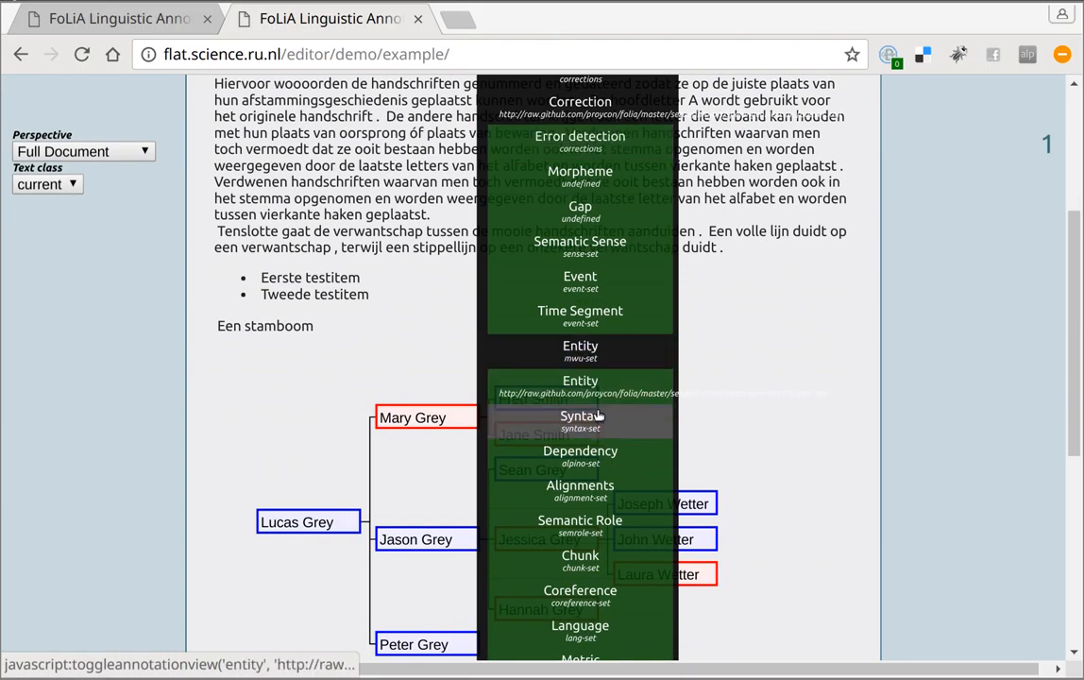
mouse_move(580, 420)
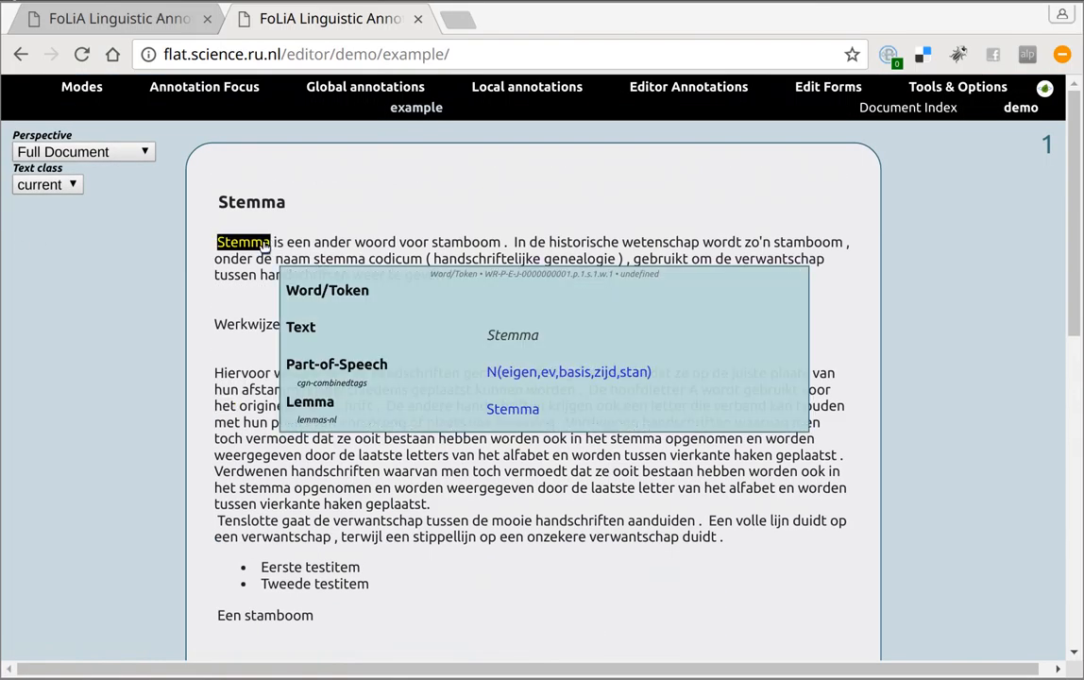
left_click(299, 242)
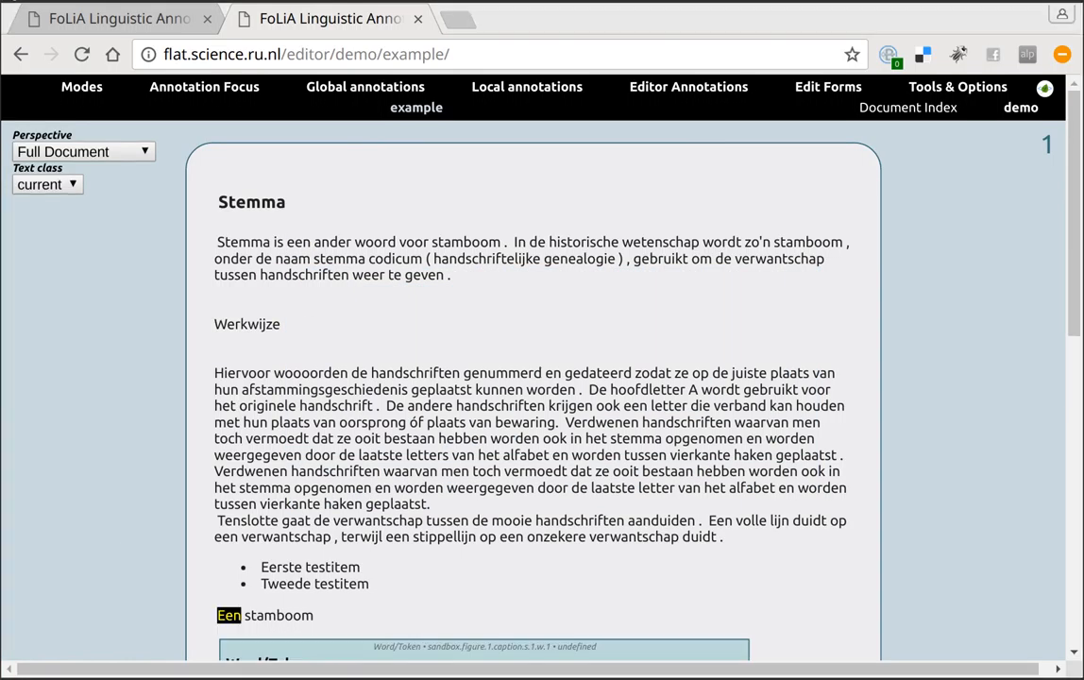
mouse_move(60, 527)
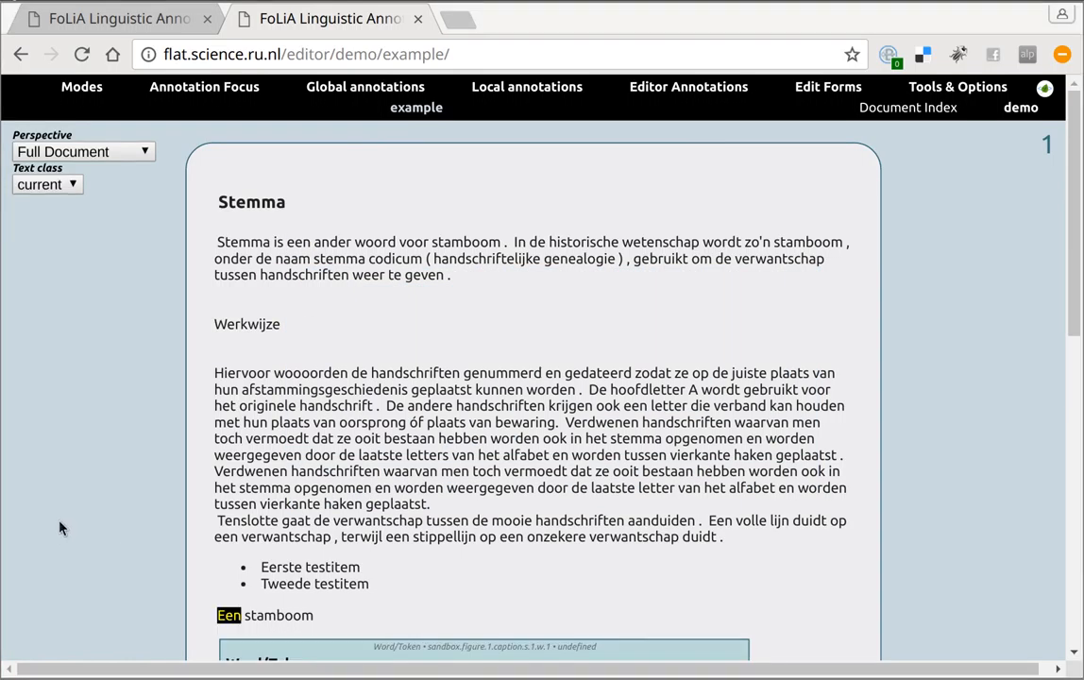
mouse_move(26, 465)
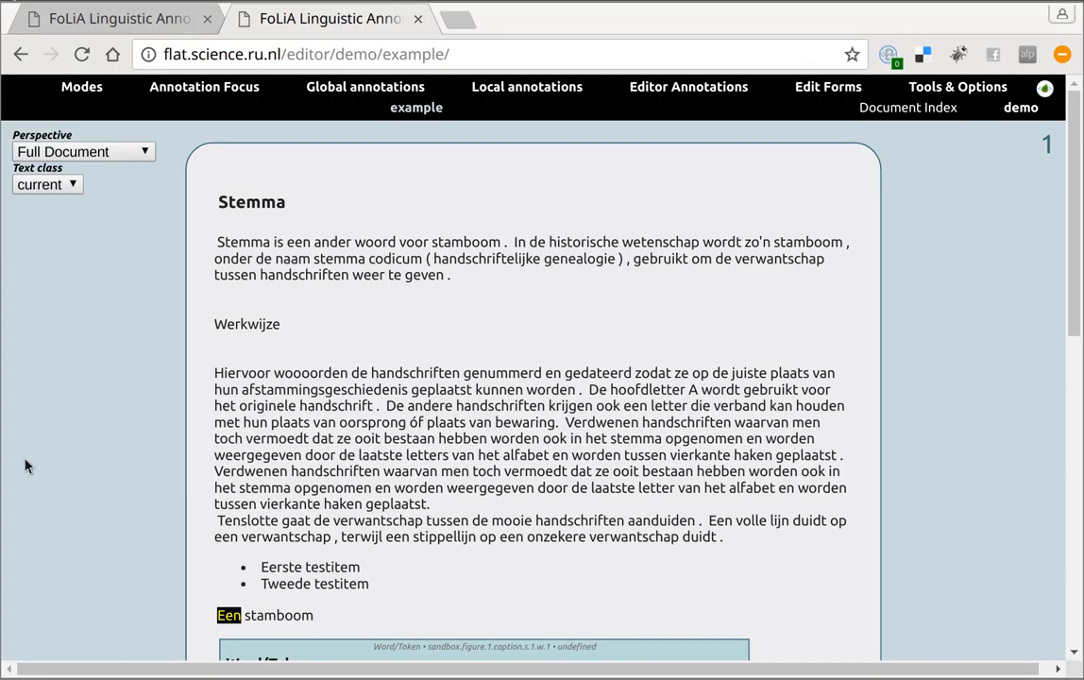
mouse_move(254, 158)
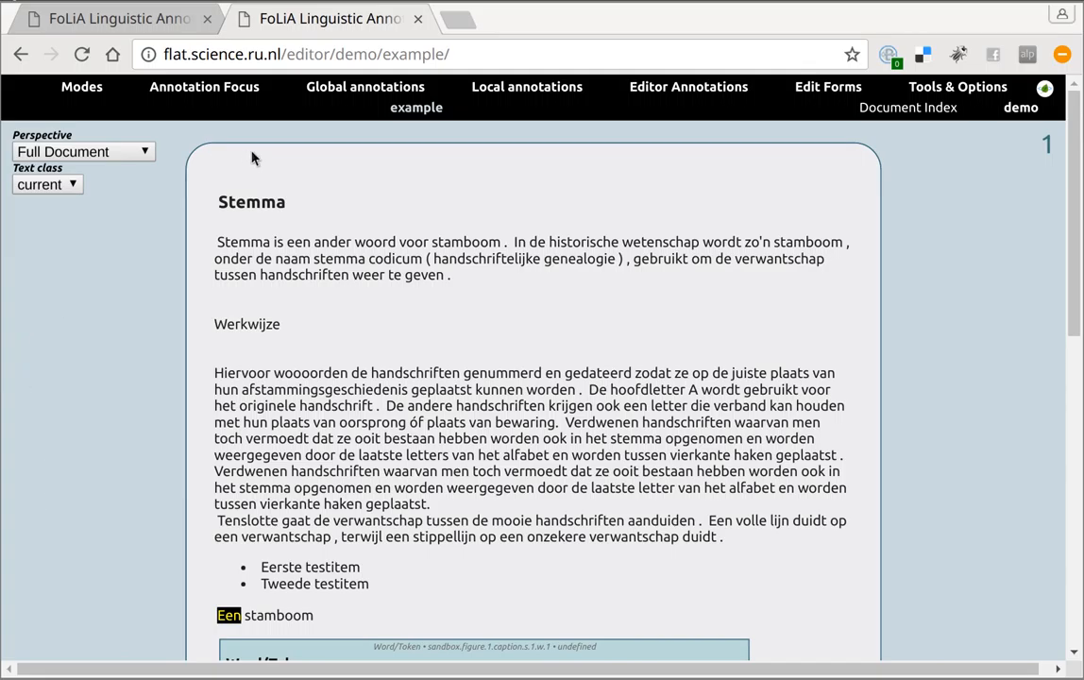
Enable Lemma as a global annotation so lemmas appear above every word.
left_click(366, 87)
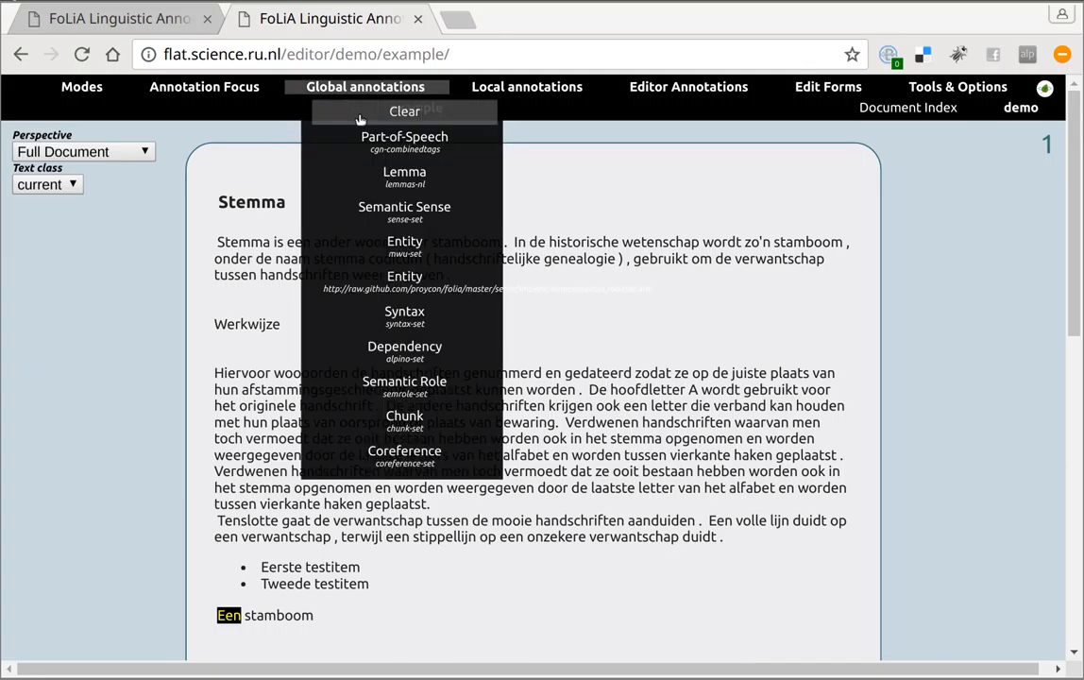
mouse_move(404, 174)
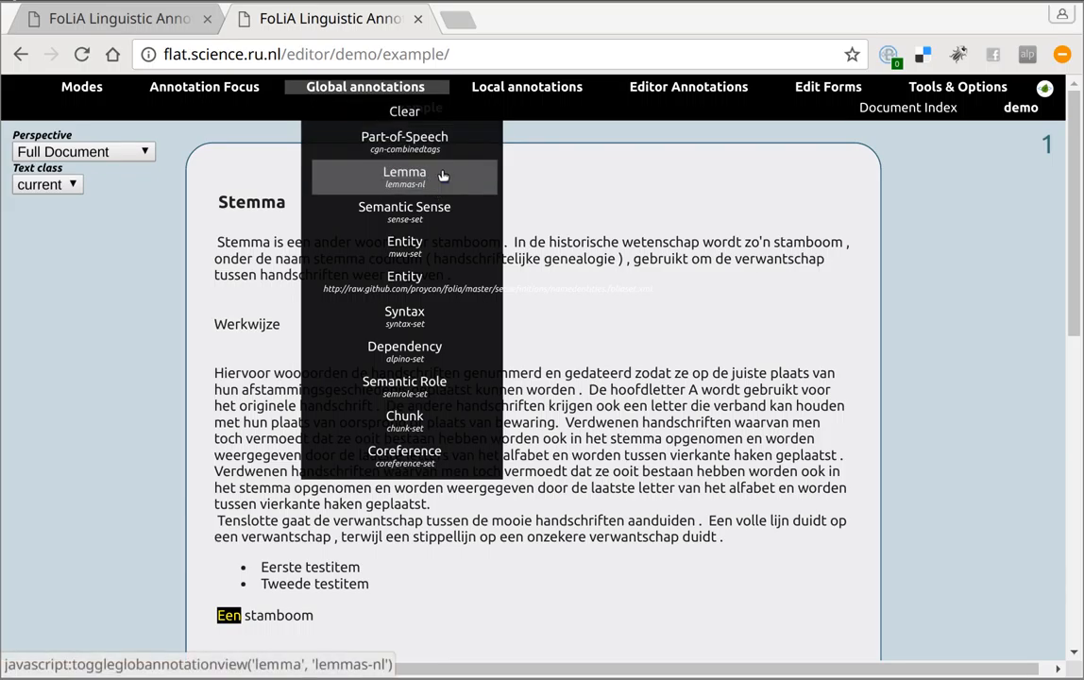
left_click(404, 136)
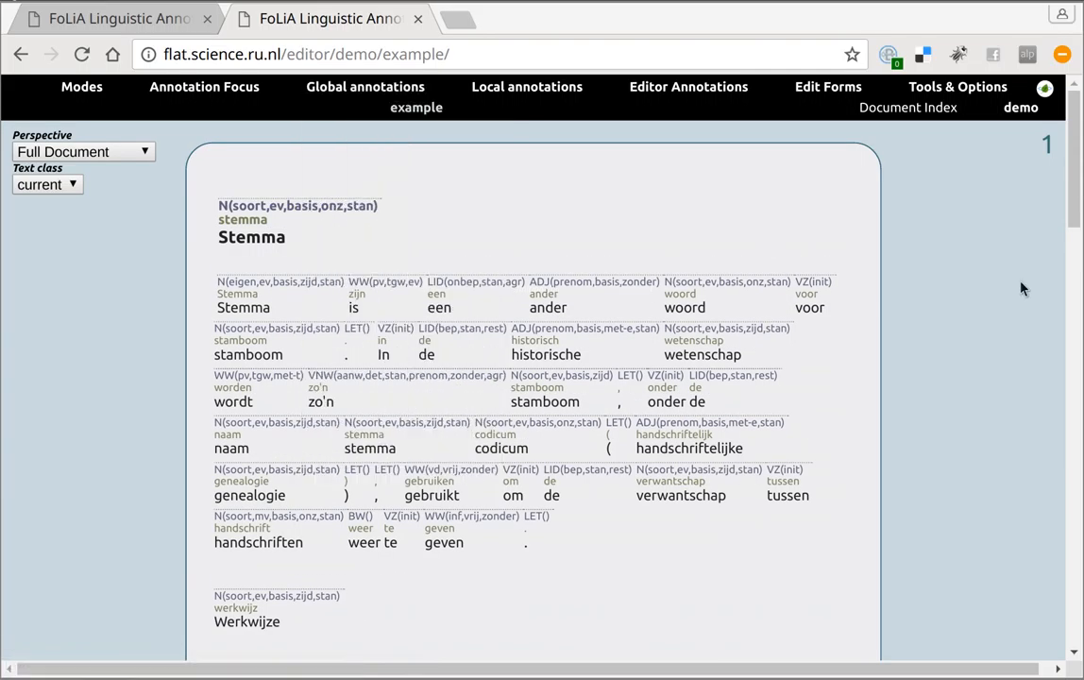
mouse_move(981, 340)
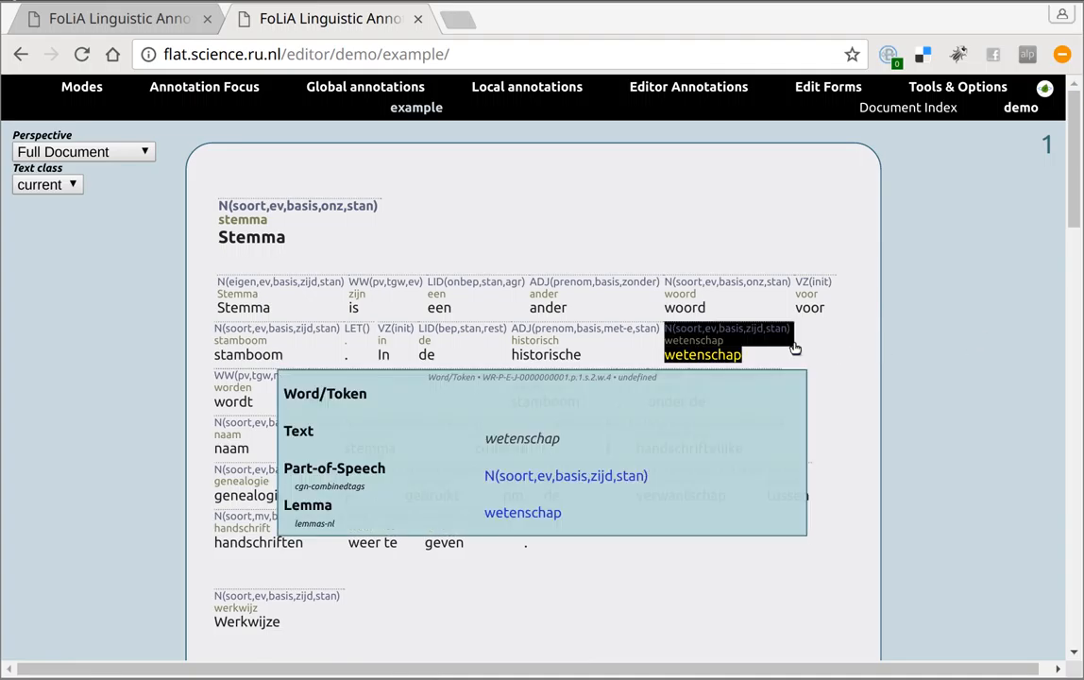
mouse_move(672, 353)
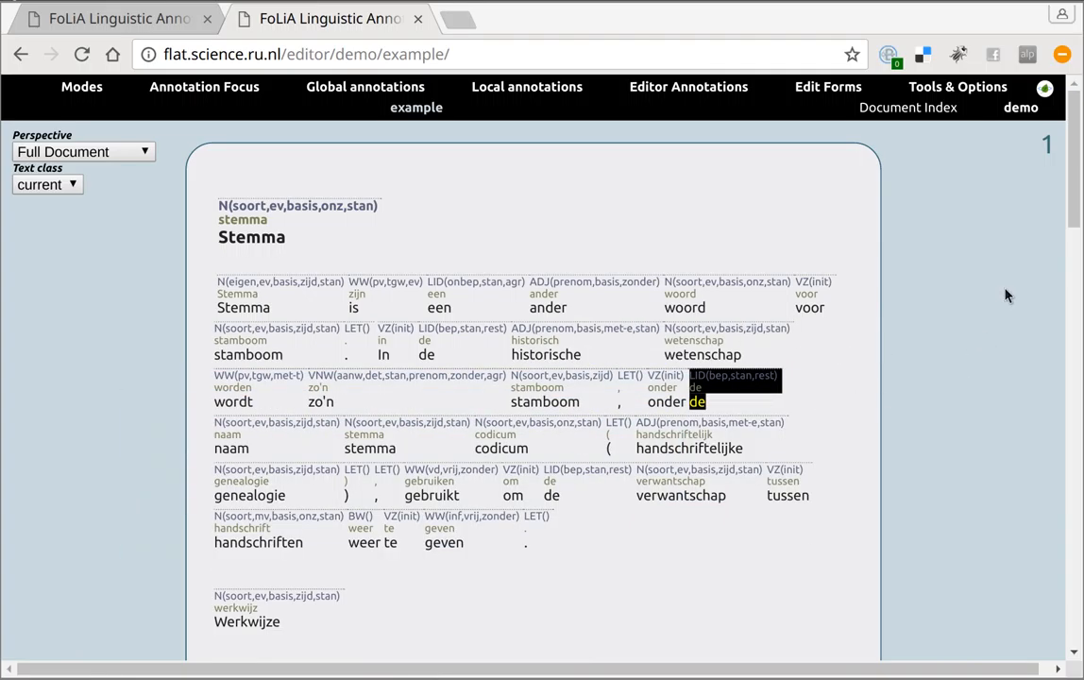
mouse_move(1005, 300)
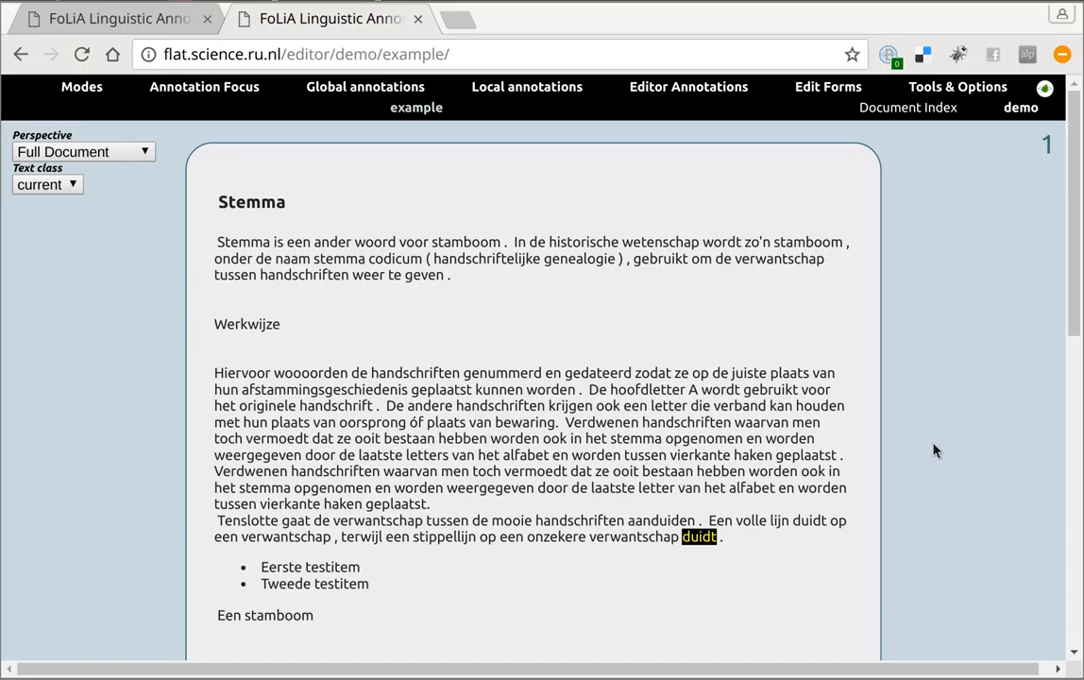
mouse_move(840, 200)
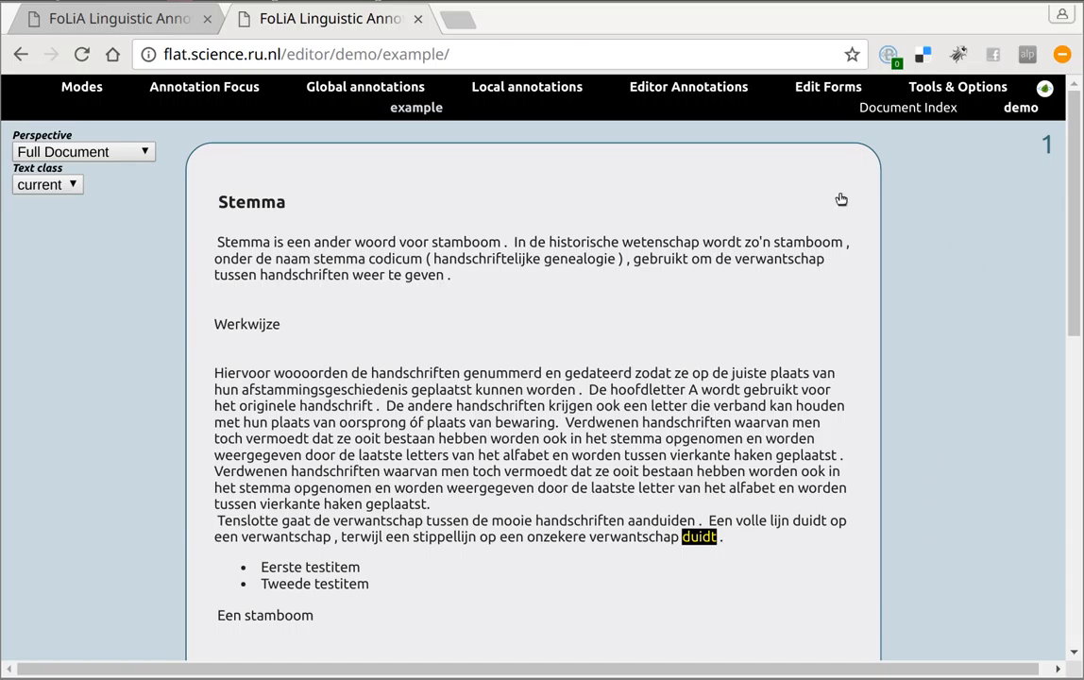
mouse_move(314, 187)
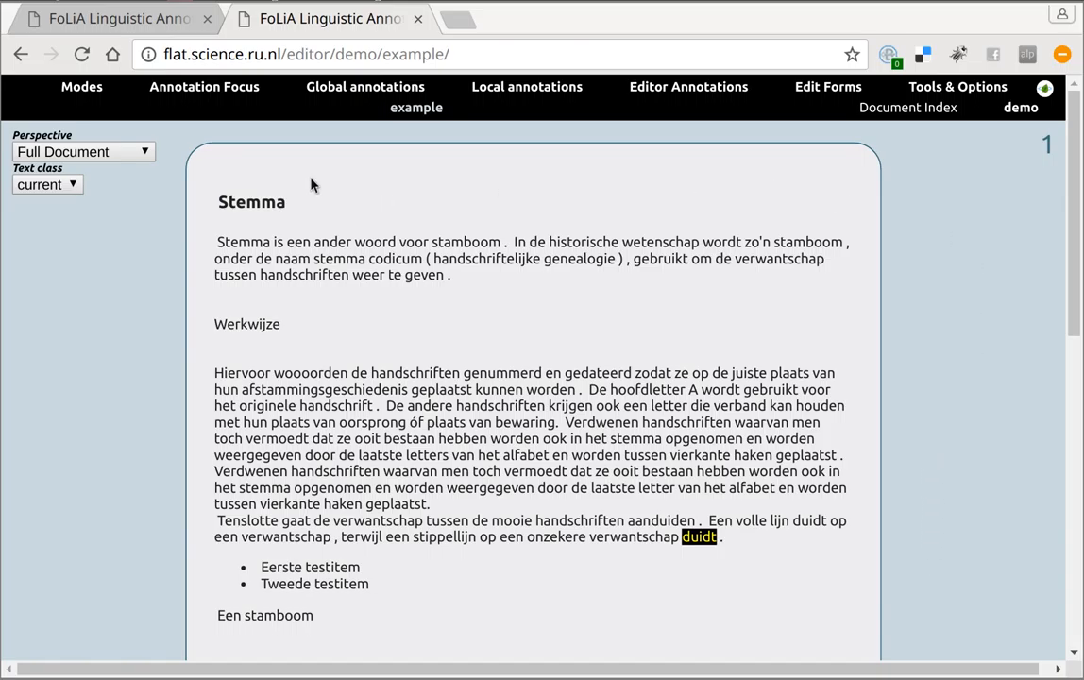
Enable the Syntax global layer and inspect the annotation popup for 'woord'.
left_click(366, 86)
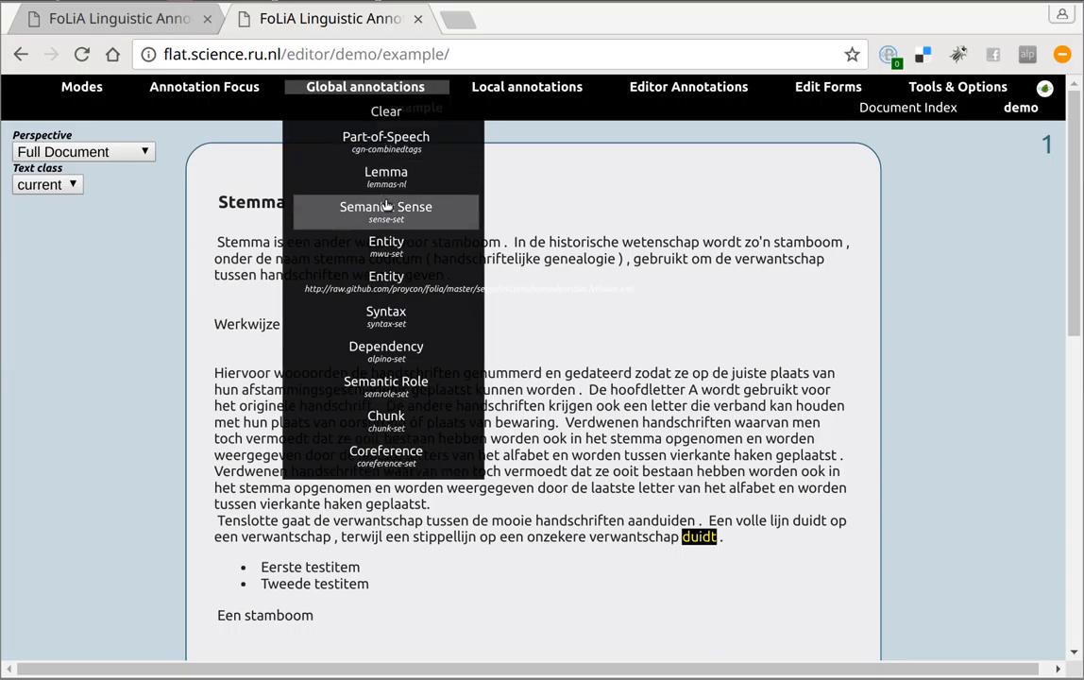
mouse_move(385, 317)
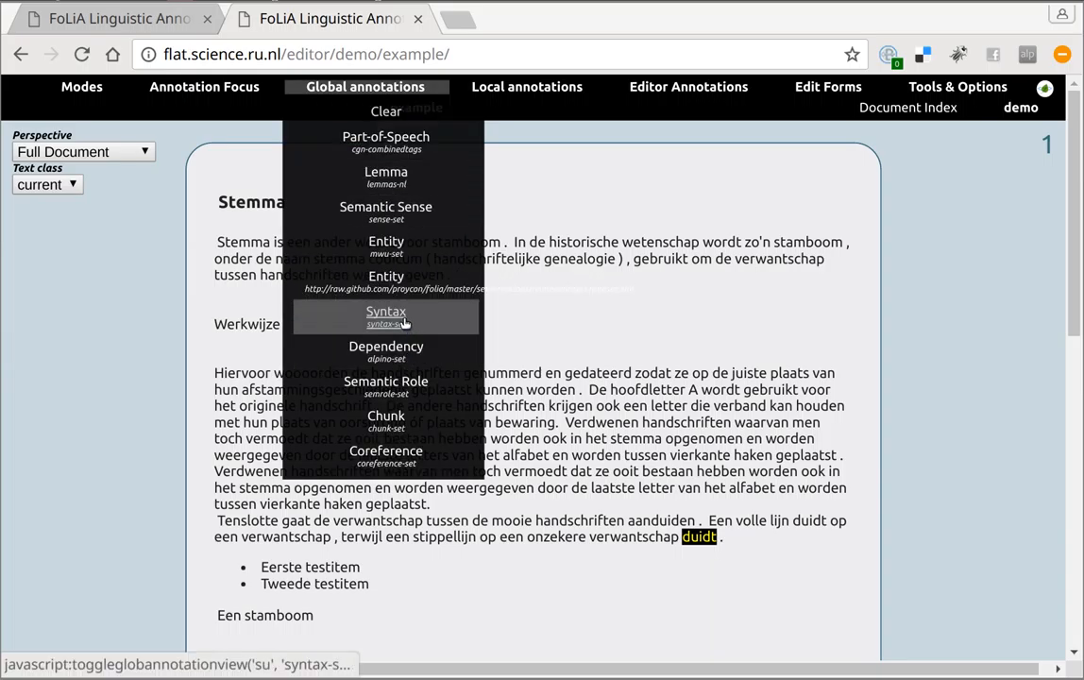
left_click(386, 312)
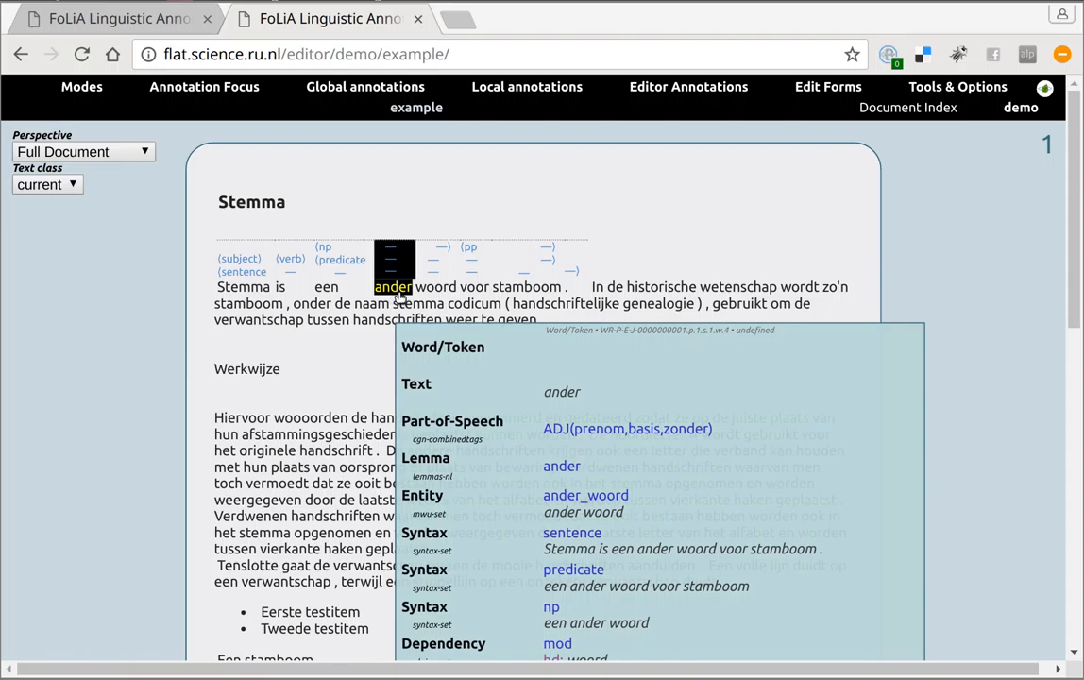
left_click(436, 287)
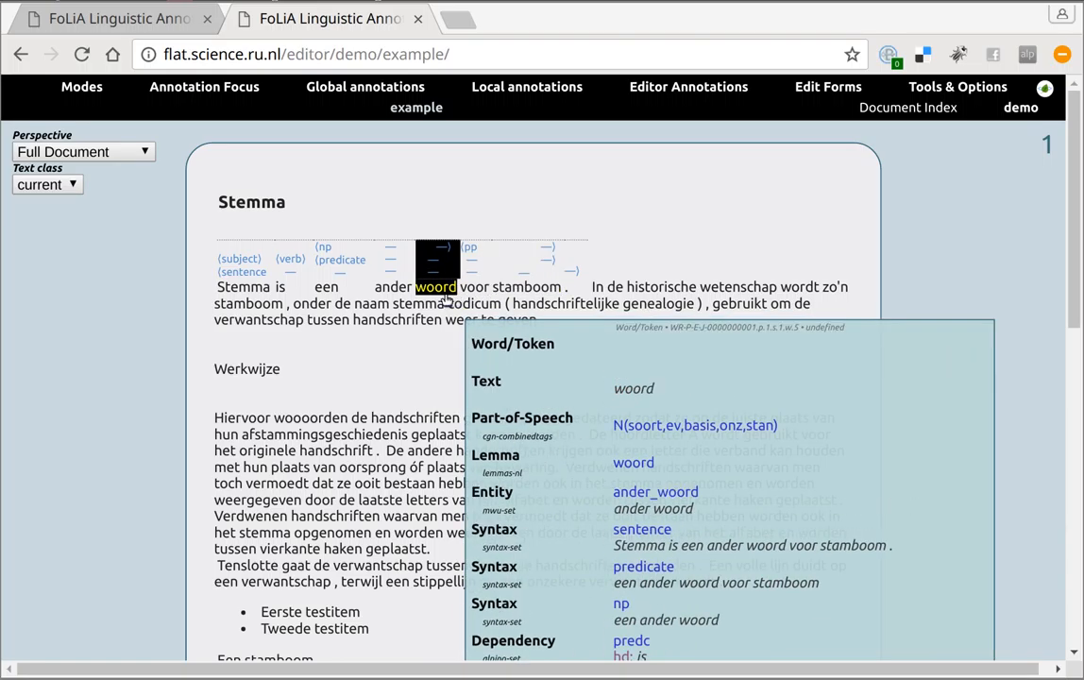
left_click(393, 287)
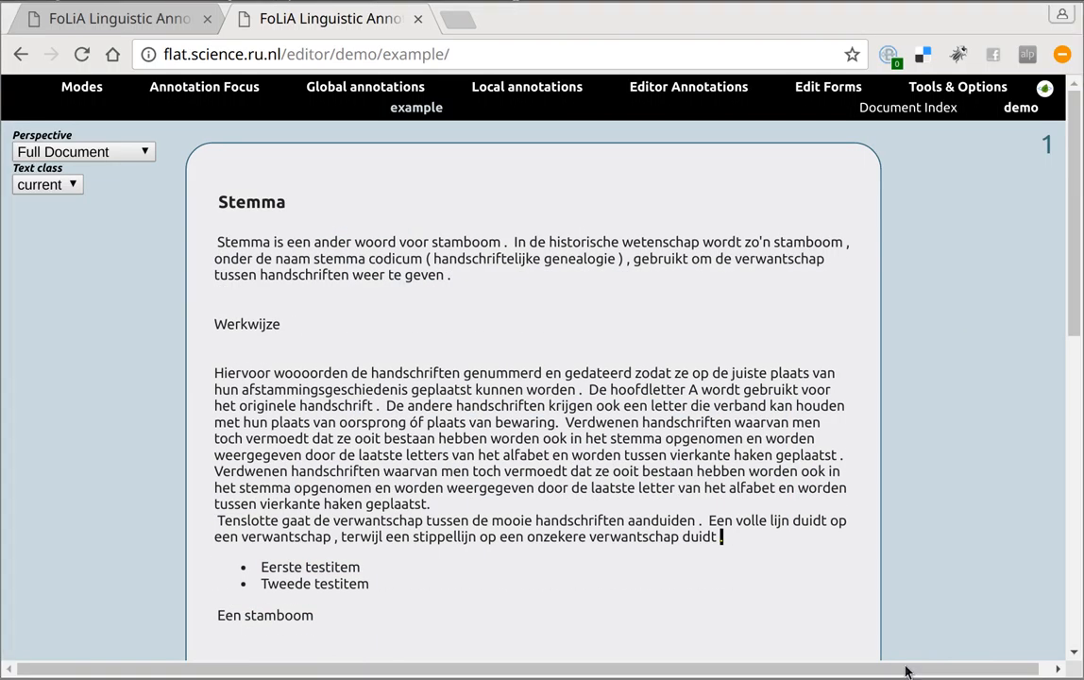
mouse_move(949, 527)
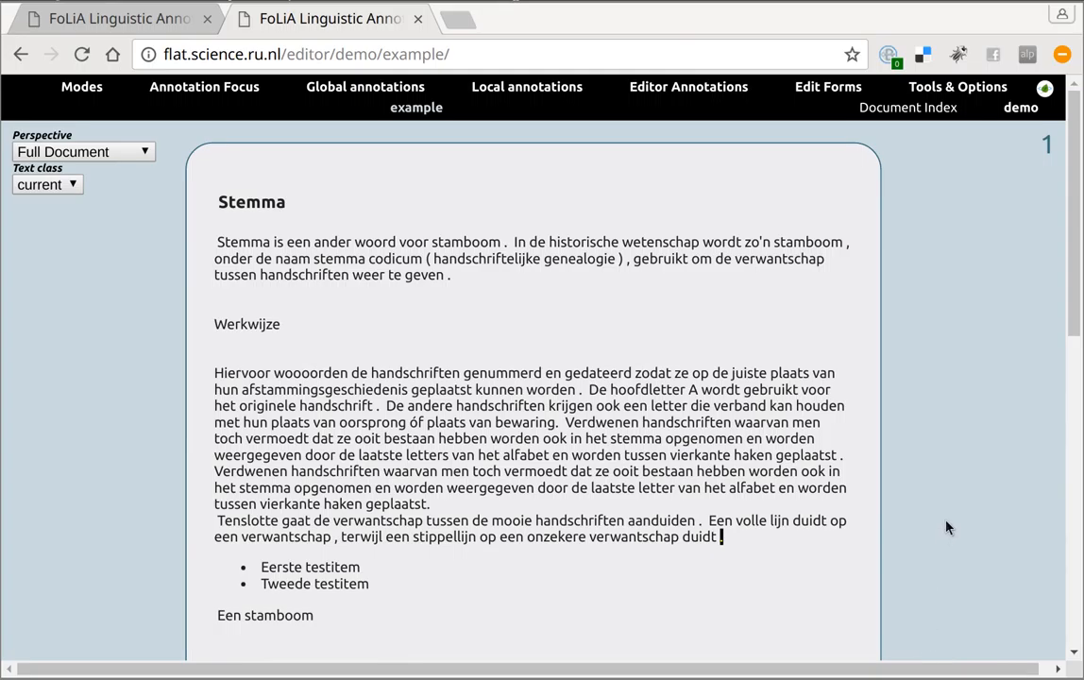
mouse_move(960, 206)
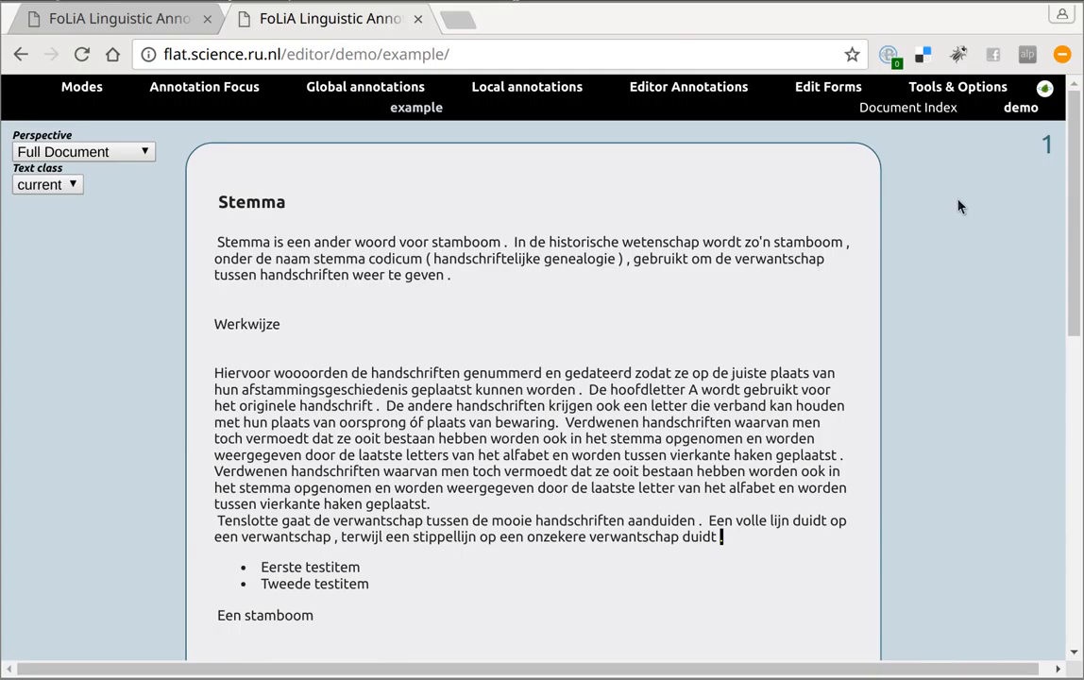
mouse_move(559, 187)
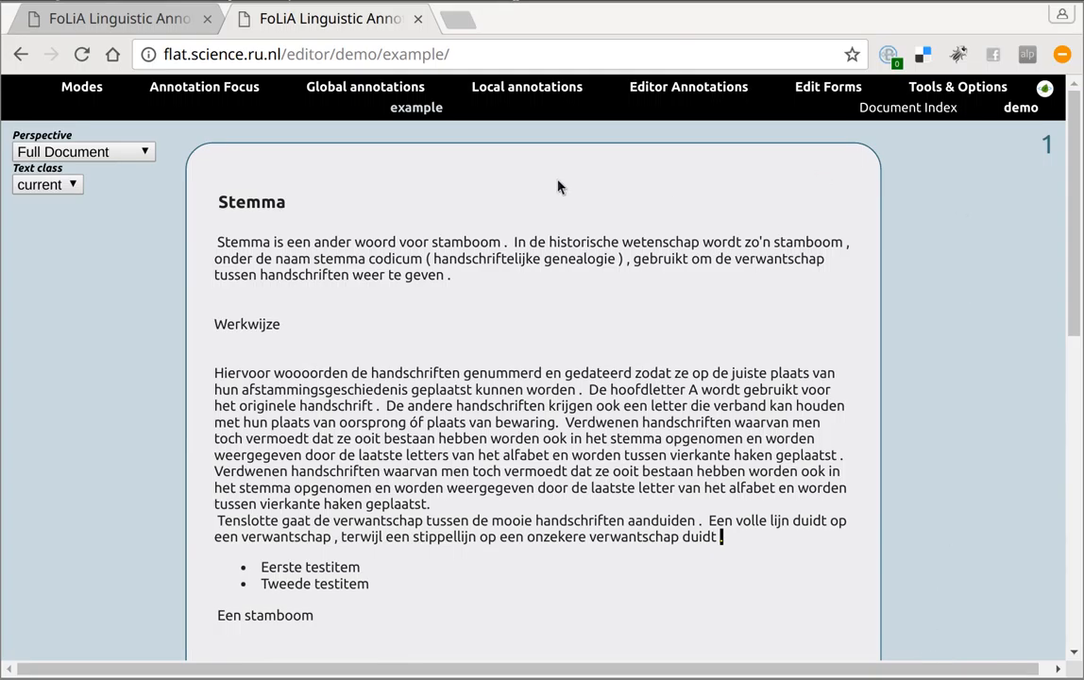
Set the Annotation Focus to Part-of-Speech to colour words by tag, and inspect 'voor'.
left_click(252, 201)
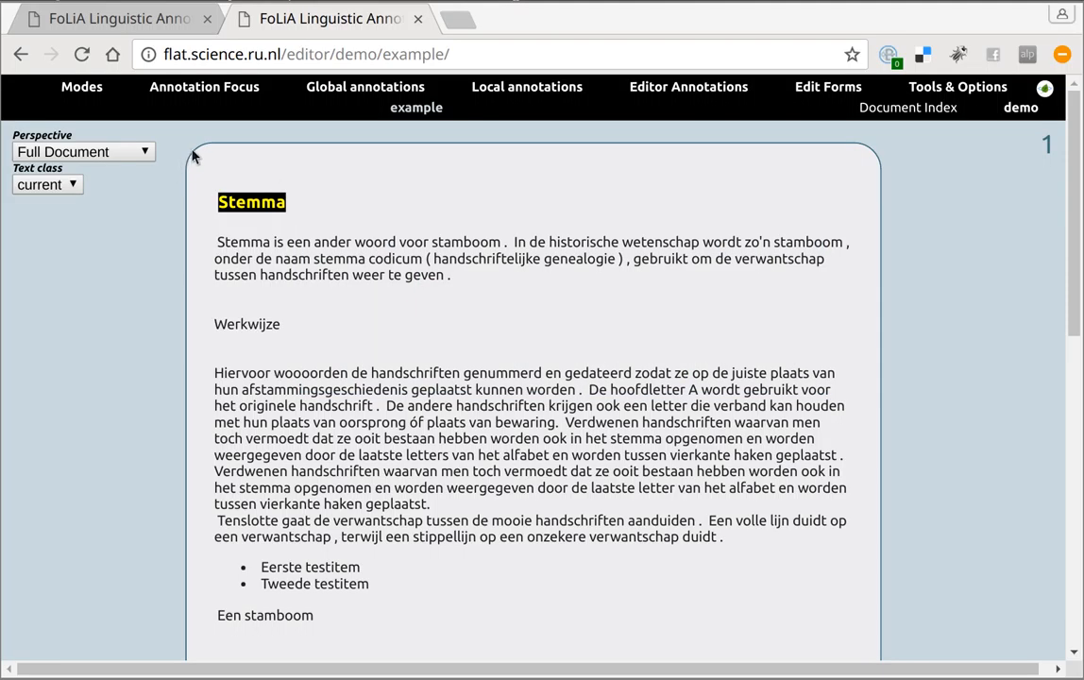
left_click(204, 87)
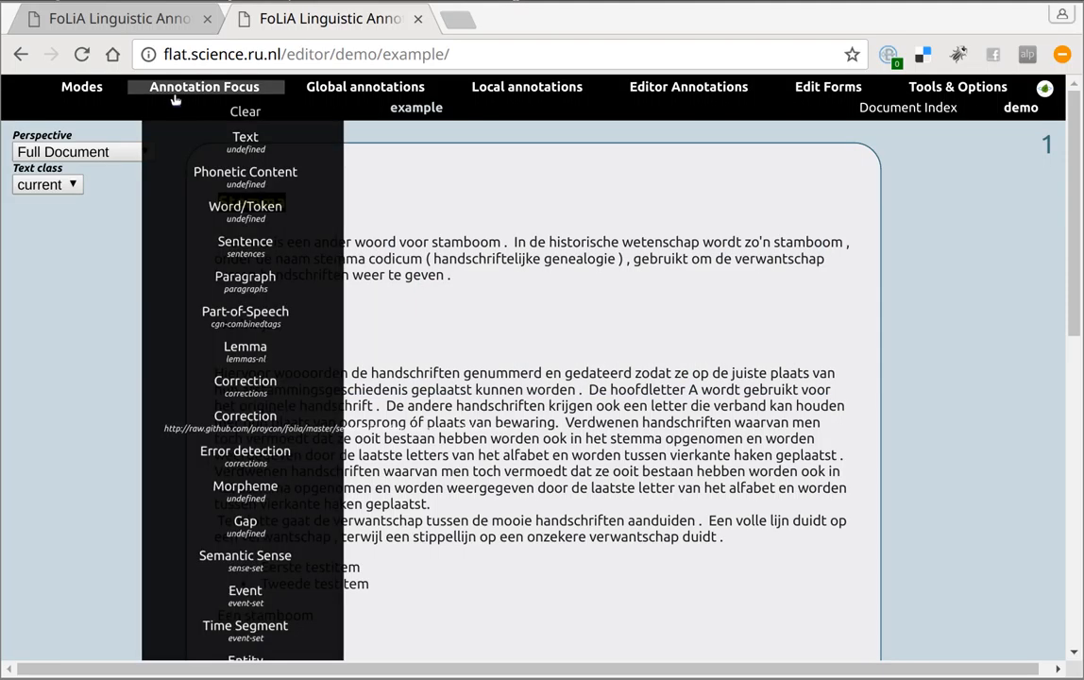
mouse_move(245, 178)
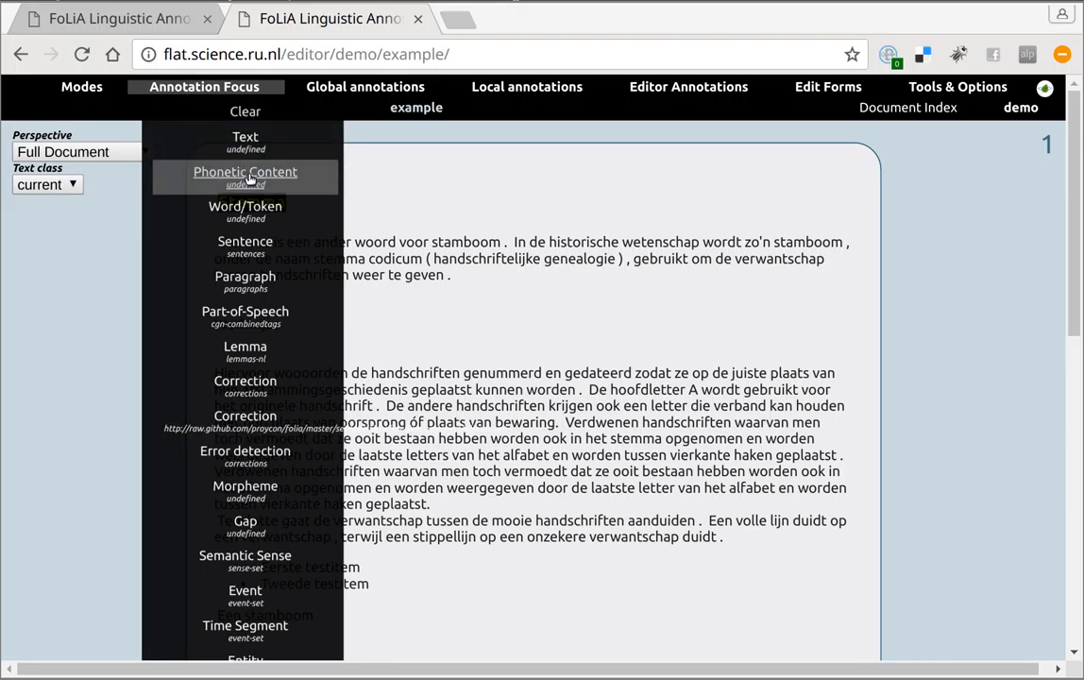
mouse_move(246, 452)
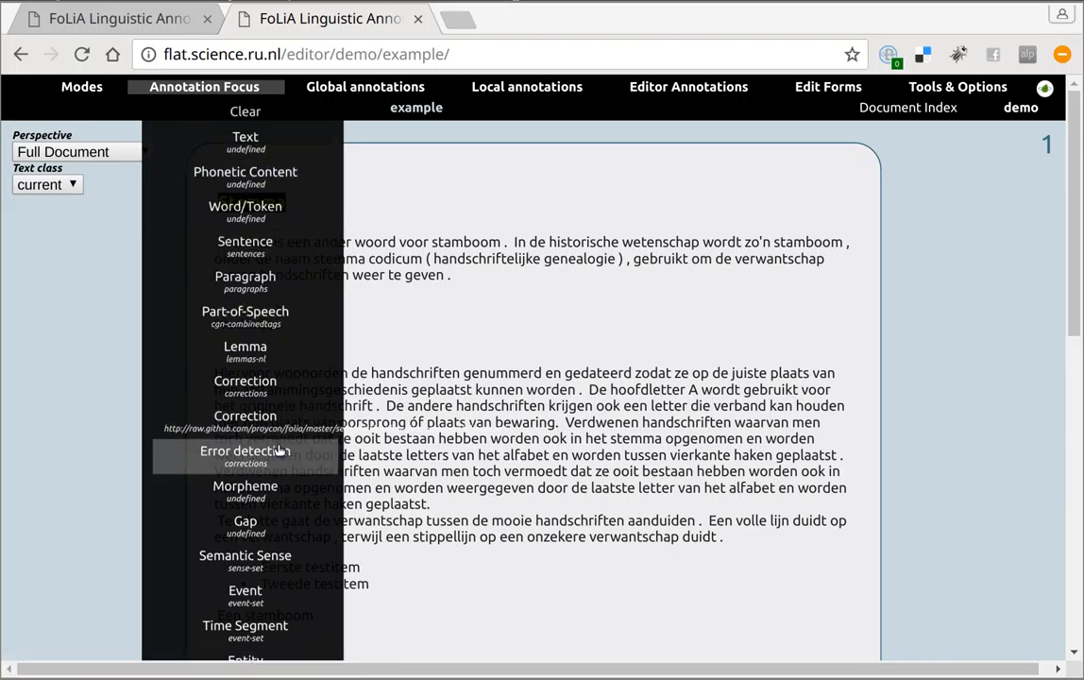
left_click(246, 312)
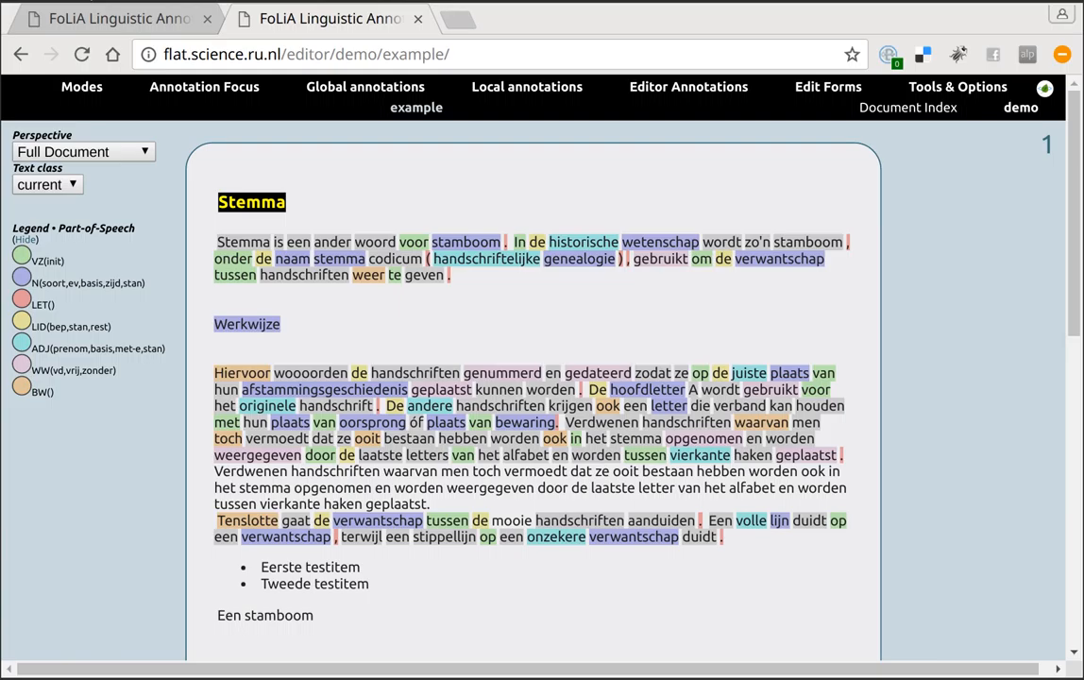
left_click(814, 389)
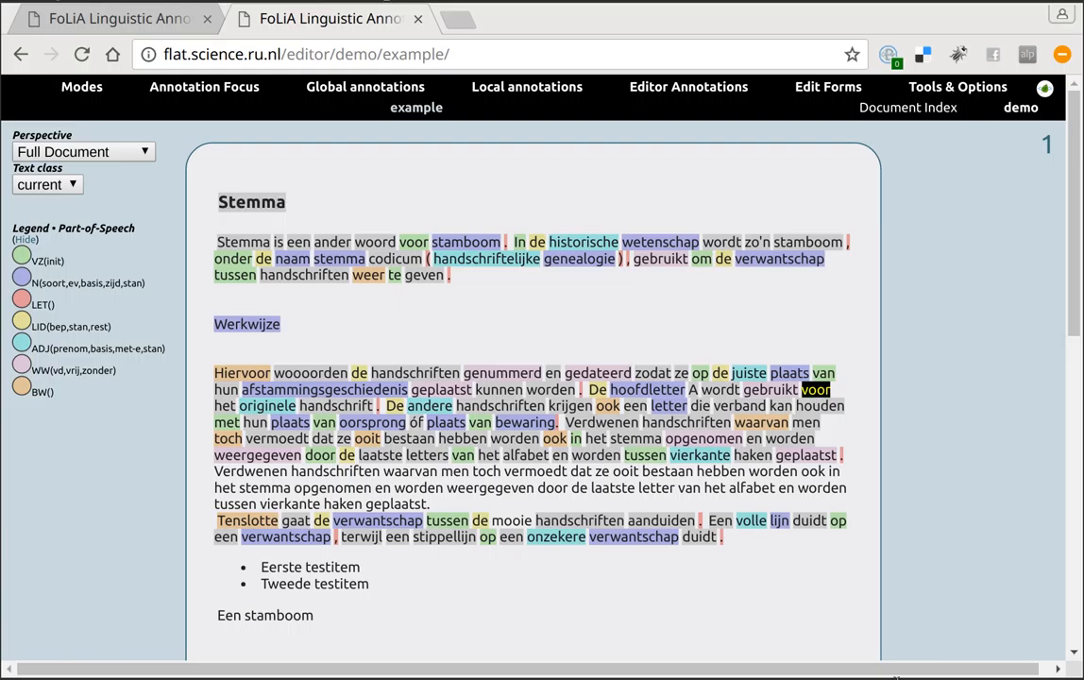
mouse_move(935, 559)
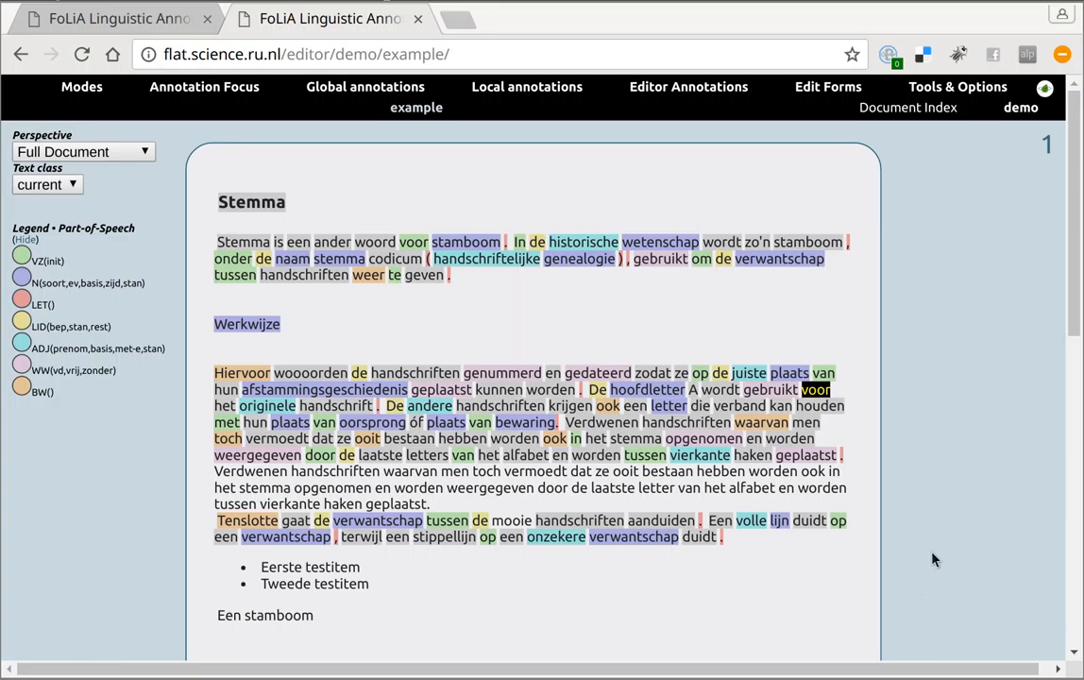
mouse_move(935, 546)
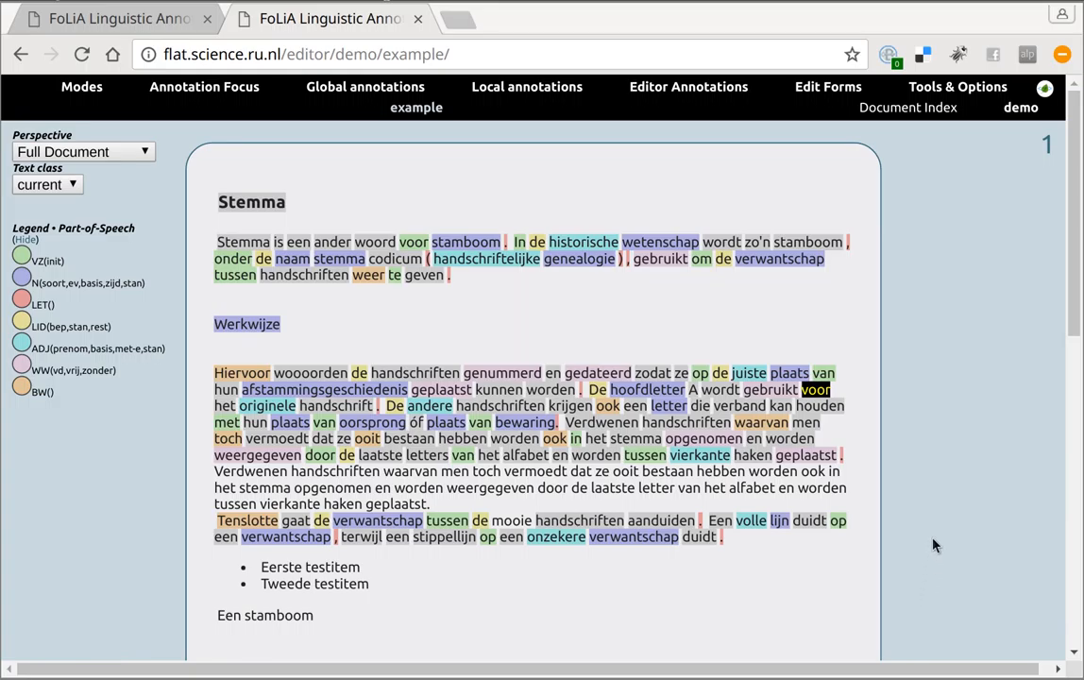
mouse_move(940, 491)
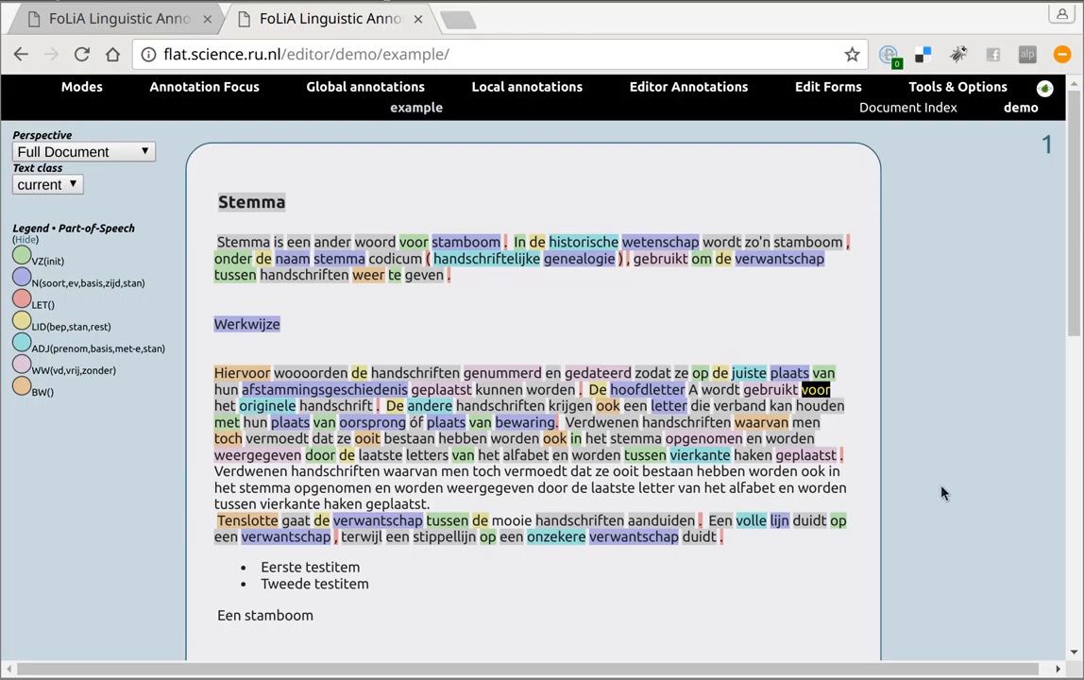
mouse_move(922, 439)
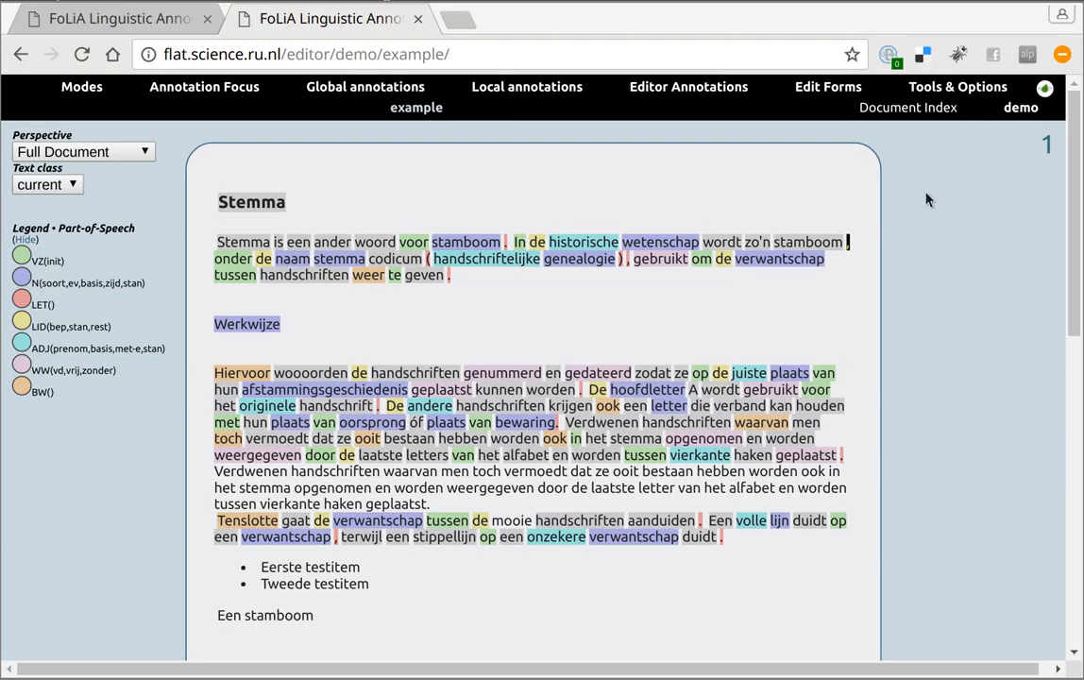
left_click(955, 87)
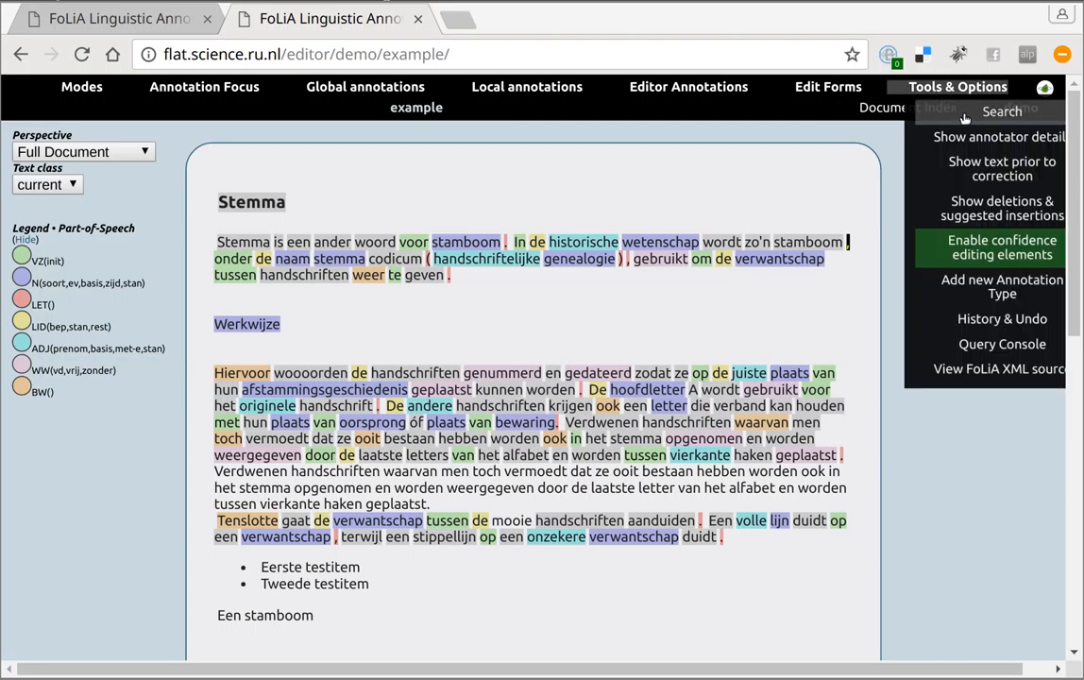
mouse_move(999, 136)
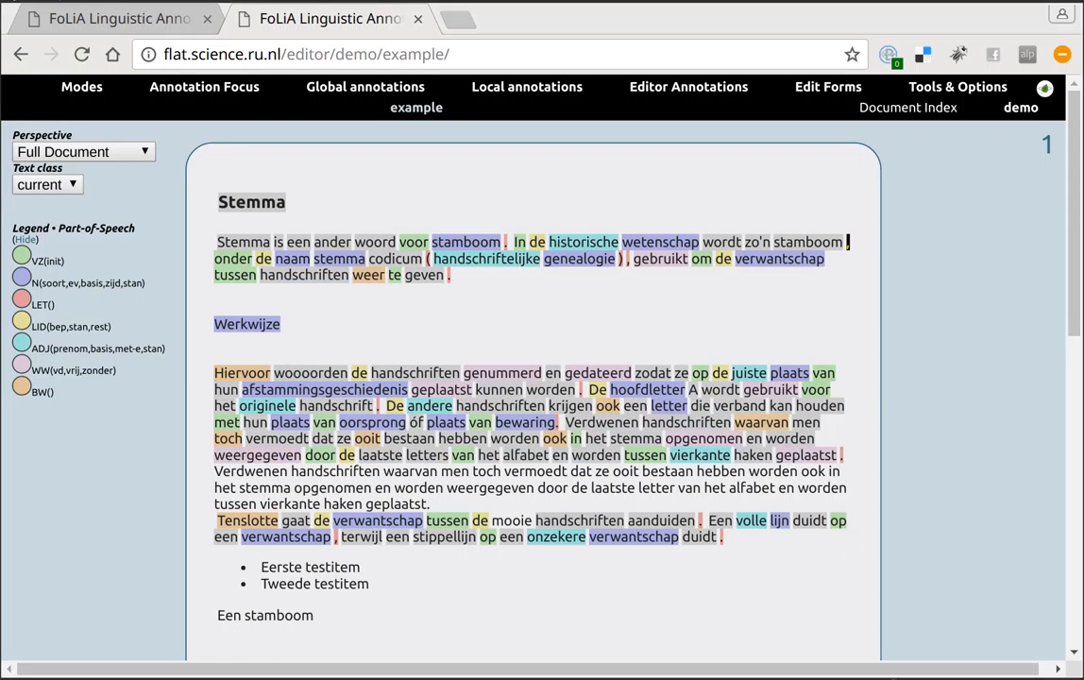
mouse_move(939, 612)
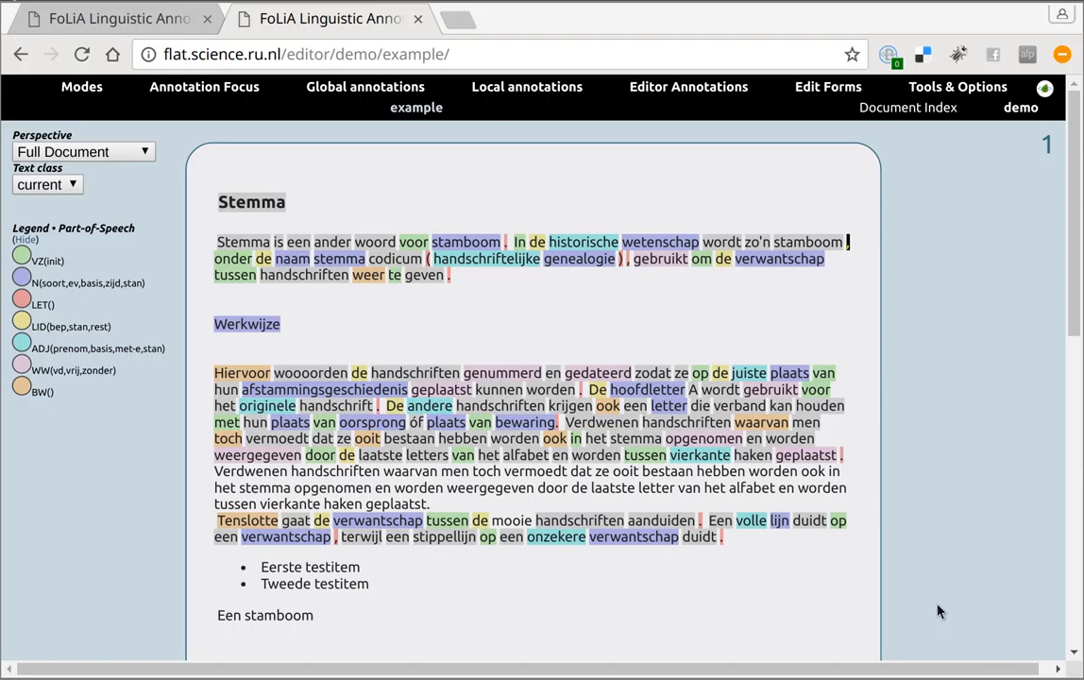
mouse_move(1043, 238)
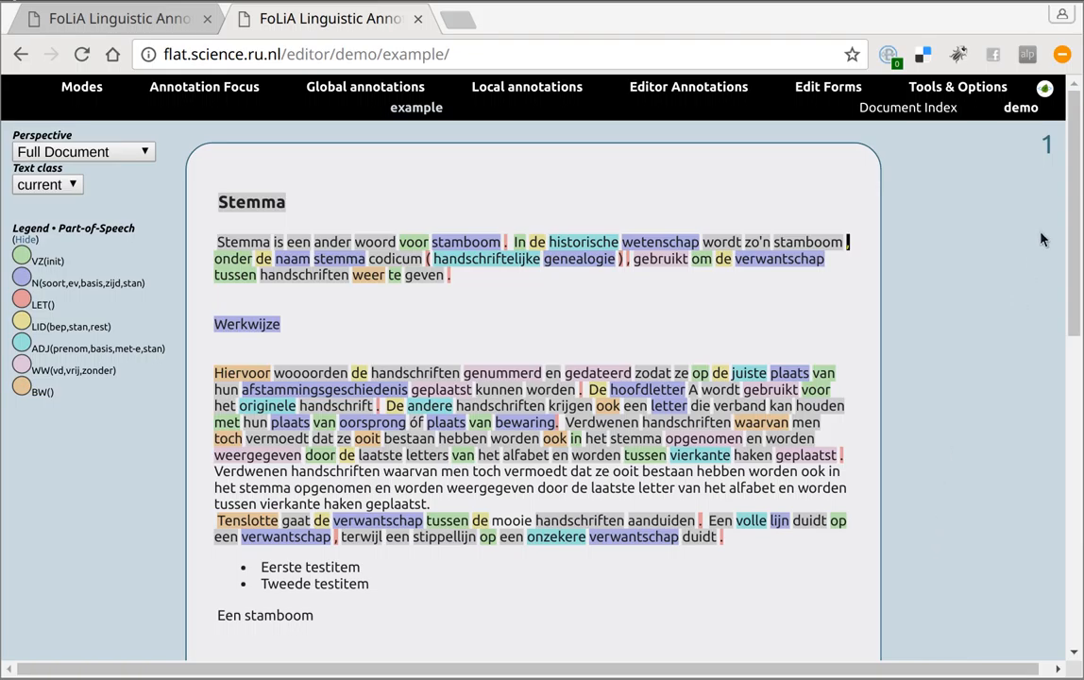
mouse_move(1049, 149)
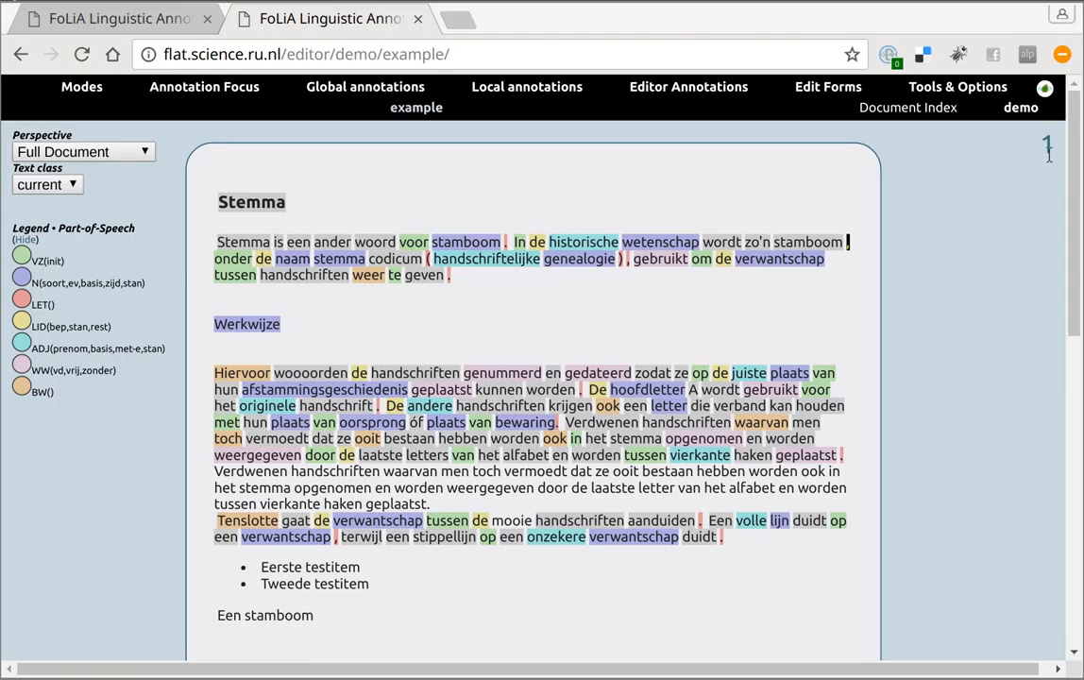
mouse_move(1046, 150)
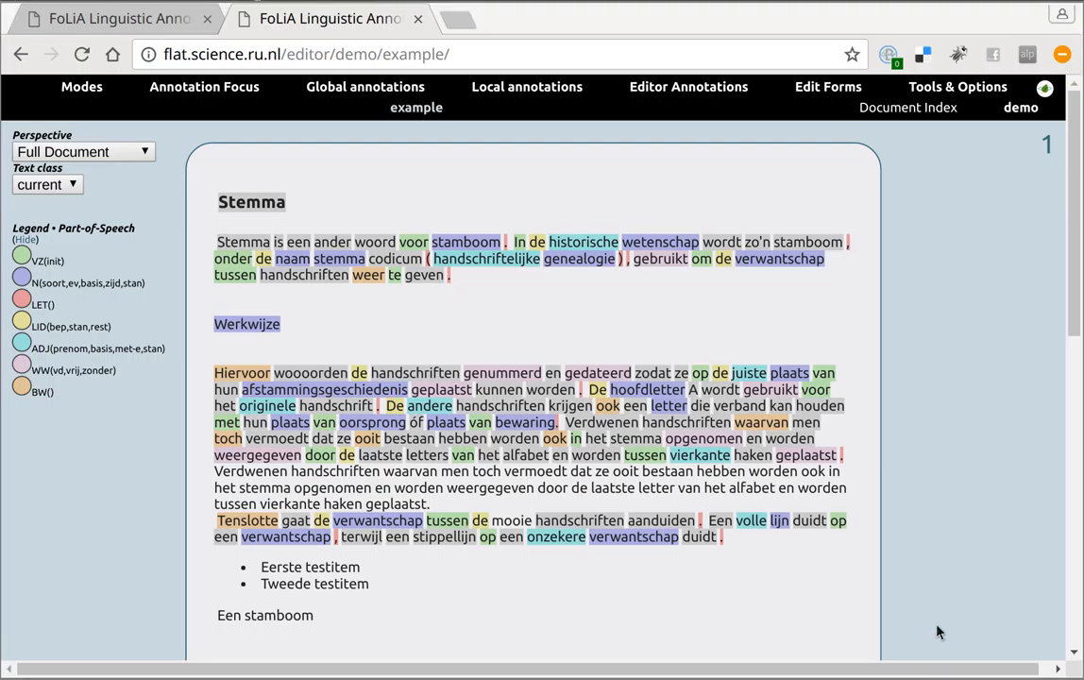
mouse_move(998, 185)
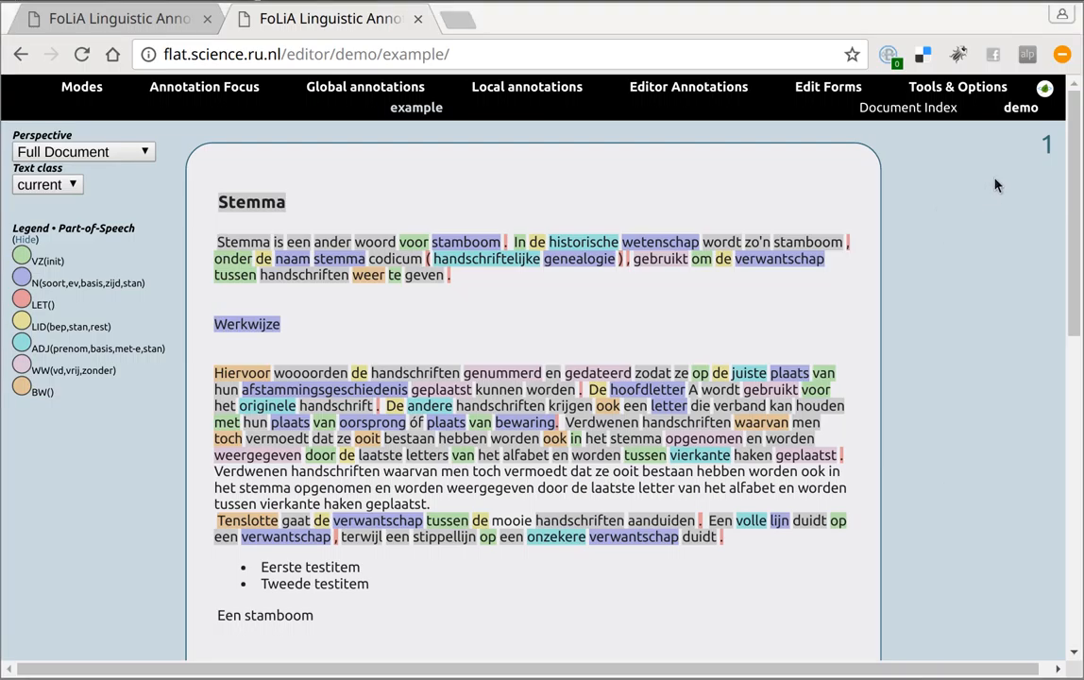
mouse_move(961, 180)
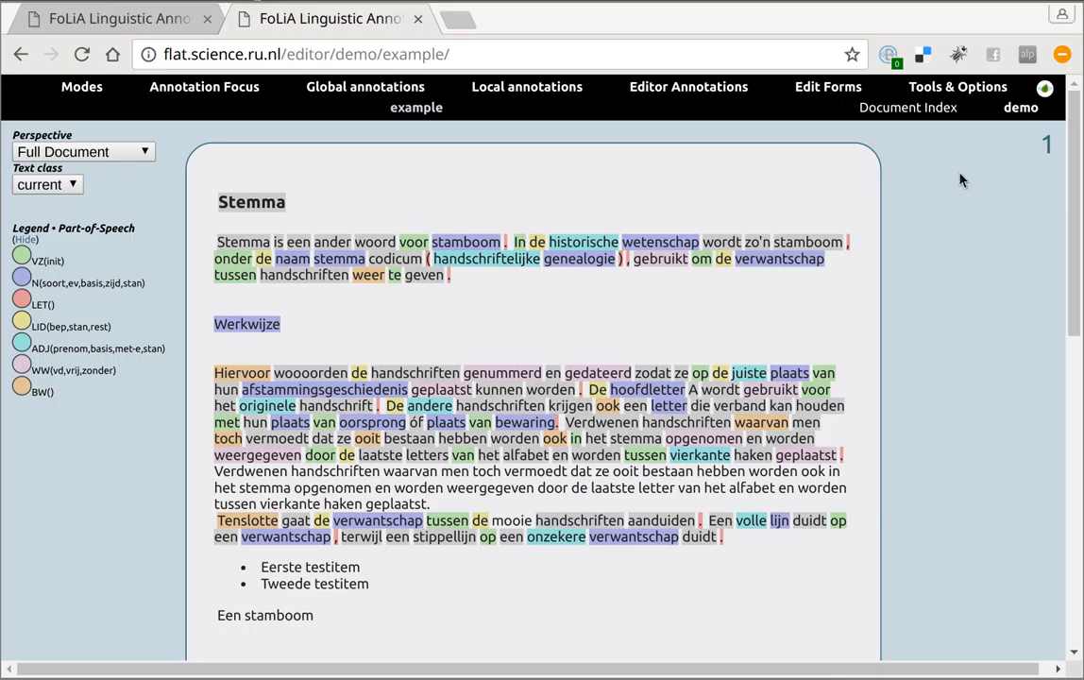
mouse_move(376, 132)
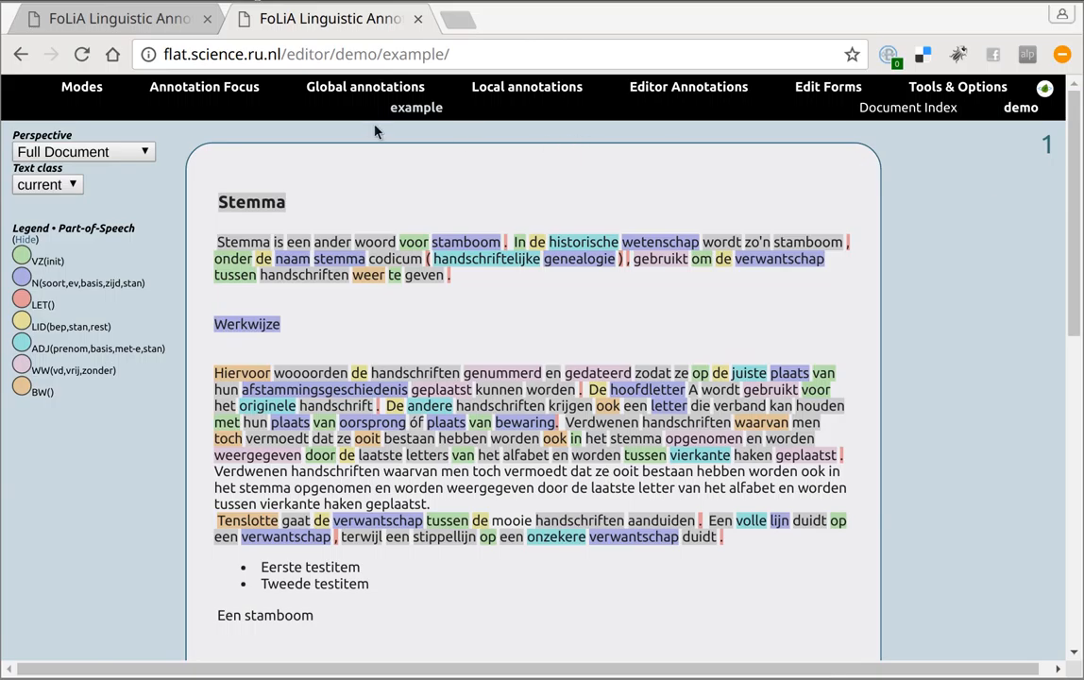
mouse_move(330, 139)
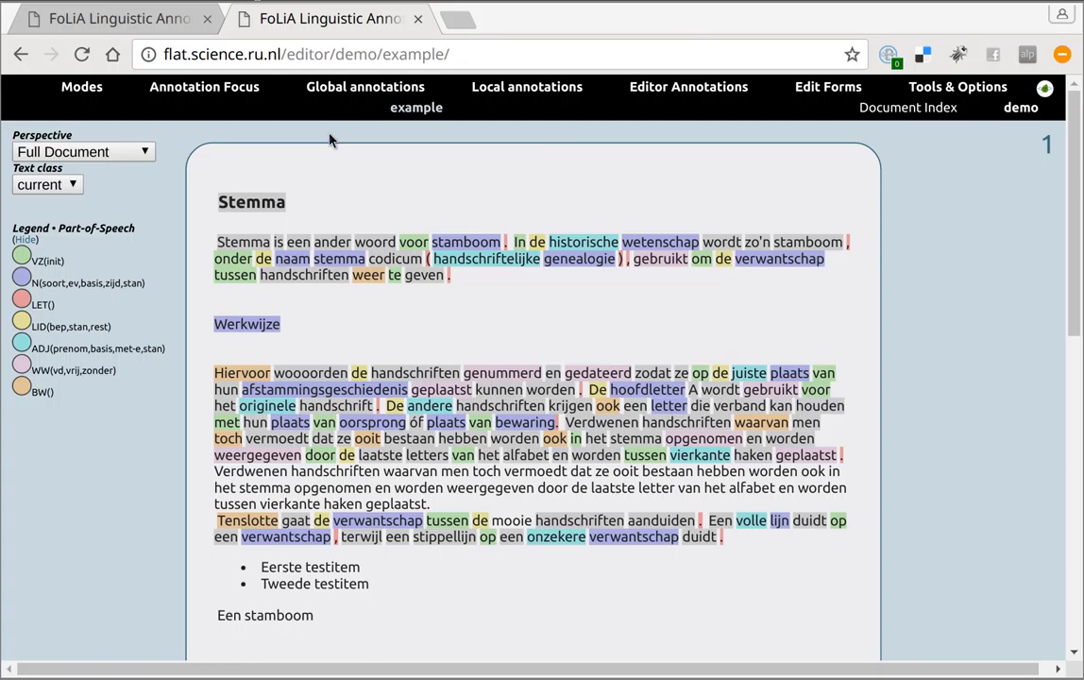
mouse_move(265, 140)
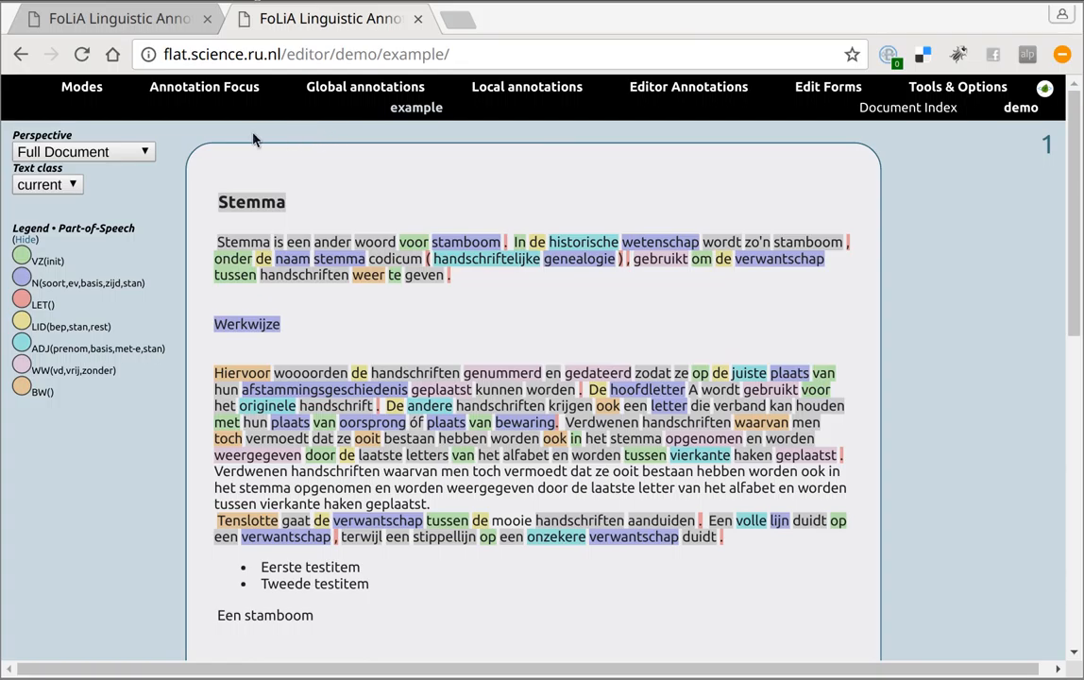
mouse_move(168, 128)
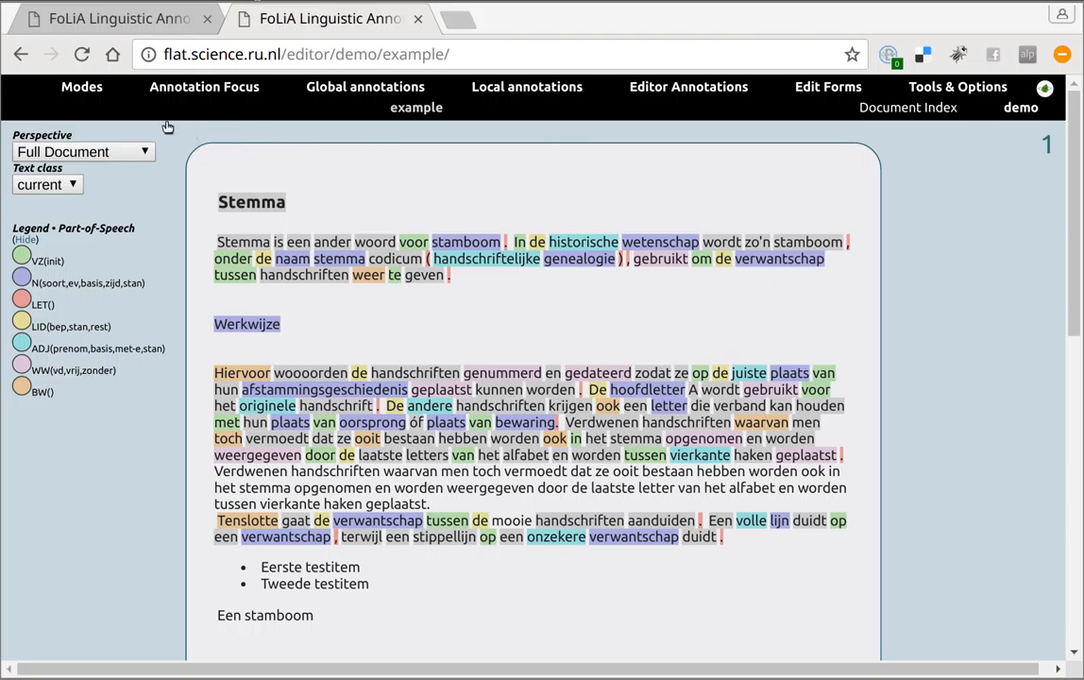
Clear the part-of-speech focus colouring and bring up the Modes choices.
left_click(82, 87)
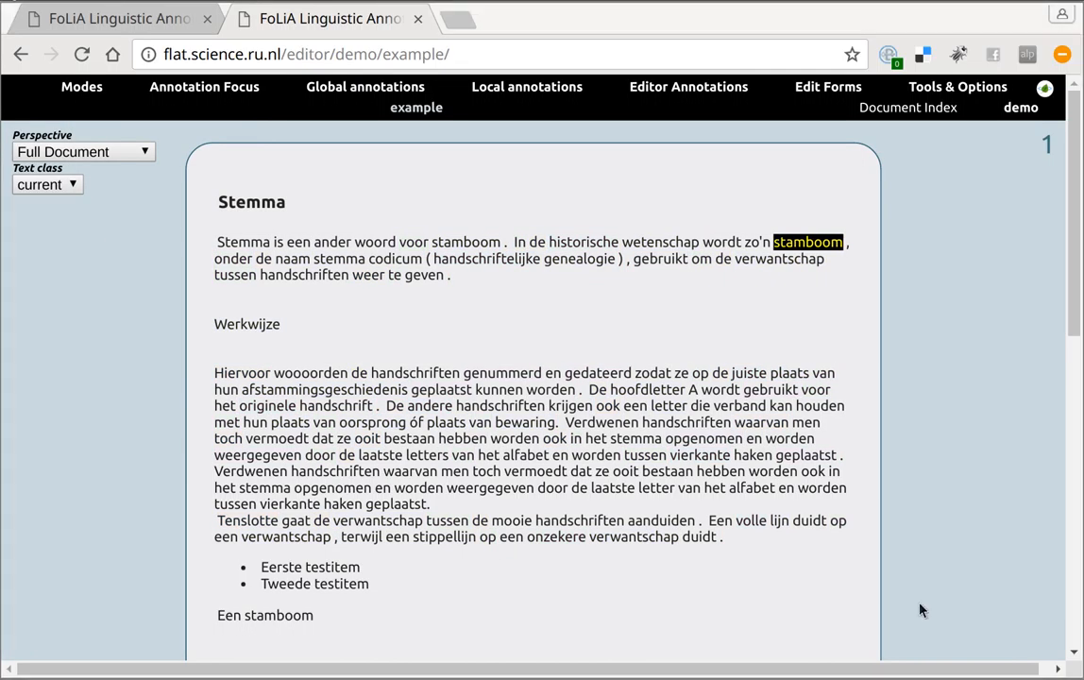
mouse_move(939, 502)
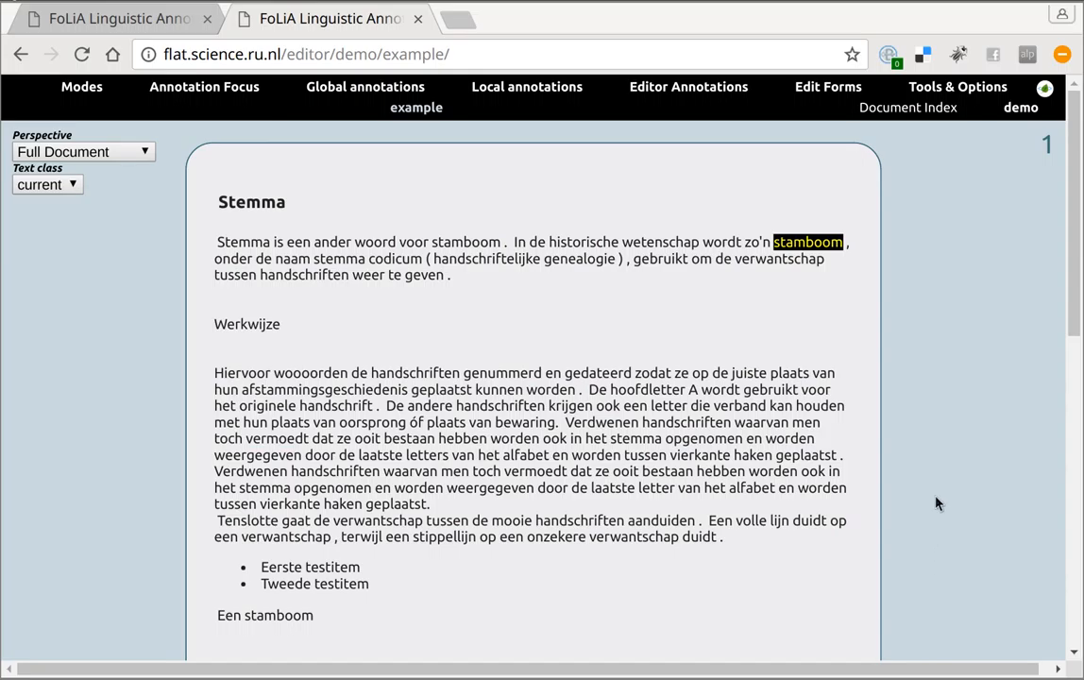
mouse_move(344, 191)
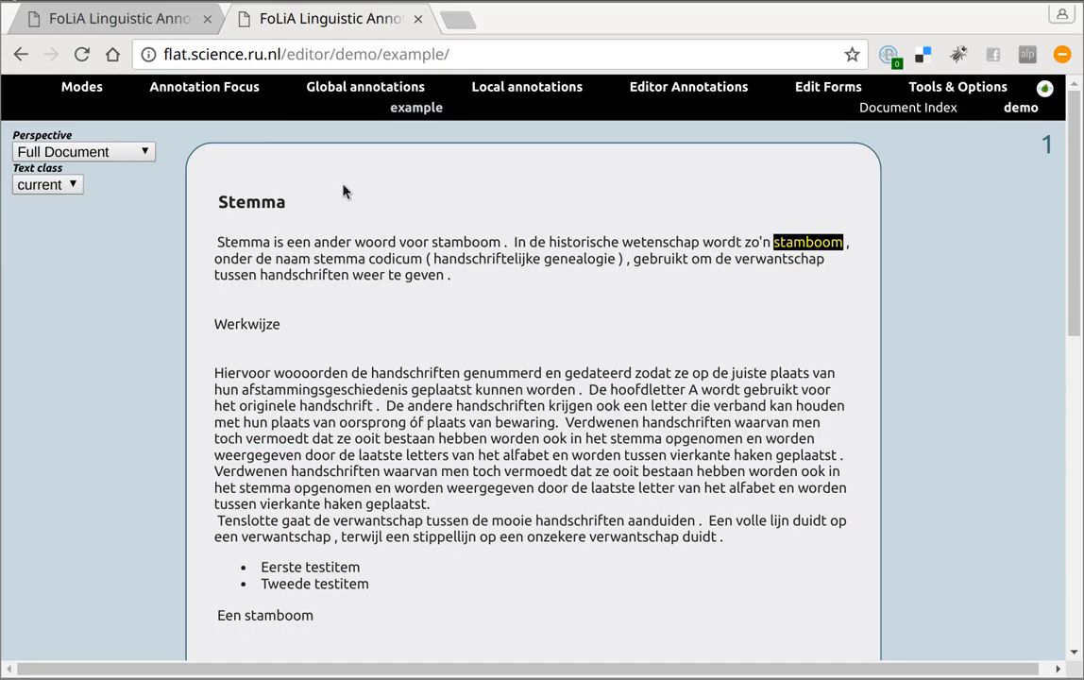
mouse_move(104, 102)
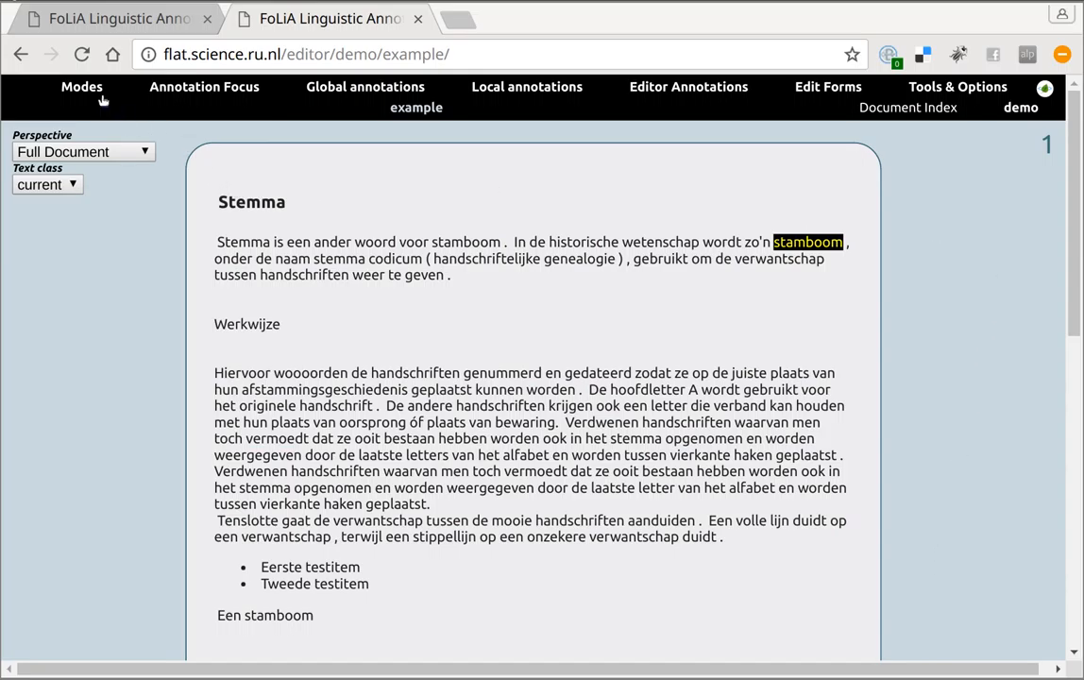
left_click(81, 87)
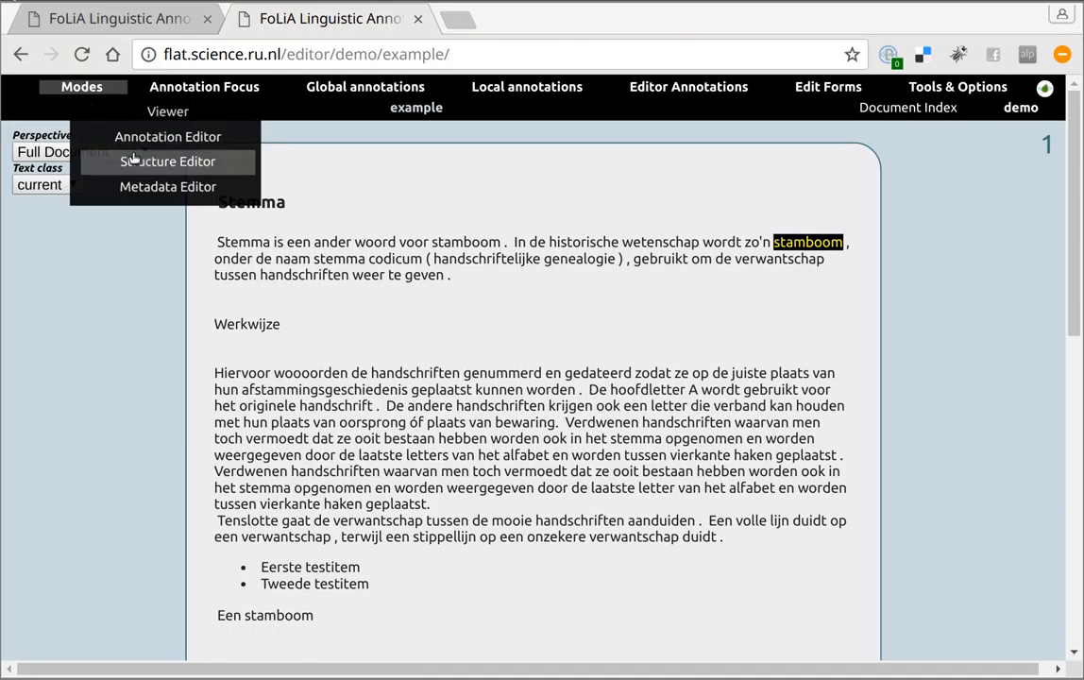
Switch to the Metadata Editor, listing title Stemma and language nl.
left_click(168, 187)
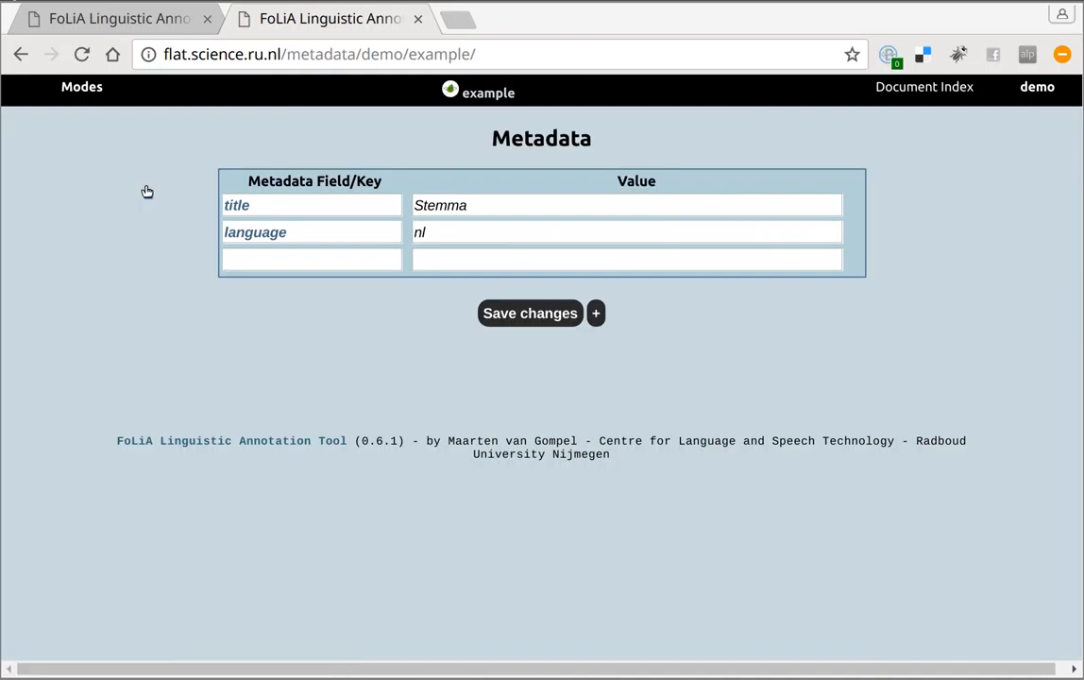
mouse_move(880, 276)
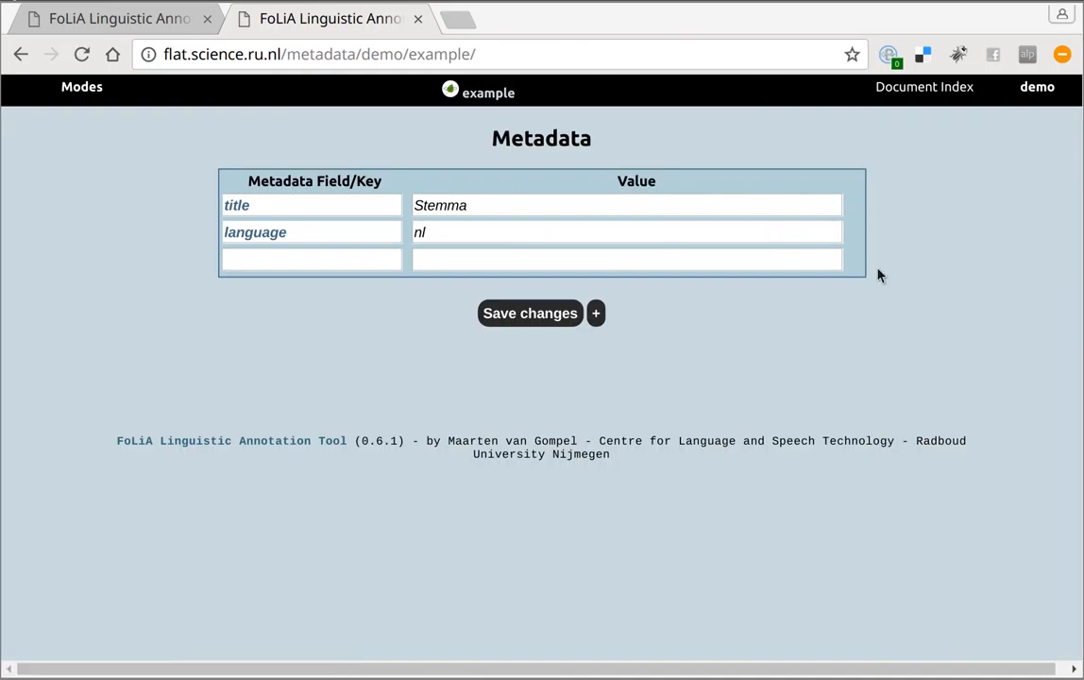
mouse_move(265, 199)
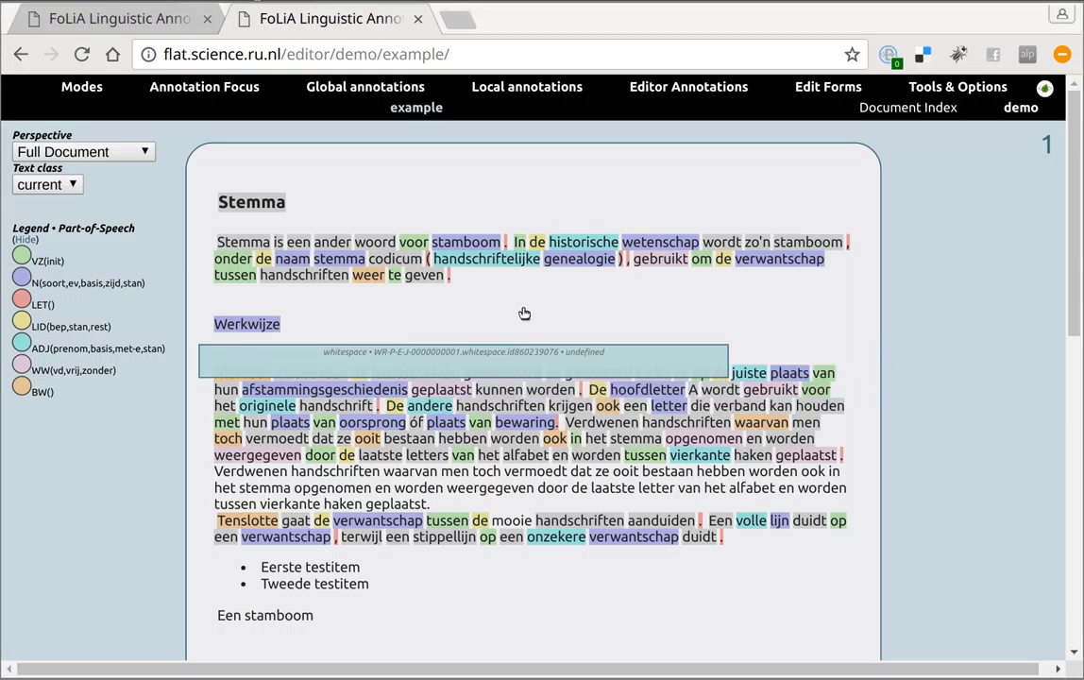
Select 'stamboom' for annotation editing, showing POS N(soort,ev,basis,zijd,stan), and list editable annotation types.
left_click(412, 242)
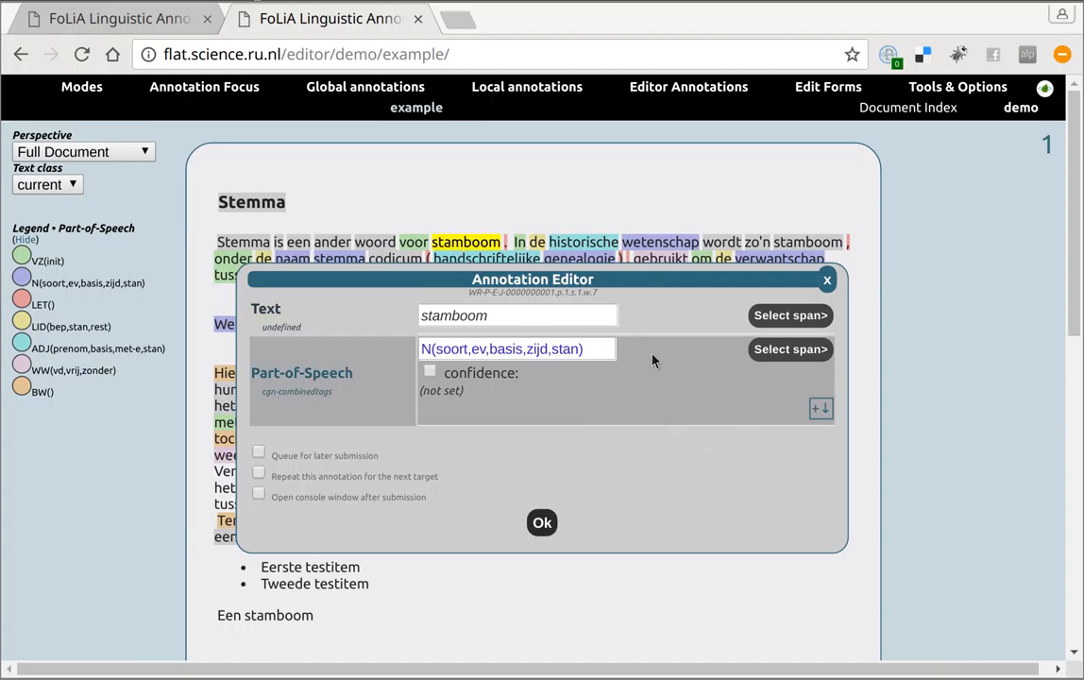
mouse_move(646, 364)
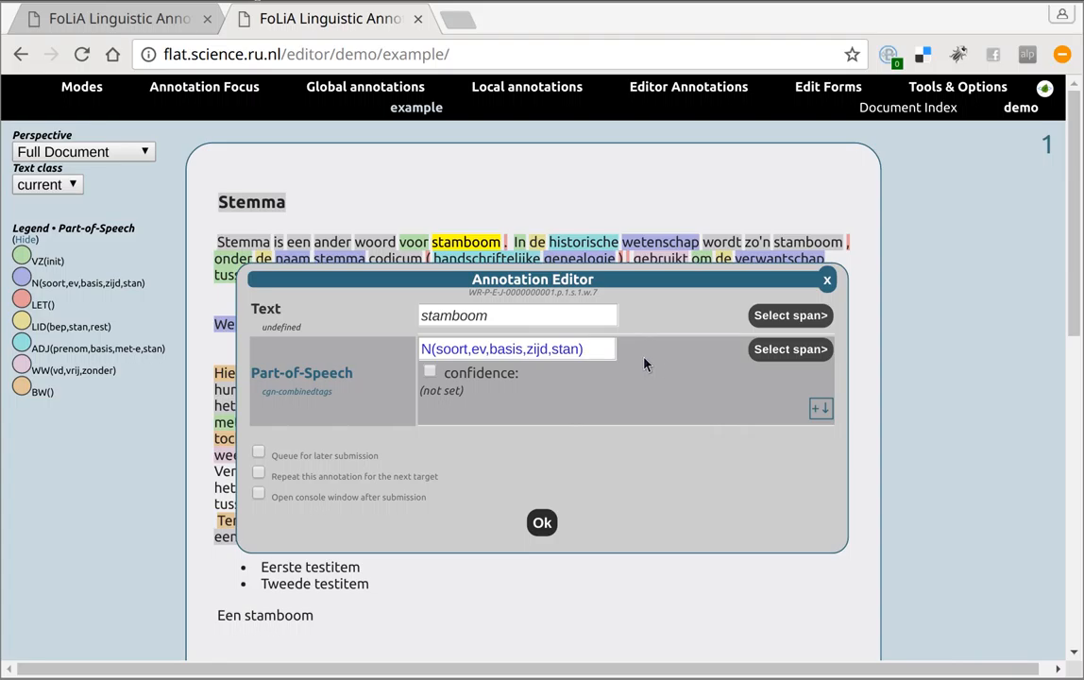
left_click(687, 87)
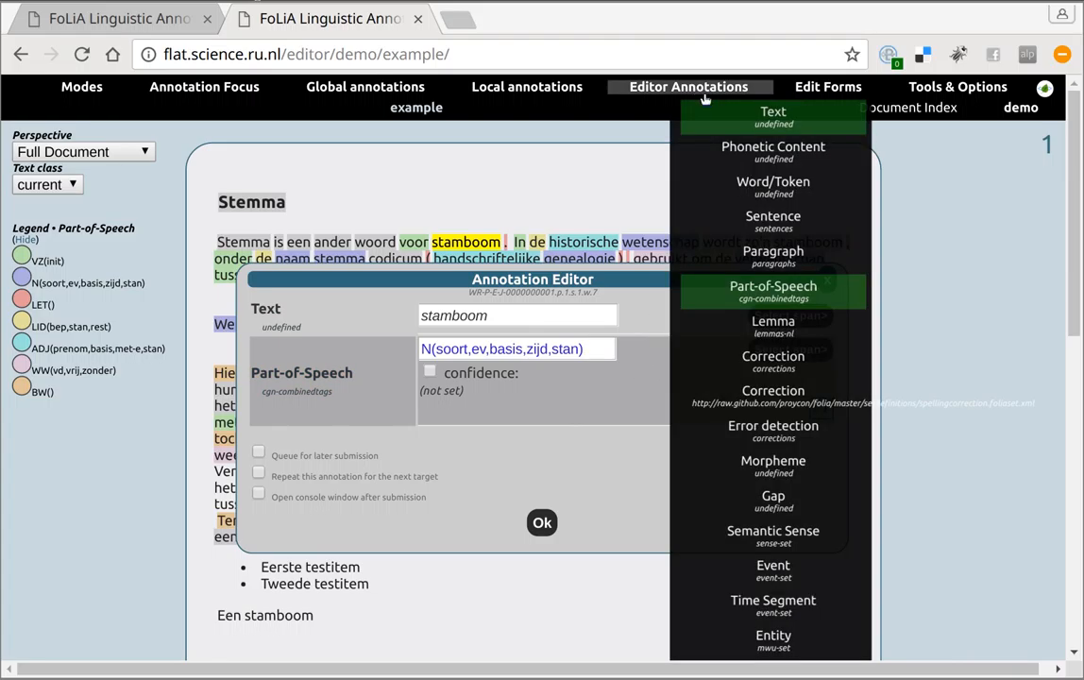
mouse_move(773, 325)
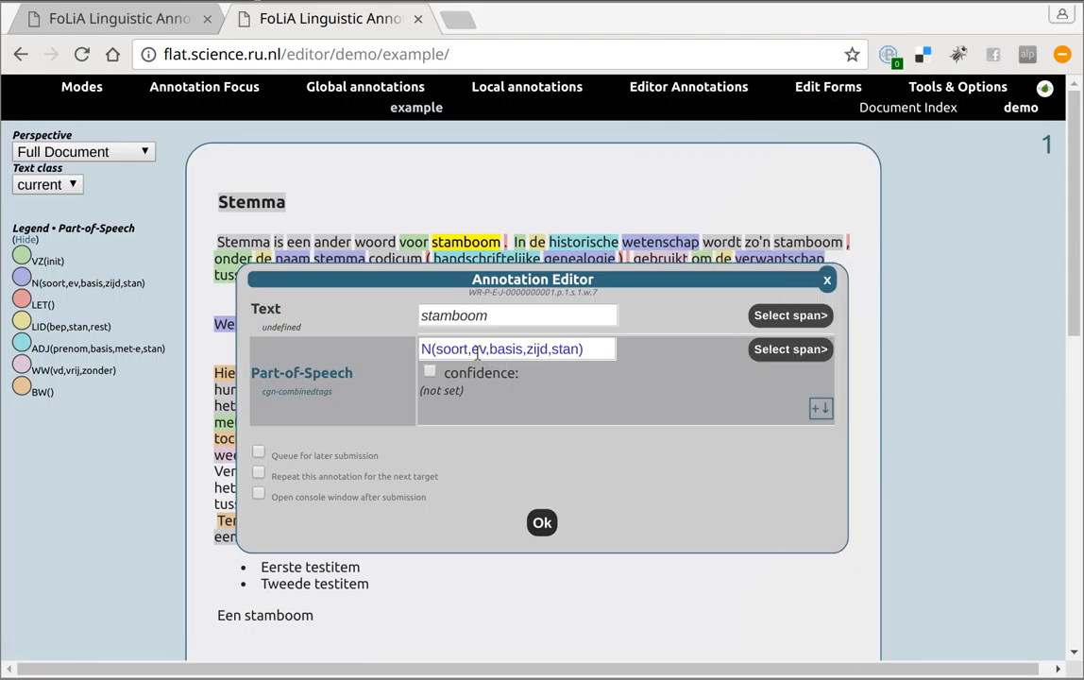
mouse_move(517, 348)
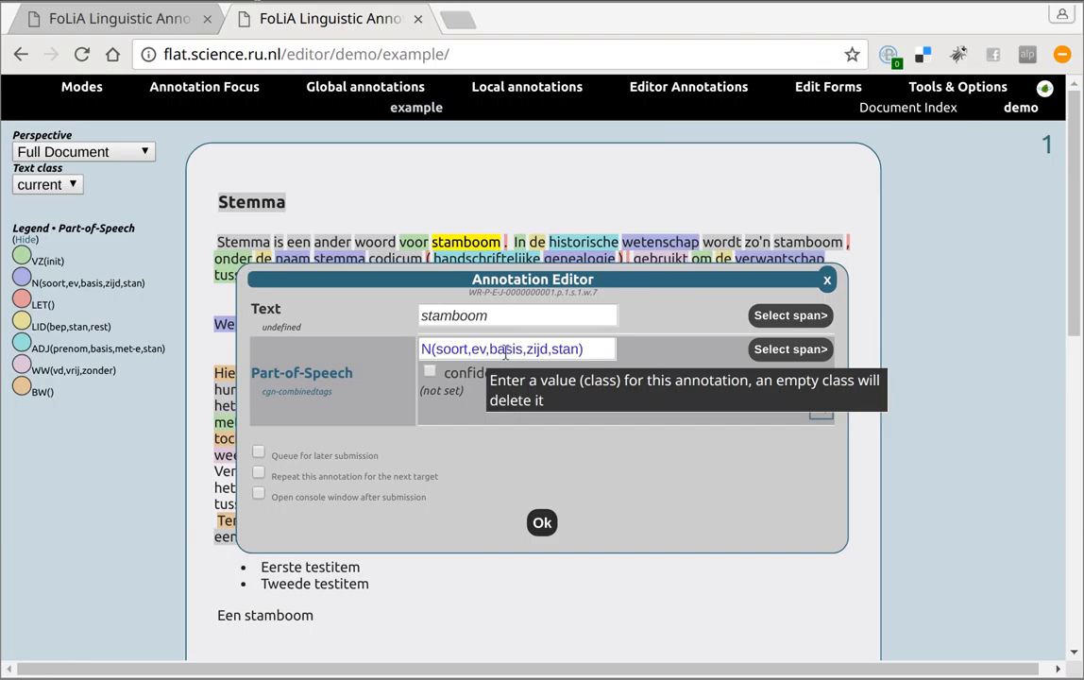
mouse_move(457, 242)
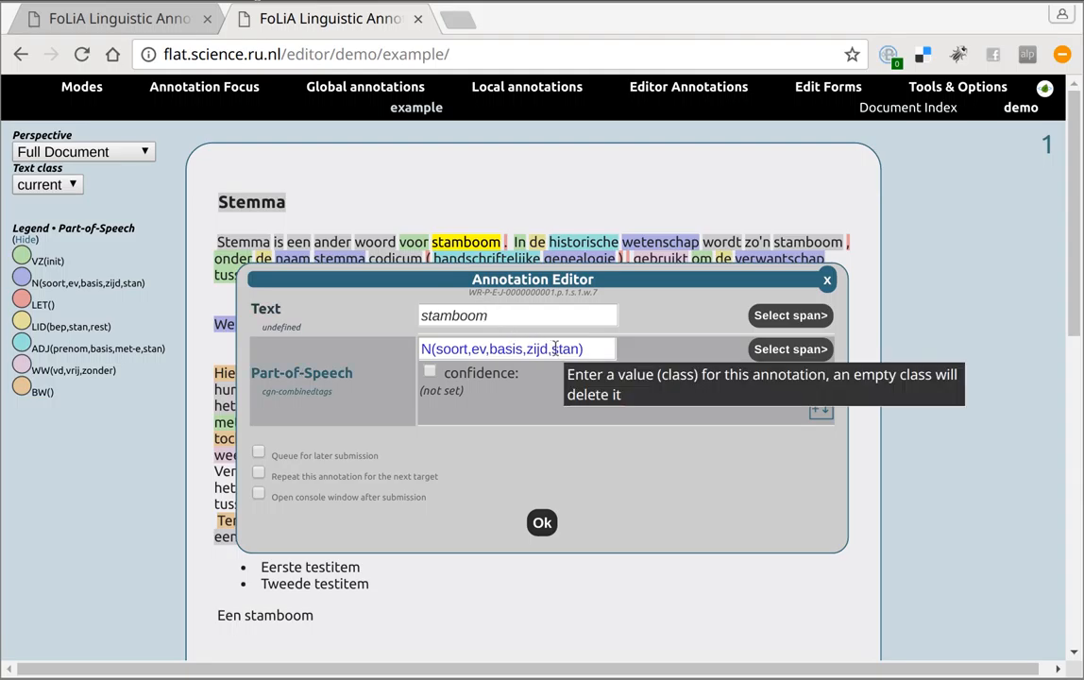
mouse_move(492, 332)
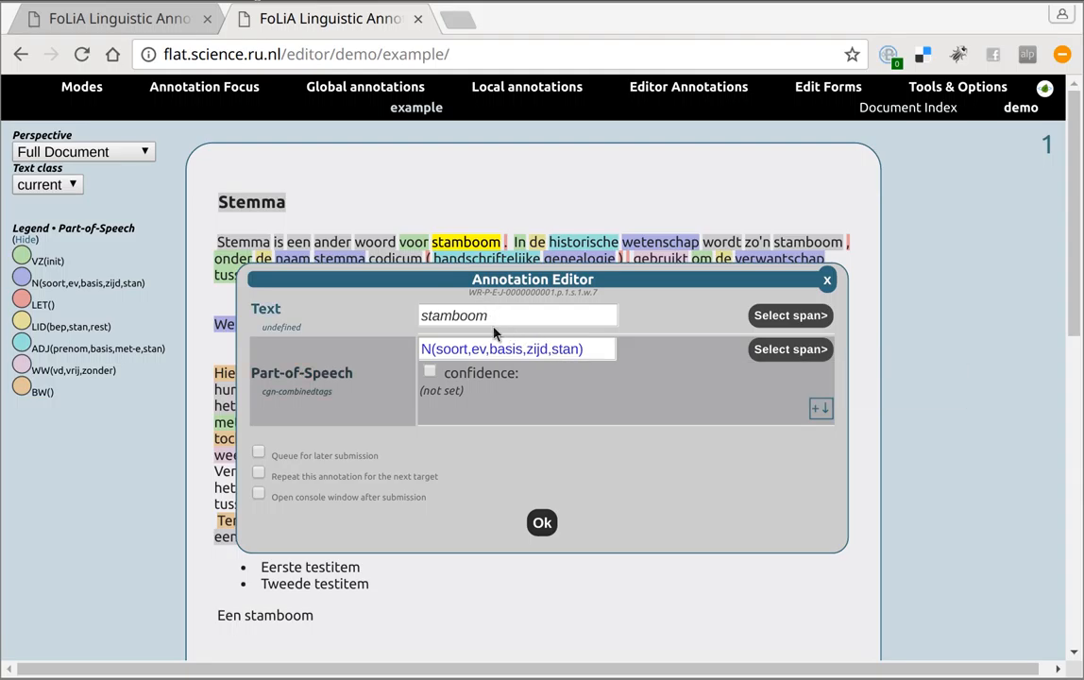
mouse_move(518, 389)
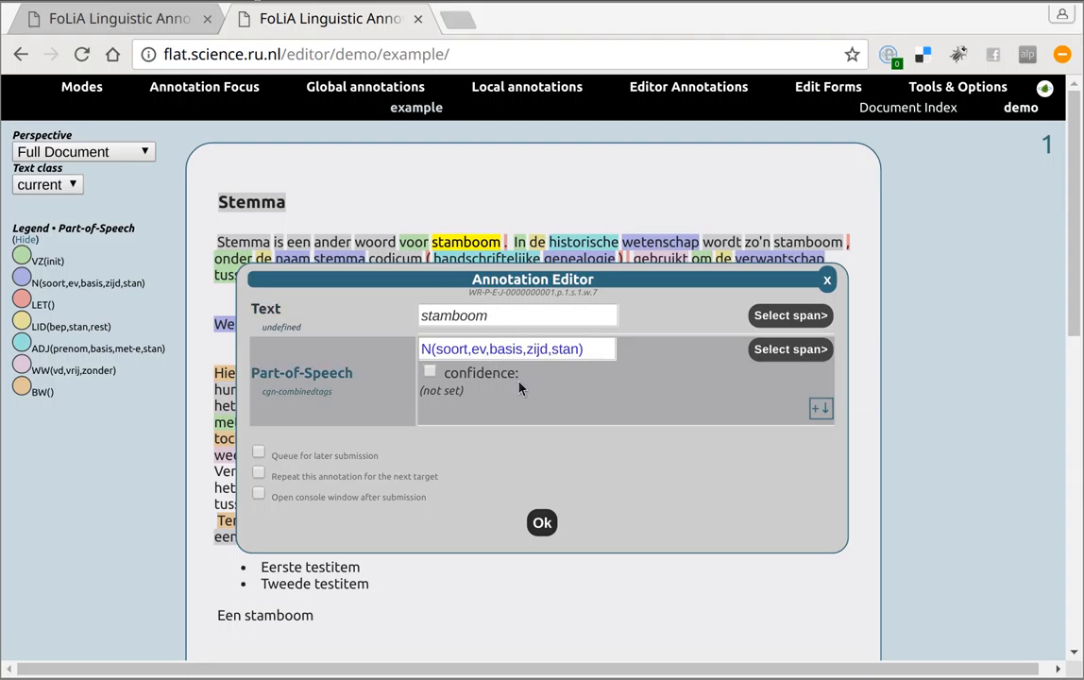
mouse_move(431, 372)
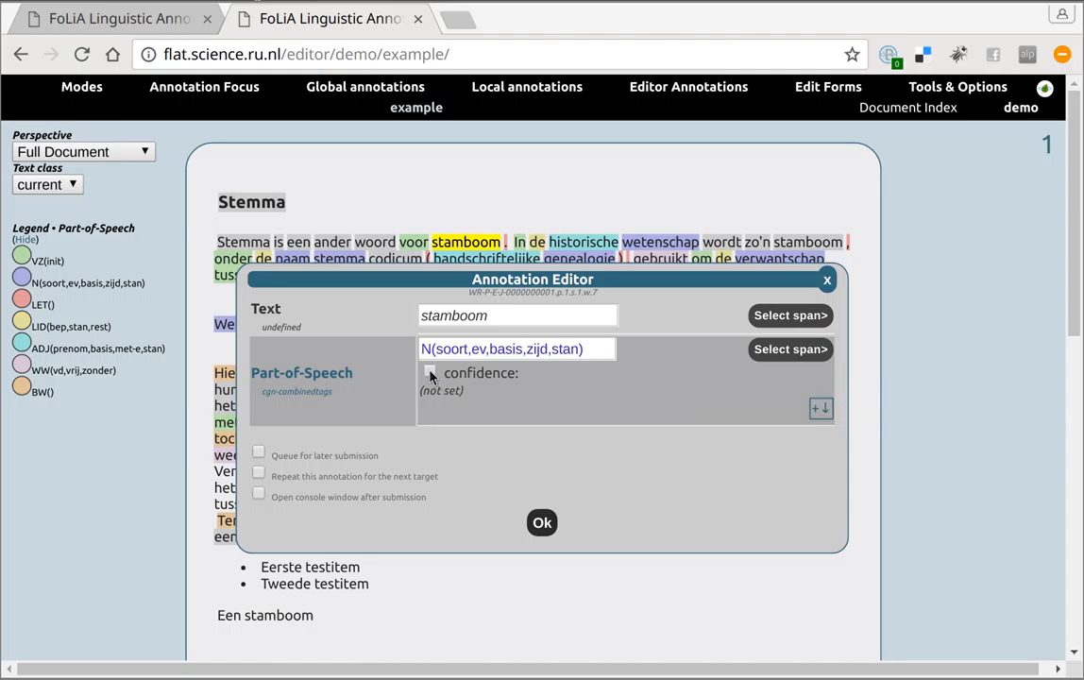
Submit the stamboom part-of-speech annotation with a confidence of about 79%.
left_click(430, 370)
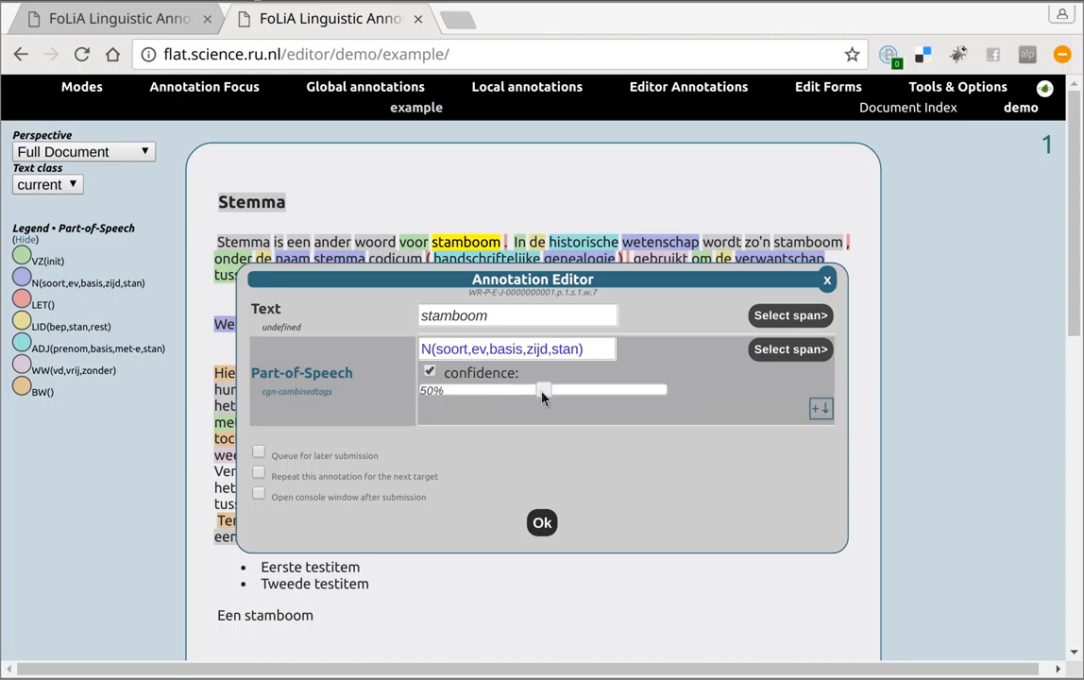
left_click_drag(544, 389, 614, 389)
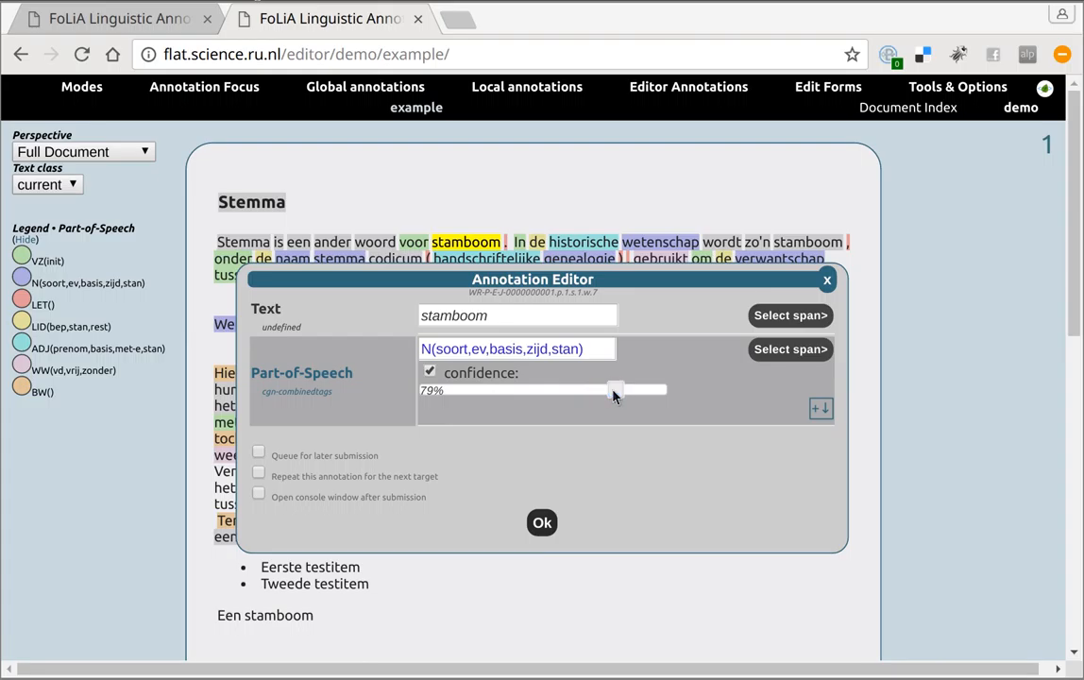
mouse_move(542, 521)
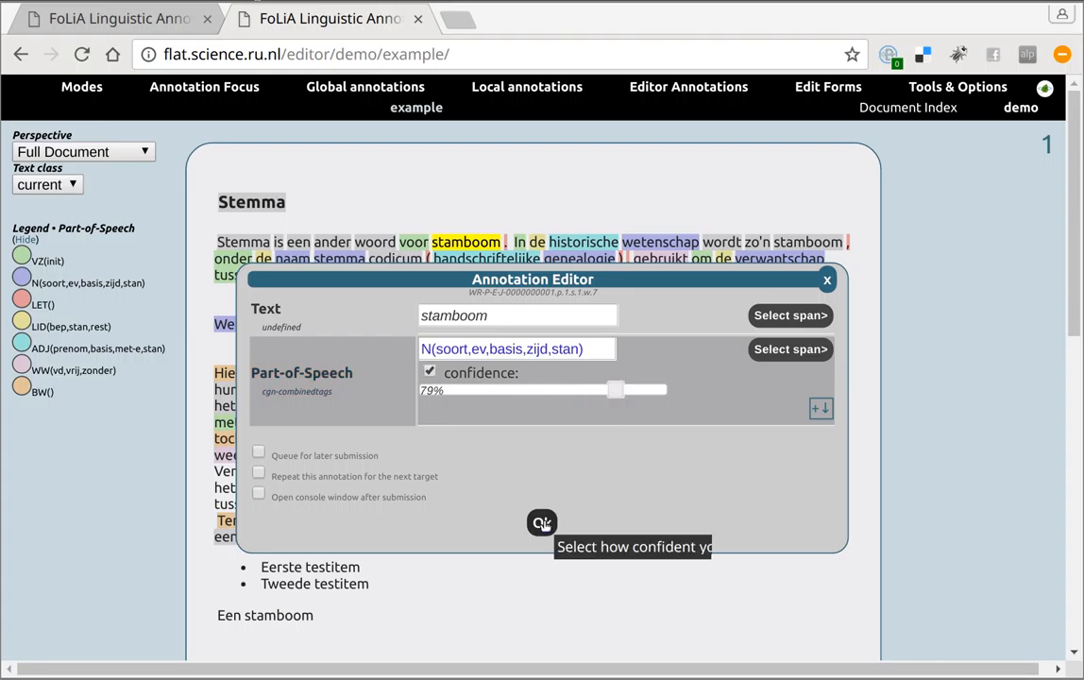
left_click(540, 521)
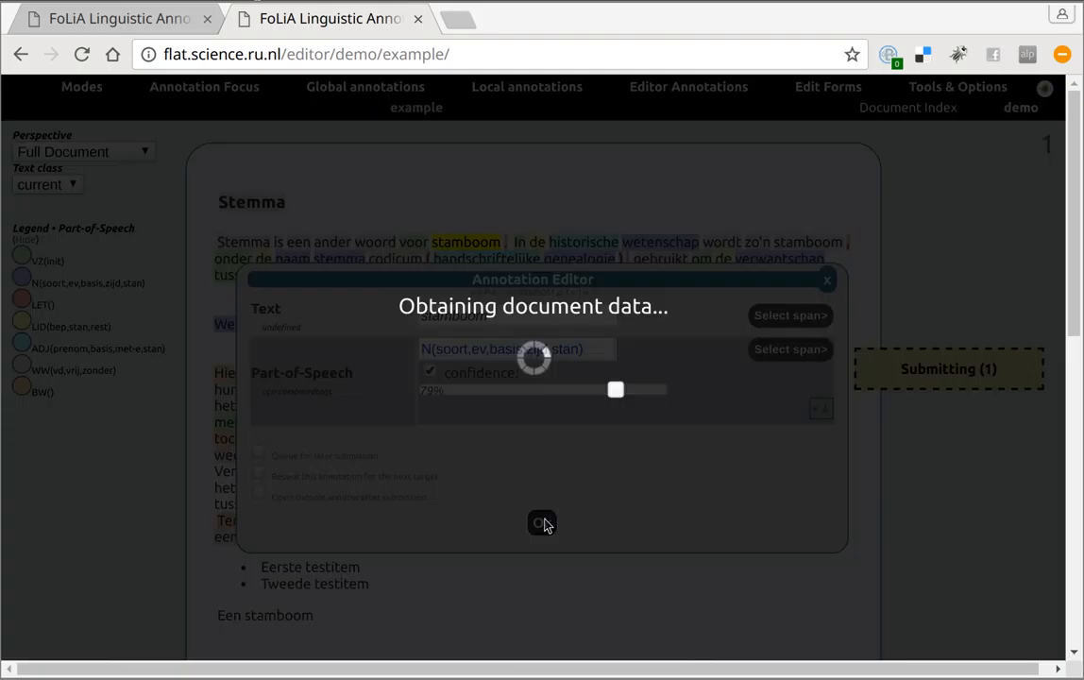
left_click(540, 523)
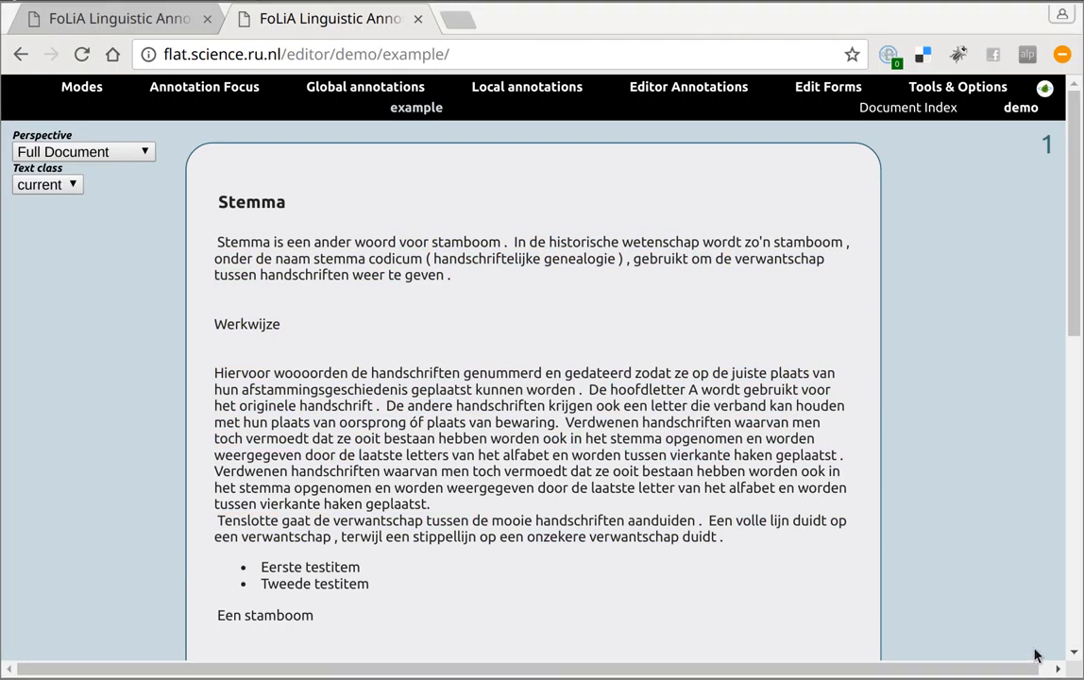
mouse_move(1022, 631)
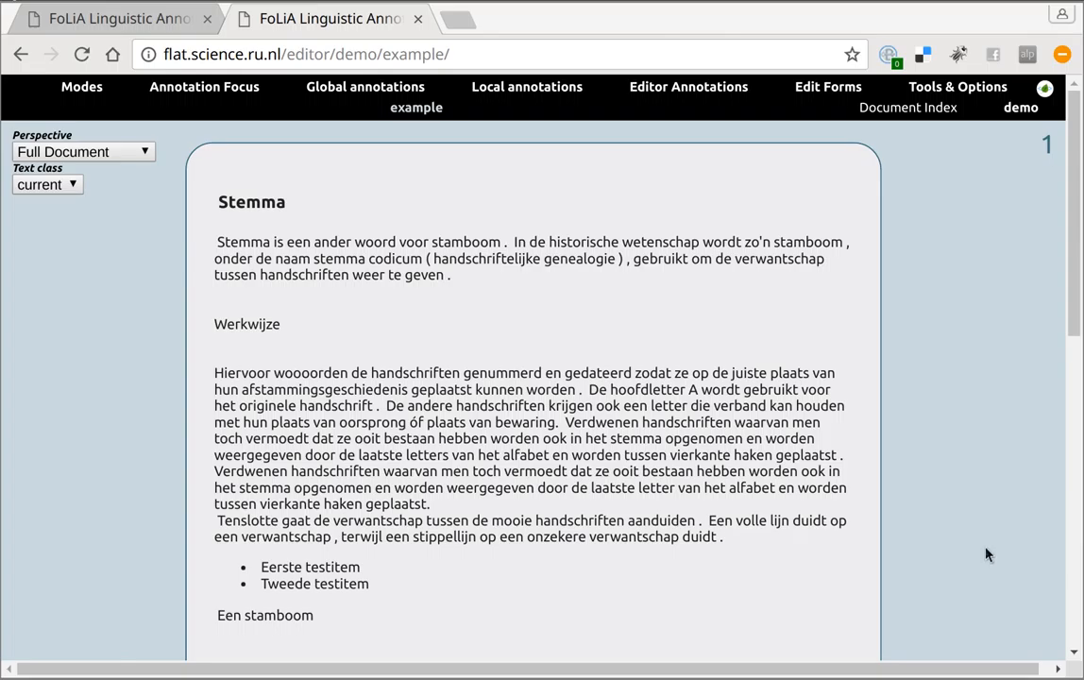
mouse_move(970, 366)
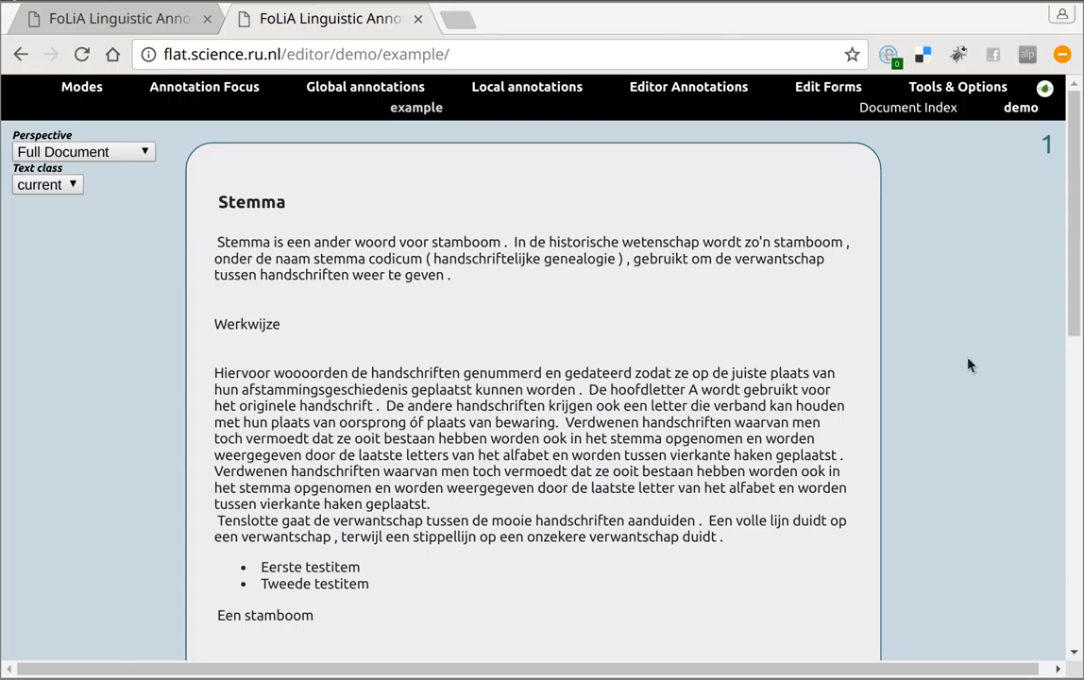
mouse_move(721, 193)
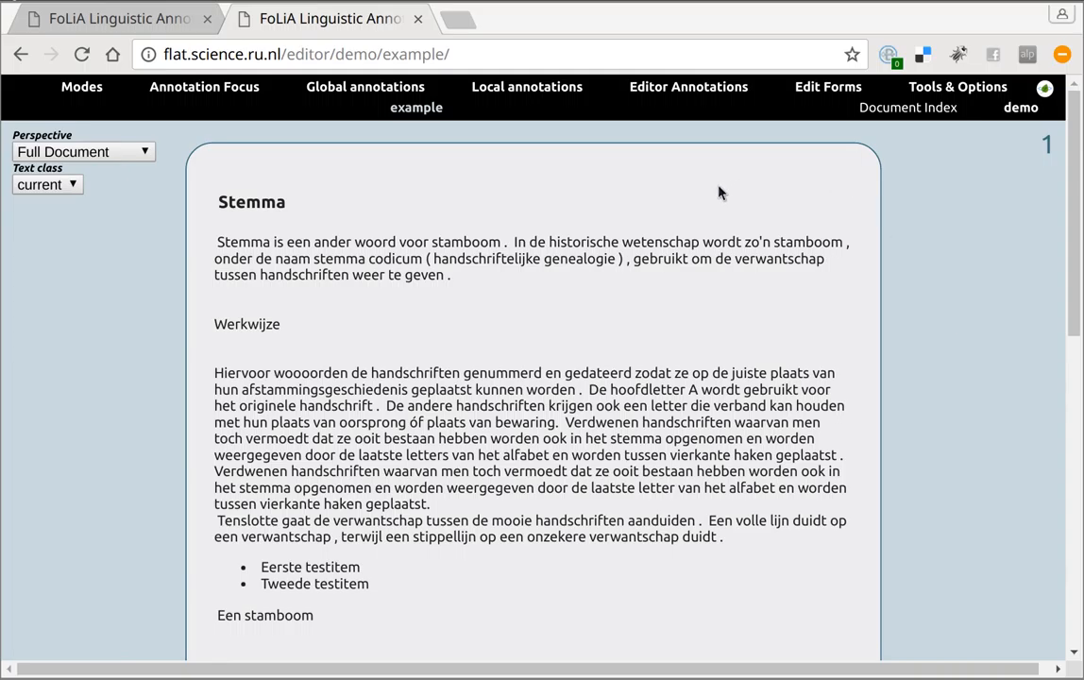
left_click(204, 87)
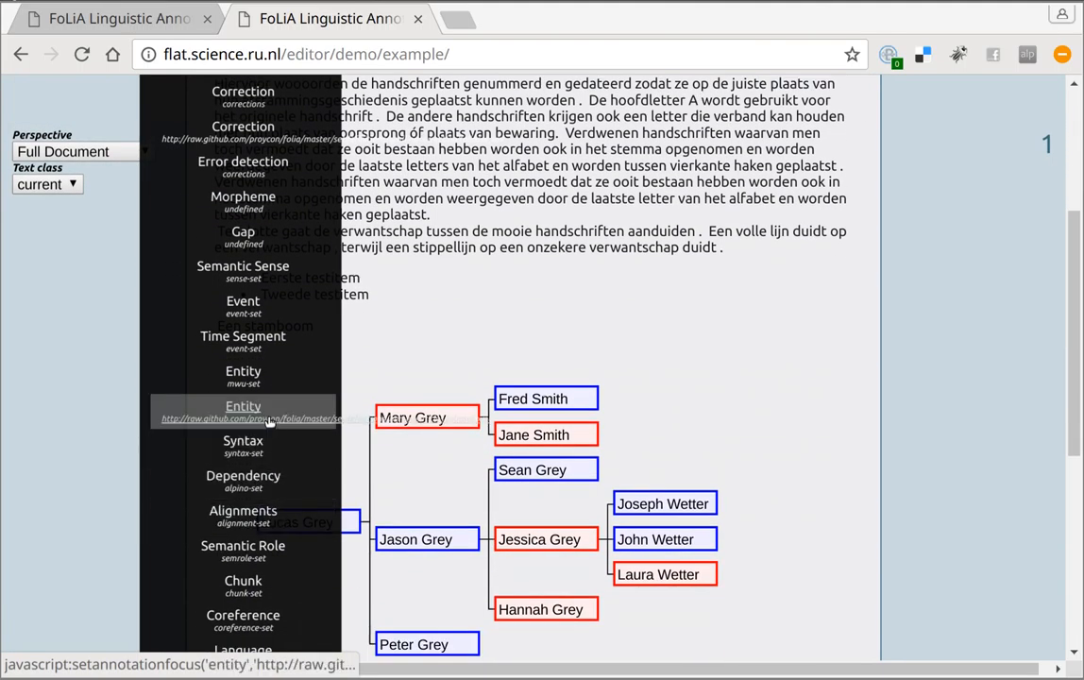
left_click(241, 406)
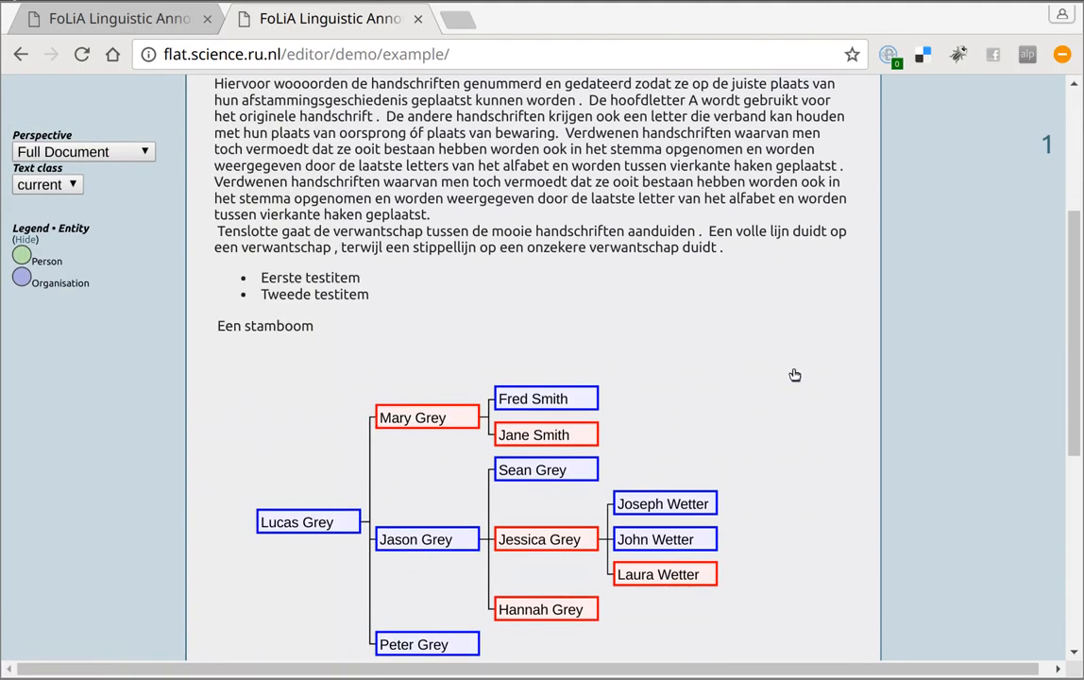
scroll("up", 3)
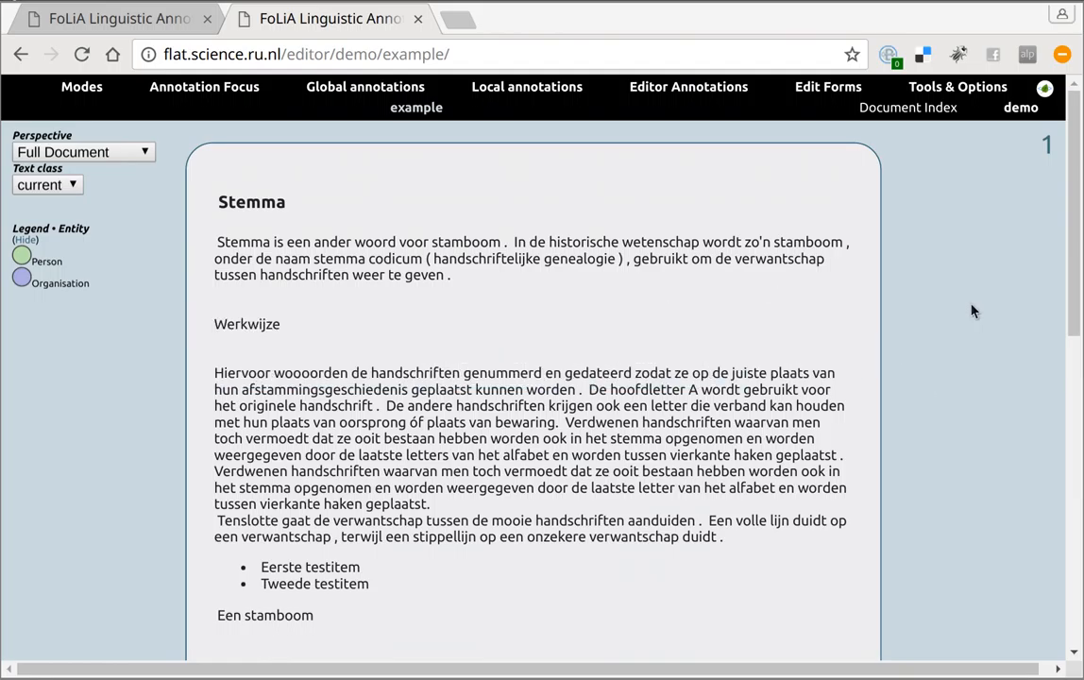
scroll("down", 3)
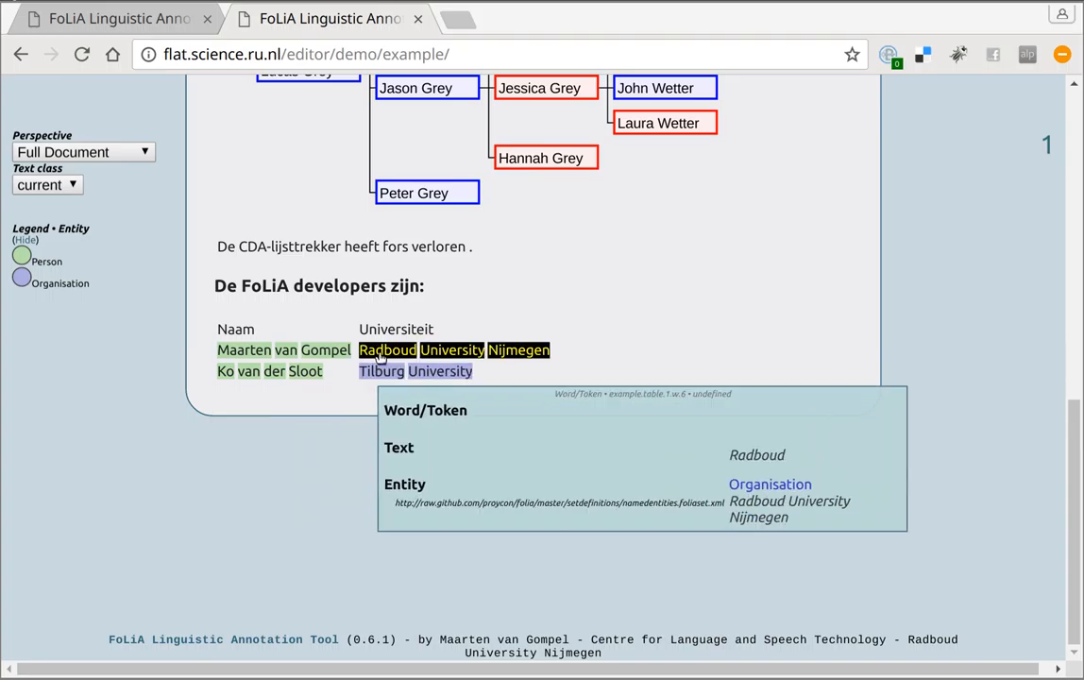
scroll("up", 3)
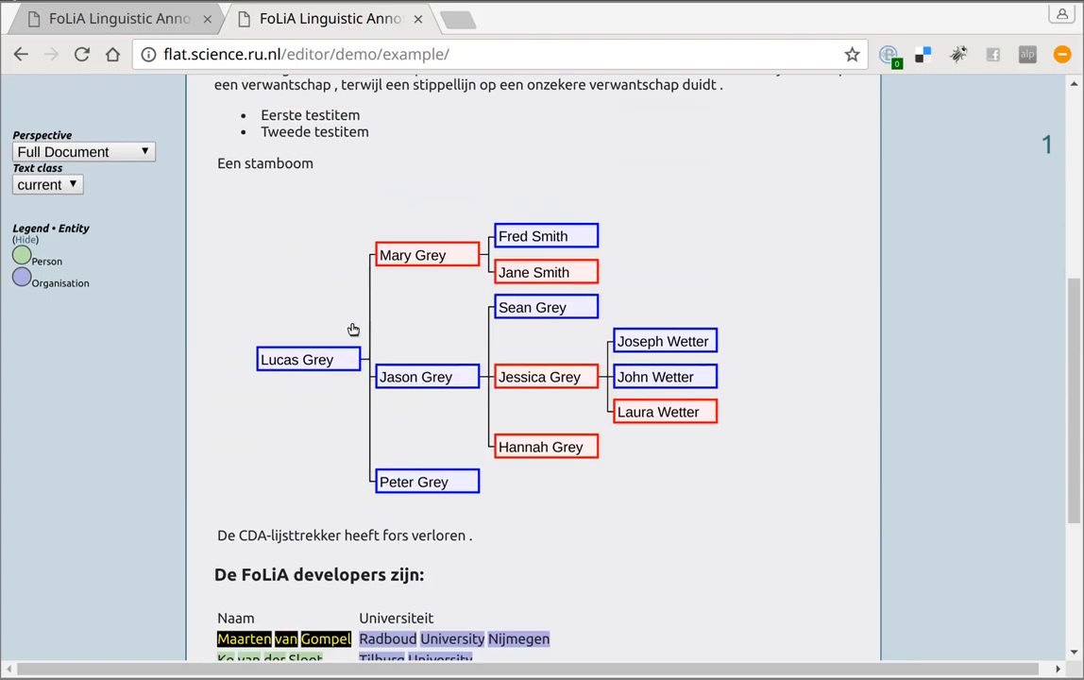
Show the Editor Annotations list and scroll to the Error detection type.
left_click(688, 87)
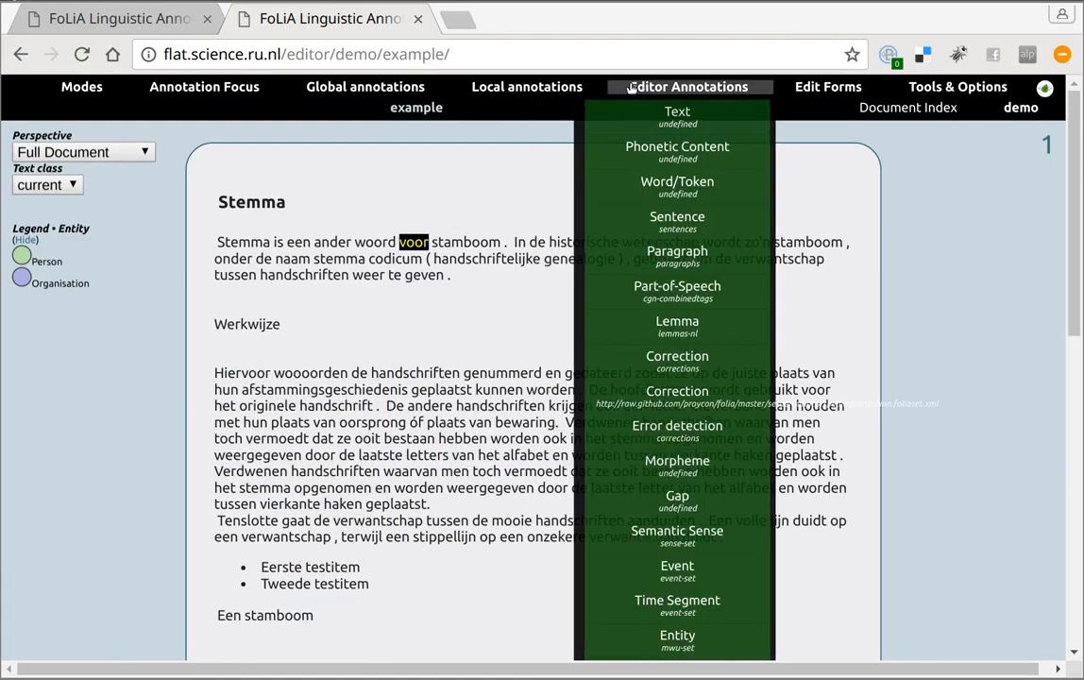
mouse_move(677, 256)
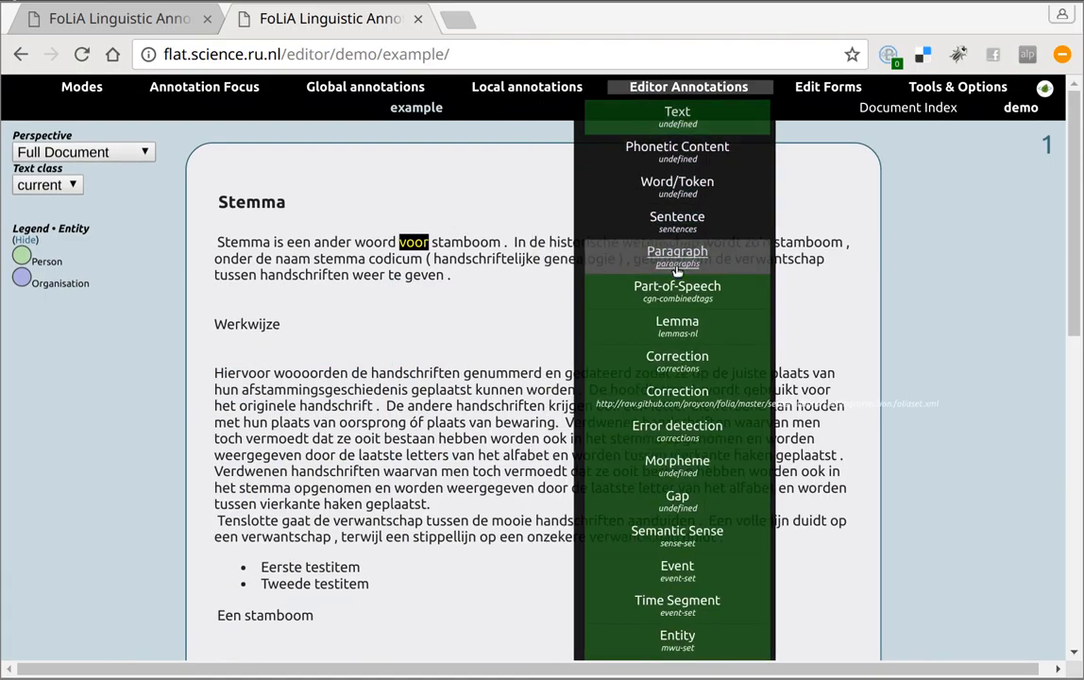
mouse_move(676, 431)
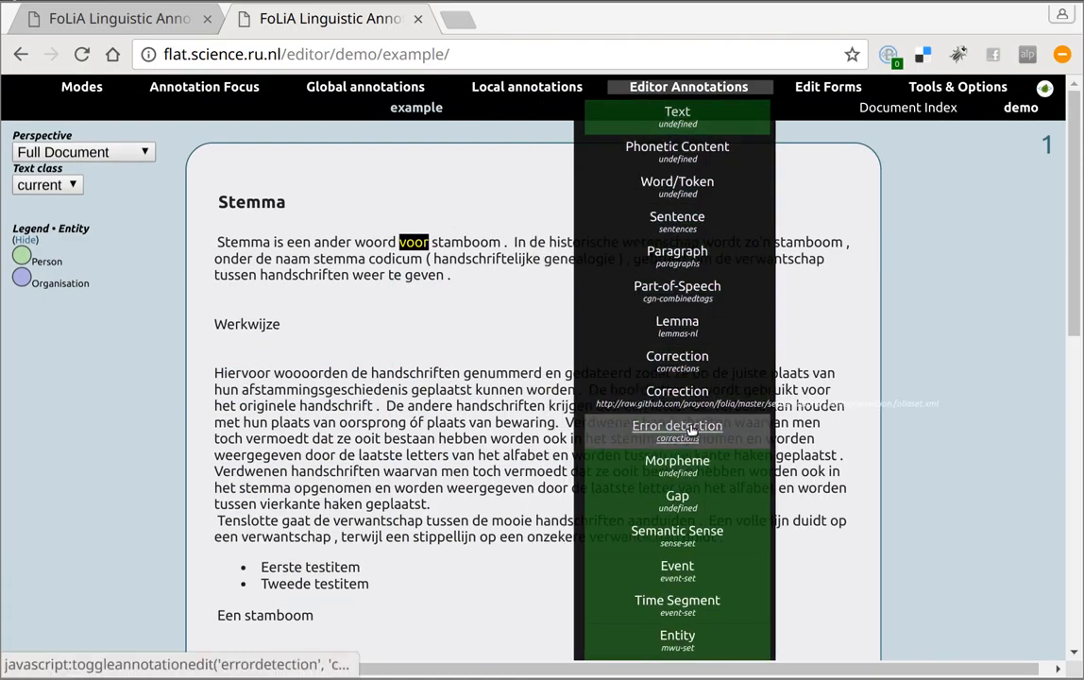
mouse_move(676, 464)
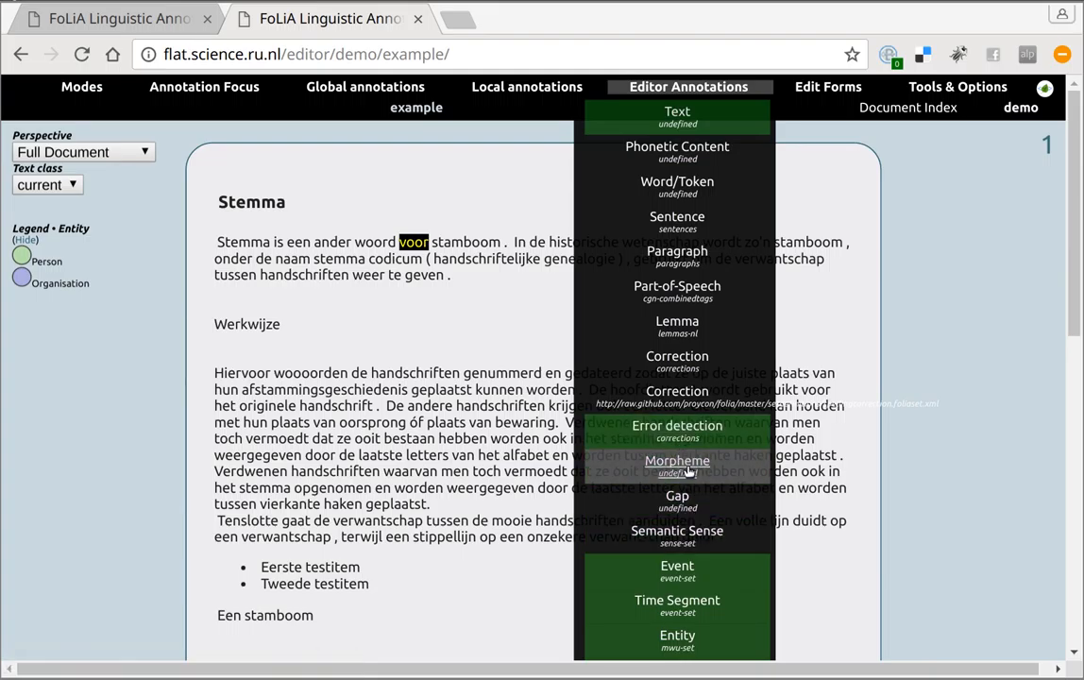
scroll("down", 3)
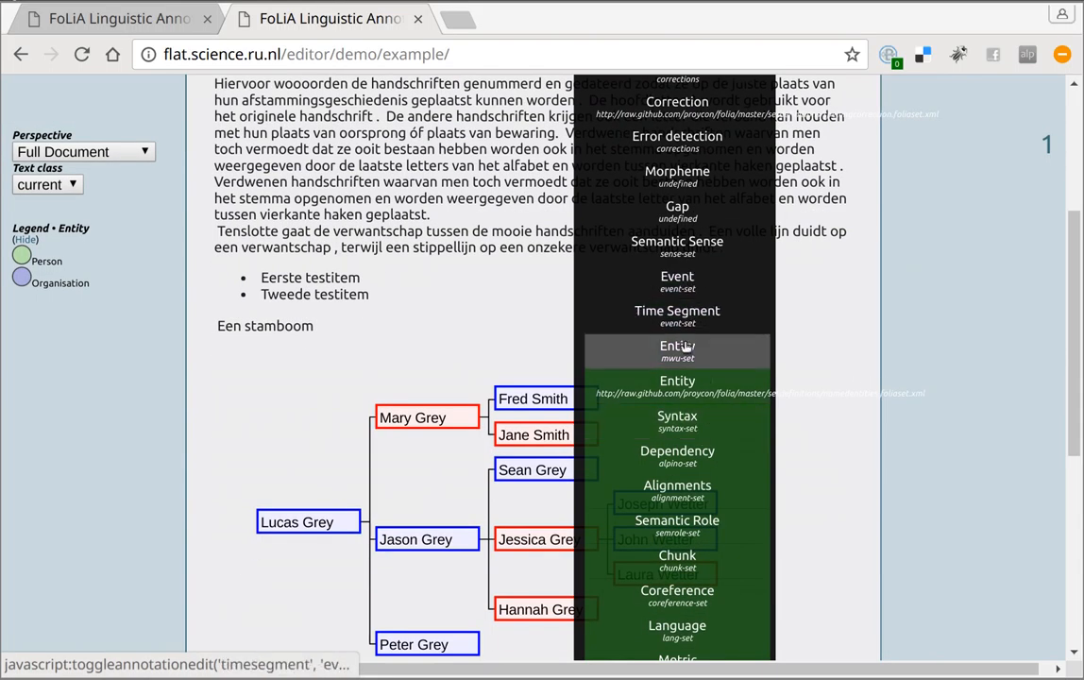
mouse_move(676, 521)
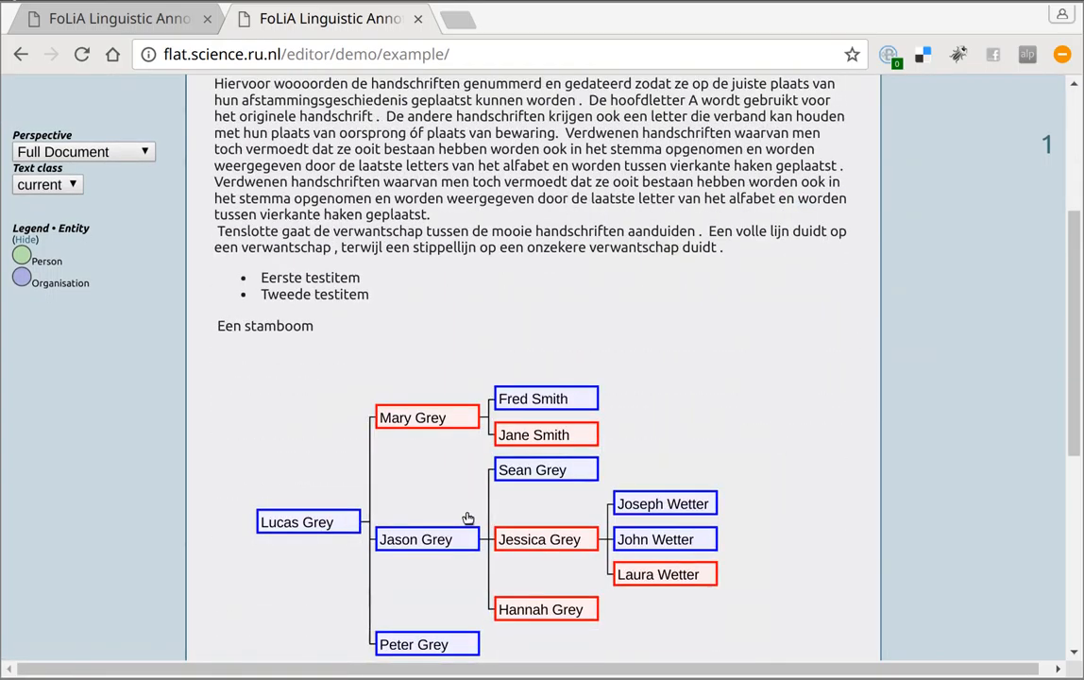
Scroll down to the developers table containing Radboud University Nijmegen.
scroll("down", 3)
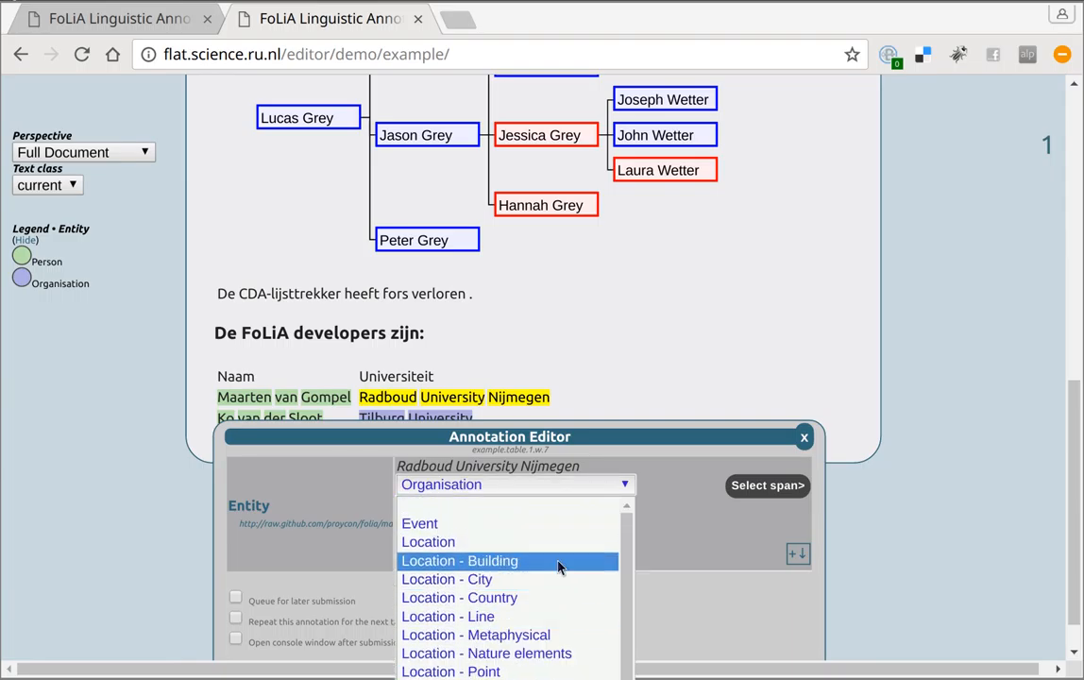
scroll("down", 3)
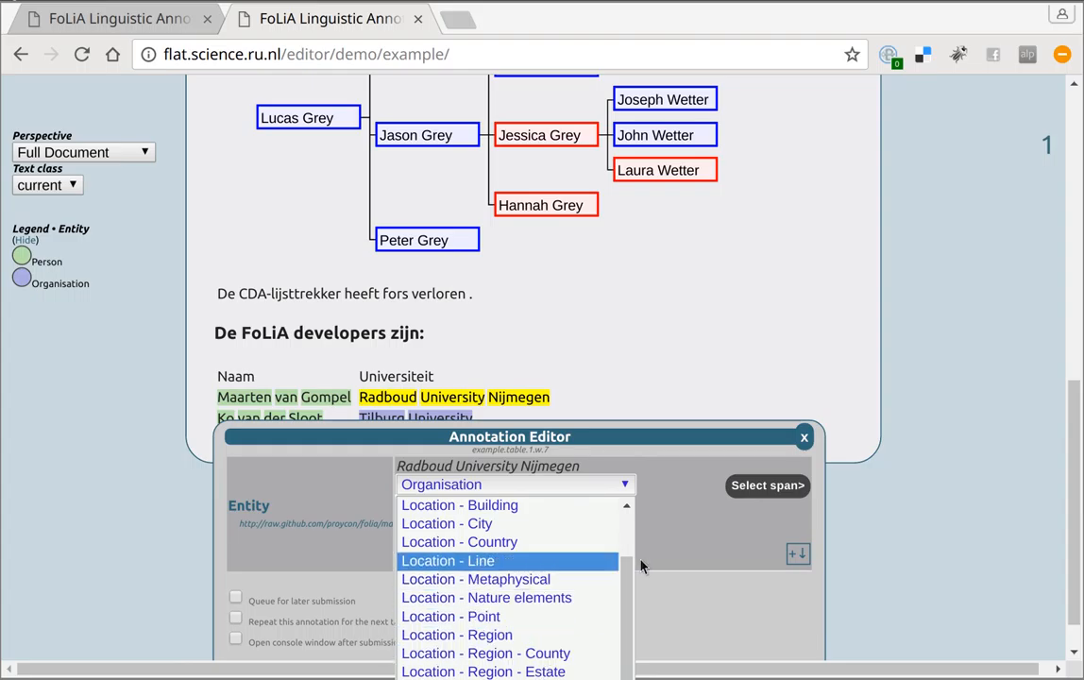
Dismiss the class options, keeping Organisation for Radboud University Nijmegen.
left_click(513, 483)
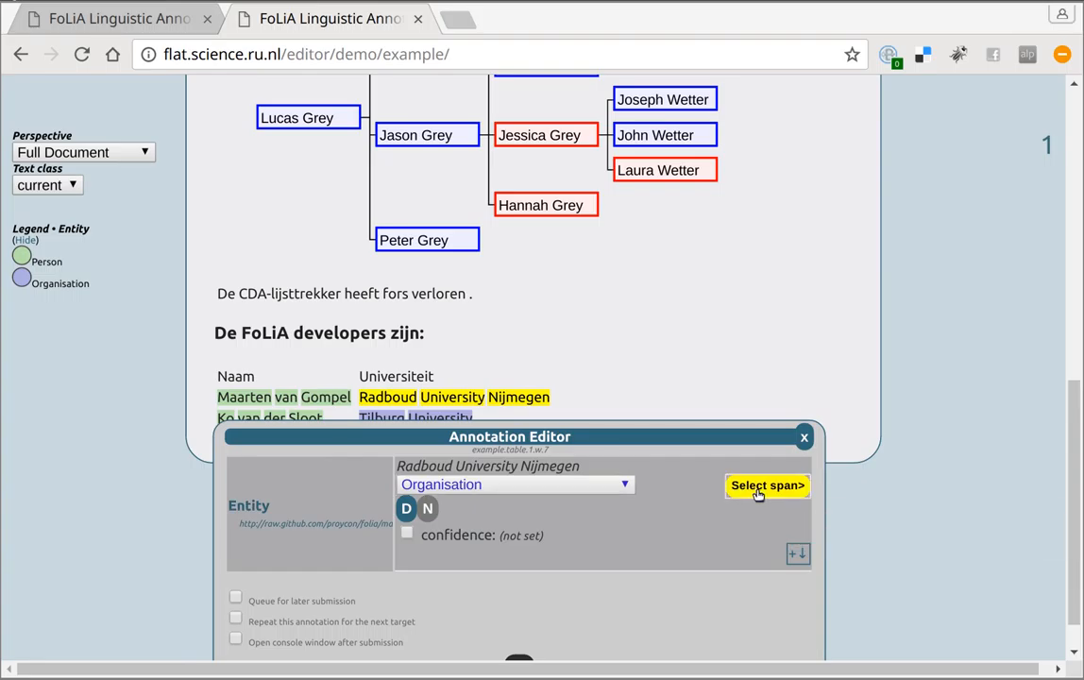
mouse_move(506, 404)
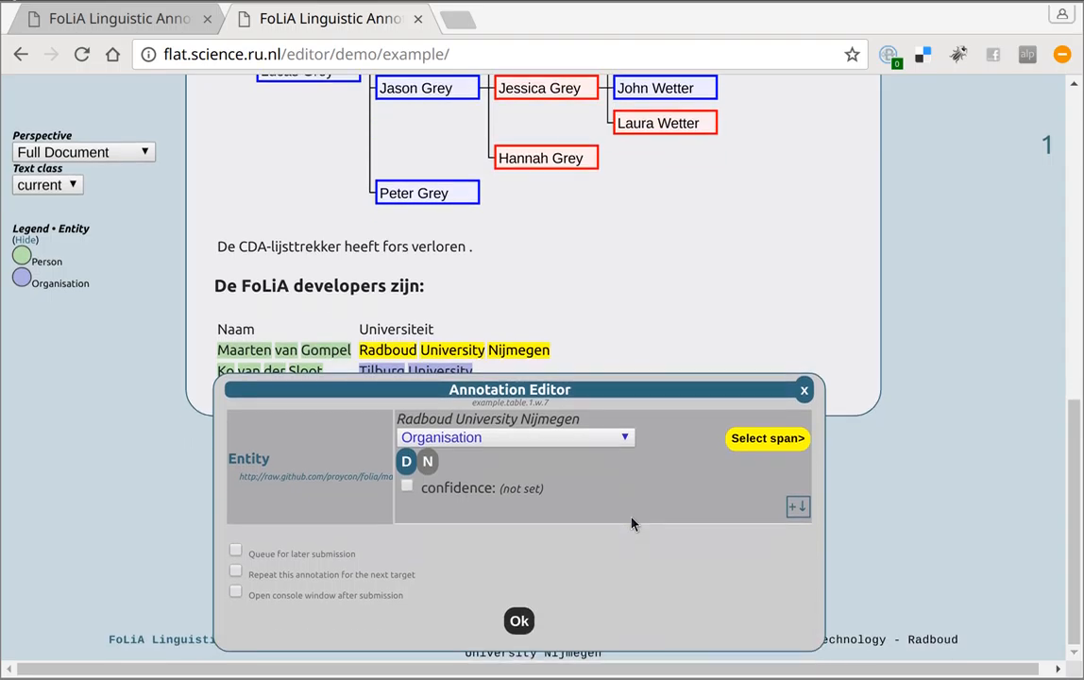
mouse_move(661, 499)
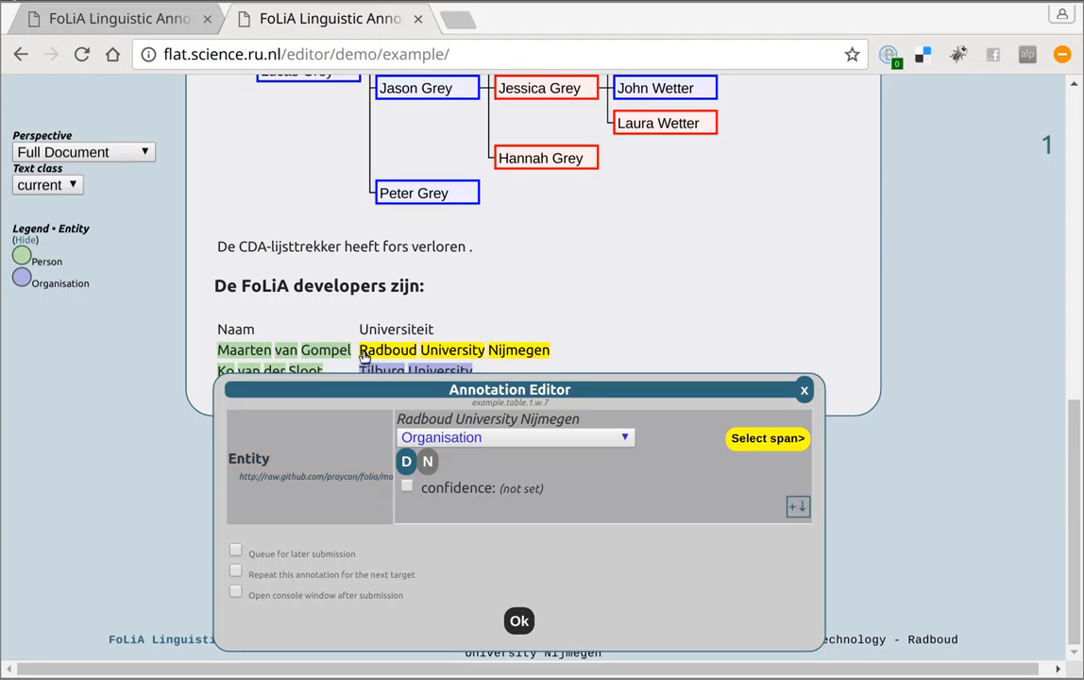
mouse_move(689, 498)
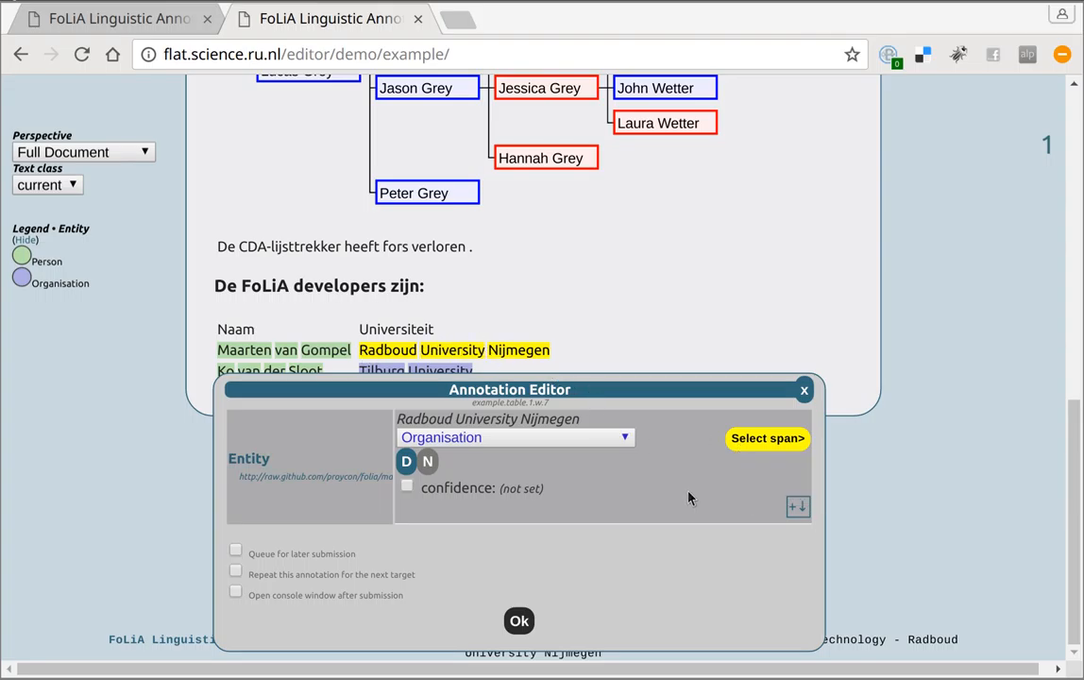
mouse_move(552, 612)
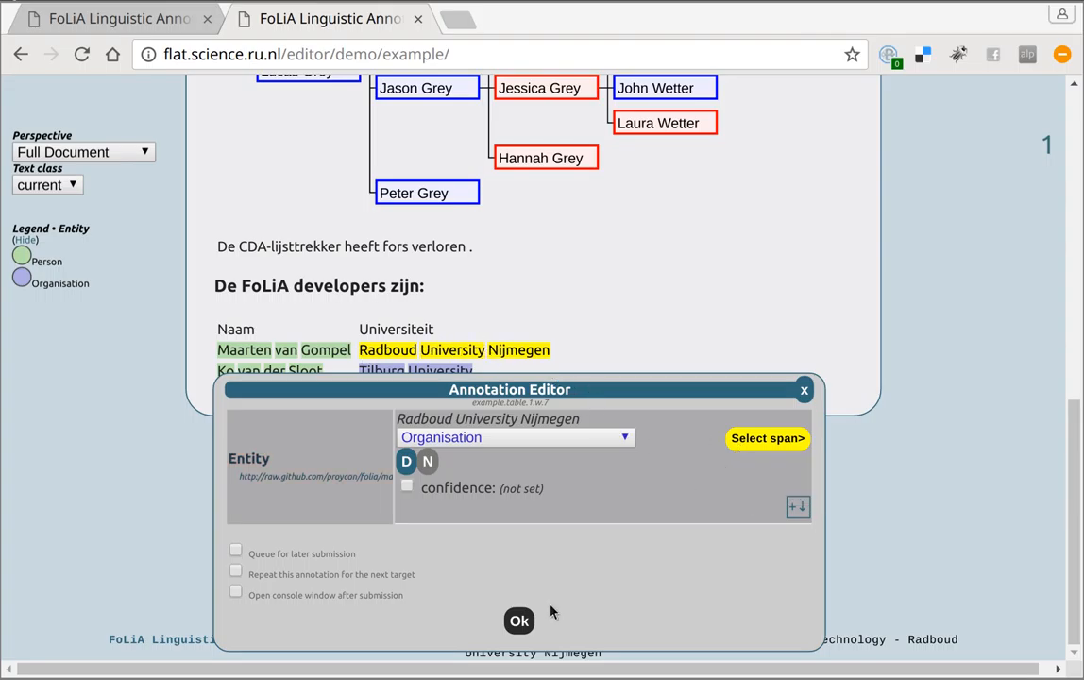
mouse_move(518, 619)
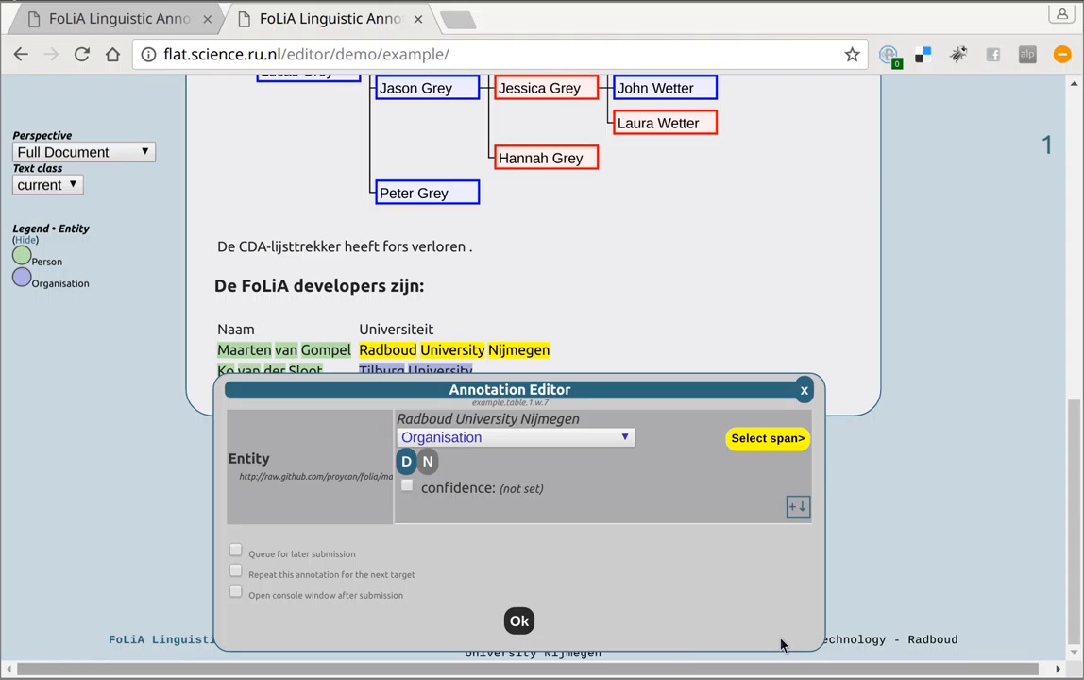
mouse_move(741, 563)
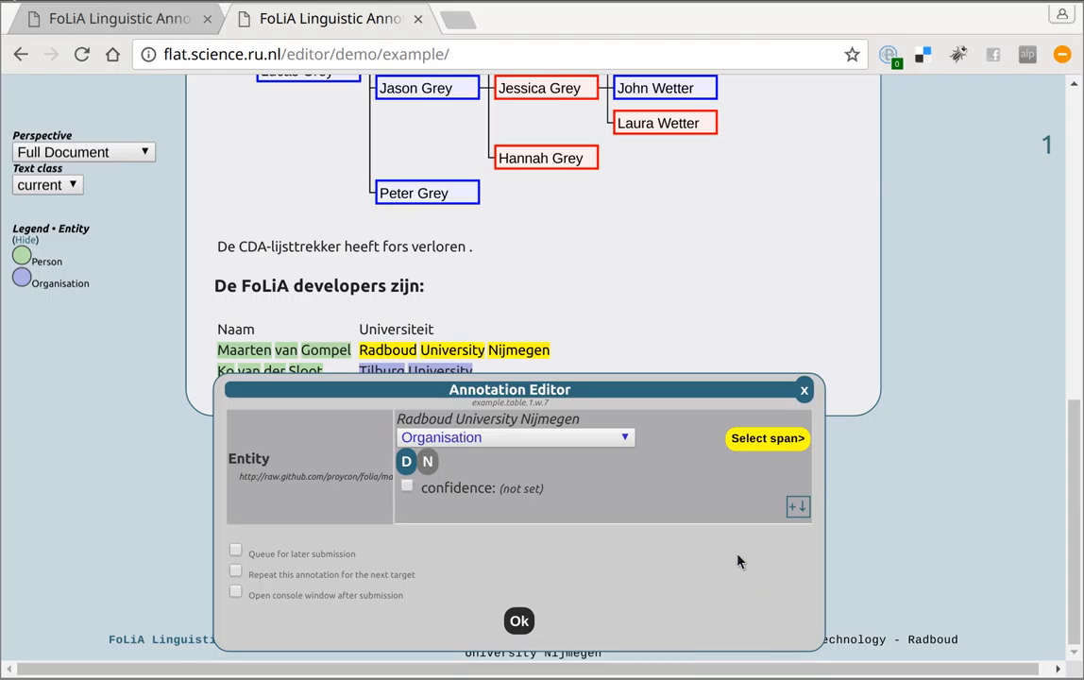
mouse_move(578, 511)
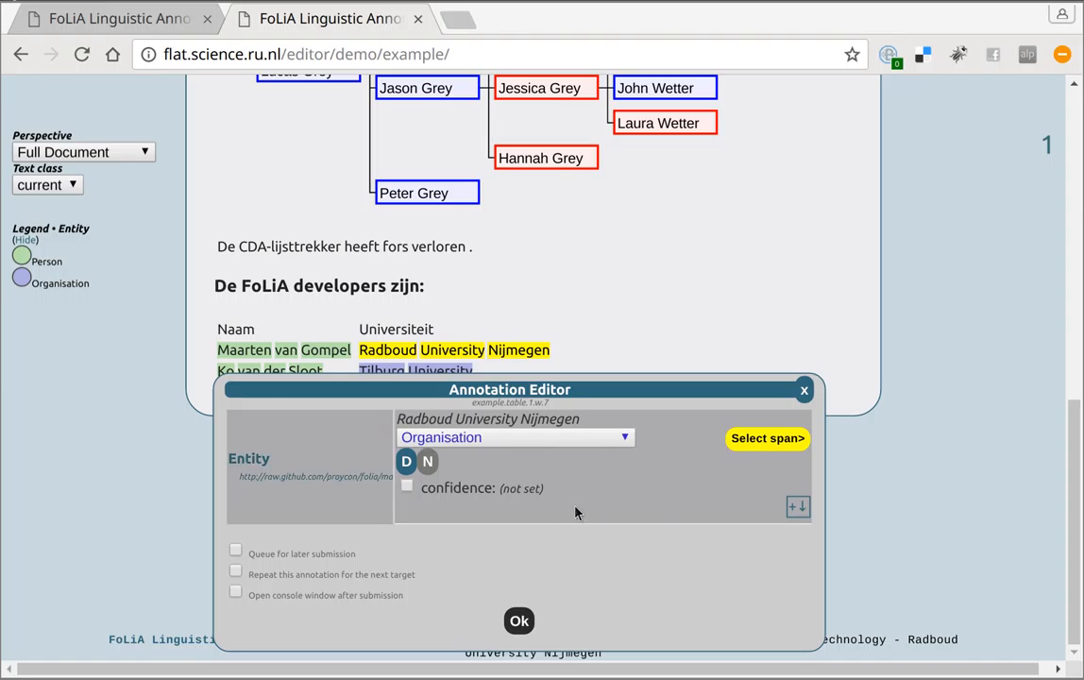
mouse_move(620, 514)
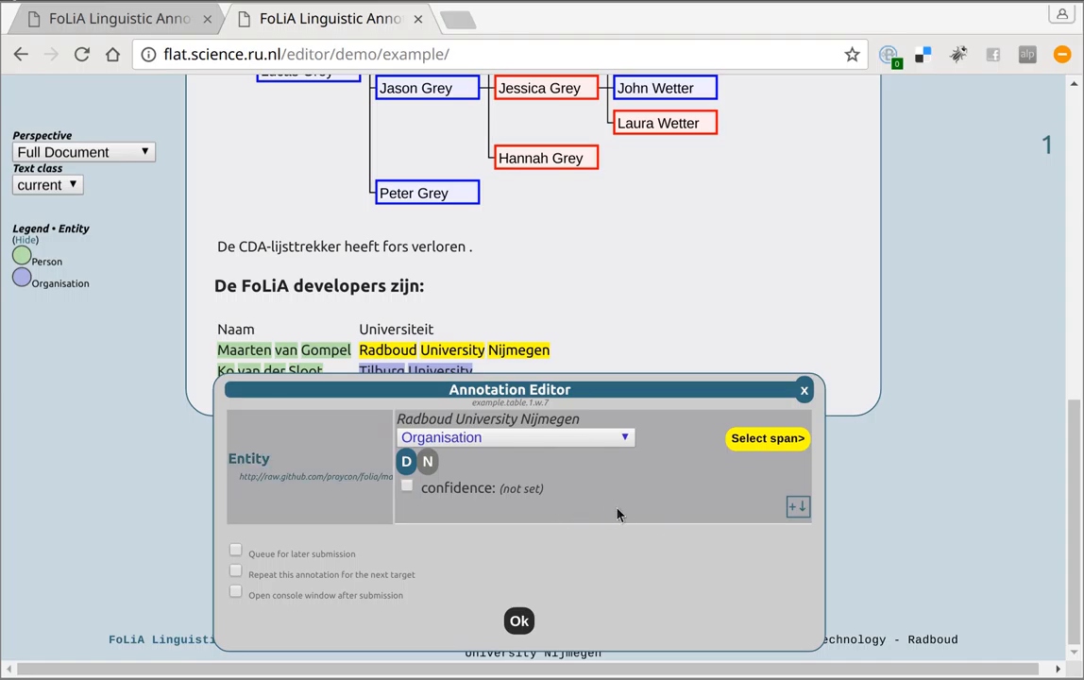
mouse_move(661, 513)
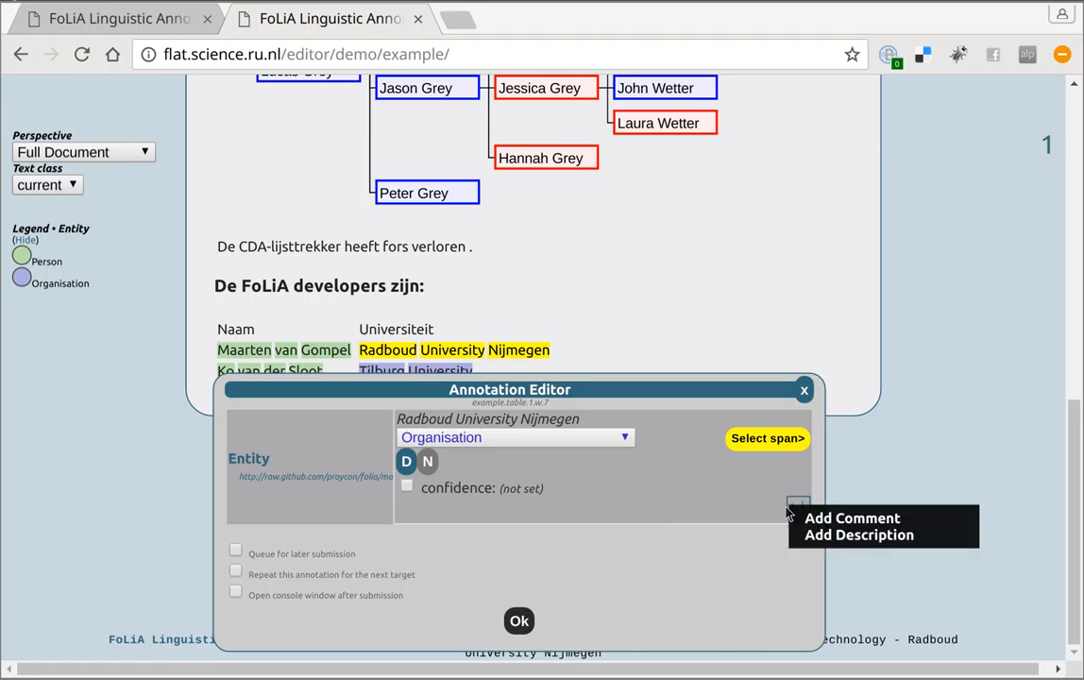
mouse_move(803, 518)
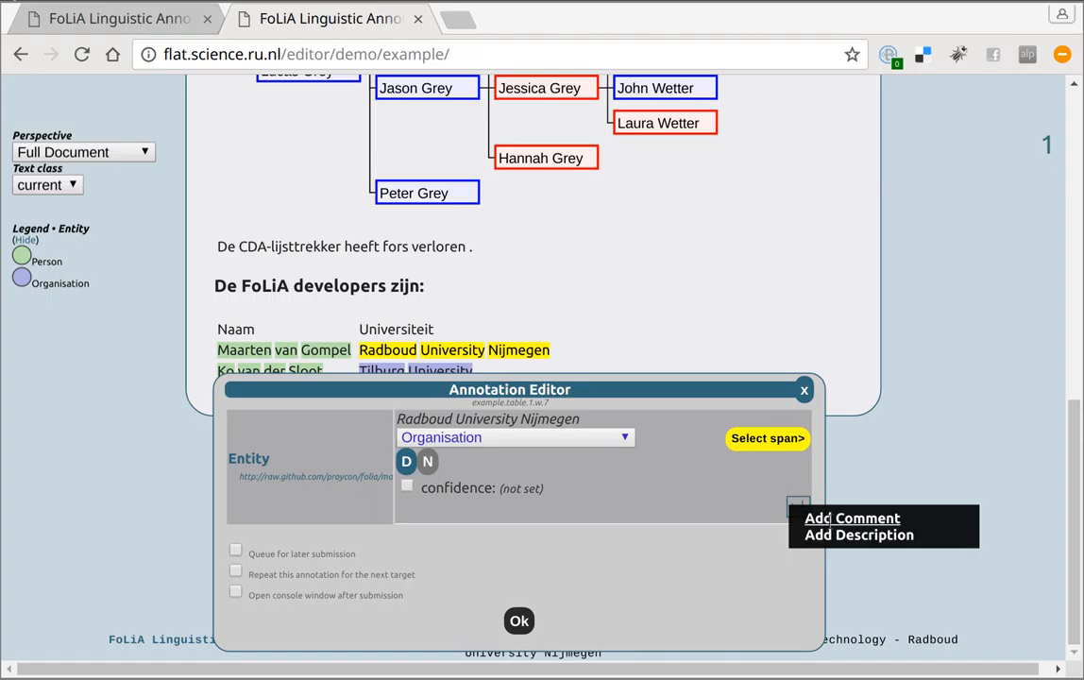
Add the comment 'This is an ent...' to the Organisation entity and submit it.
left_click(850, 517)
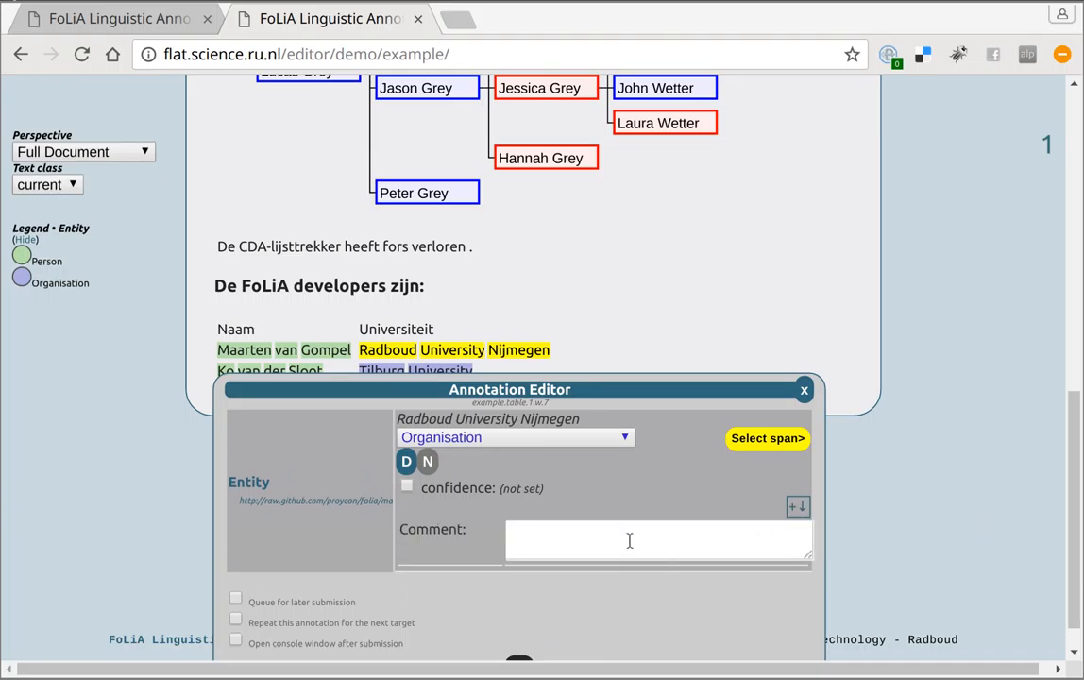
left_click(629, 541)
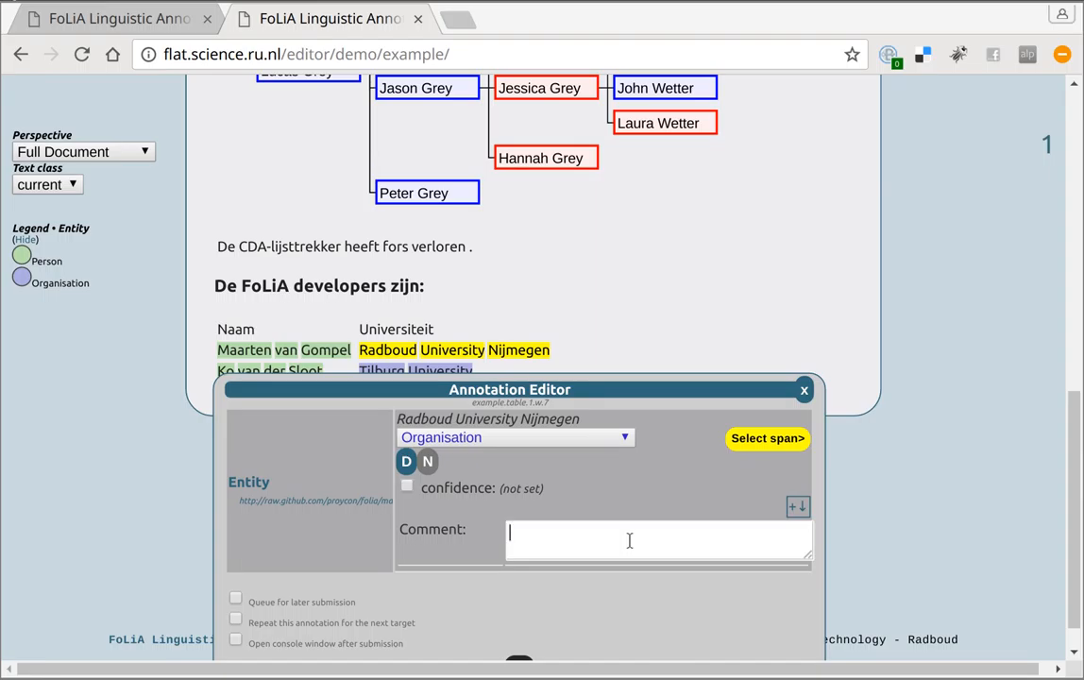
type("D")
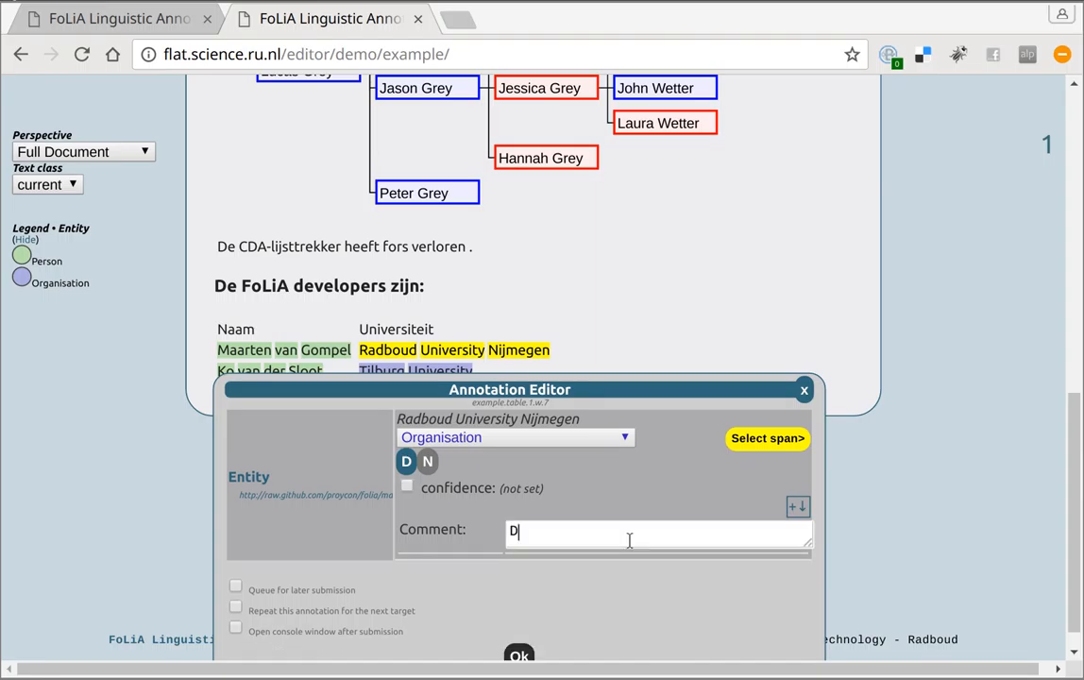
type("This is an ent")
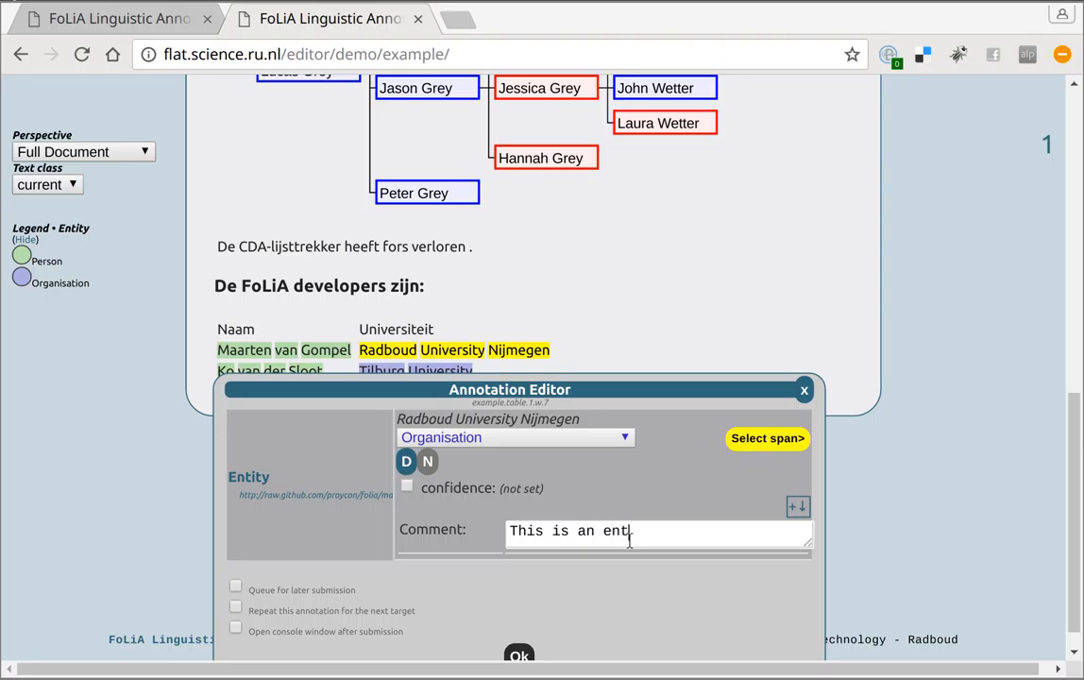
left_click(520, 656)
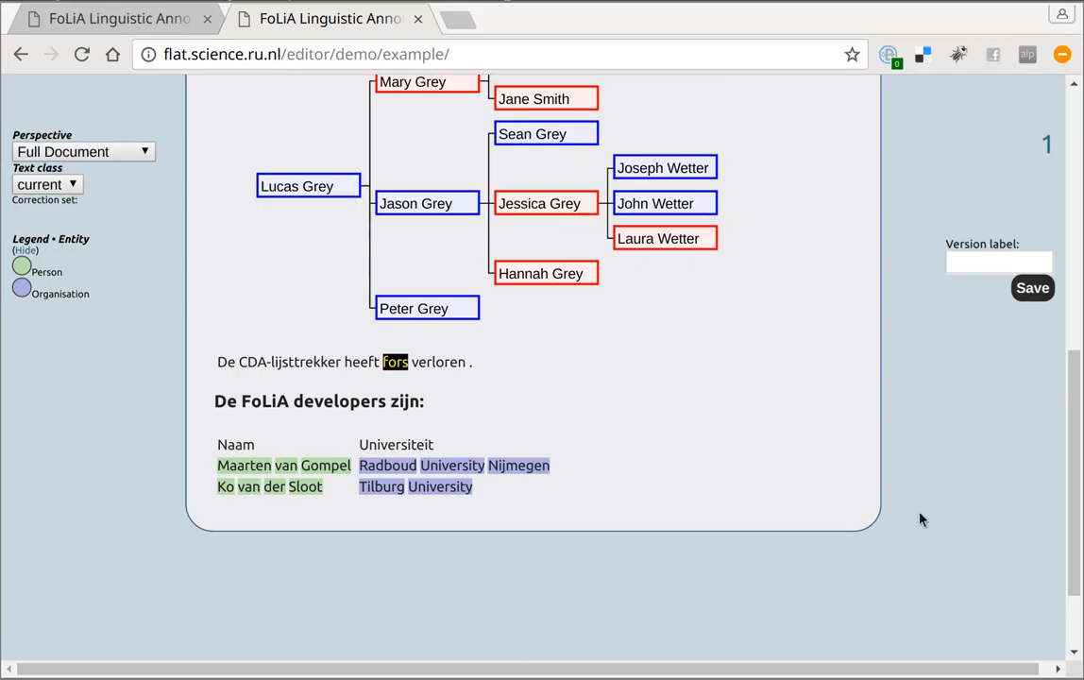
mouse_move(763, 446)
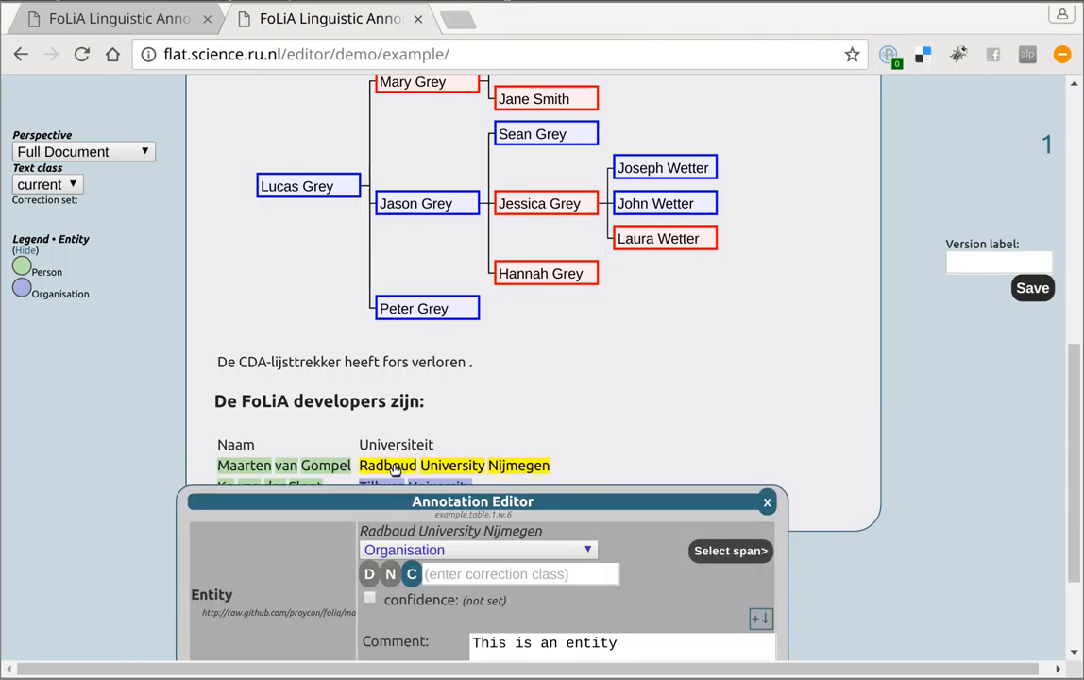
Mark the entity edit as a new correction with correction class 'wrong'.
scroll("down", 3)
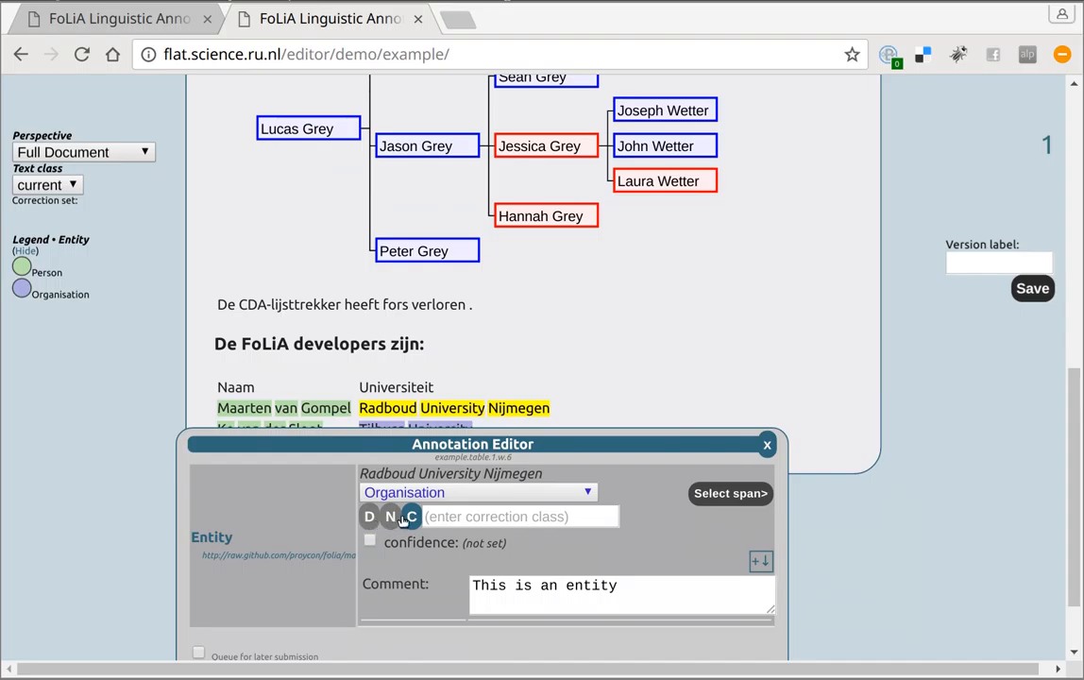
mouse_move(408, 518)
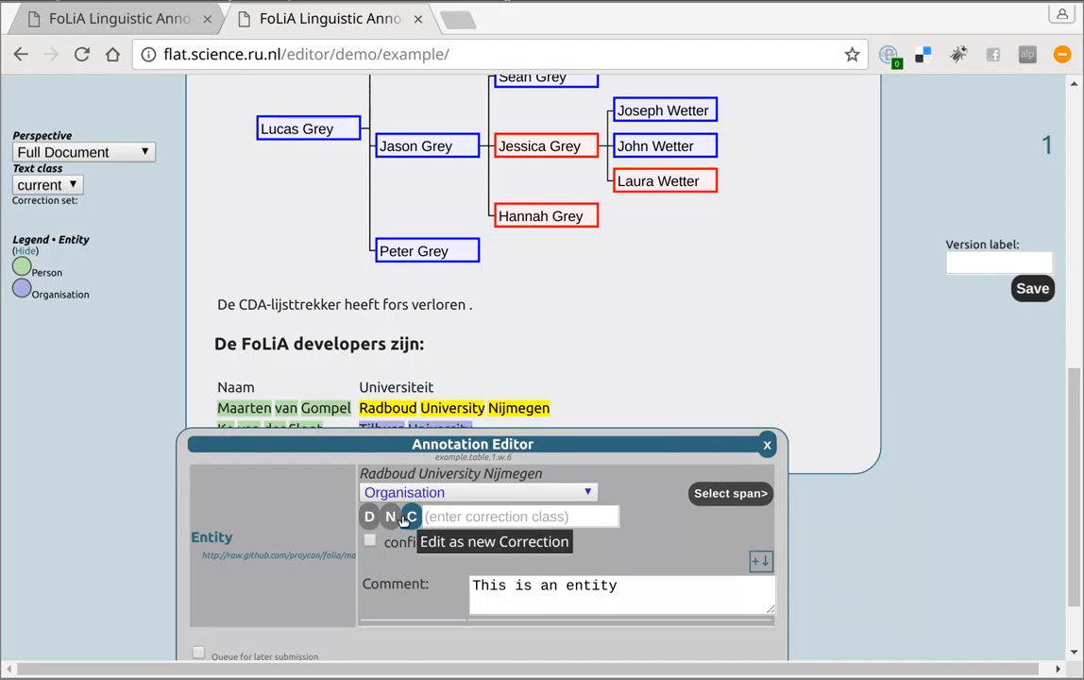
left_click(370, 518)
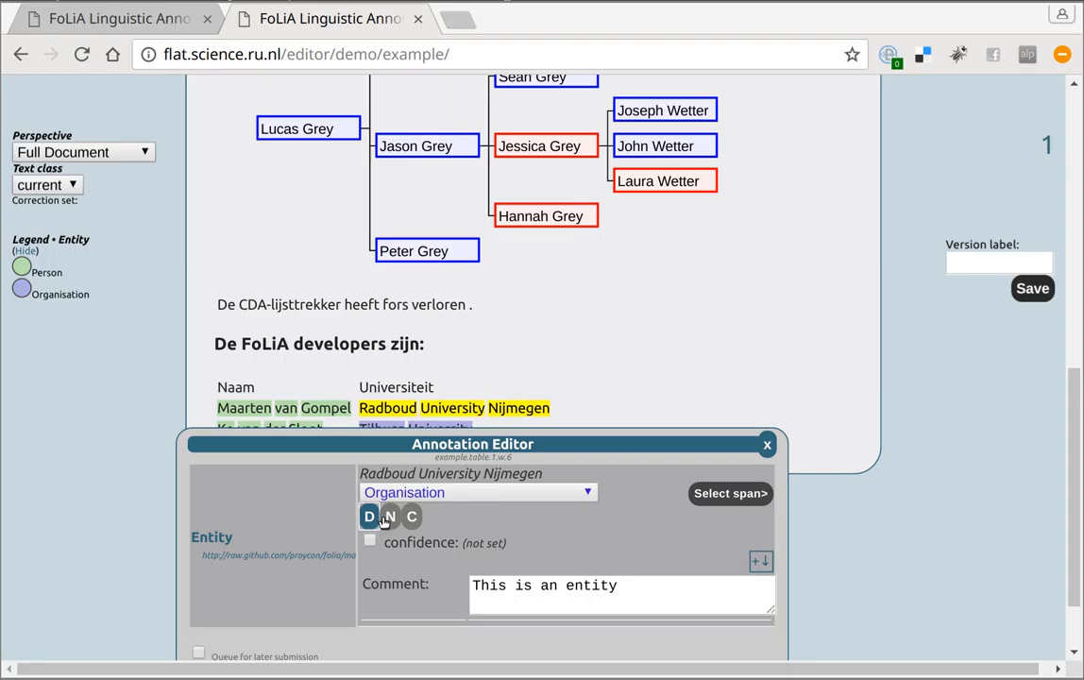
mouse_move(389, 516)
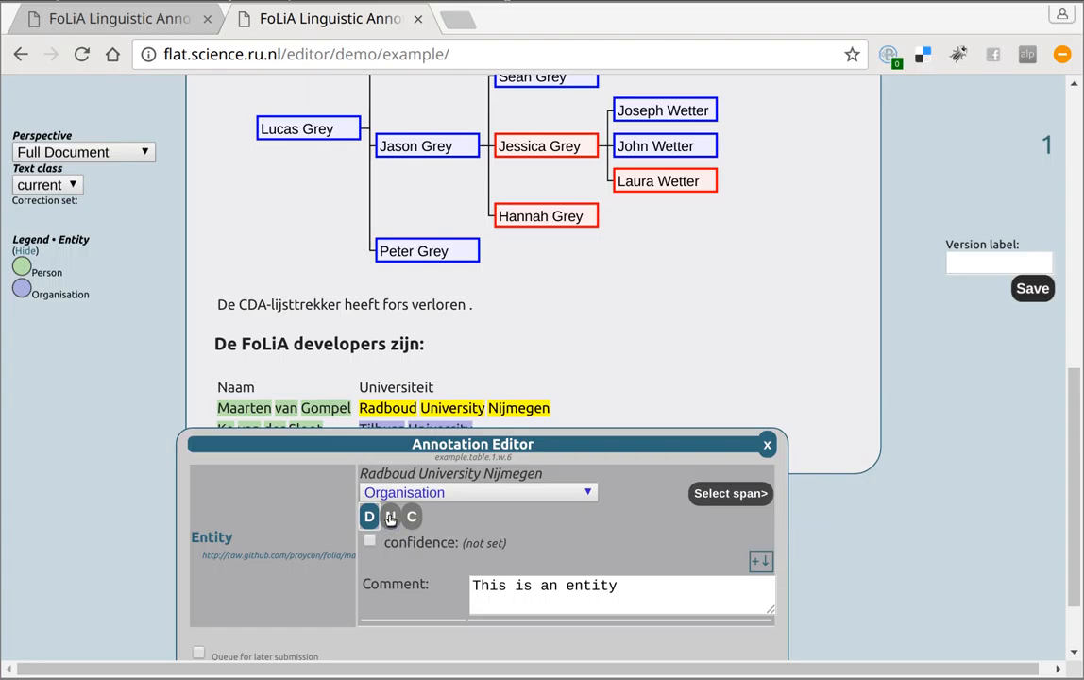
mouse_move(389, 516)
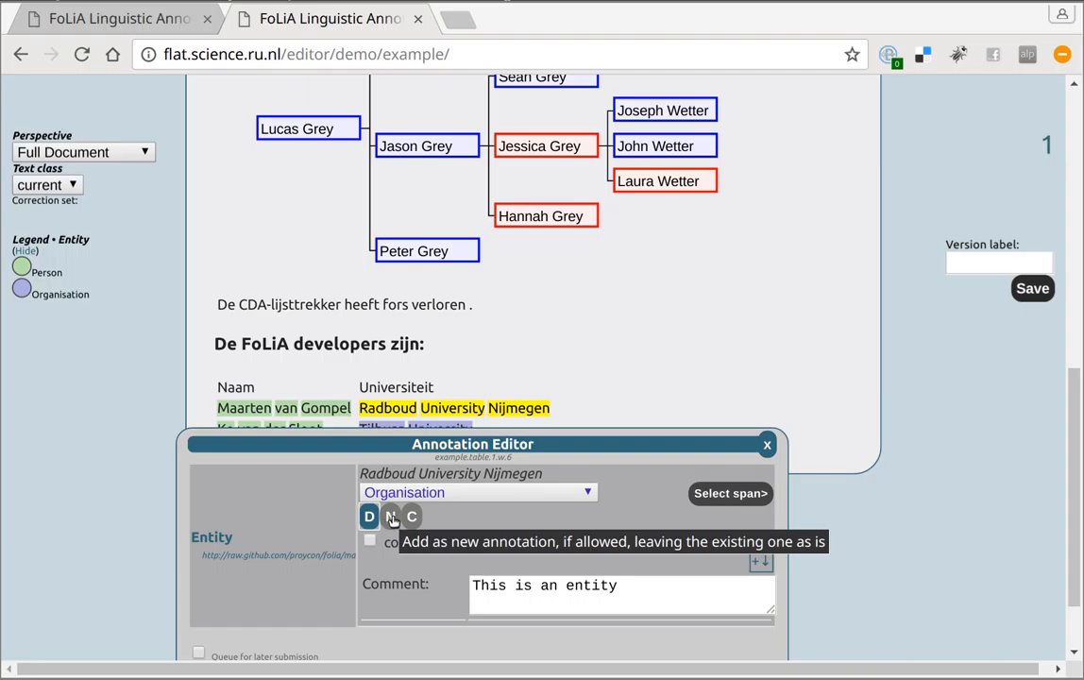
mouse_move(412, 515)
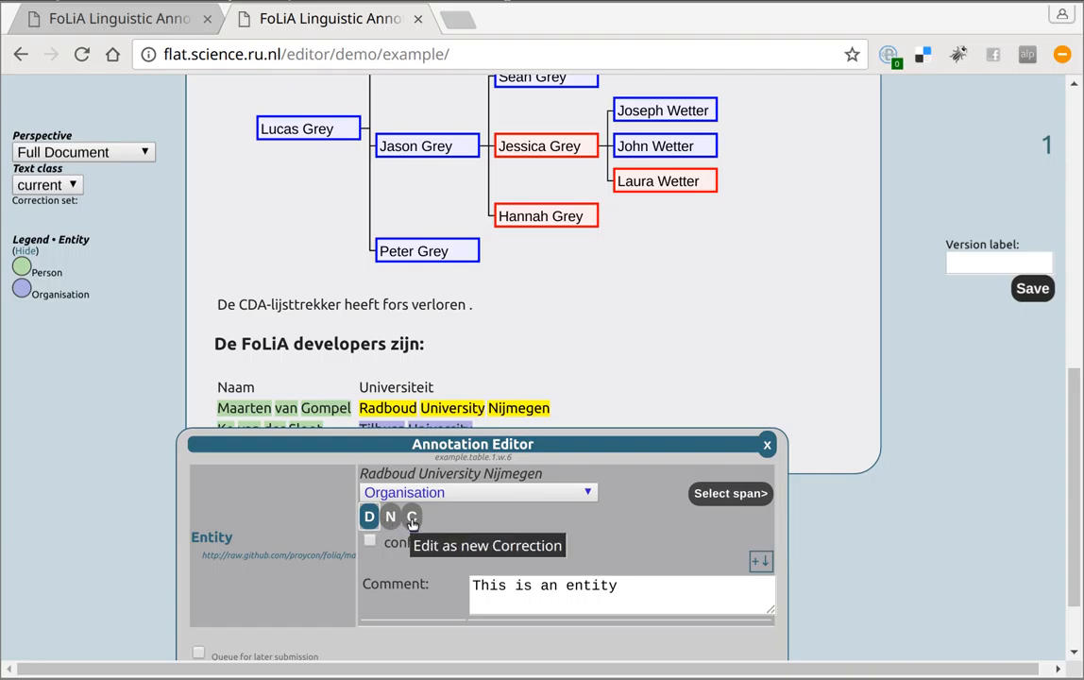
left_click(411, 518)
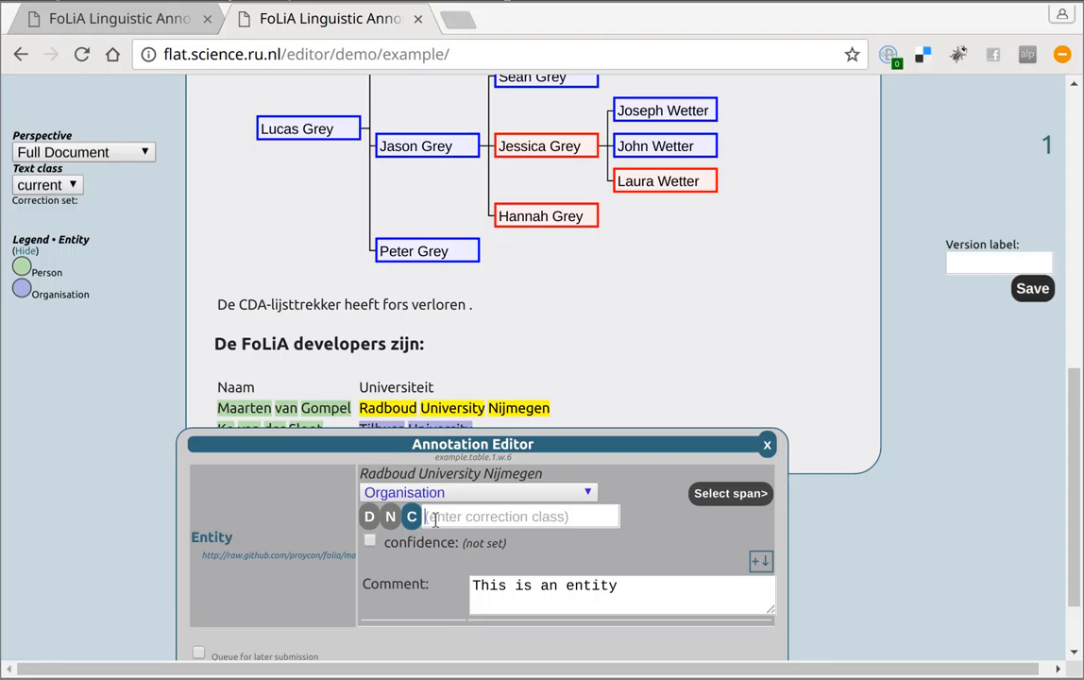
type("wrong")
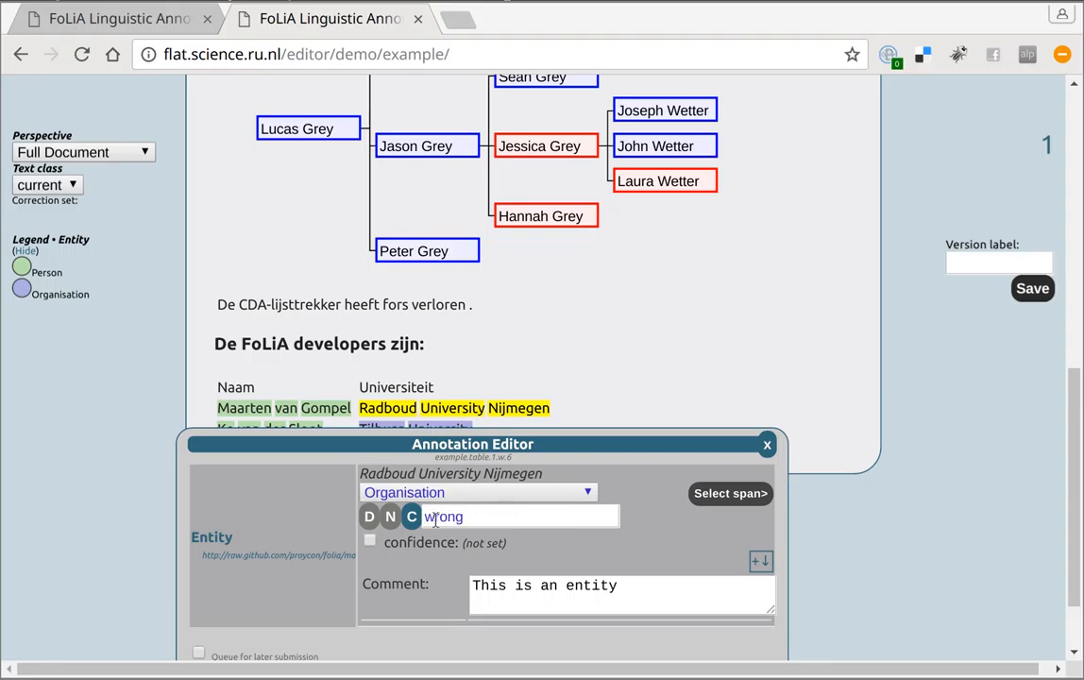
type("type")
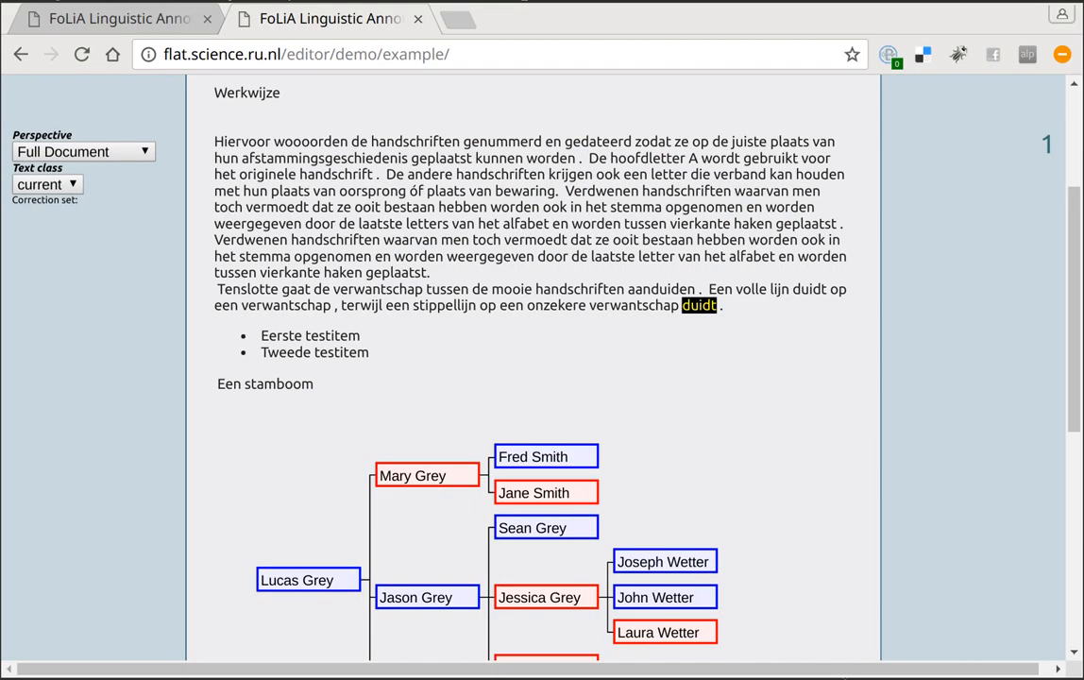
mouse_move(945, 499)
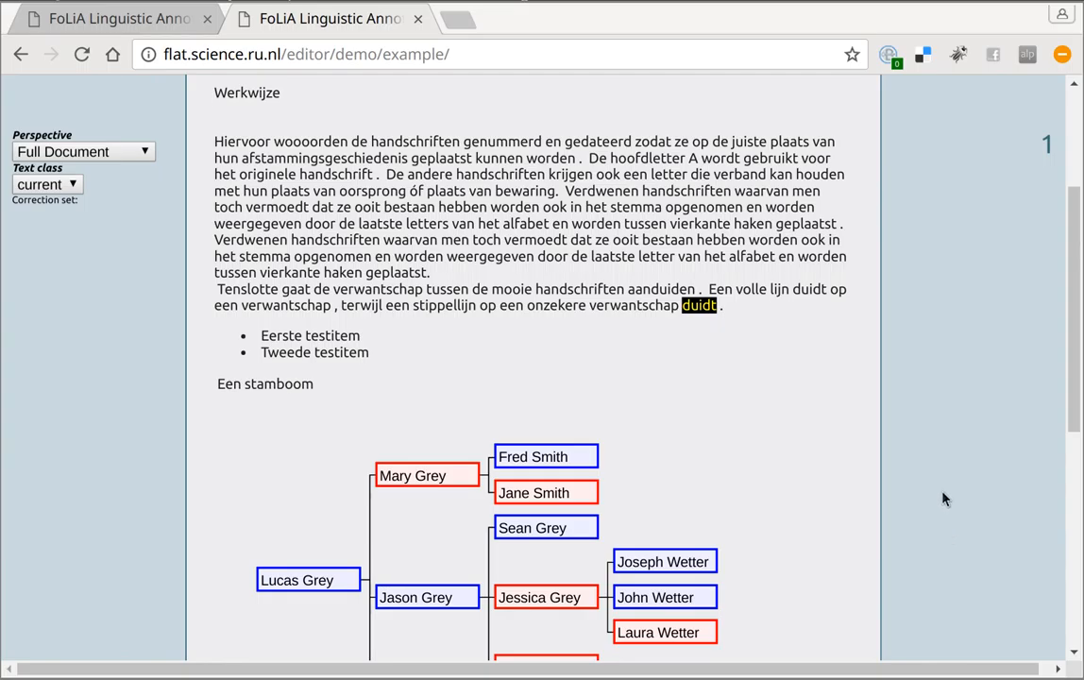
mouse_move(494, 426)
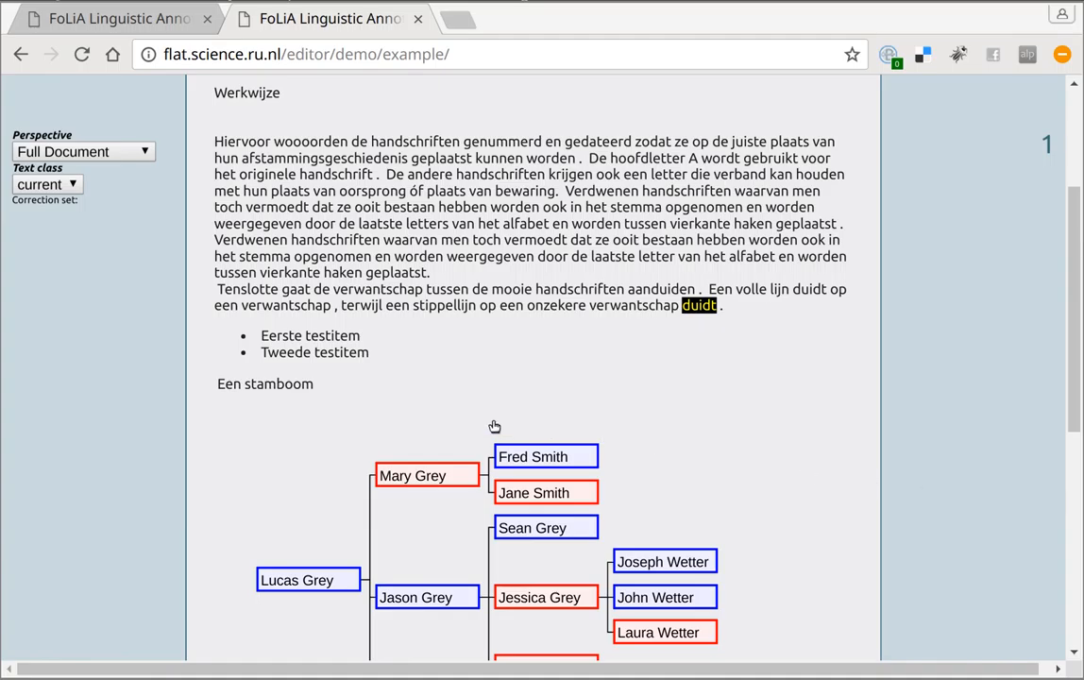
mouse_move(482, 344)
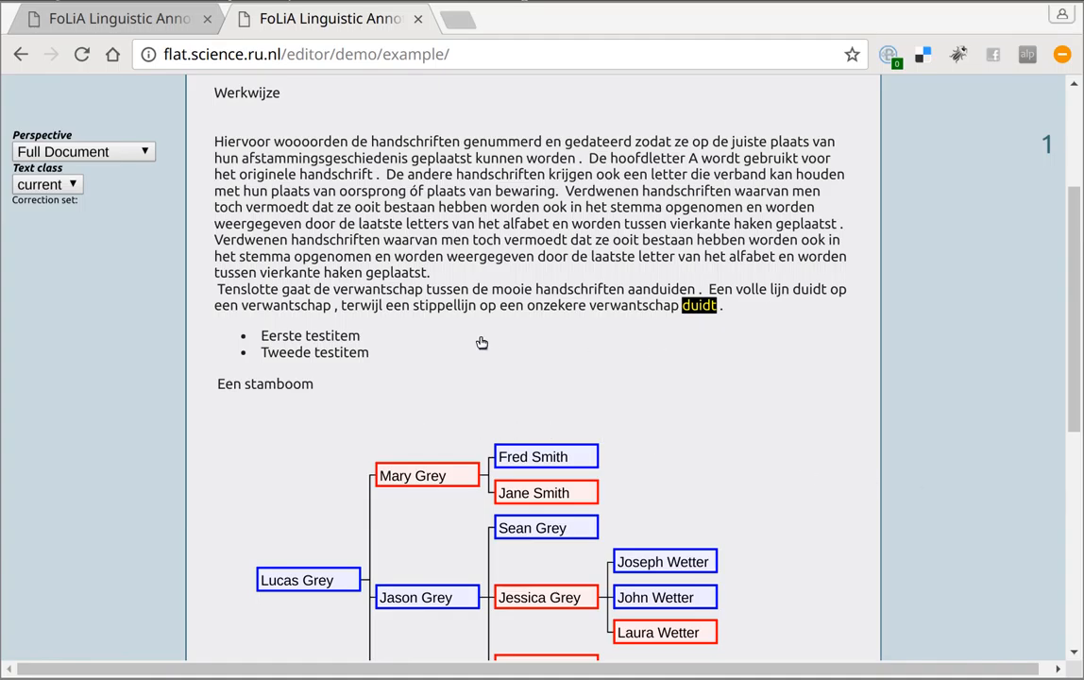
Return to the Stemma section and set the annotation focus to Part-of-Speech.
left_click(362, 306)
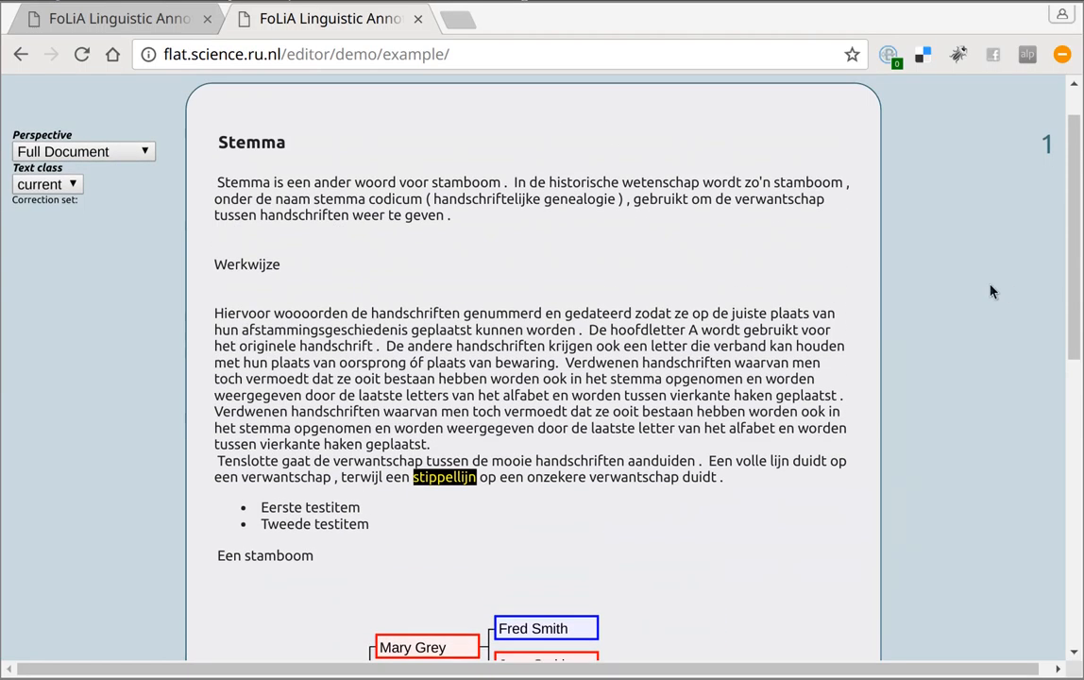
left_click(304, 215)
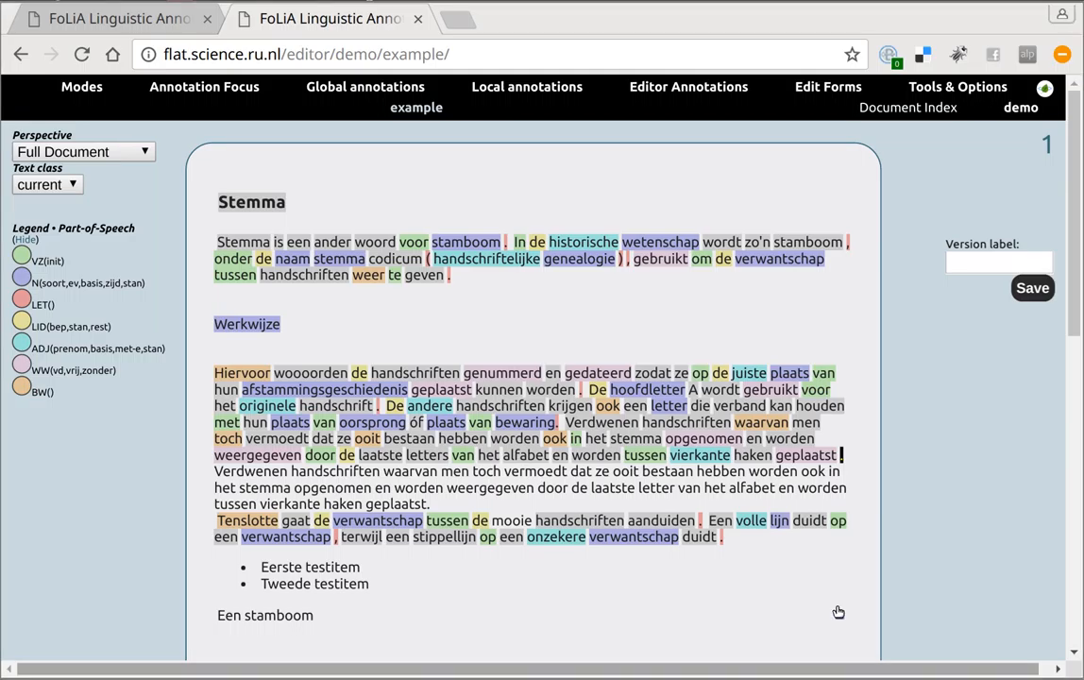
left_click(635, 536)
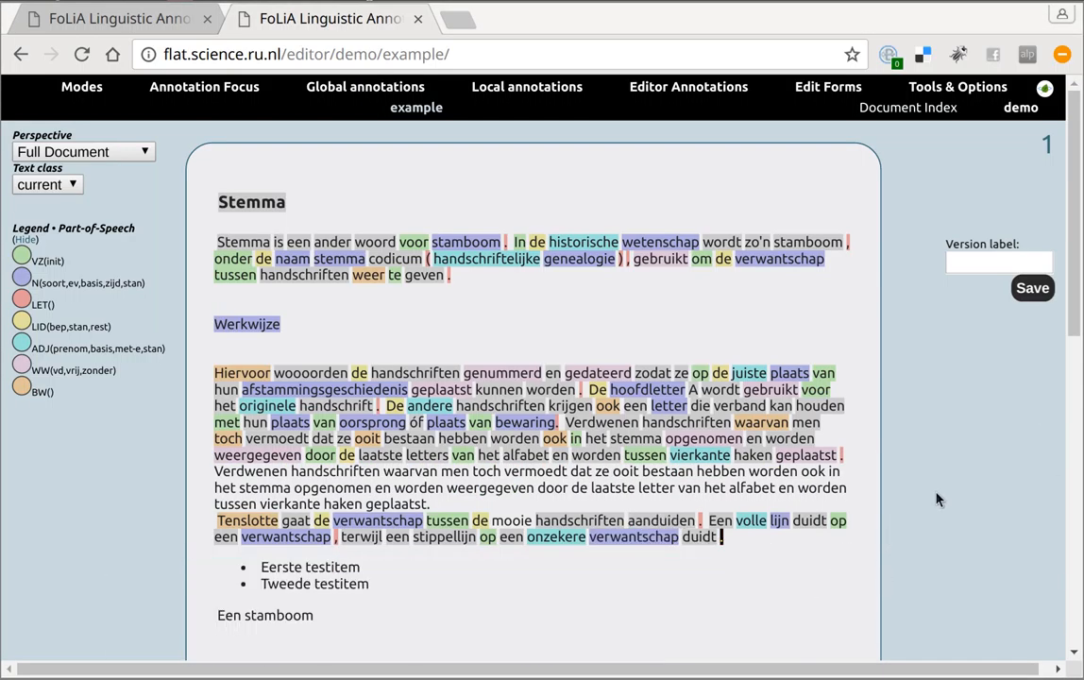
mouse_move(929, 472)
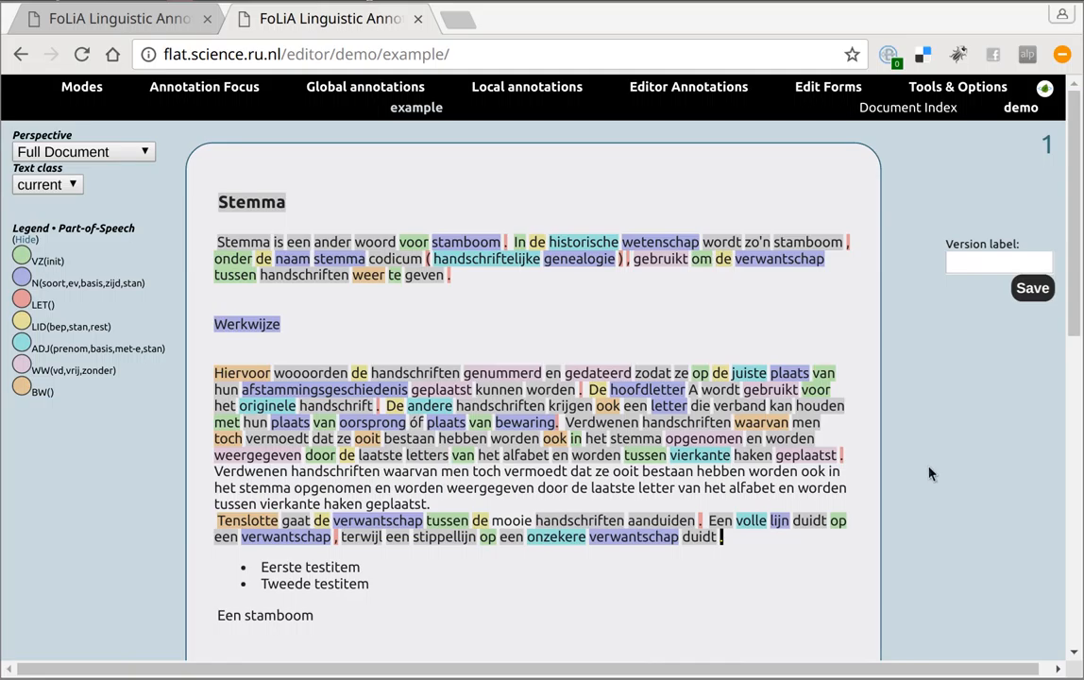
mouse_move(937, 195)
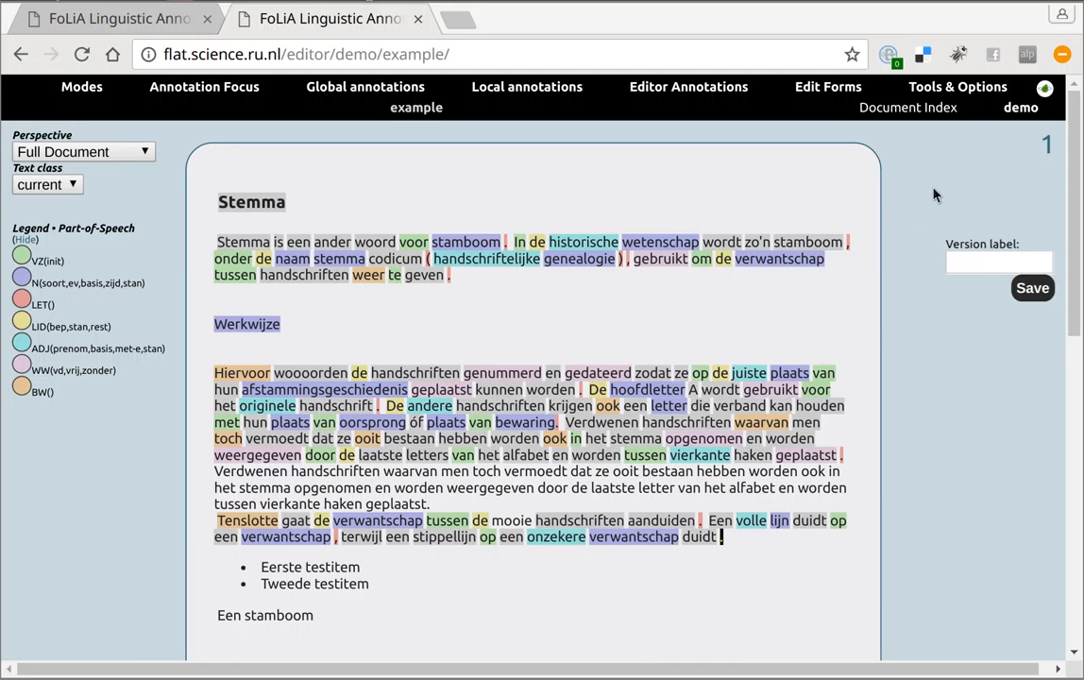
left_click(957, 87)
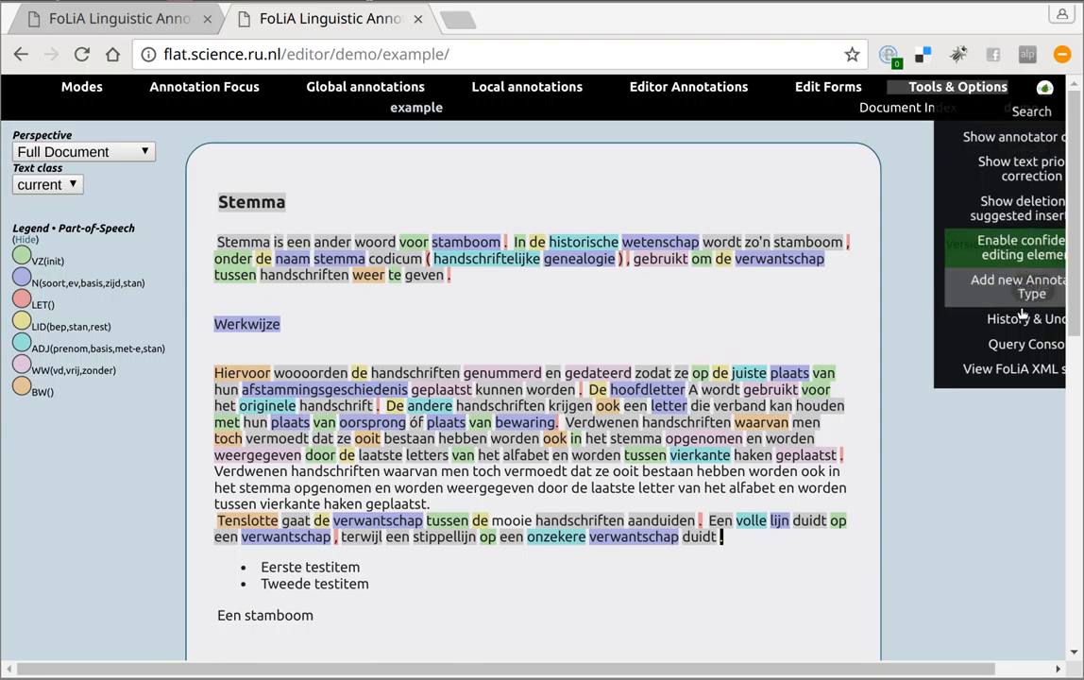
left_click(1024, 317)
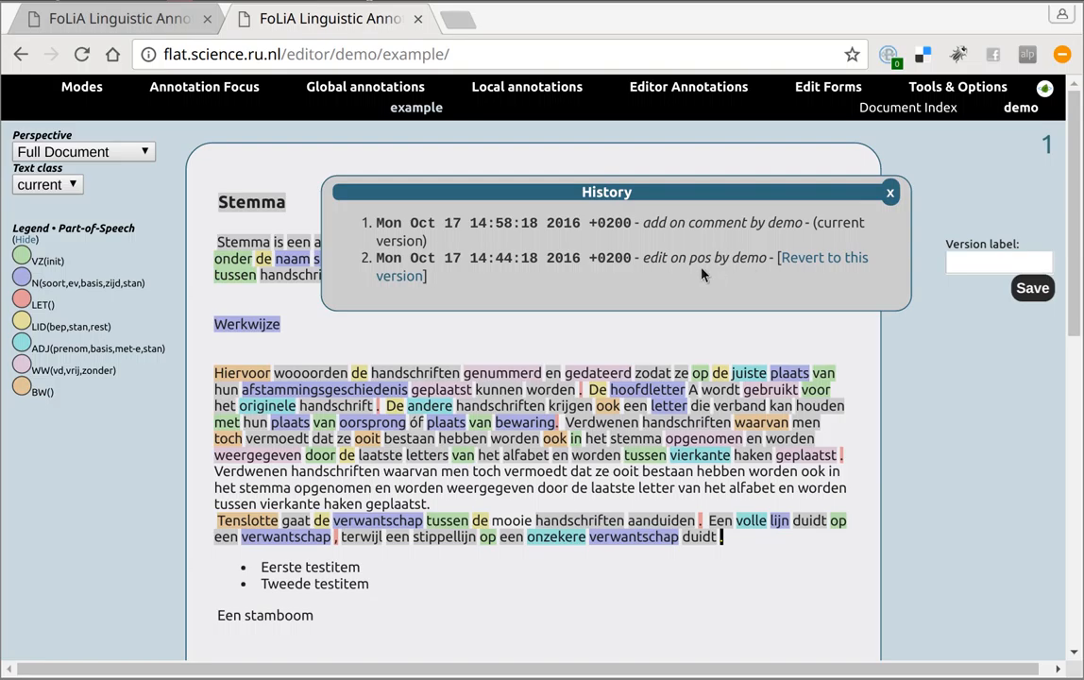
mouse_move(546, 222)
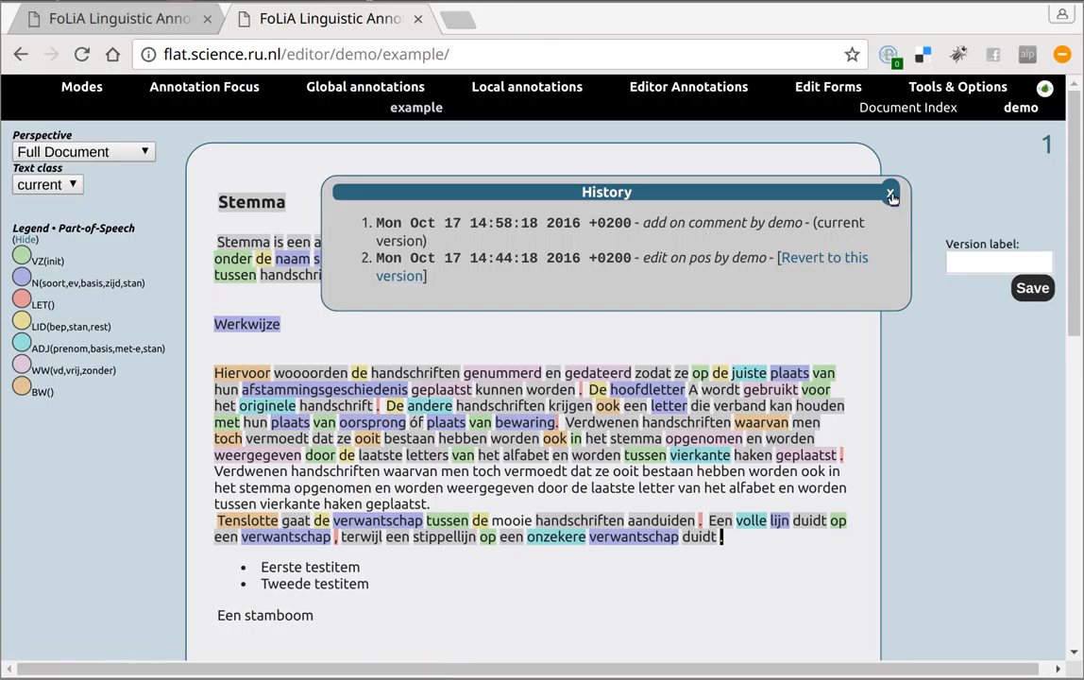
left_click(890, 192)
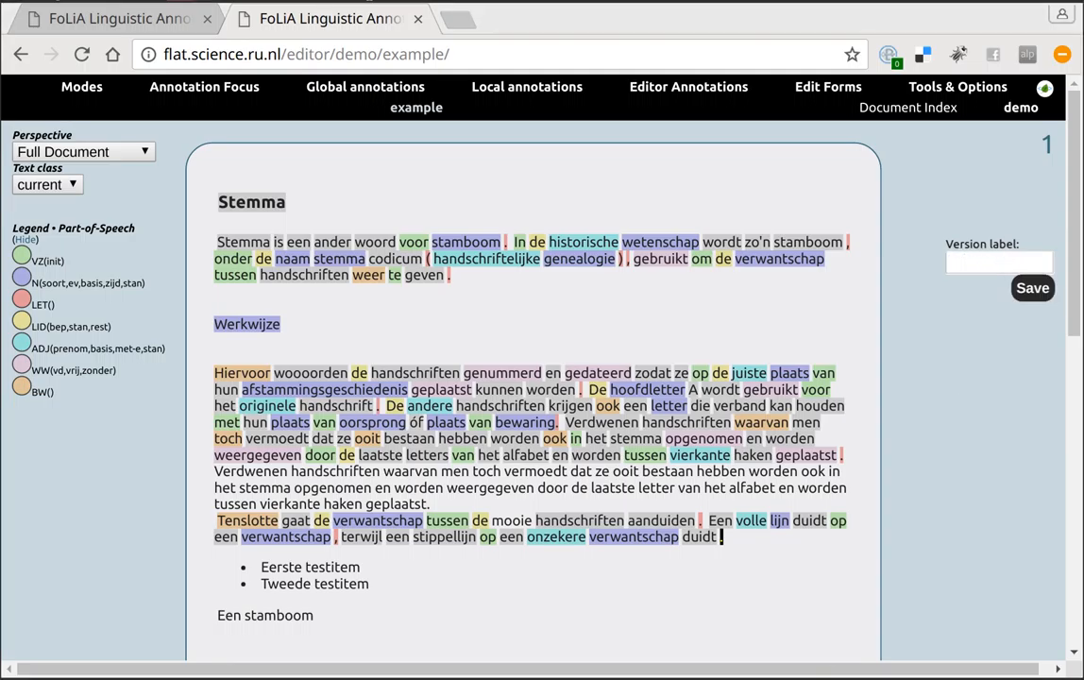
Close the duplicate tab and view the document's raw FoLiA XML via Tools & Options.
left_click(417, 19)
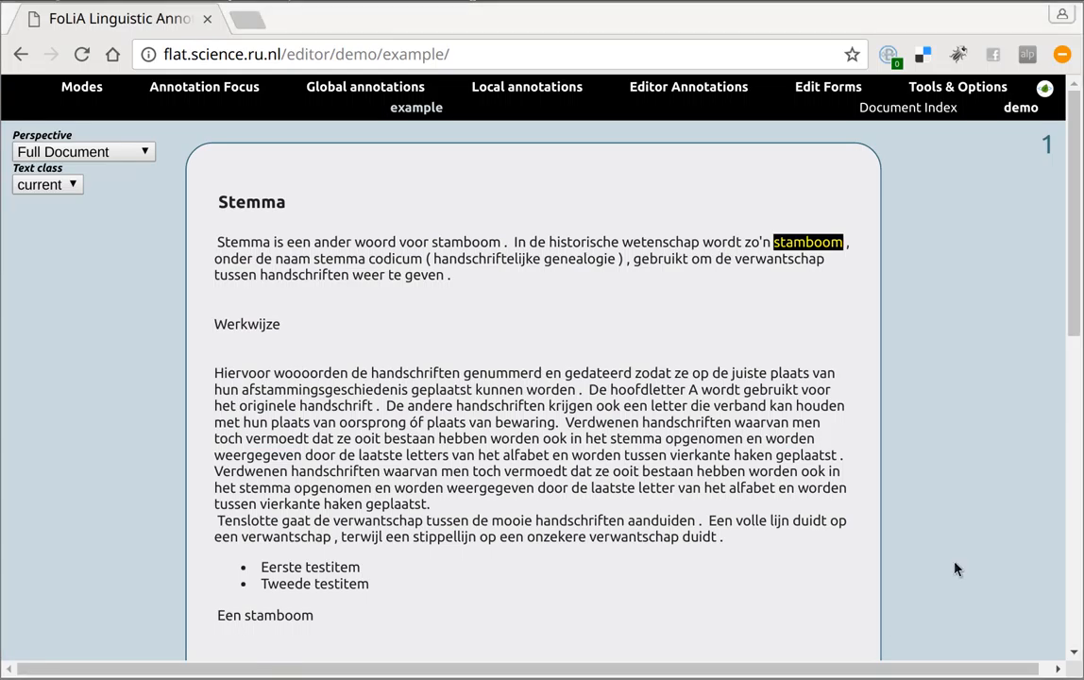
mouse_move(992, 396)
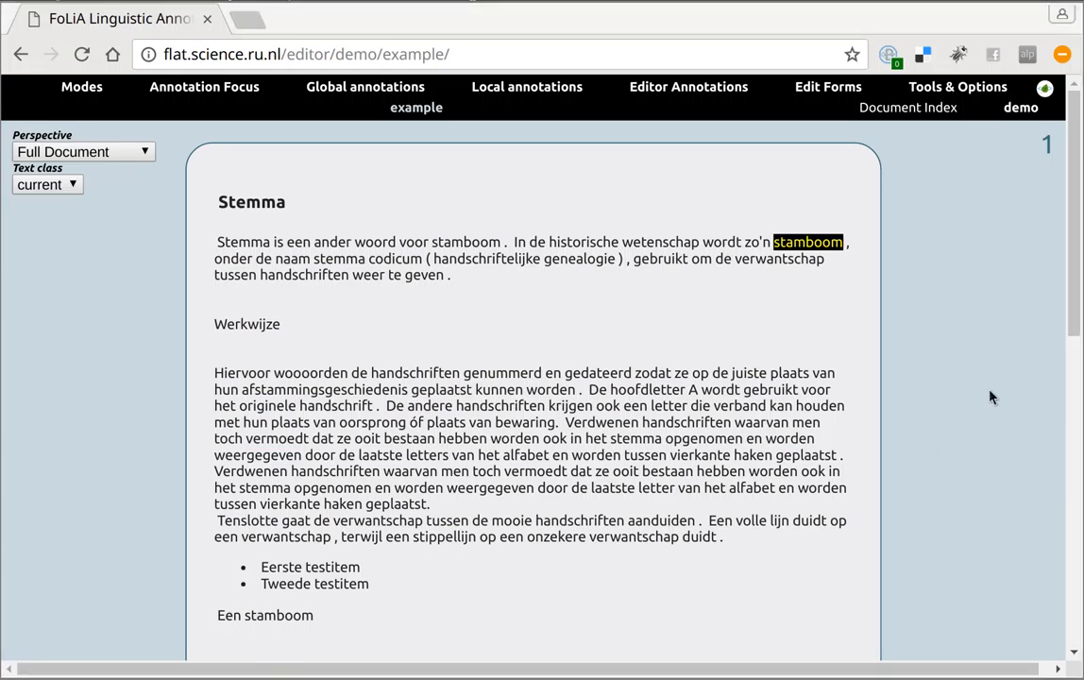
left_click(955, 87)
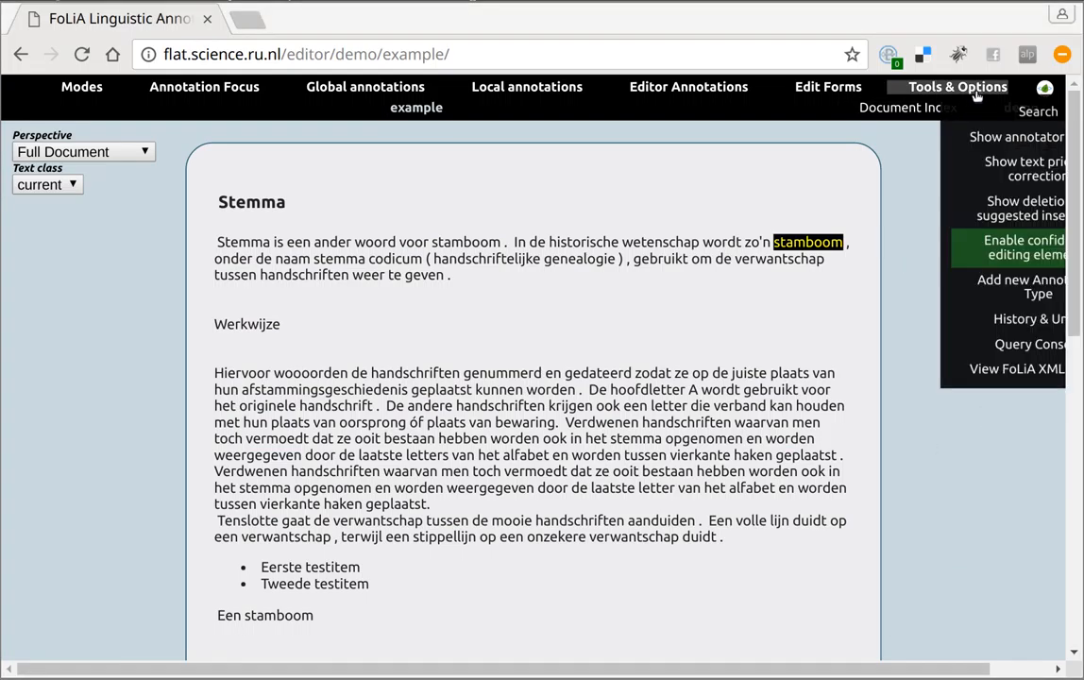
mouse_move(1017, 368)
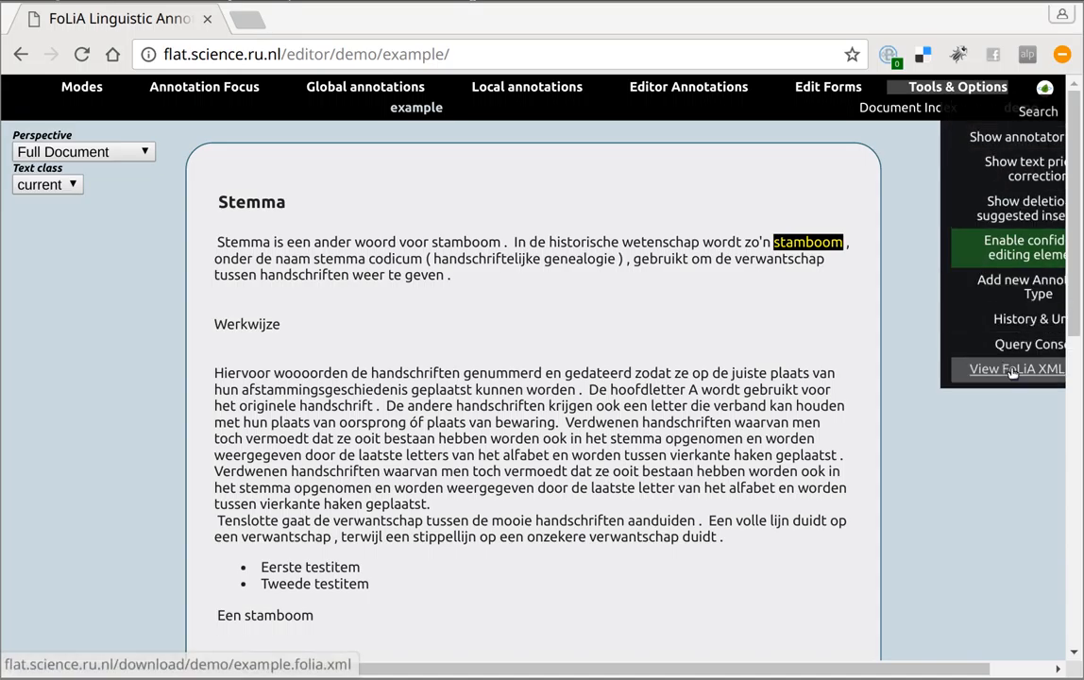
left_click(1016, 369)
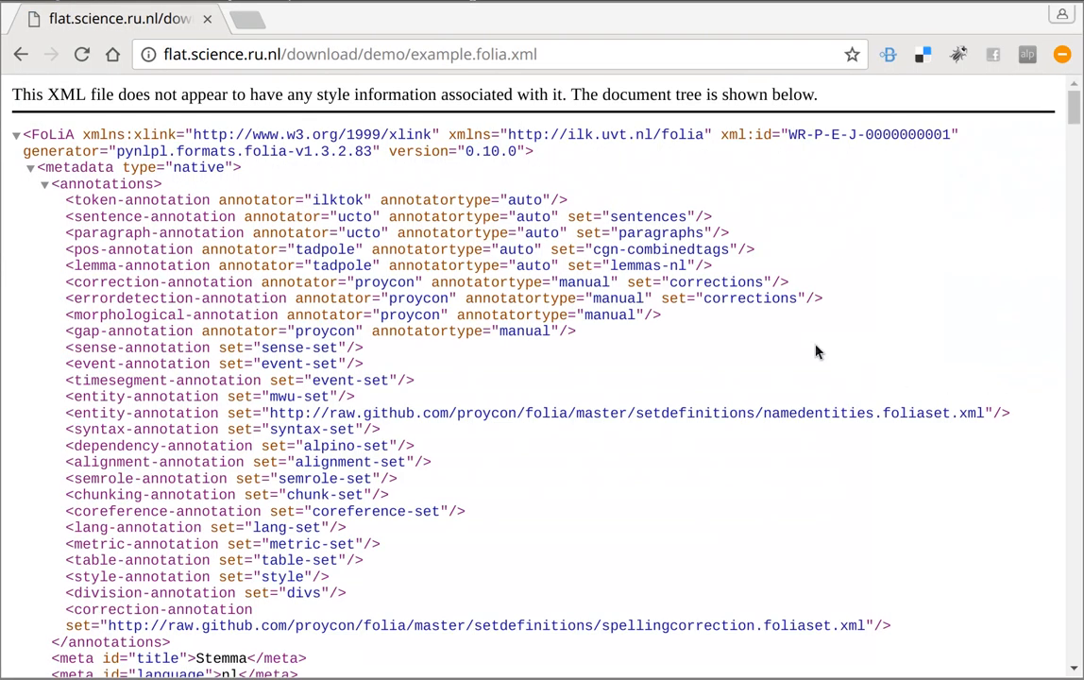
Scroll the XML down through its dependency, chunking and timing annotations.
scroll("down", 3)
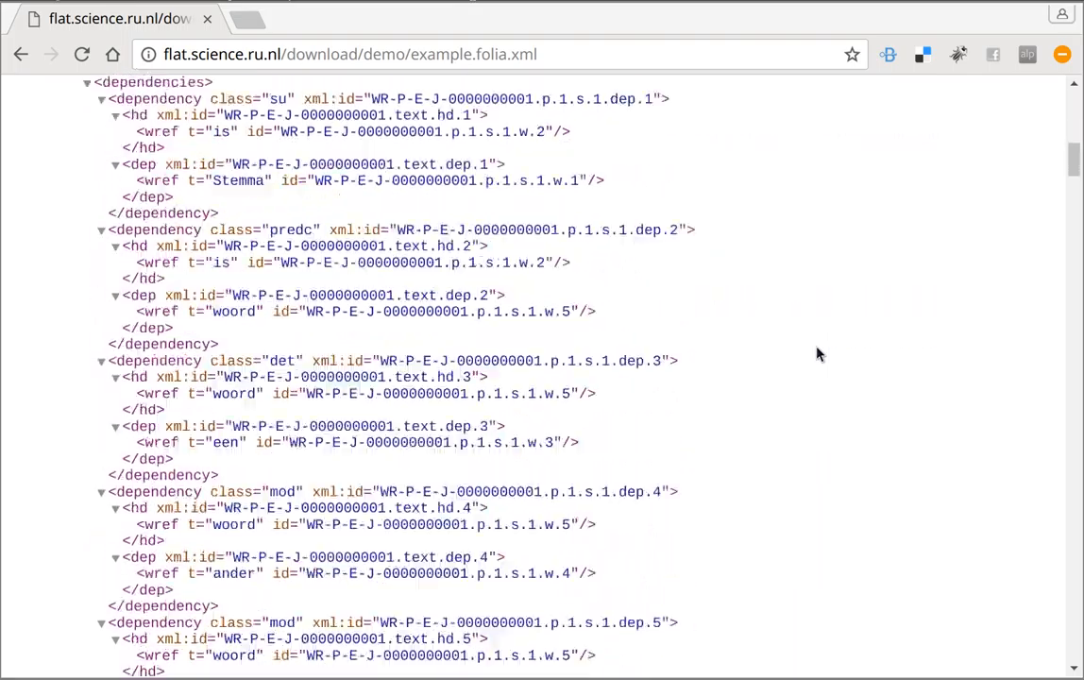
scroll("down", 3)
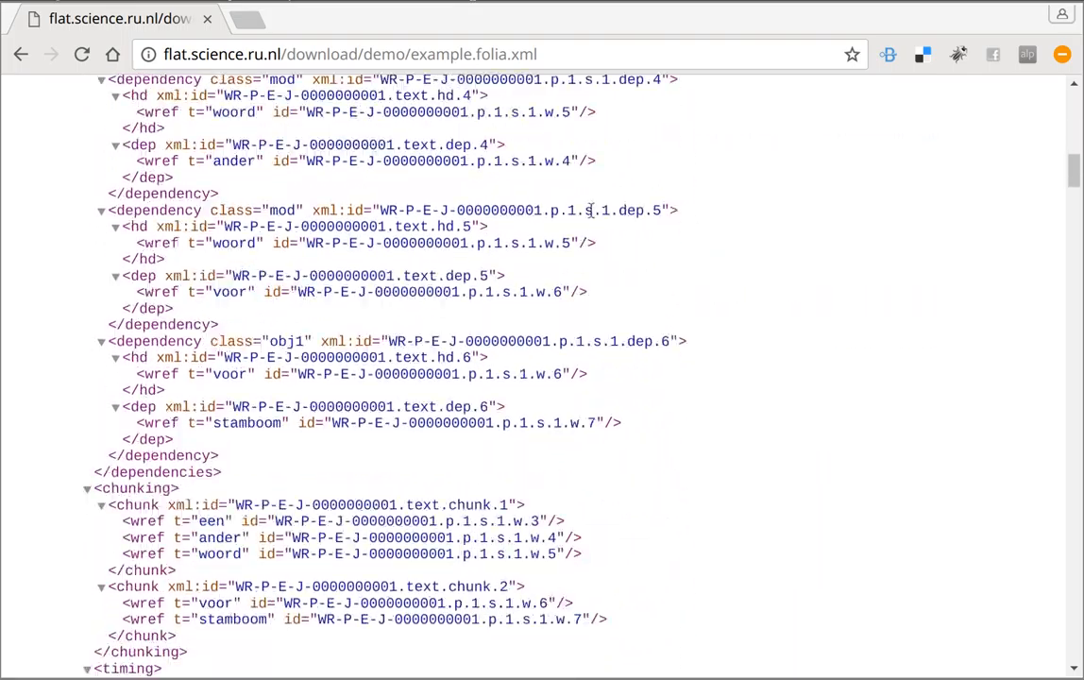
scroll("down", 3)
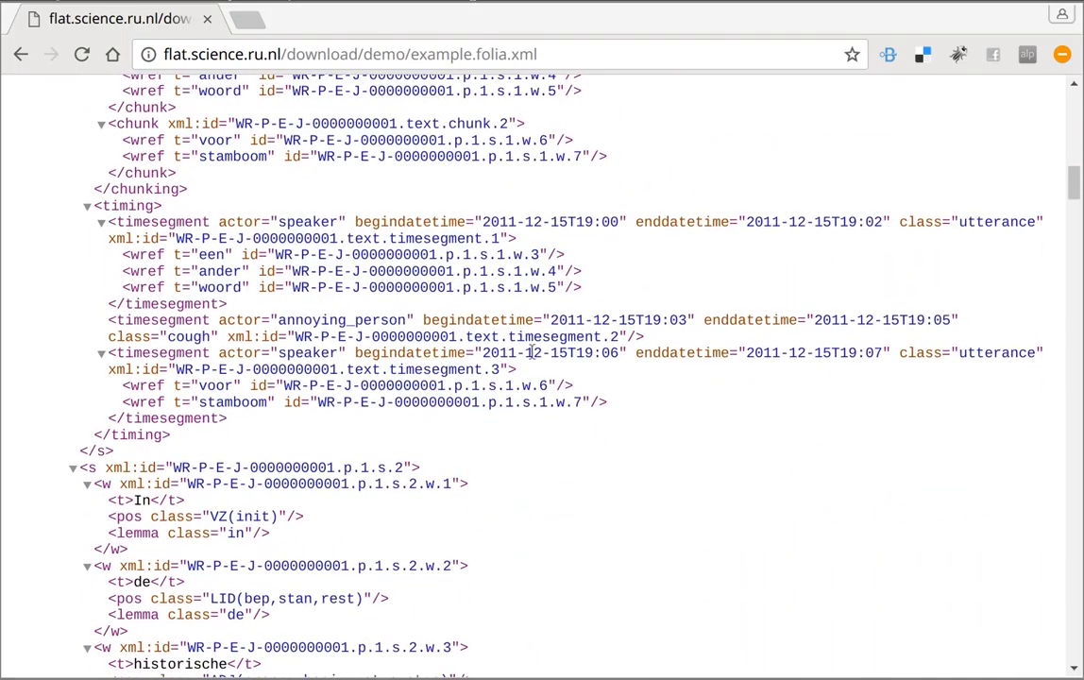
mouse_move(803, 369)
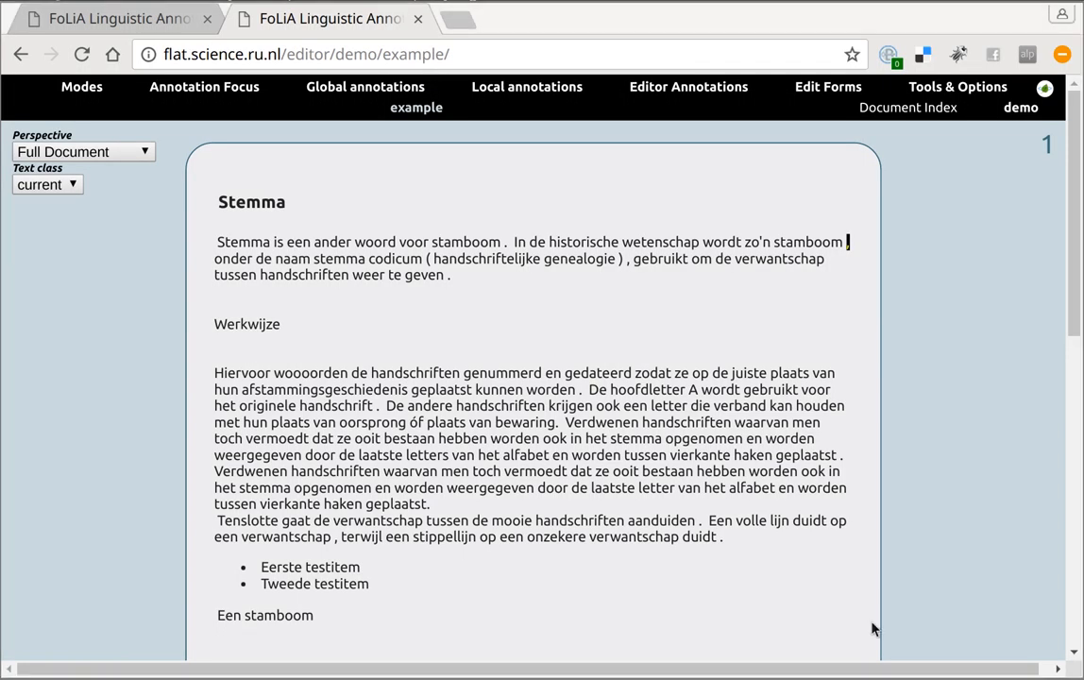
mouse_move(904, 583)
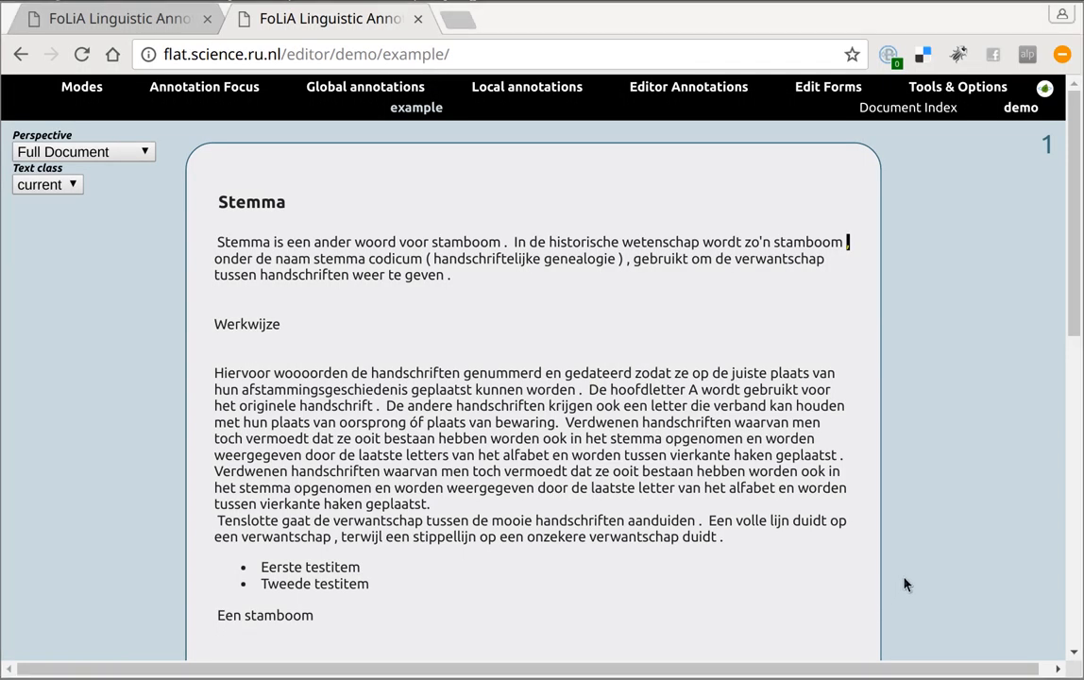
mouse_move(905, 353)
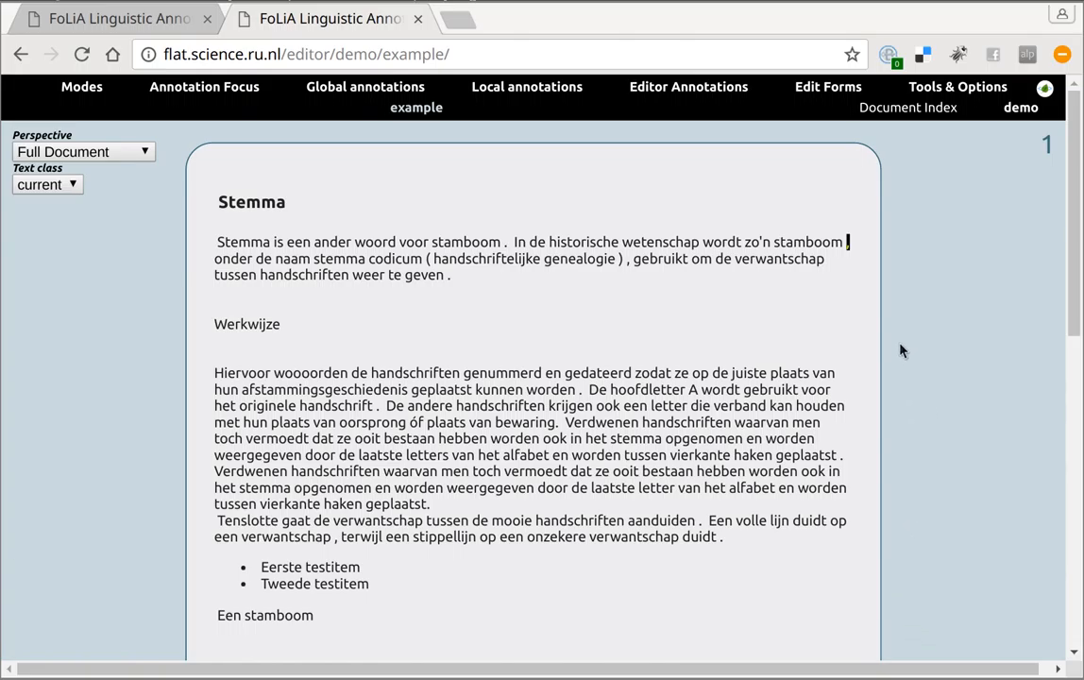
mouse_move(936, 299)
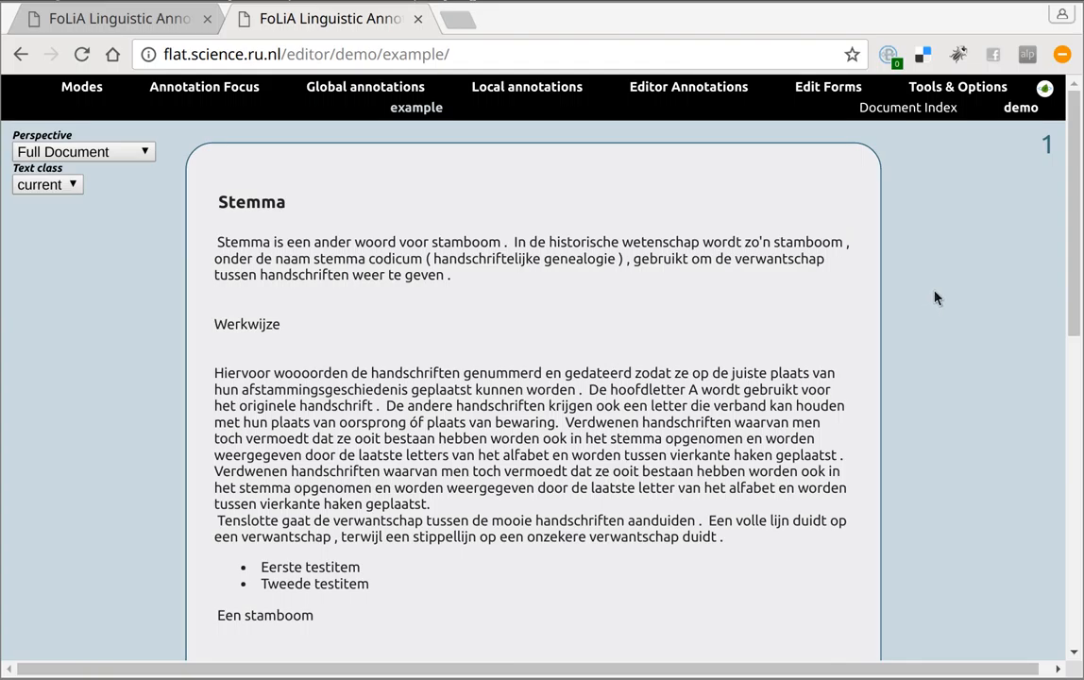
Change the lemma of gebruikt to gebruik and queue it for later submission.
left_click(779, 259)
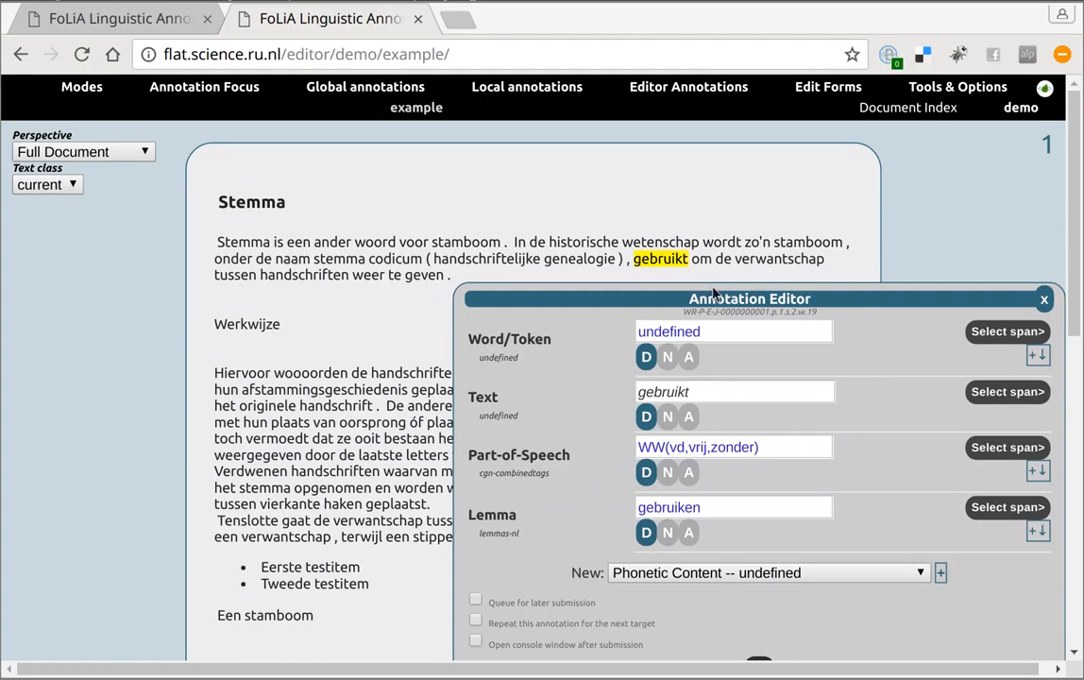
mouse_move(854, 367)
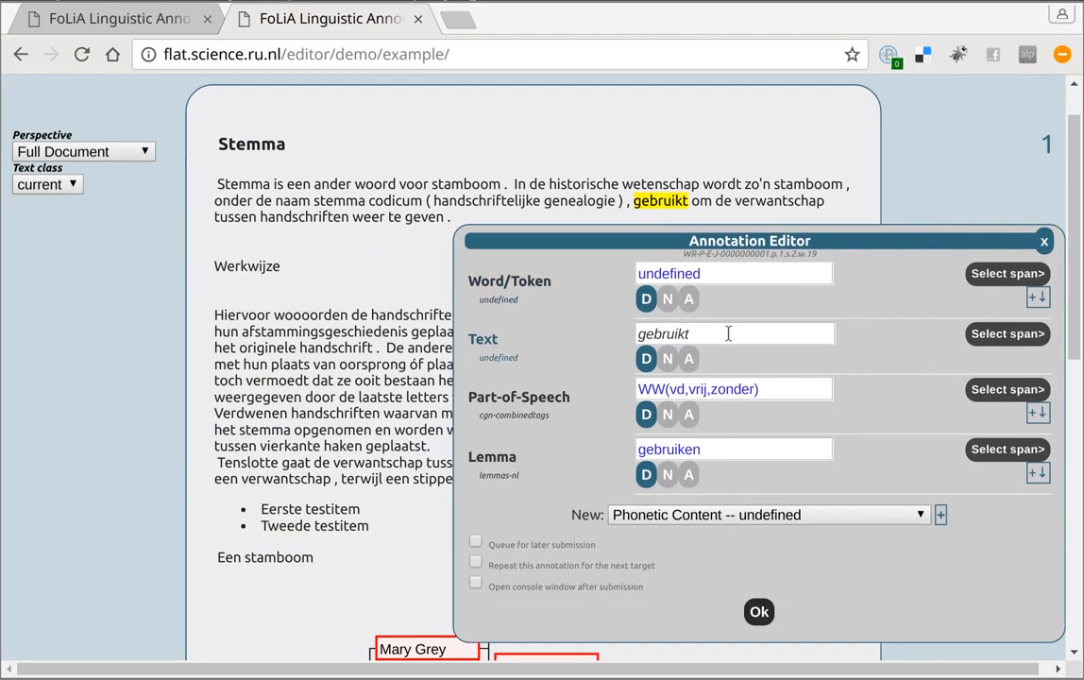
left_click(735, 450)
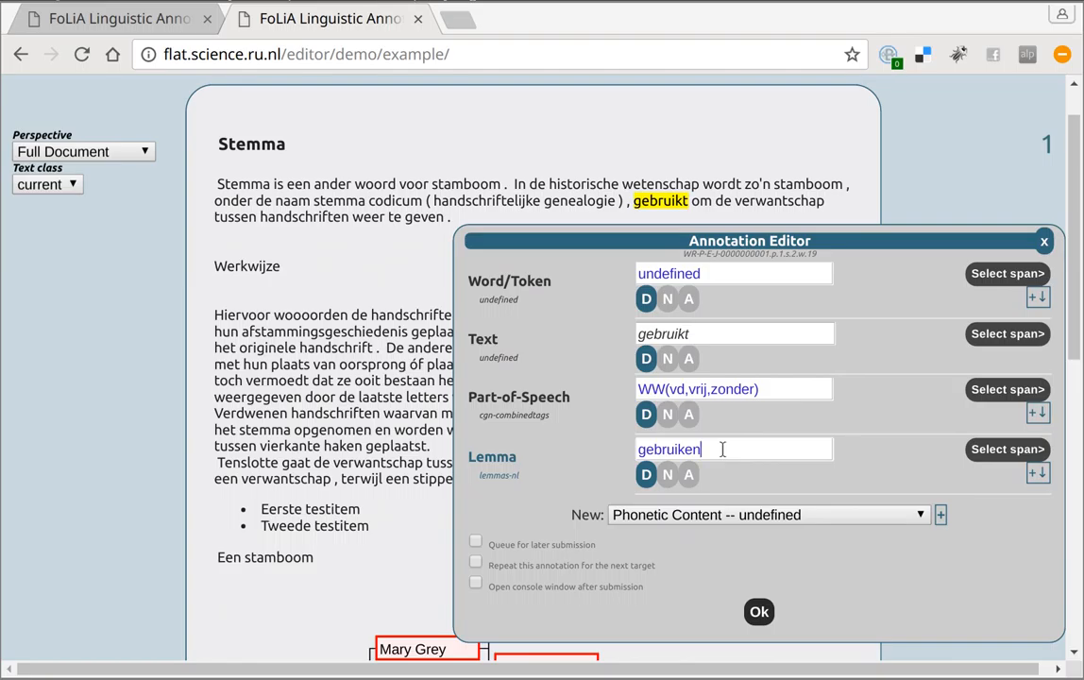
key("Backspace")
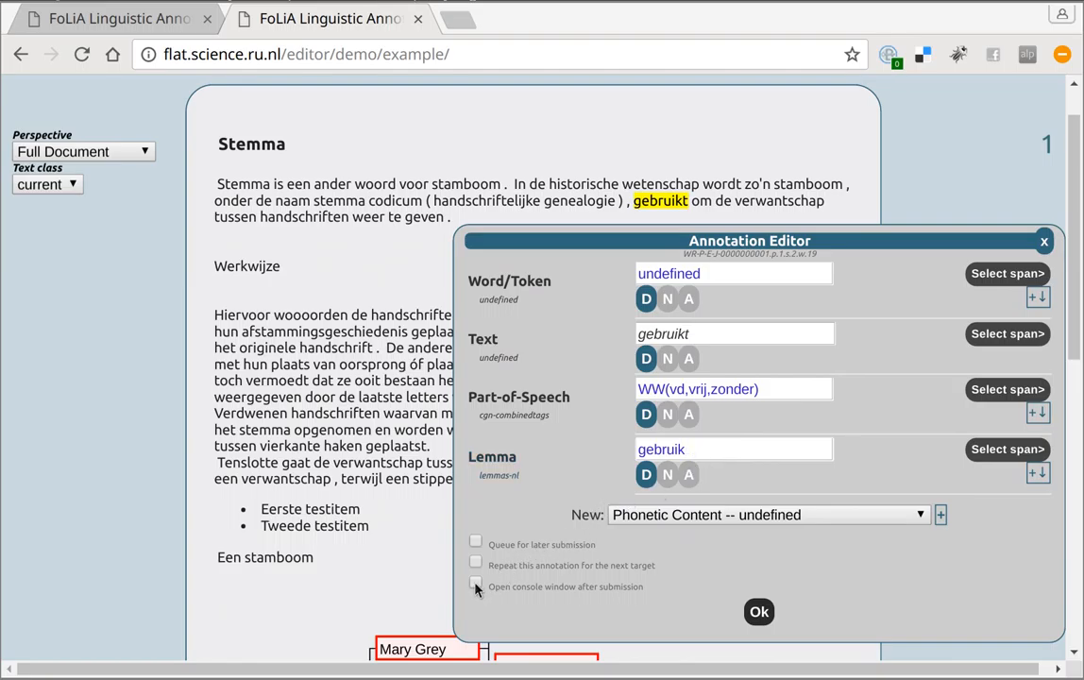
left_click(476, 541)
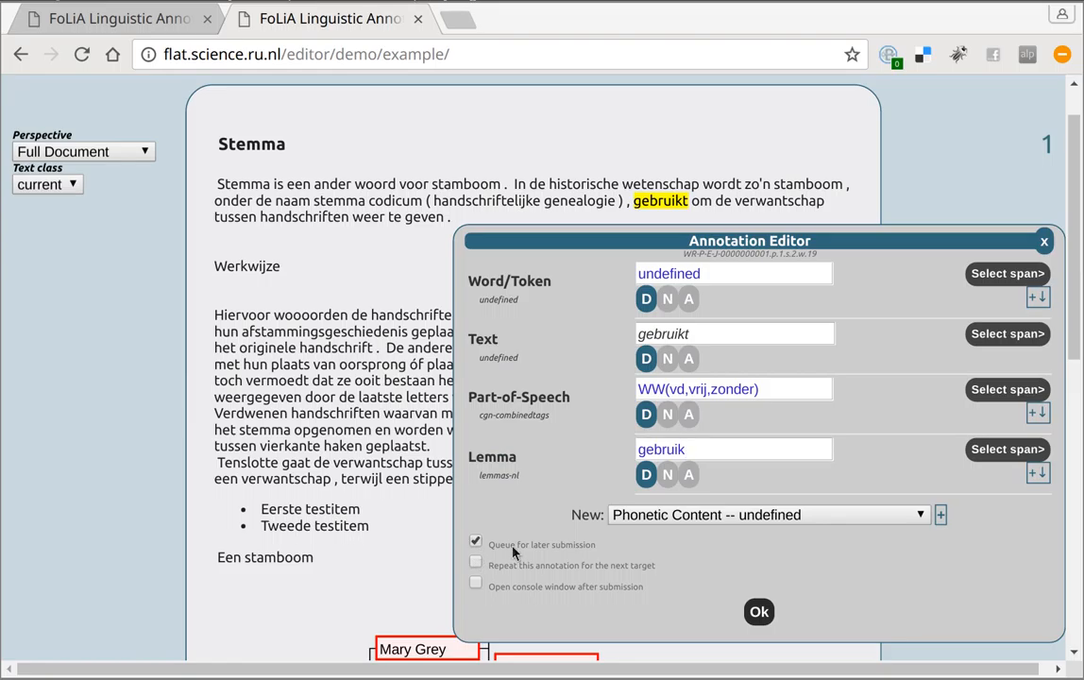
mouse_move(759, 612)
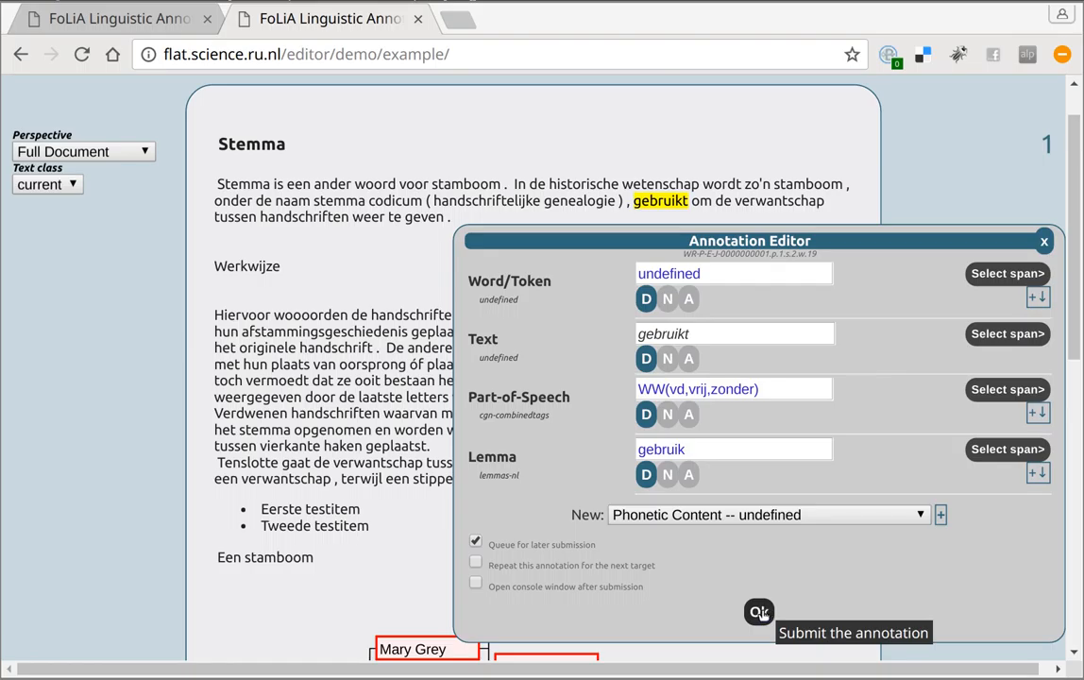
mouse_move(759, 612)
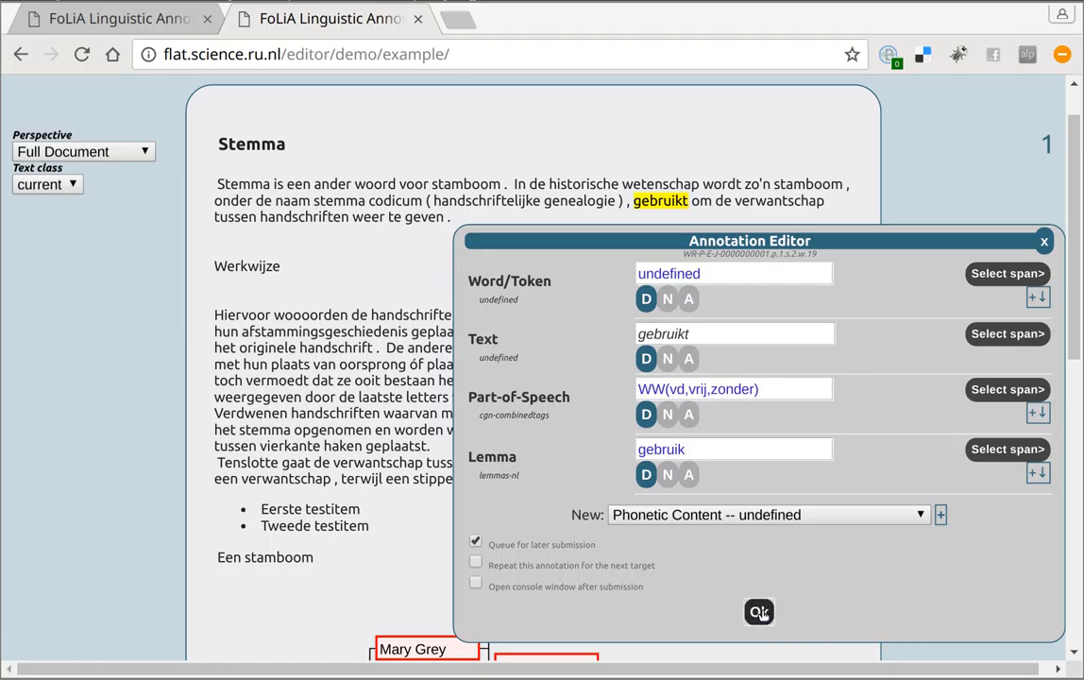
left_click(759, 612)
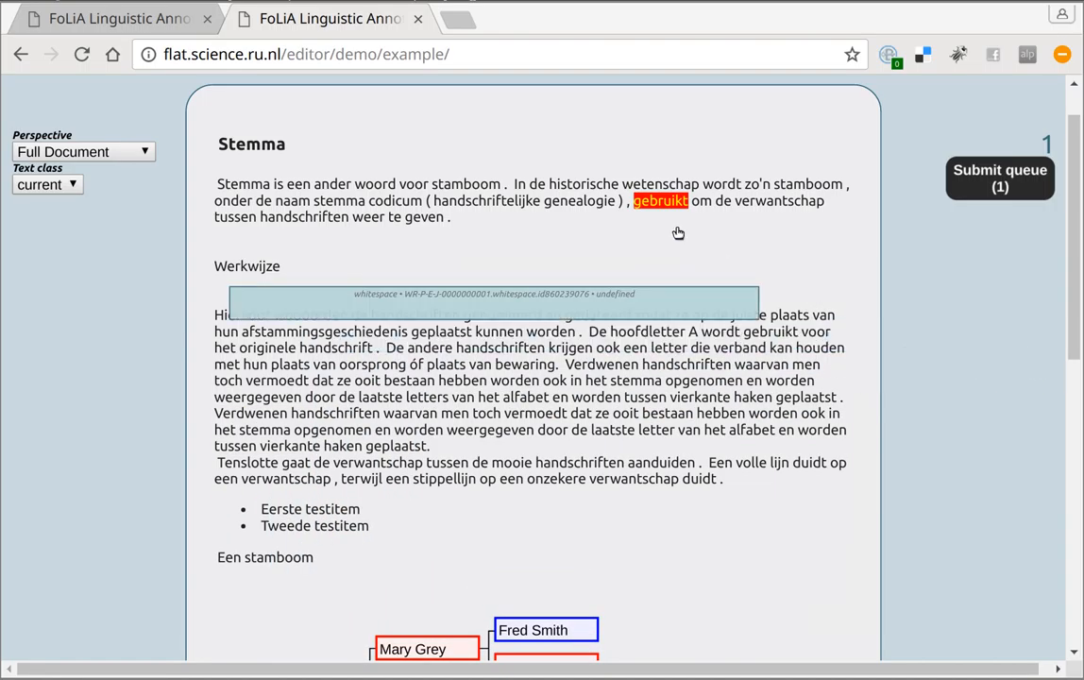
mouse_move(668, 221)
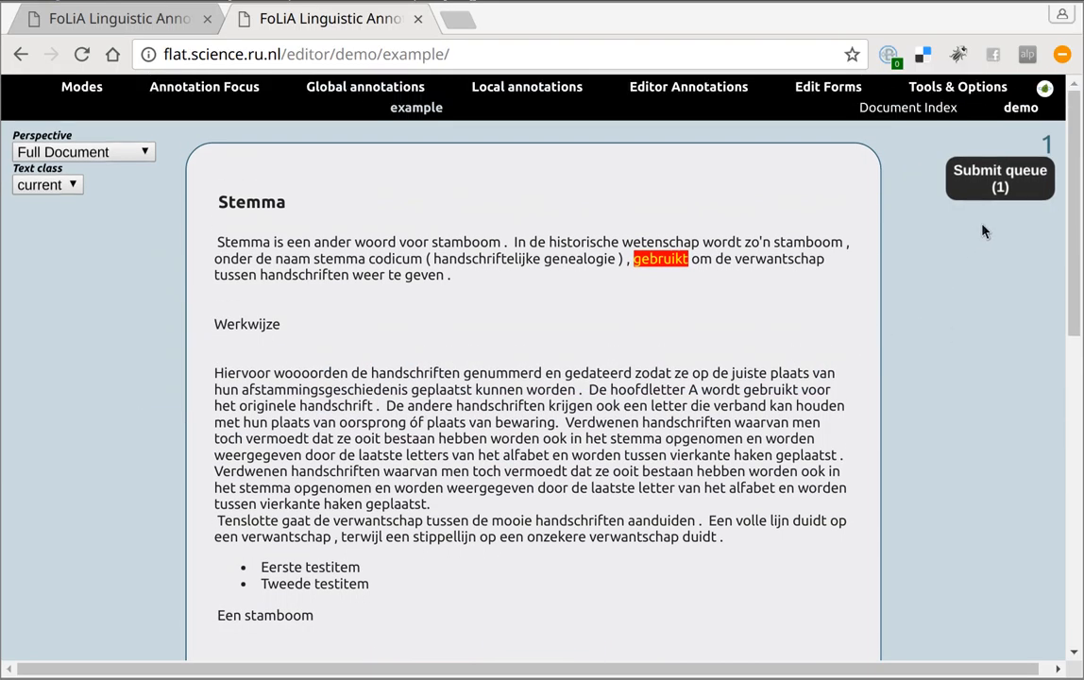
mouse_move(993, 217)
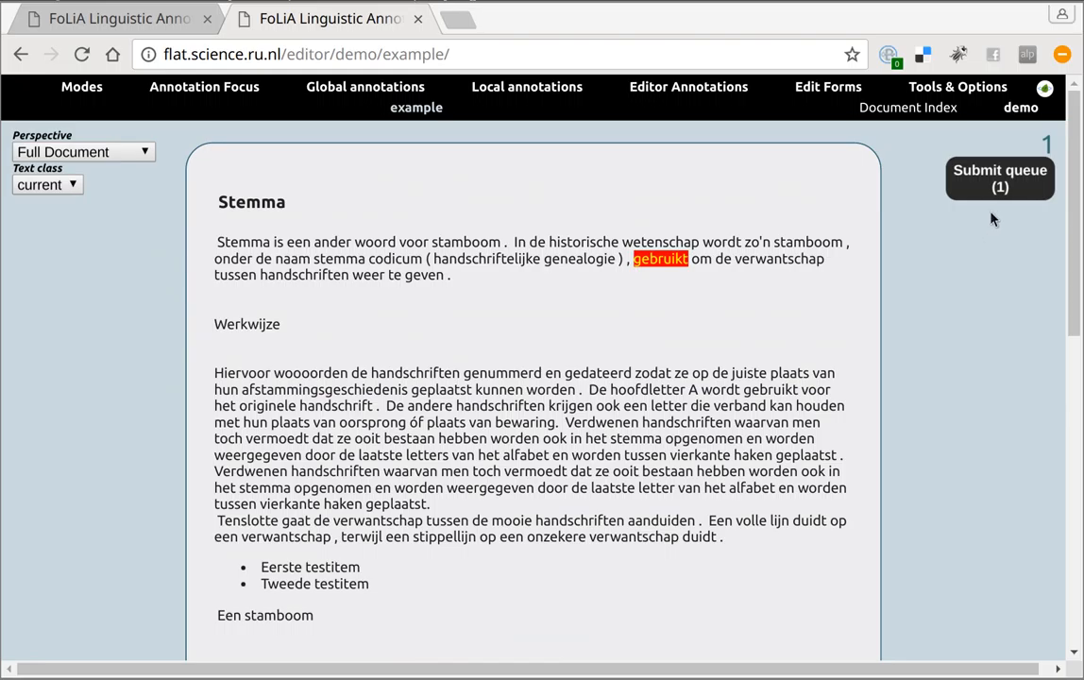
mouse_move(871, 174)
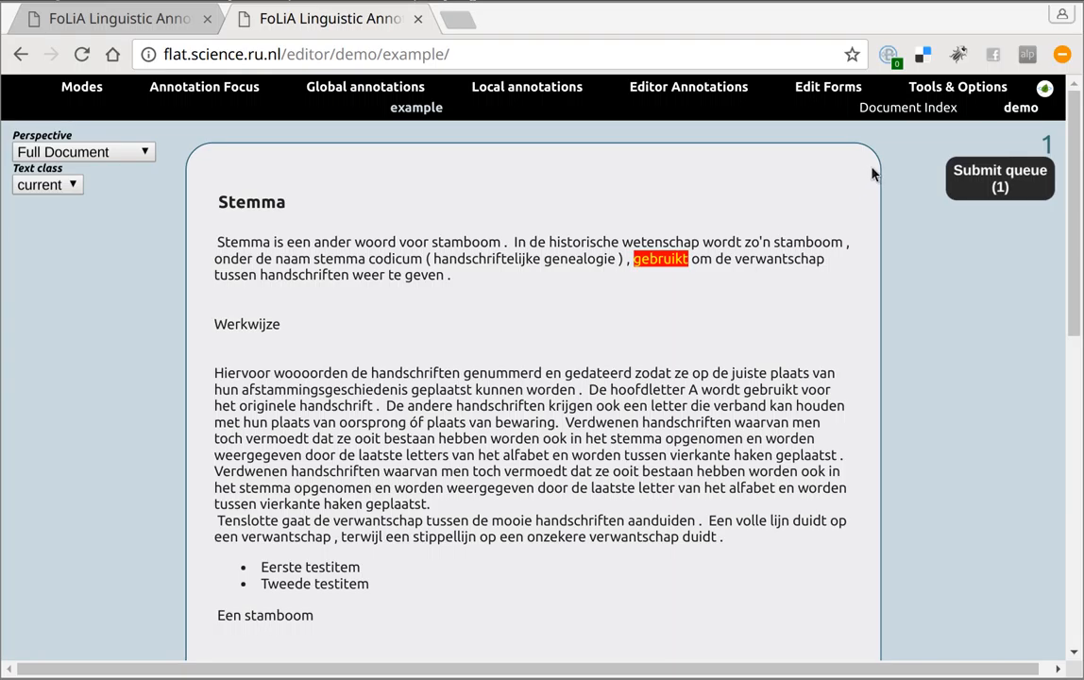
Show the Query Console with the queued FQL query setting lemma gebruik for gebruikt.
left_click(956, 87)
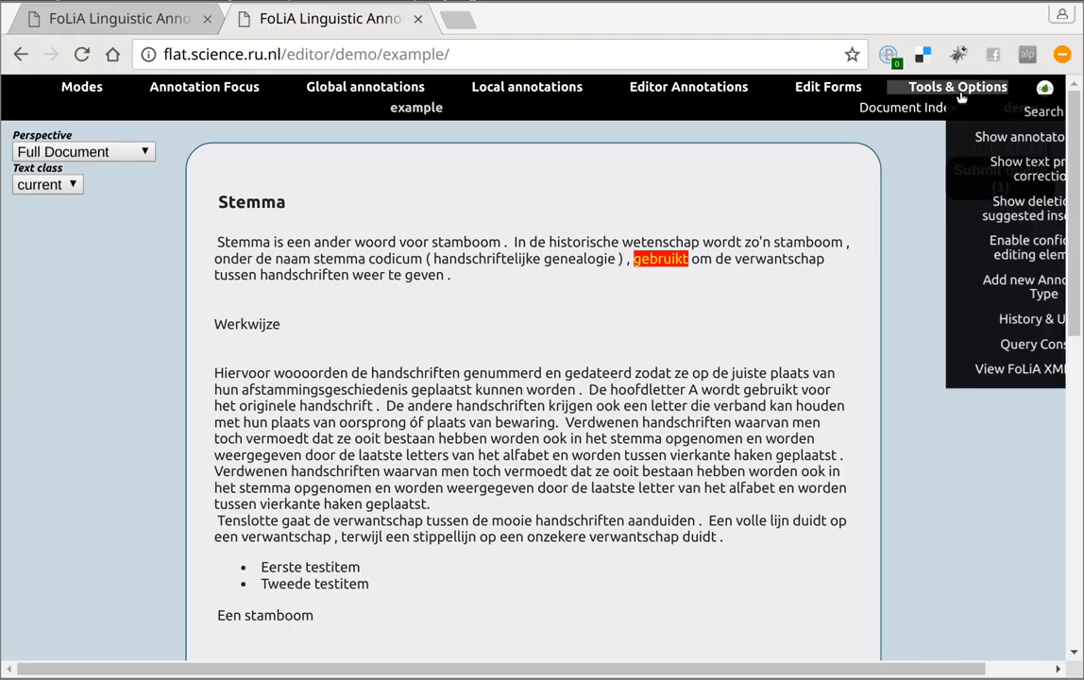
mouse_move(1035, 344)
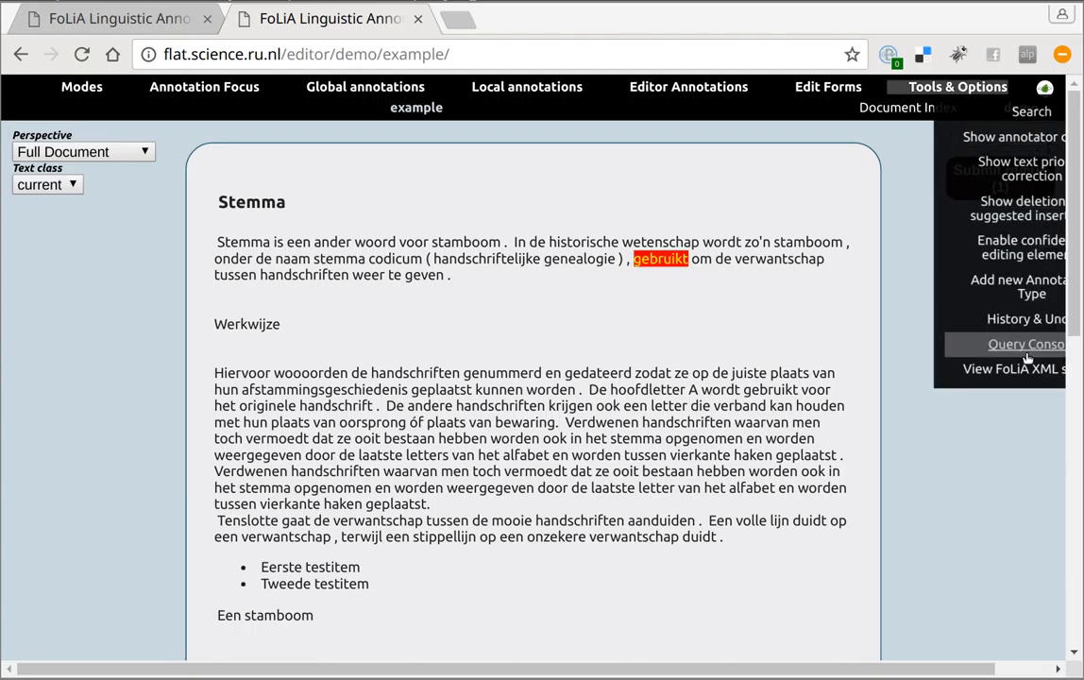
left_click(1023, 344)
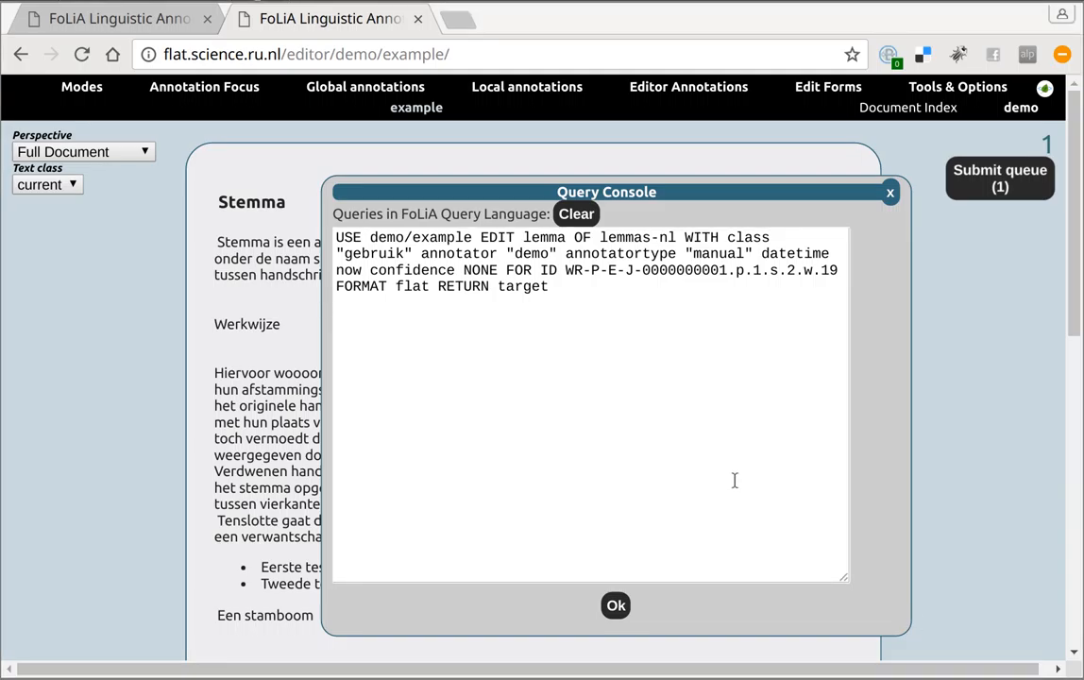
left_click(549, 287)
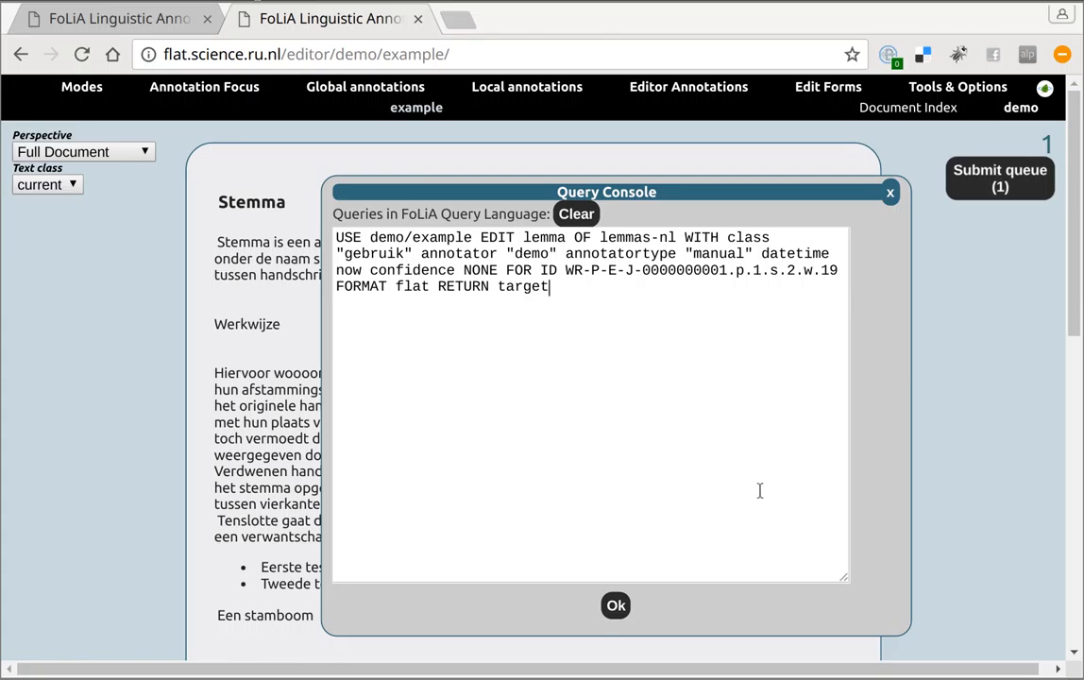
mouse_move(502, 348)
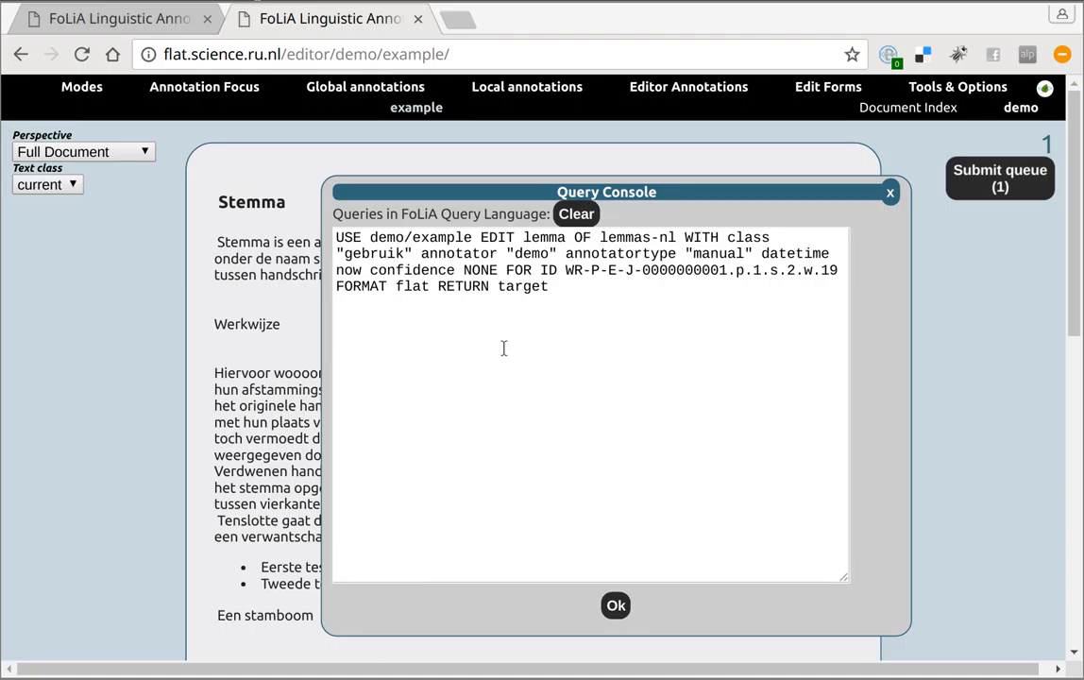
left_click(550, 287)
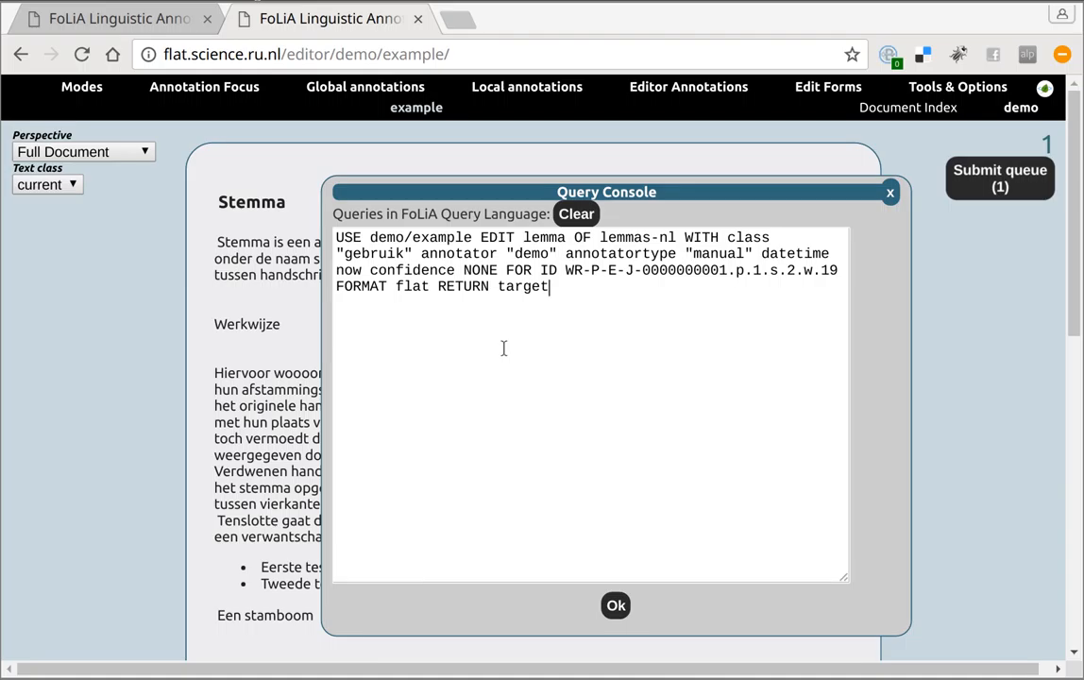
mouse_move(563, 315)
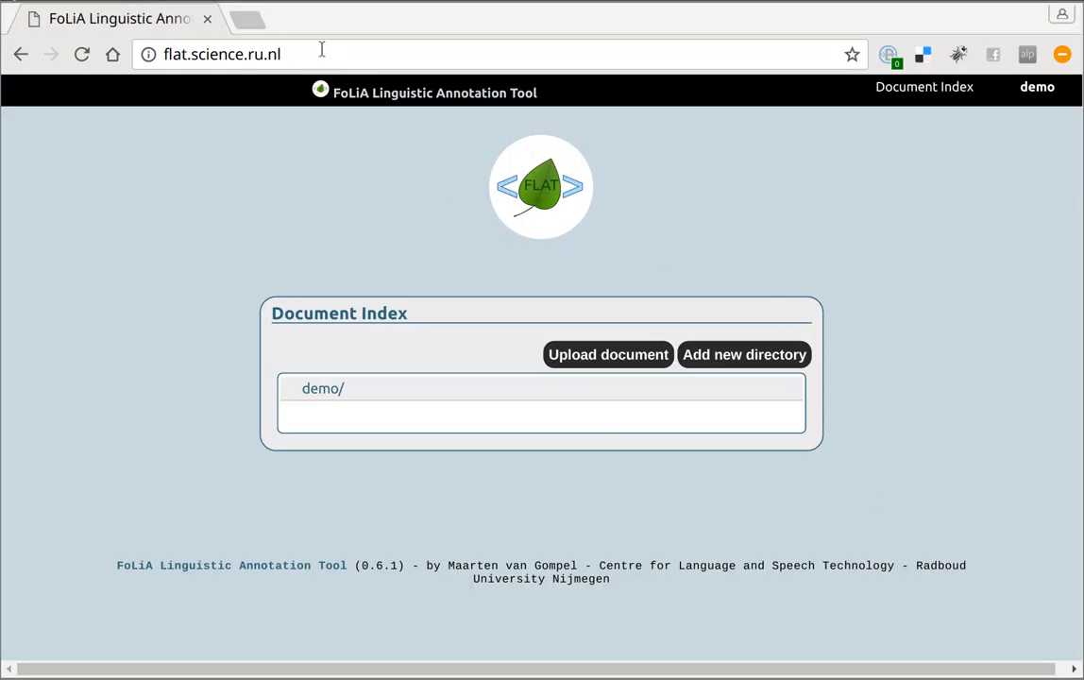
Navigate to the proycon/flat repository at github.com/proycon/flat.
type("g")
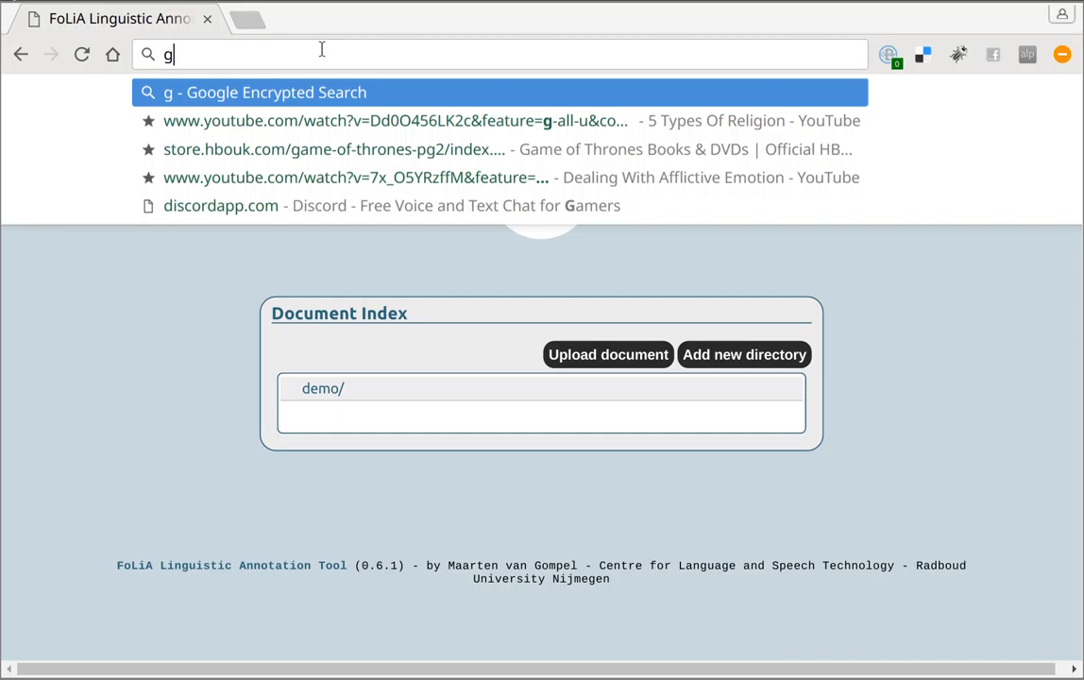
type("ithub.com/")
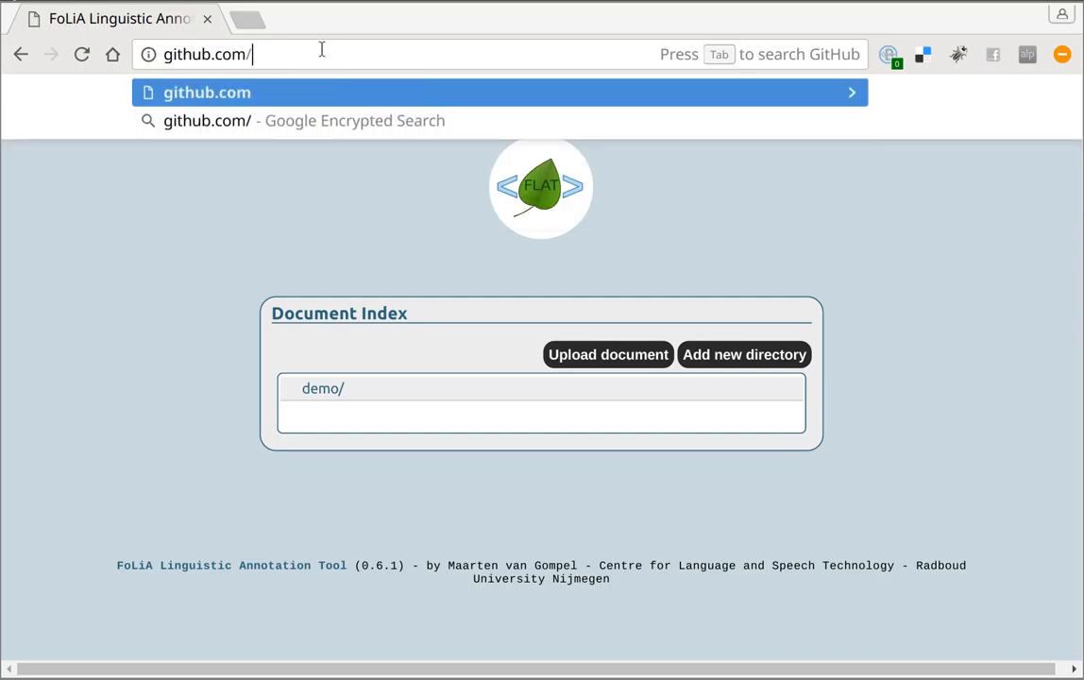
type("proycon/flat")
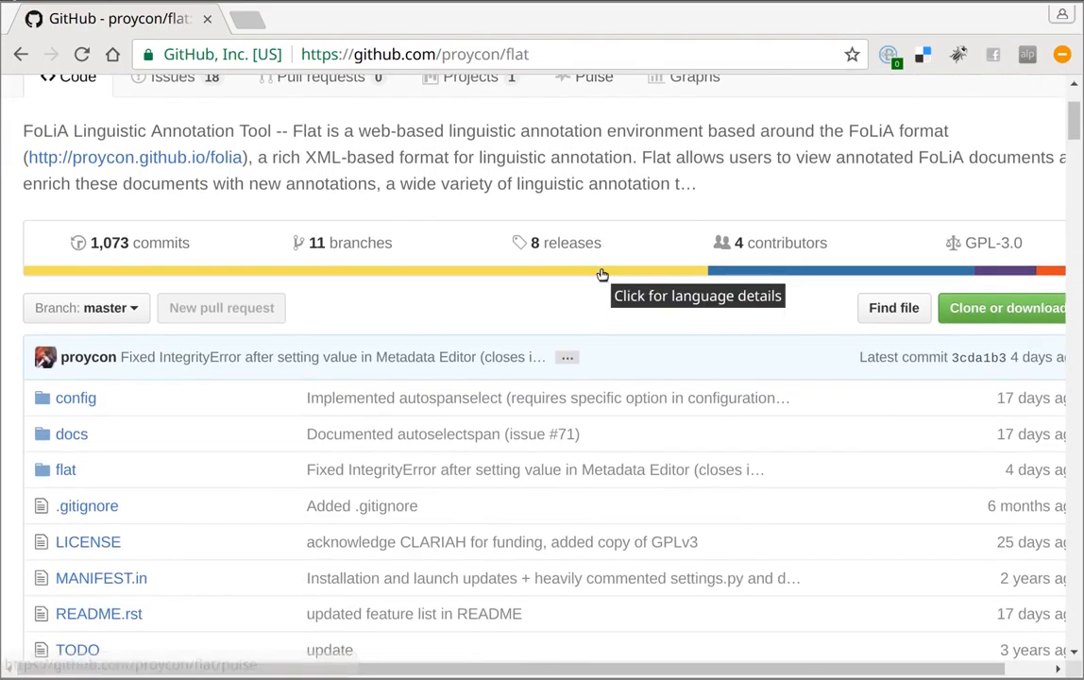
Reach the README's Documentation section and launch the FLAT User Guide link.
scroll("down", 3)
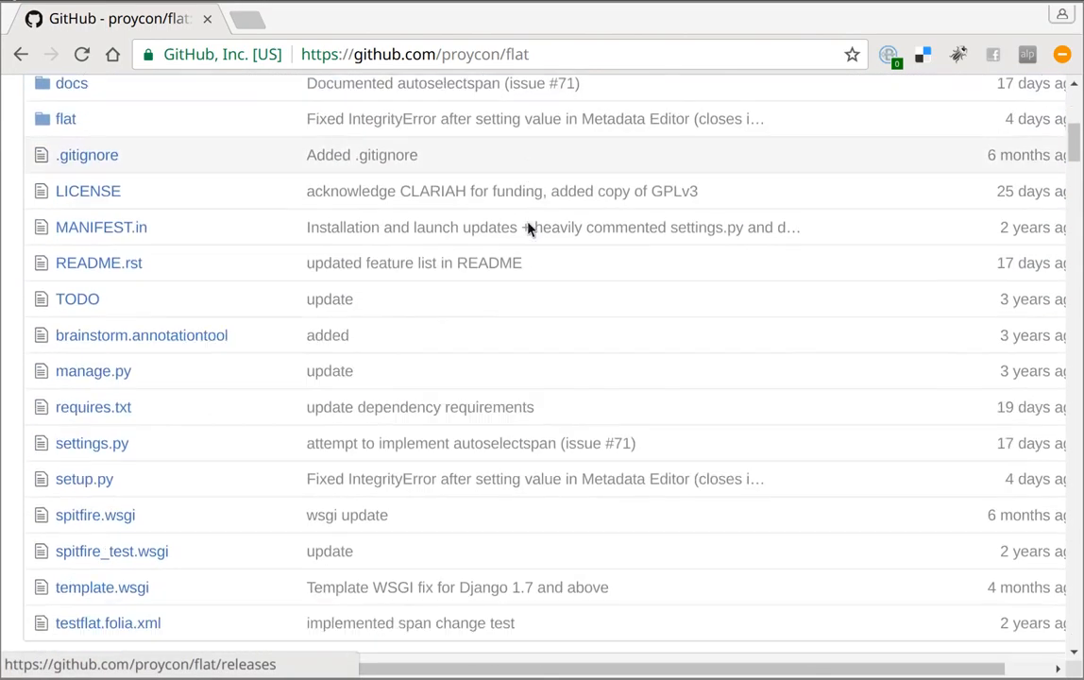
scroll("down", 3)
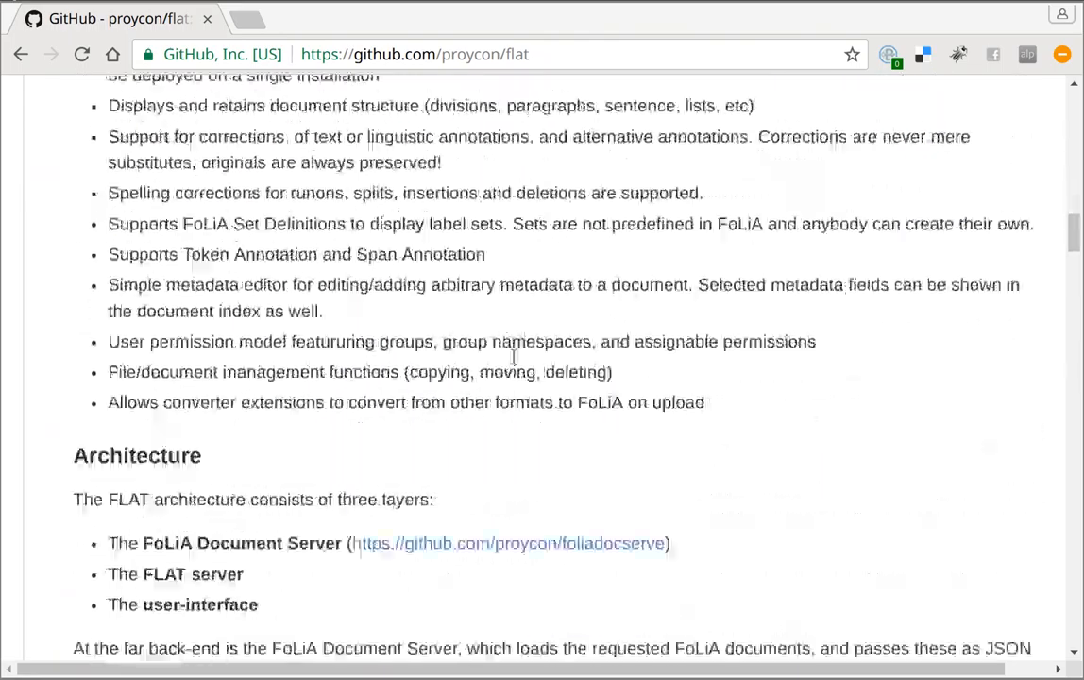
scroll("down", 3)
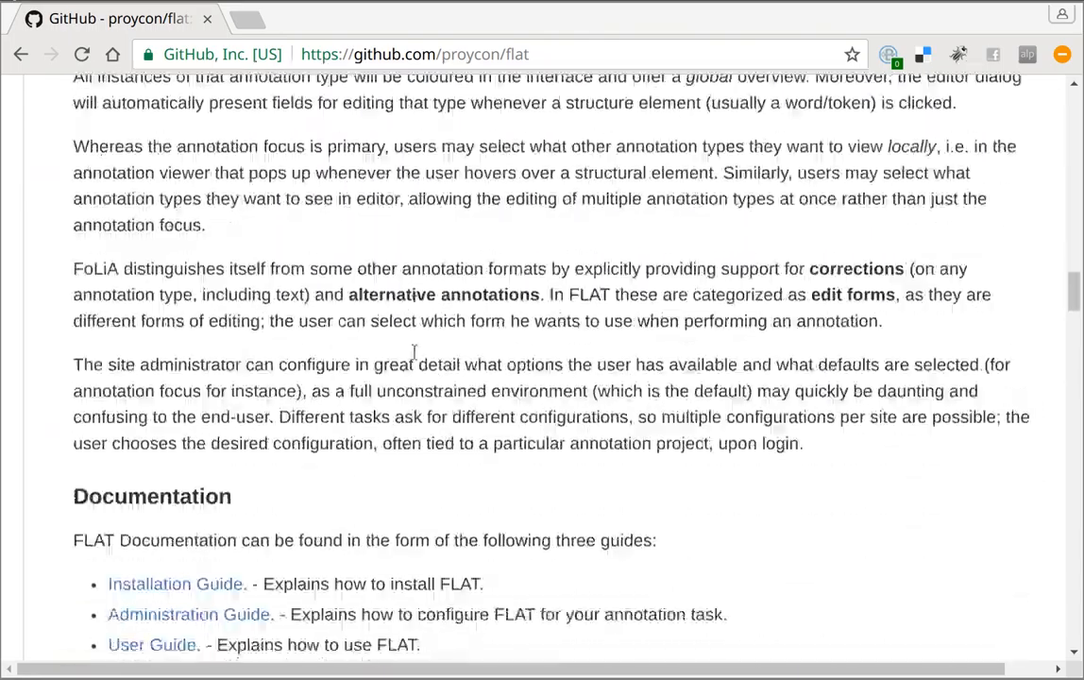
scroll("down", 3)
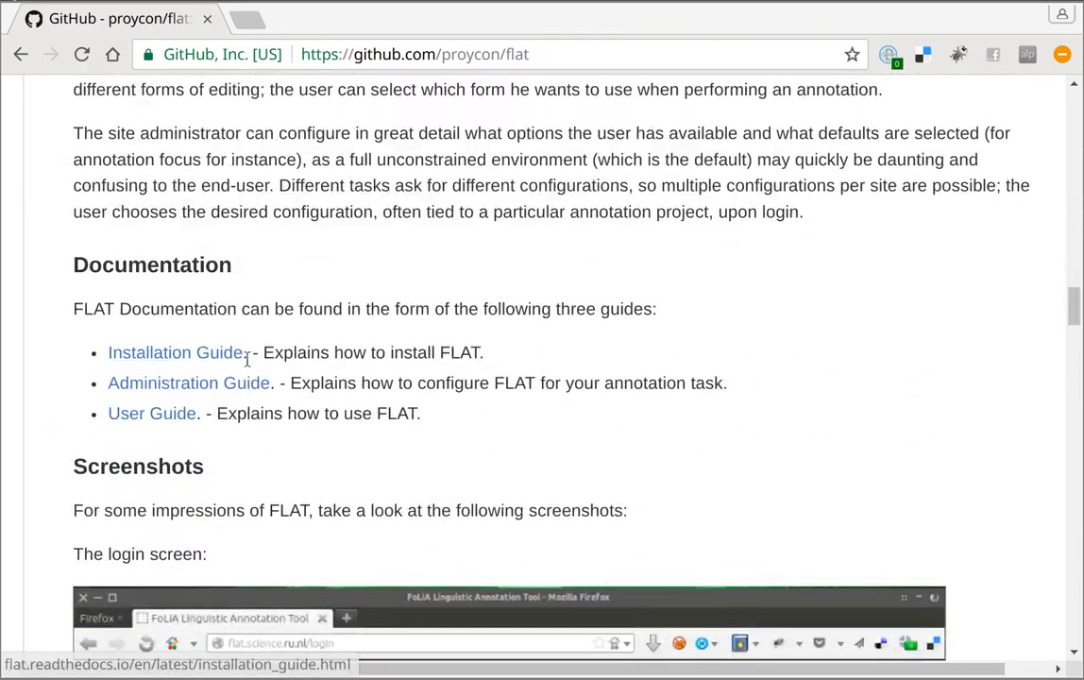
mouse_move(189, 382)
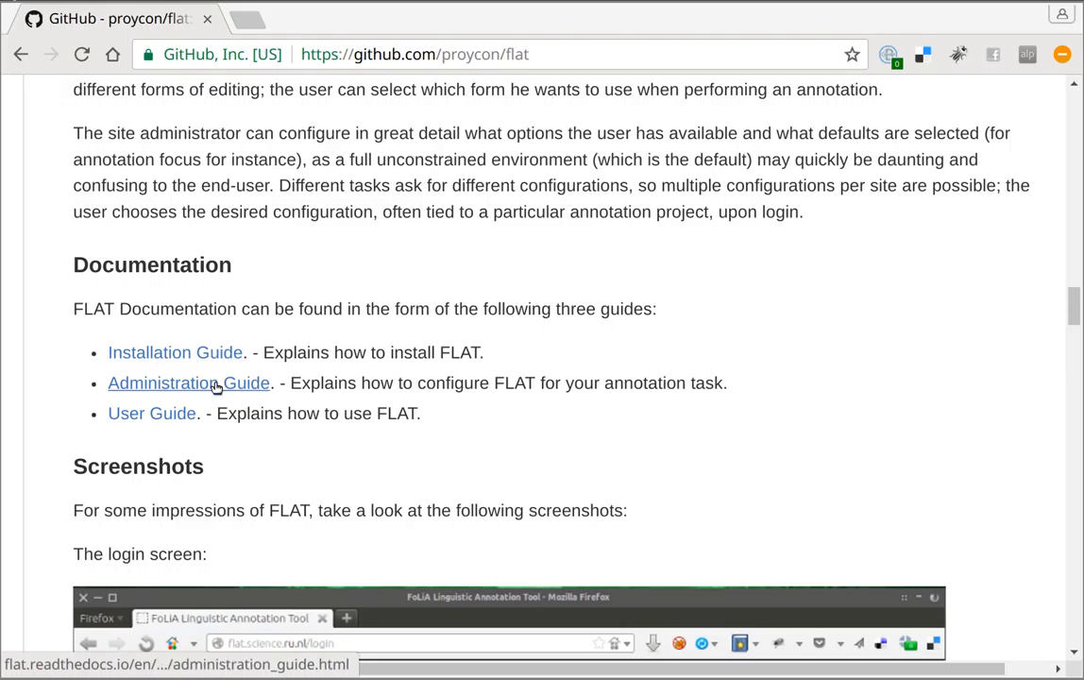
mouse_move(153, 411)
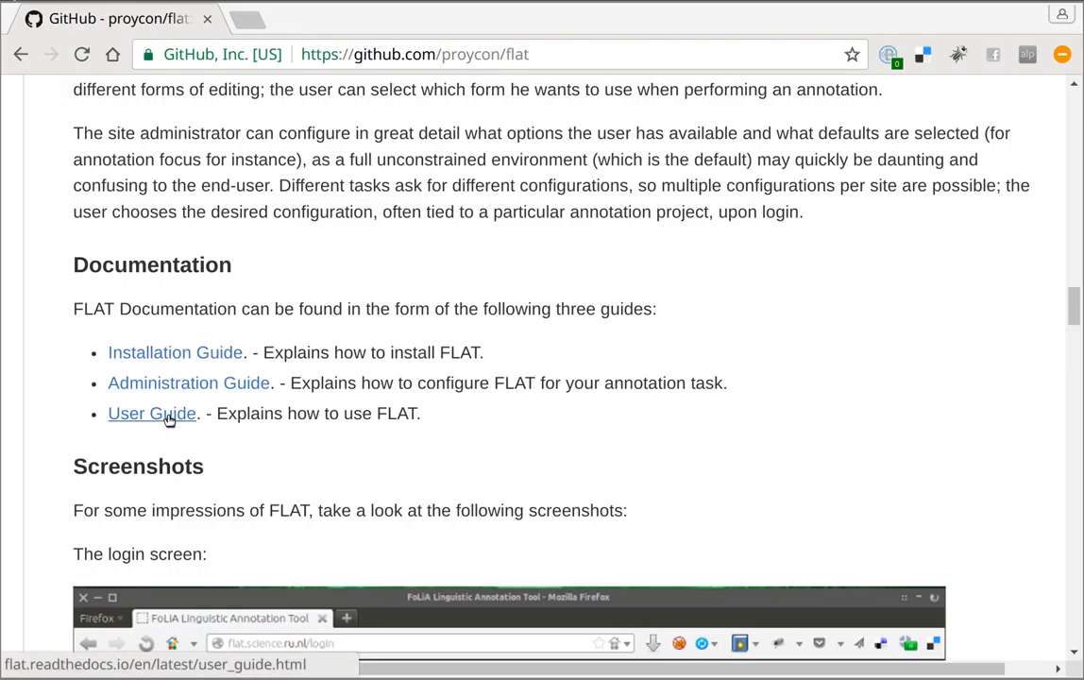
left_click(153, 414)
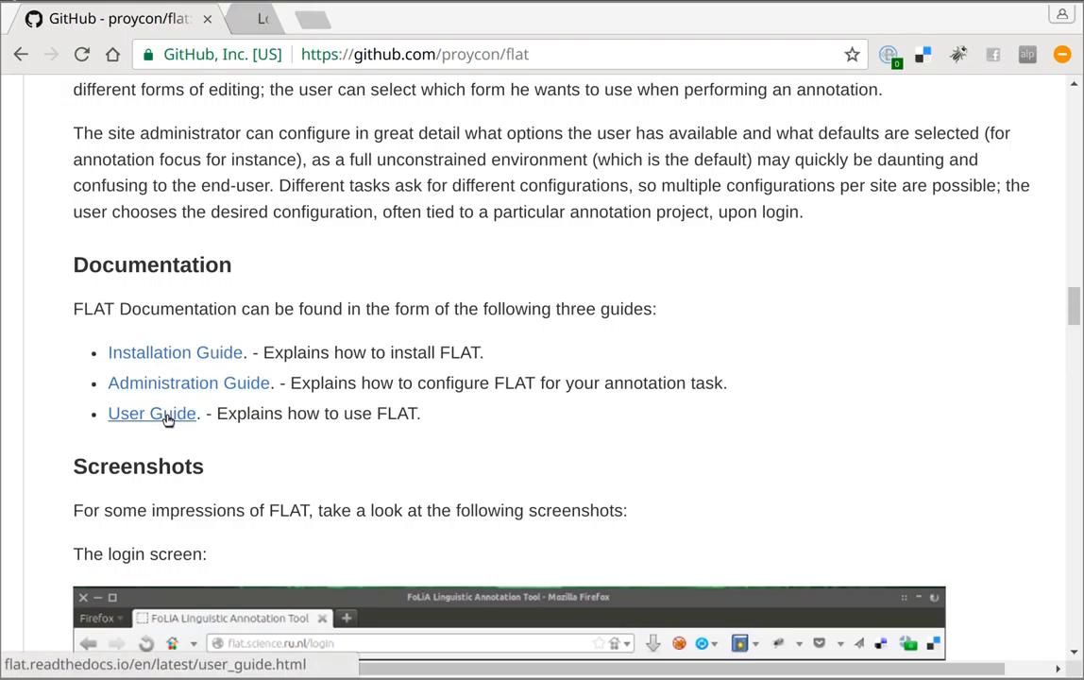
Skim the FLAT User Guide on Read the Docs, then return to the repository README.
left_click(153, 411)
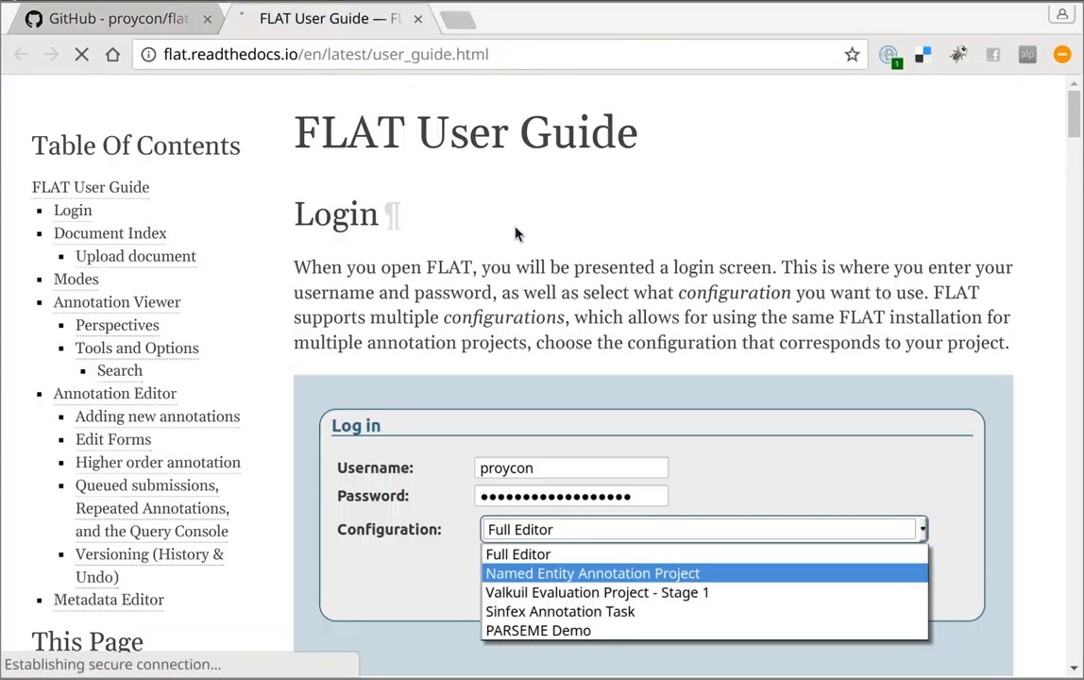
scroll("down", 3)
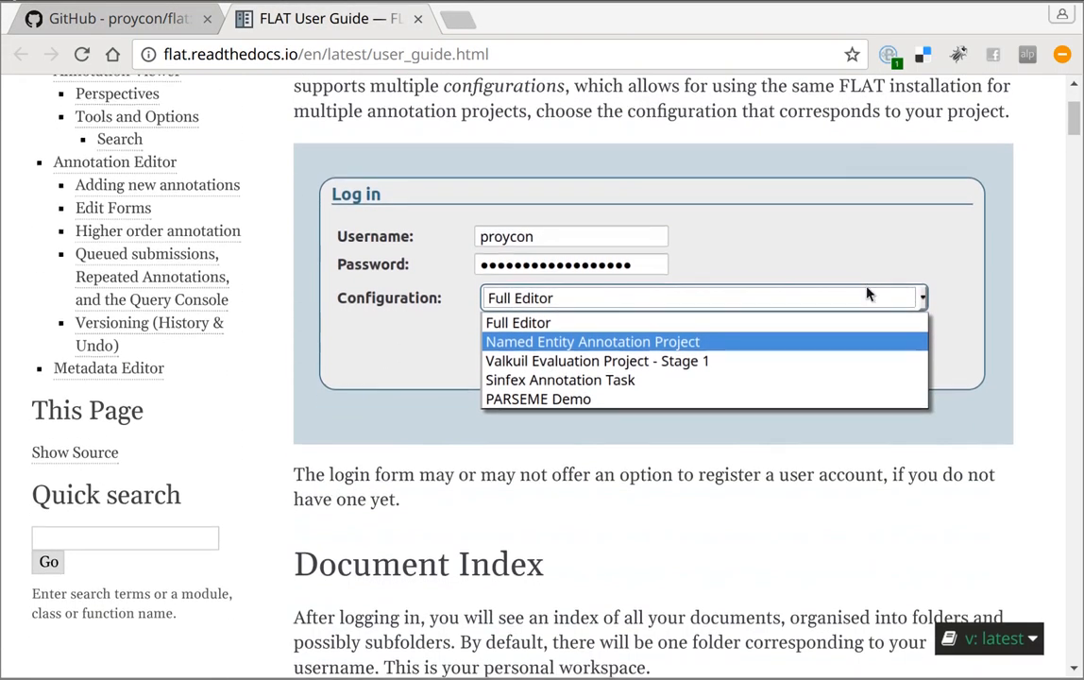
scroll("down", 3)
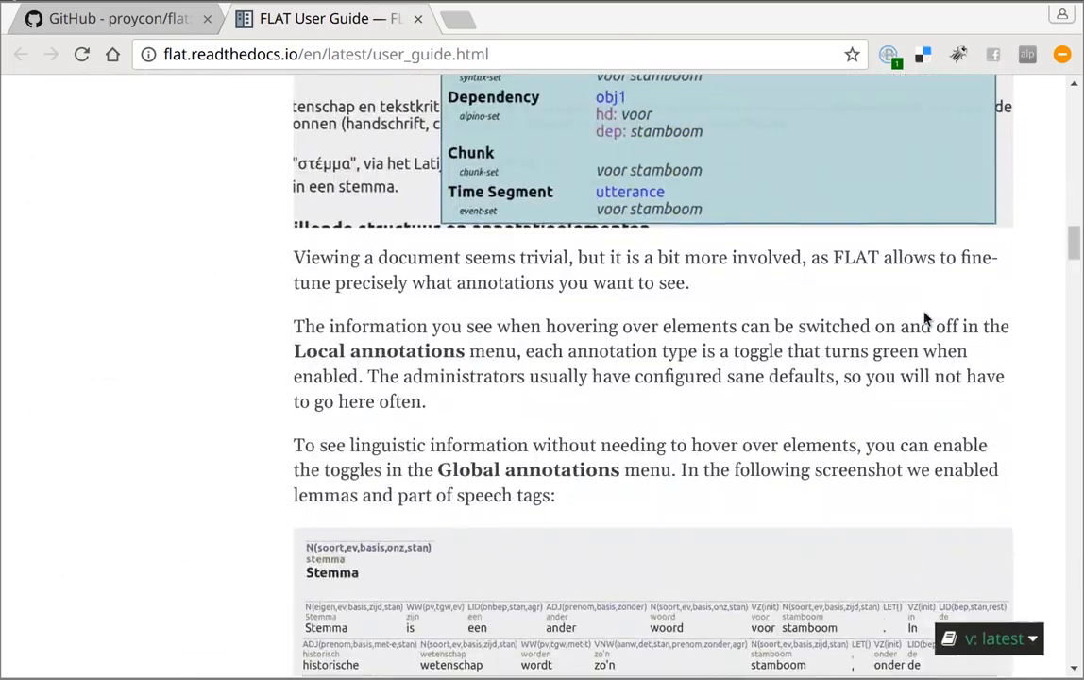
scroll("down", 3)
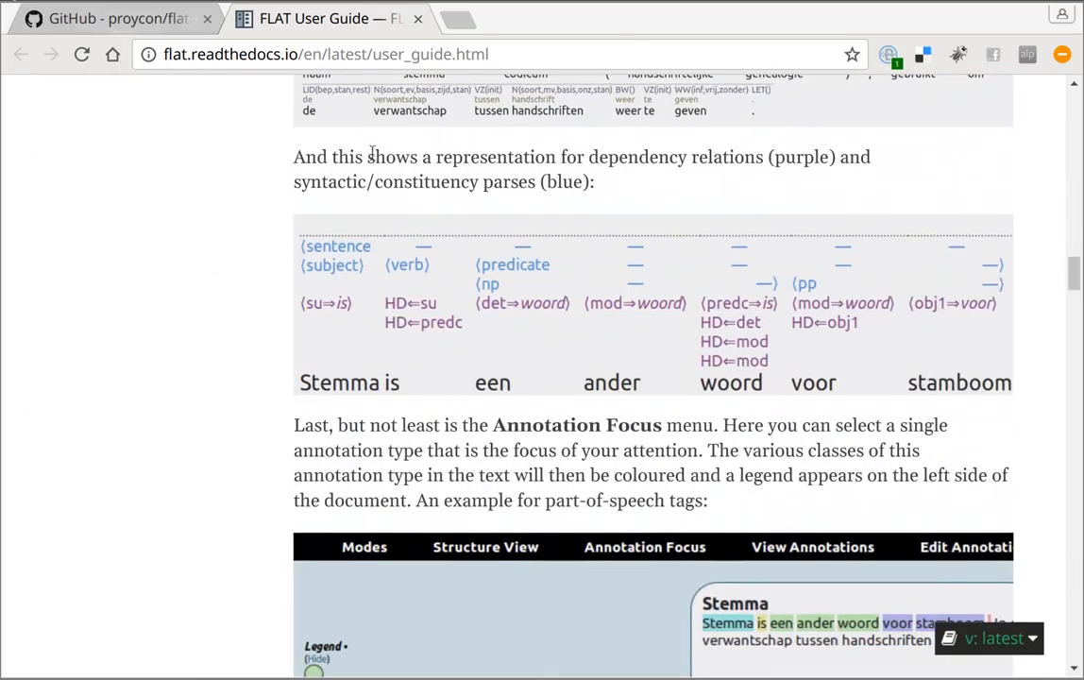
left_click(114, 18)
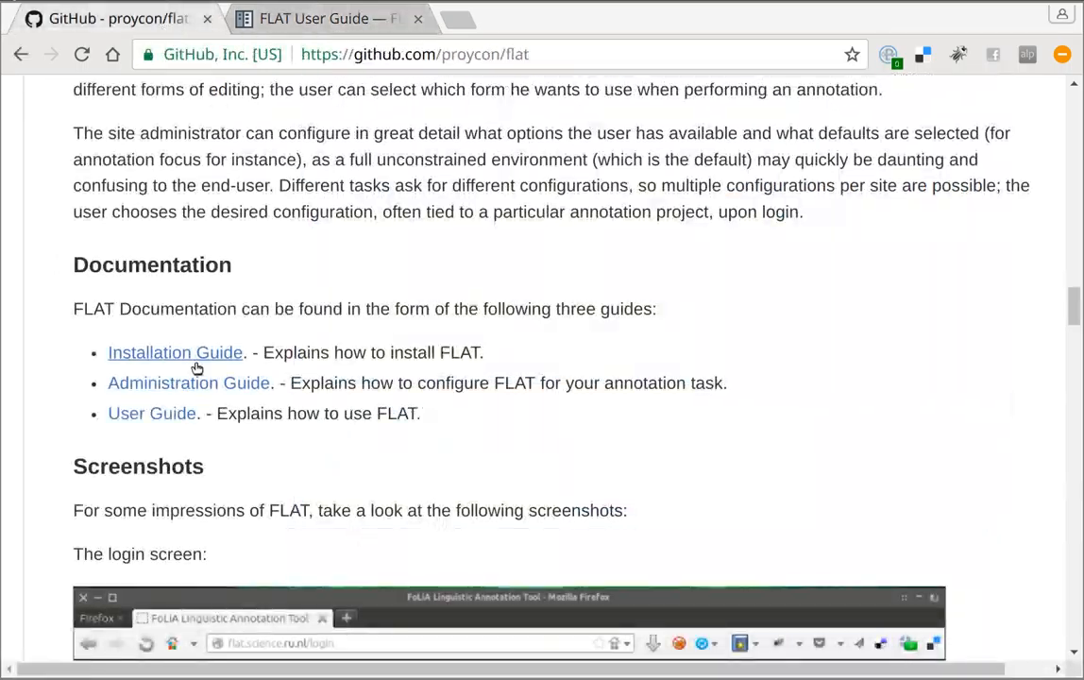
Skim the FLAT Installation Guide on Read the Docs, then return to the README.
left_click(174, 353)
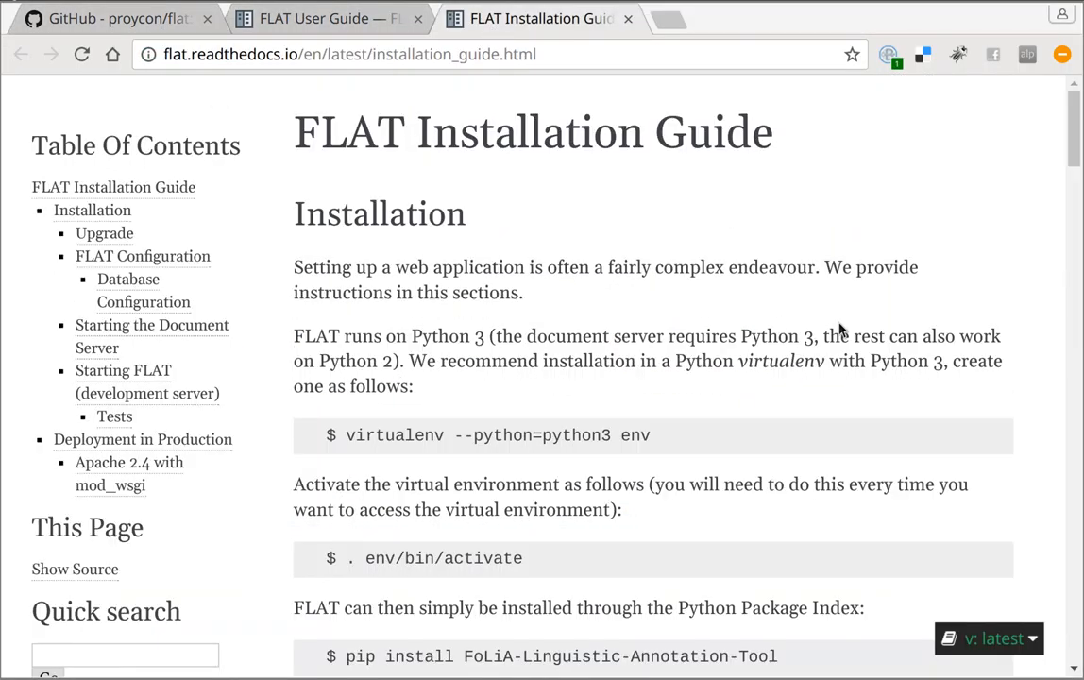
scroll("down", 3)
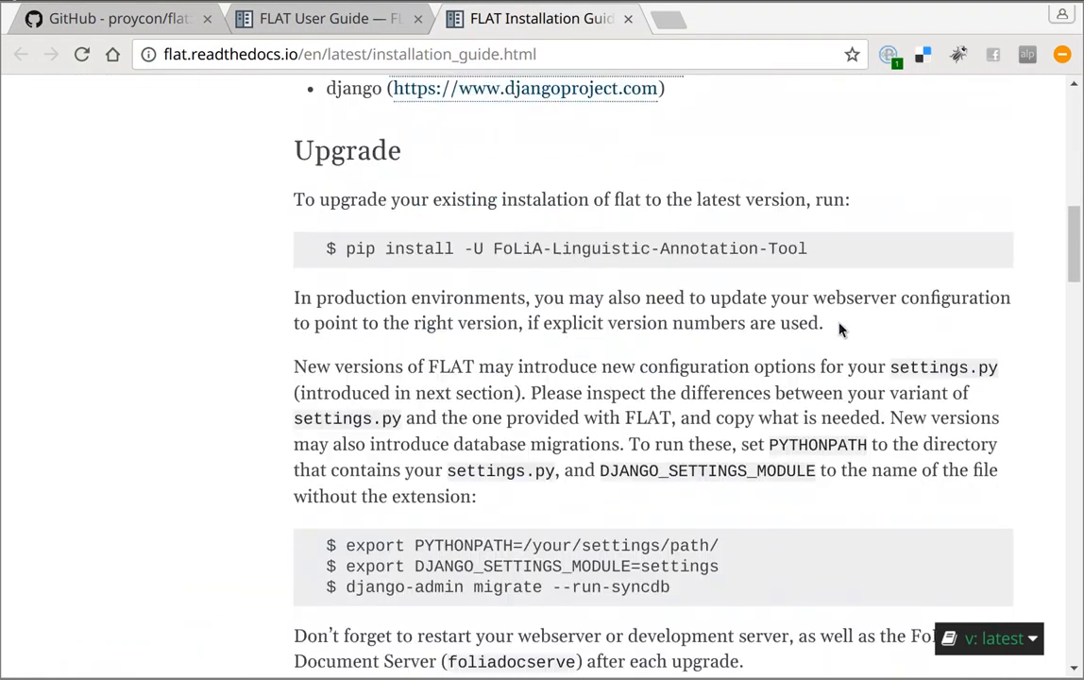
scroll("down", 3)
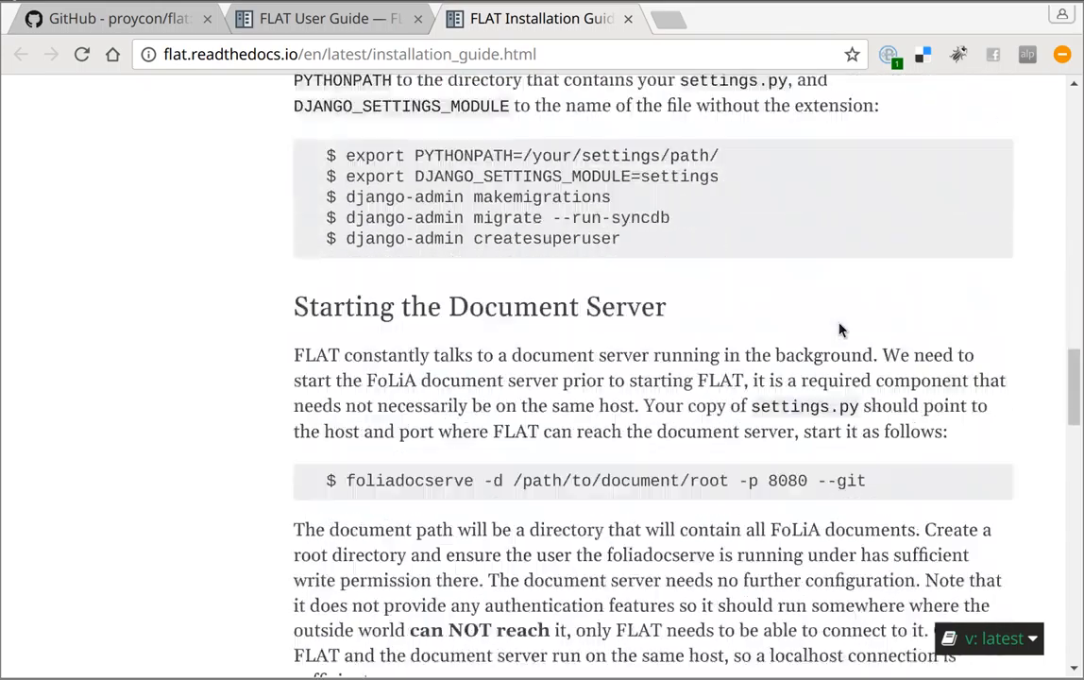
left_click(113, 19)
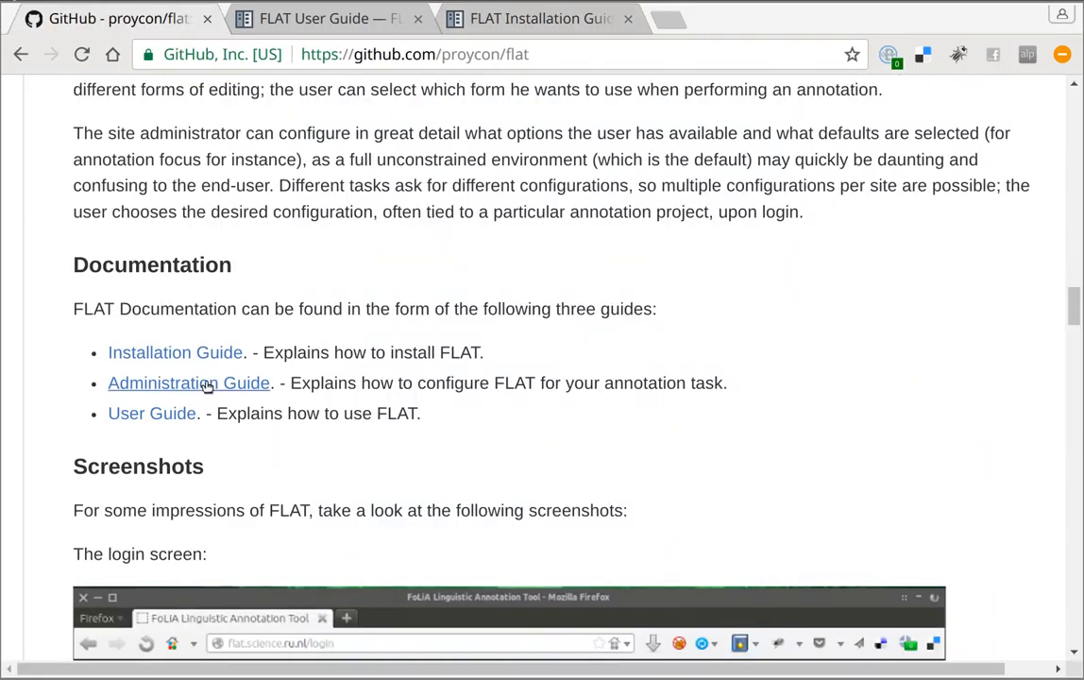
Skim the FLAT Administration Guide on Read the Docs and start a blank new tab.
left_click(189, 382)
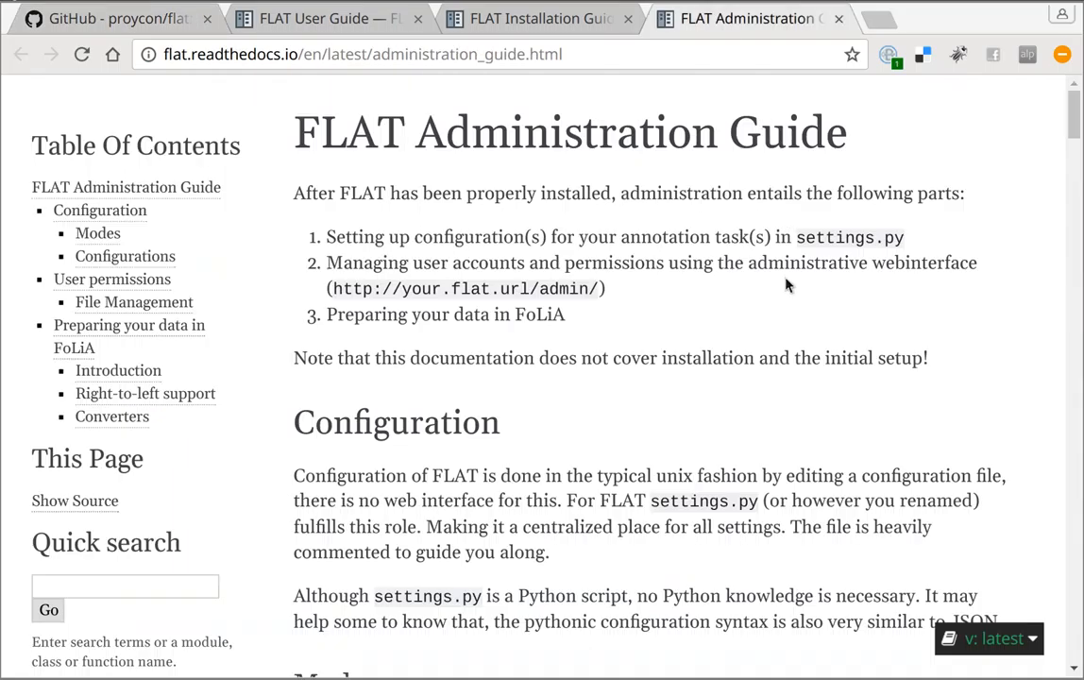
scroll("down", 3)
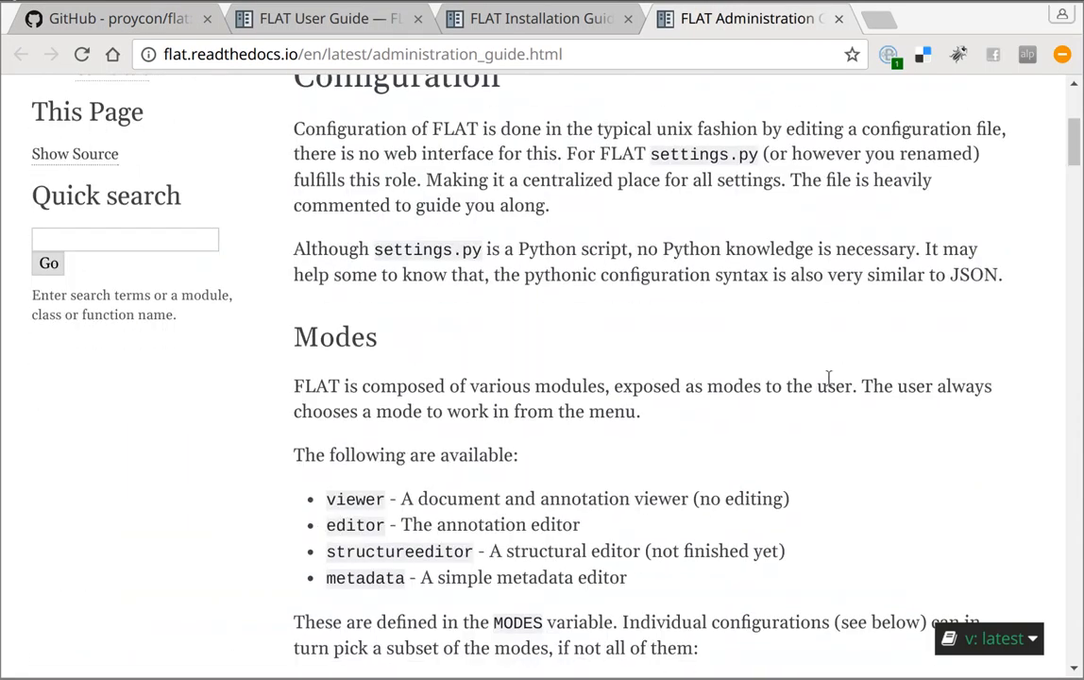
scroll("down", 3)
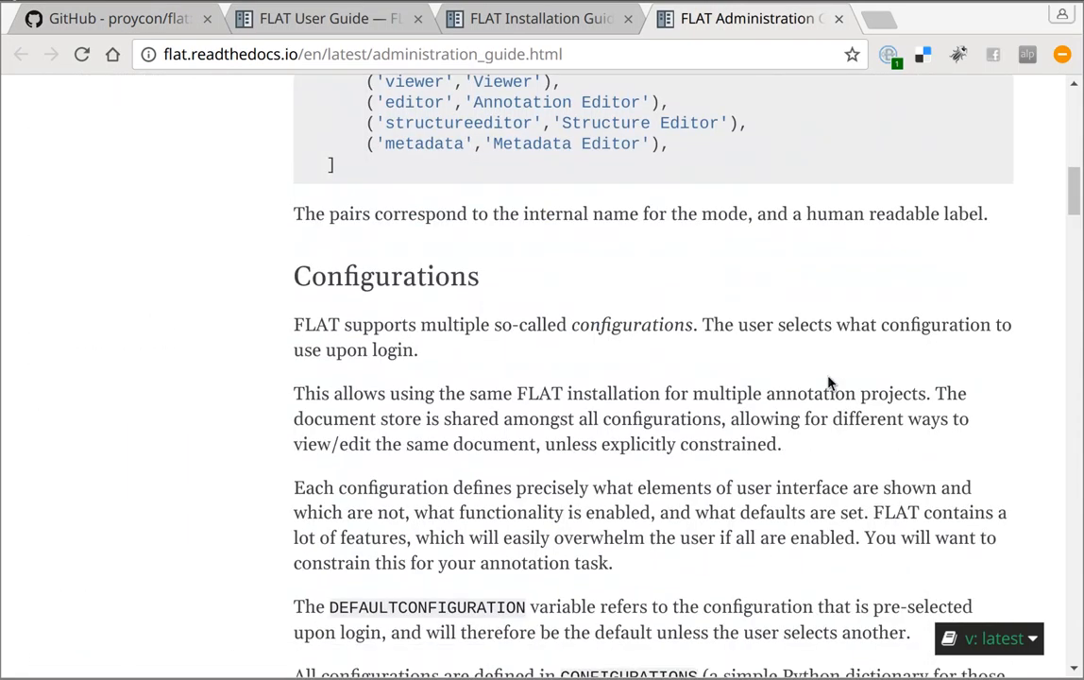
scroll("down", 3)
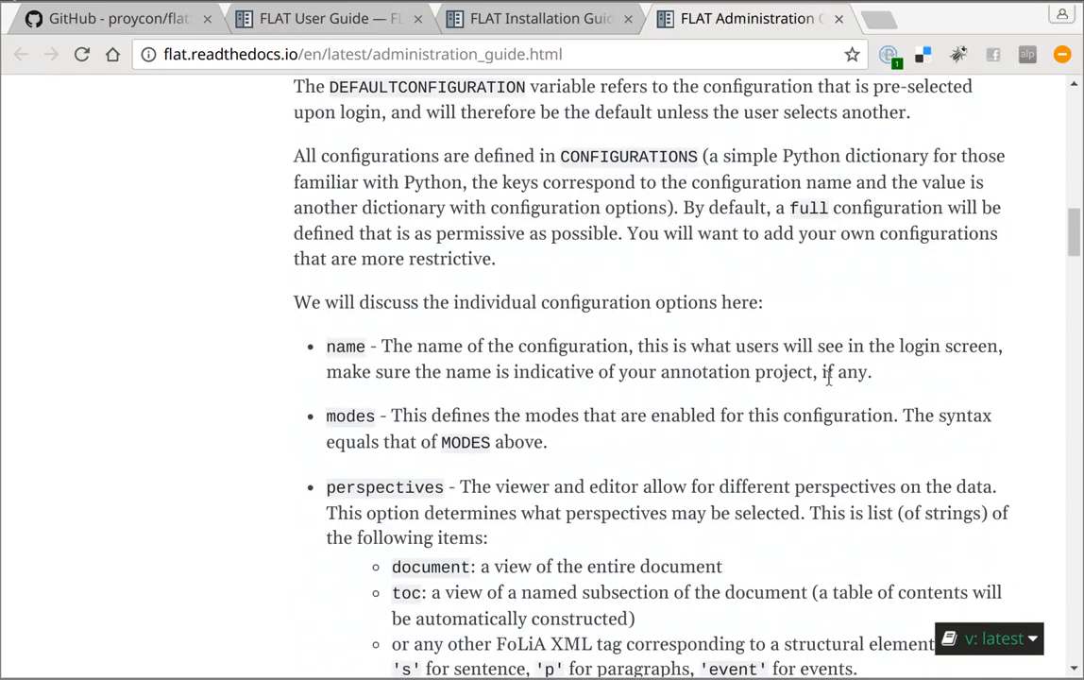
scroll("down", 3)
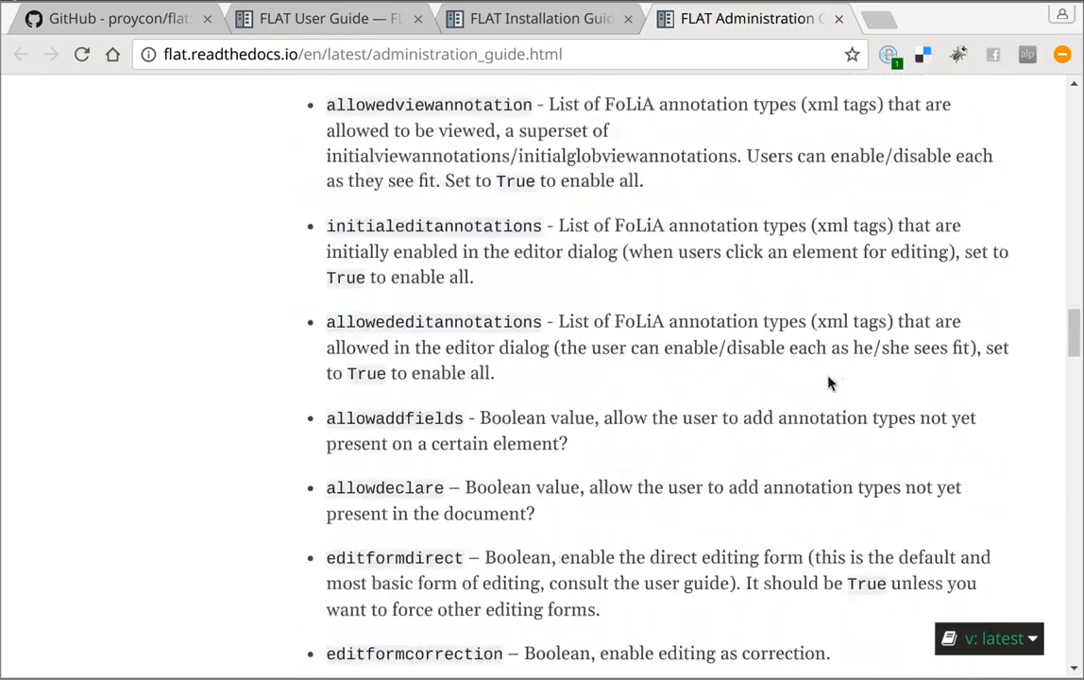
scroll("up", 3)
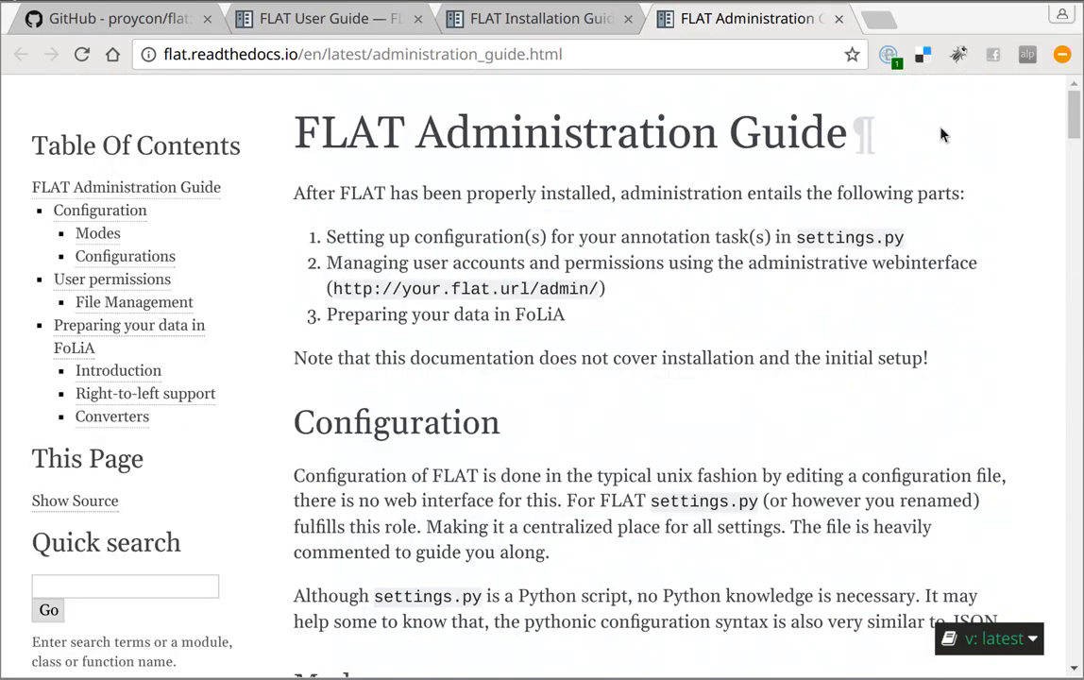
left_click(867, 19)
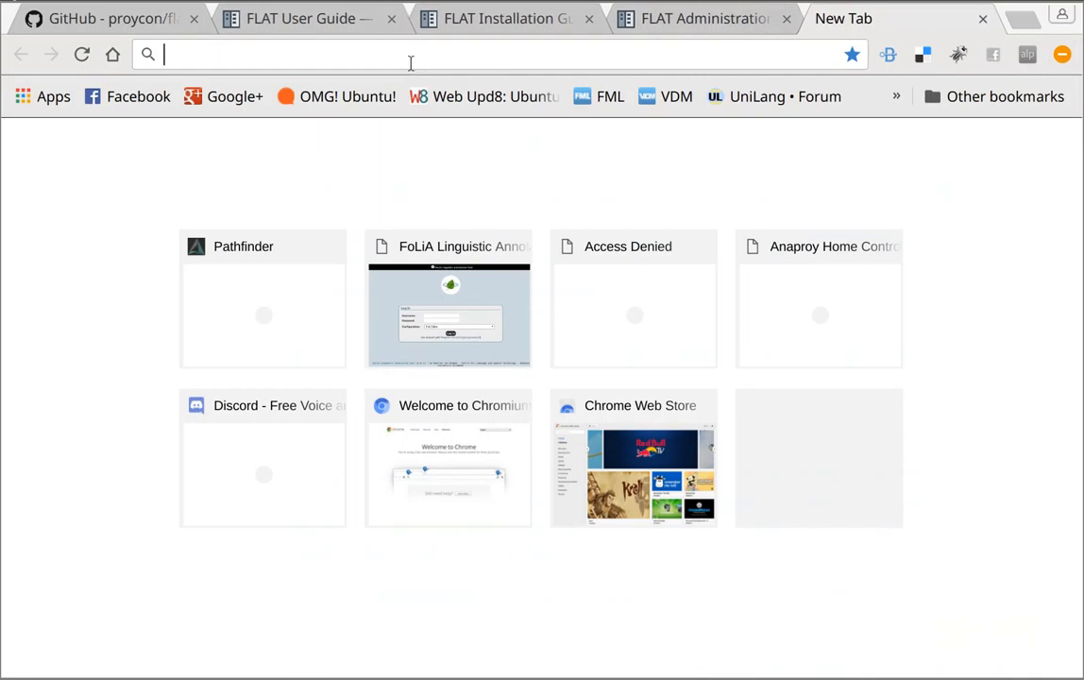
Find PyPI via Google, search it for 'folia' and view FoLiA-Linguistic-Annotation-Tool 0.6.1.
type("python packa")
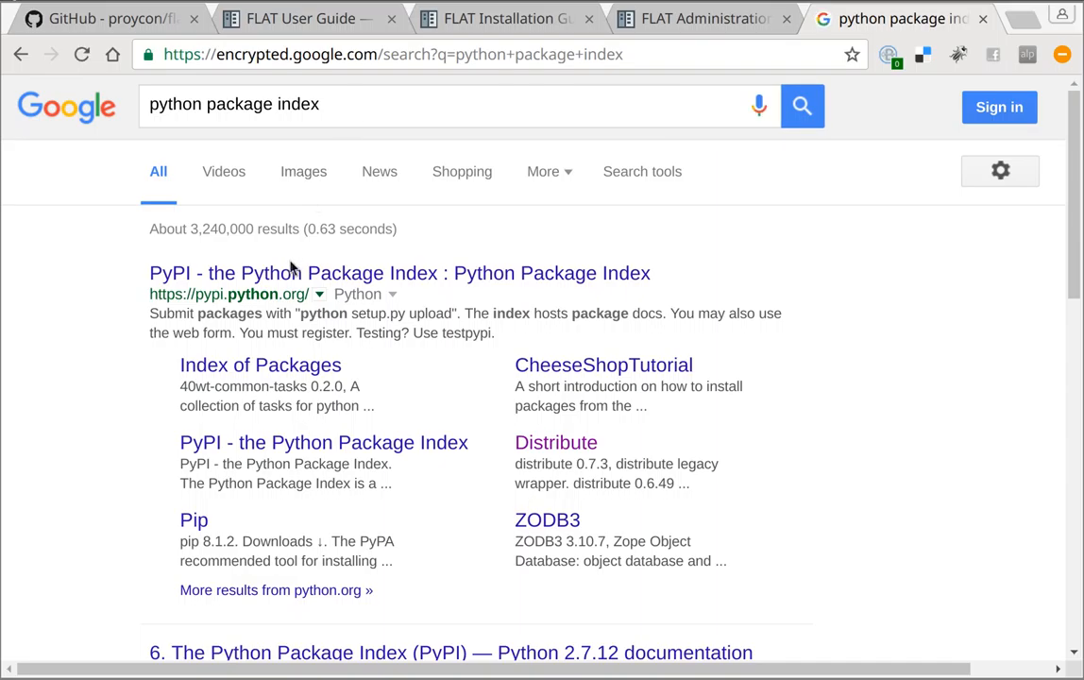
left_click(398, 272)
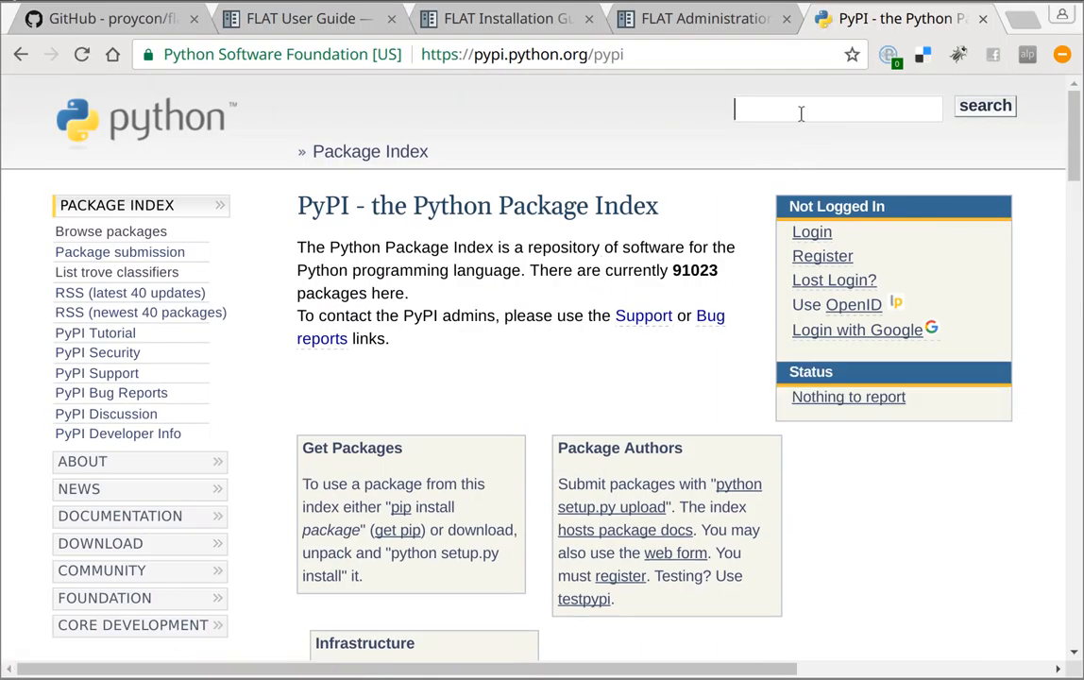
type("Fo")
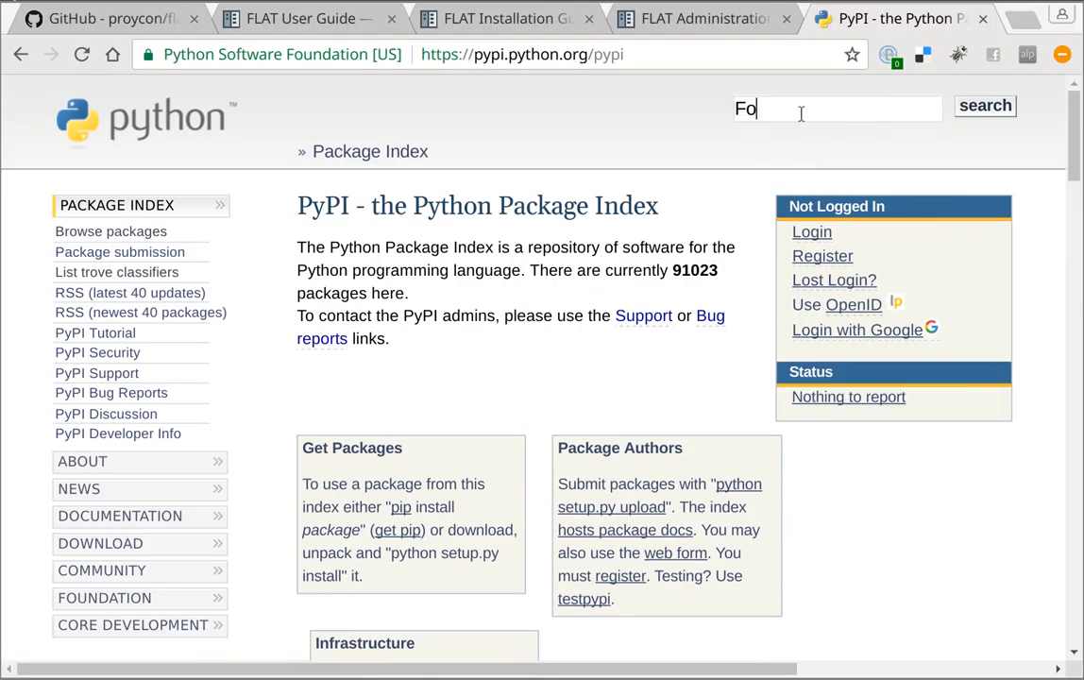
left_click(986, 106)
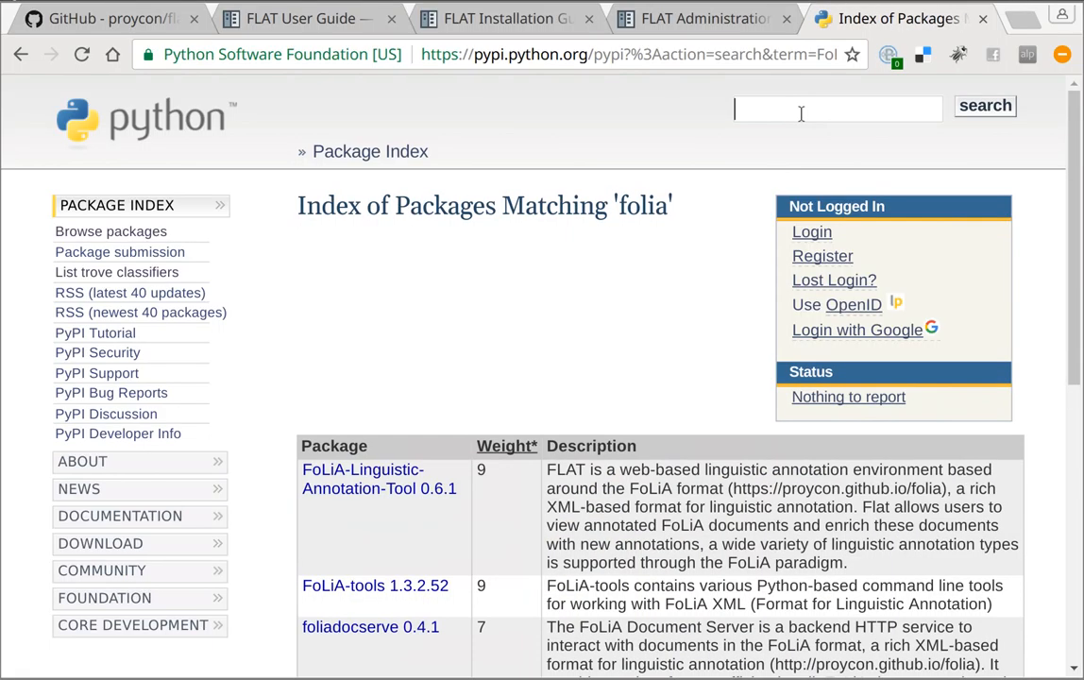
left_click(377, 479)
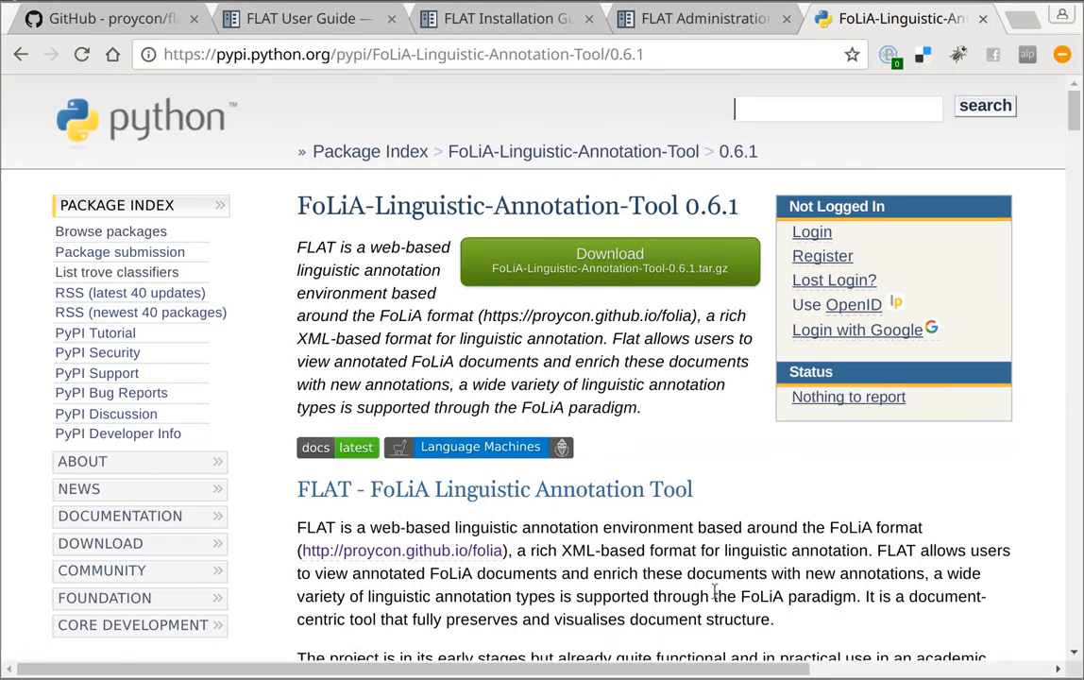
mouse_move(786, 514)
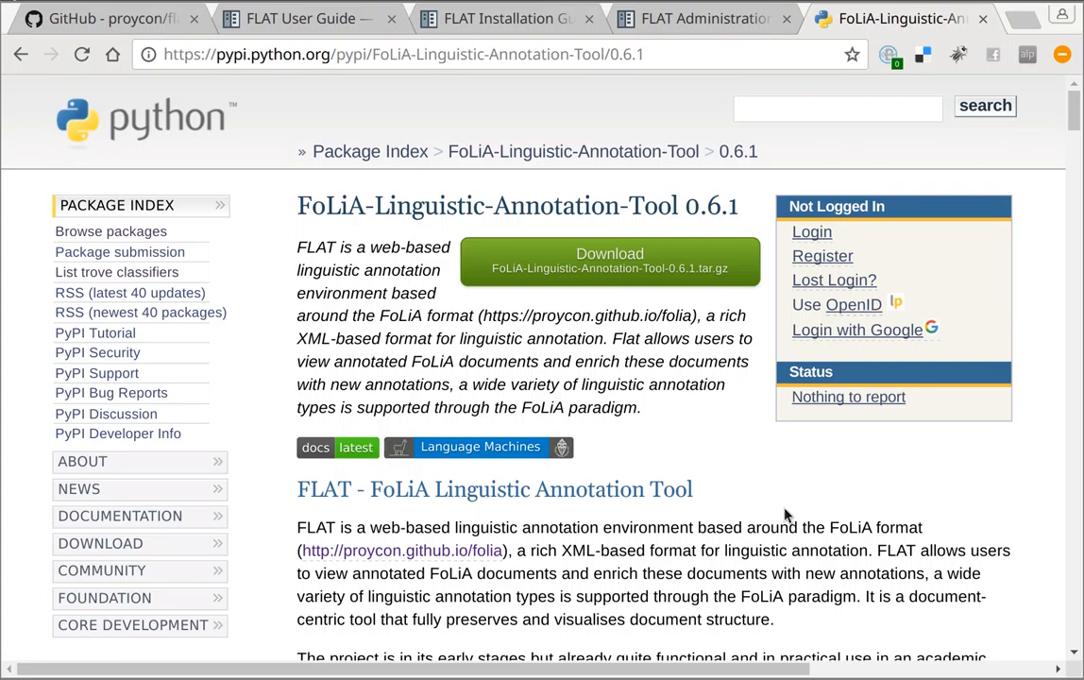
mouse_move(593, 189)
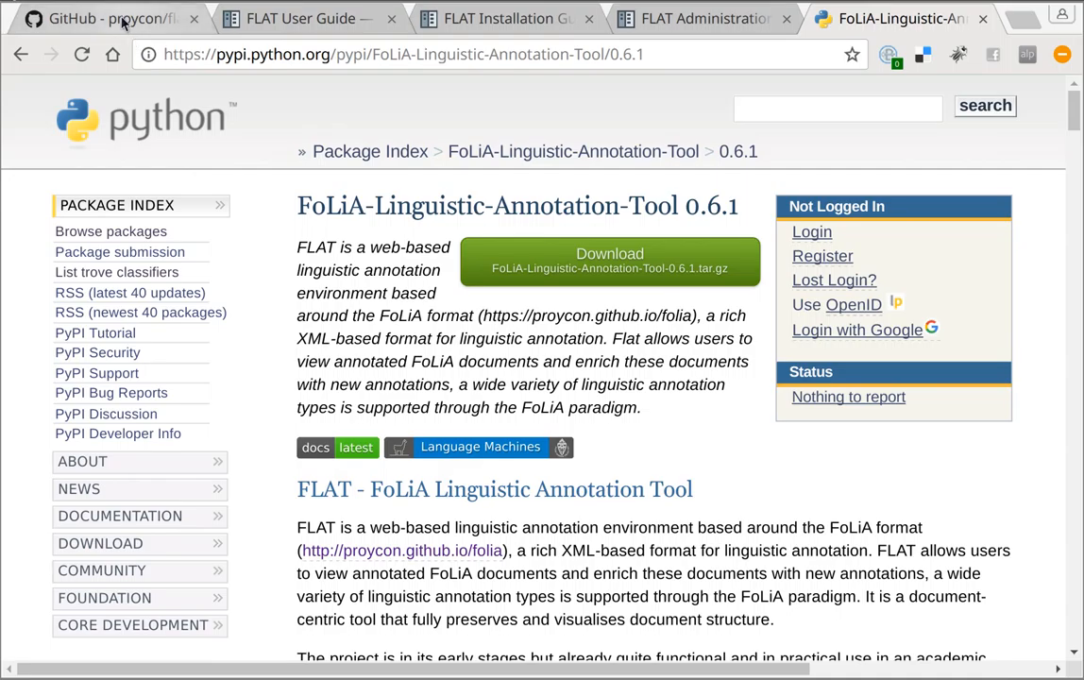
Return to the GitHub flat repository and show its 18 open issues.
left_click(103, 19)
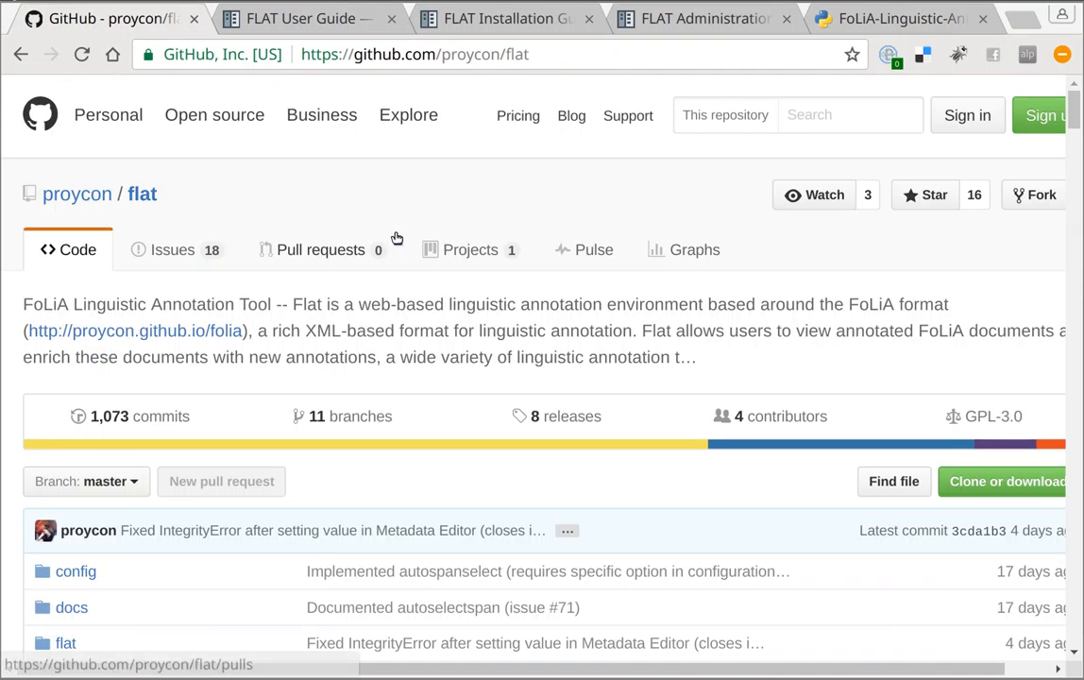
scroll("down", 3)
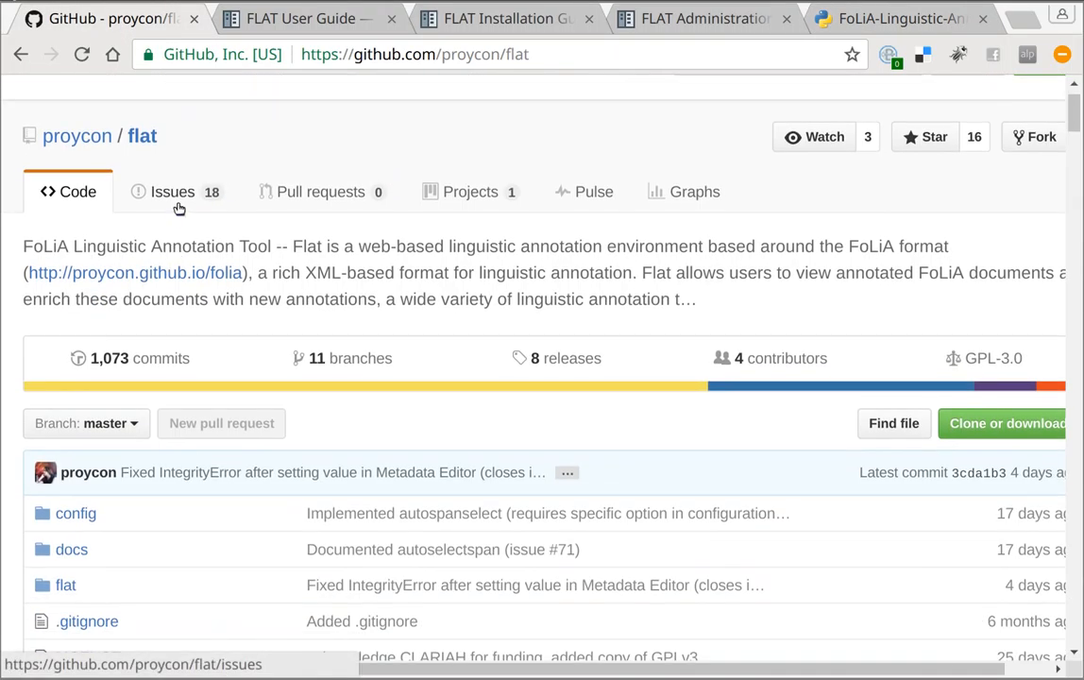
left_click(172, 193)
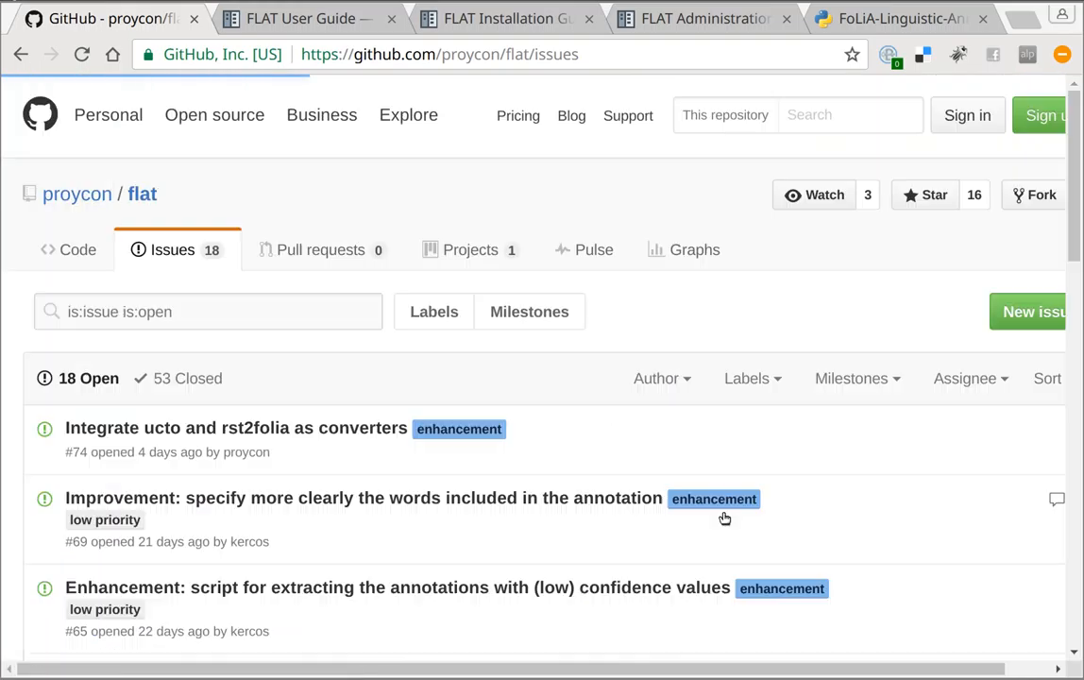